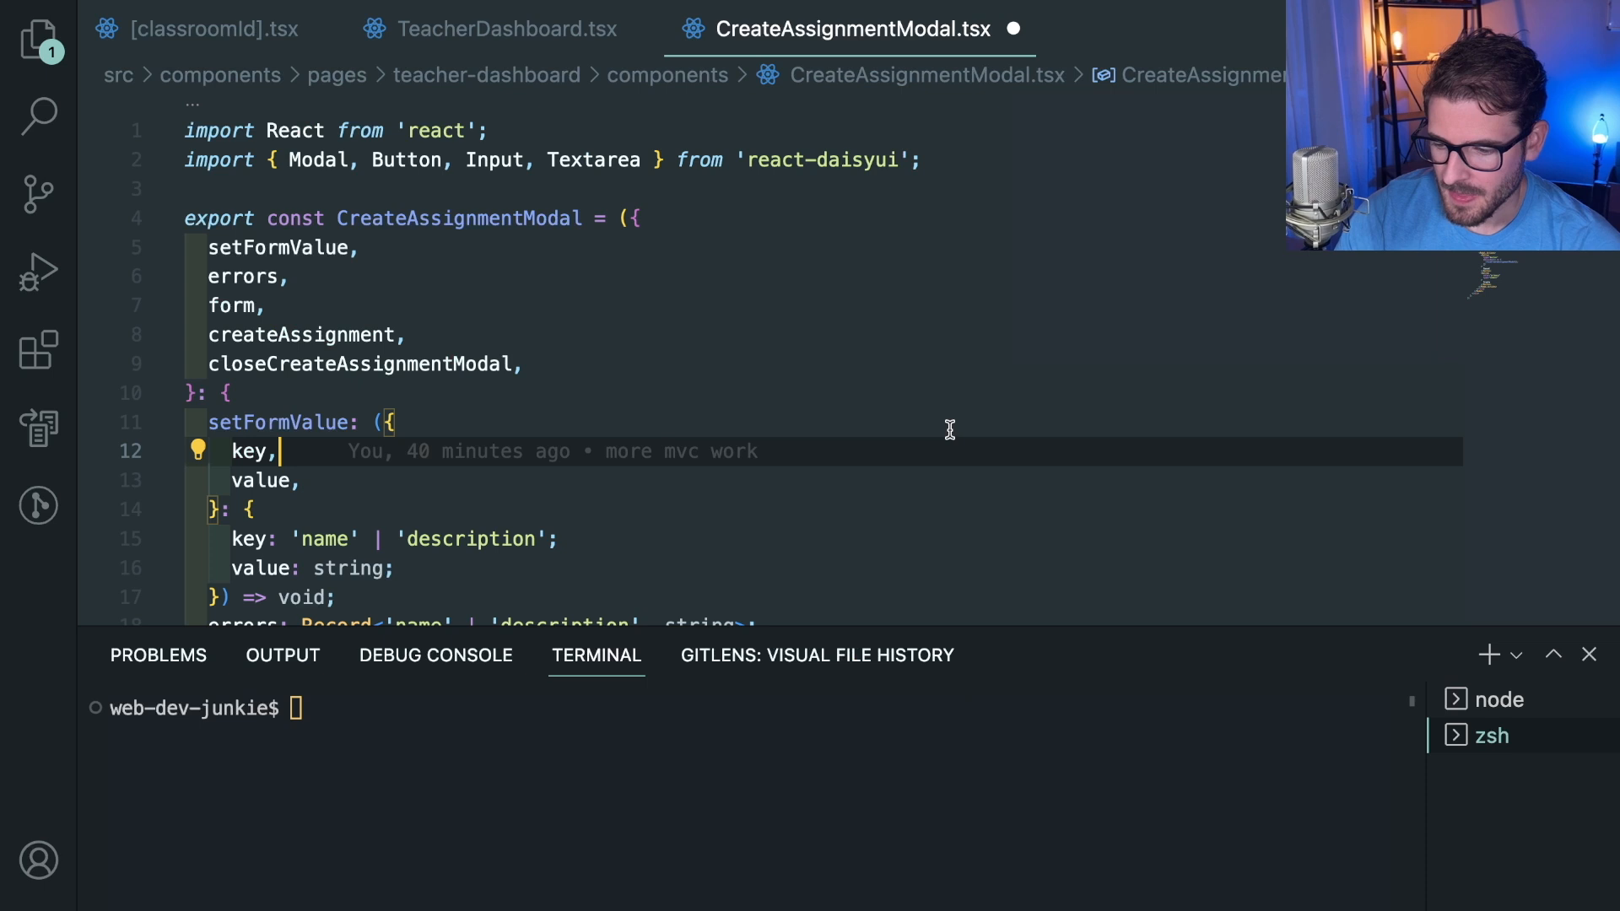
Step: Show the file tree, then scroll through the installed extensions list and hide it again
{"action": "left_click", "coordinate": [39, 39]}
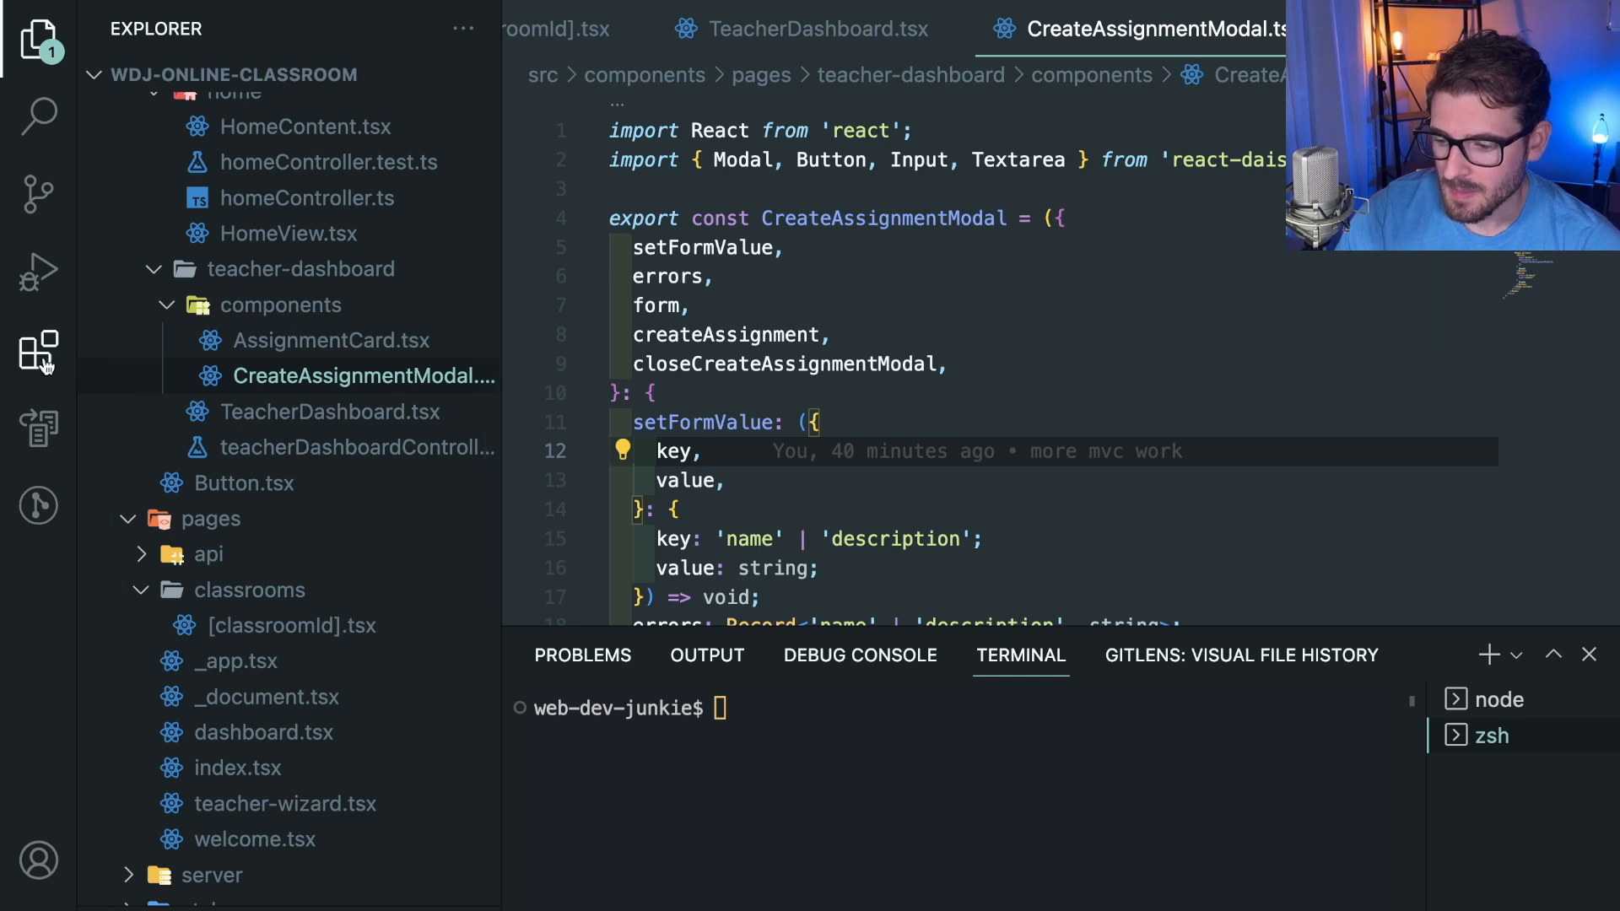
{"action": "mouse_move", "coordinate": [39, 353]}
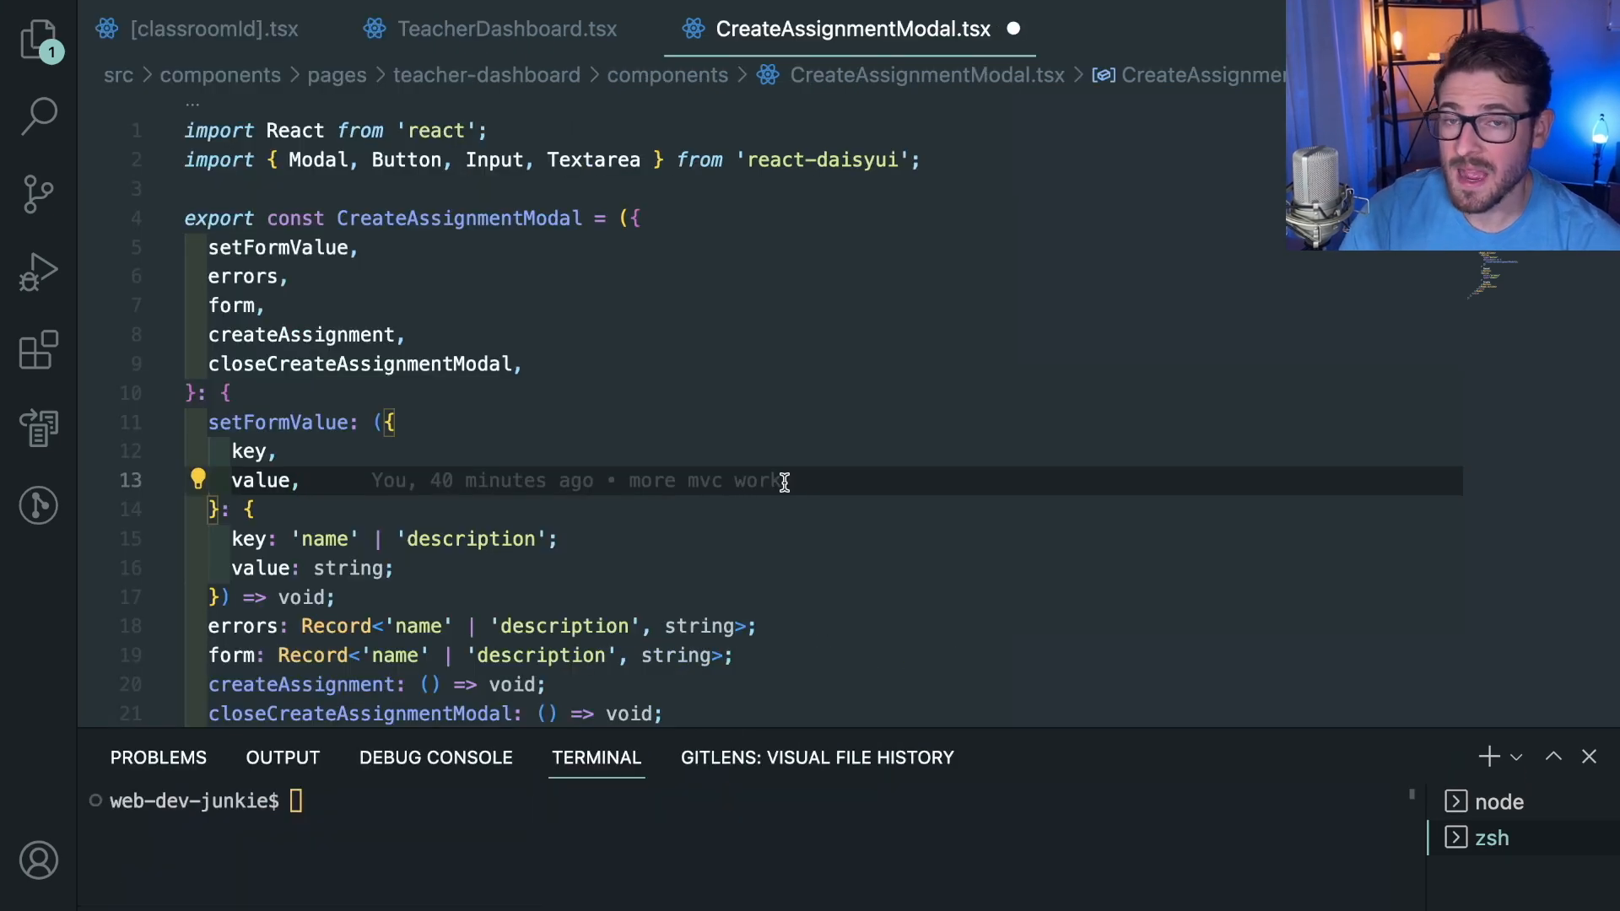
{"action": "mouse_move", "coordinate": [738, 311]}
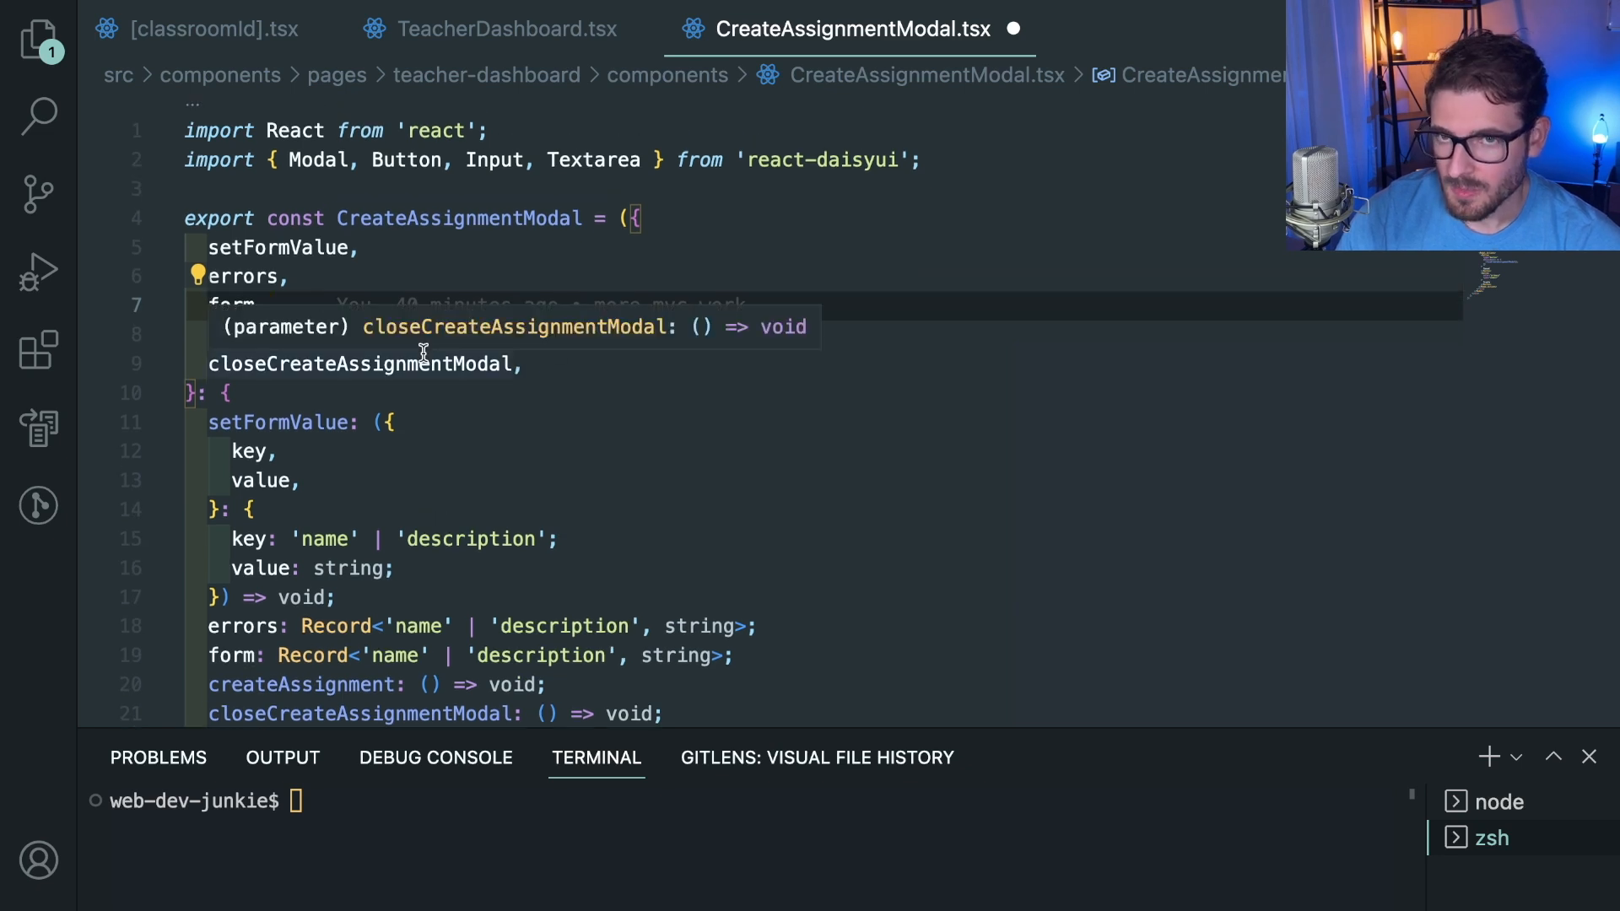
{"action": "mouse_move", "coordinate": [170, 356]}
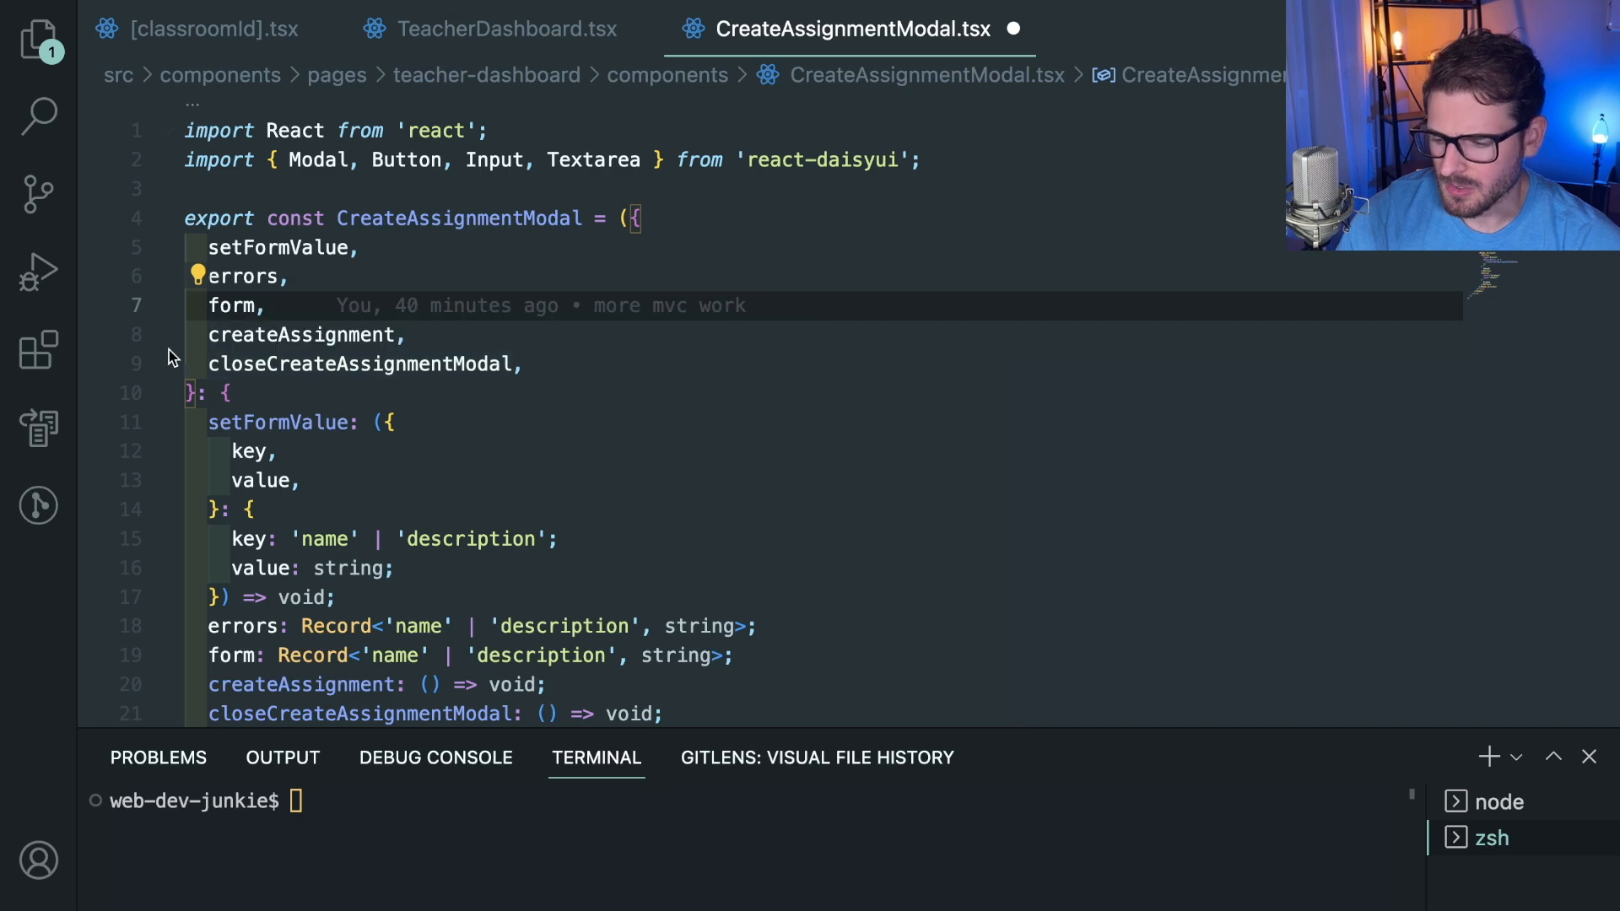
{"action": "left_click", "coordinate": [39, 349]}
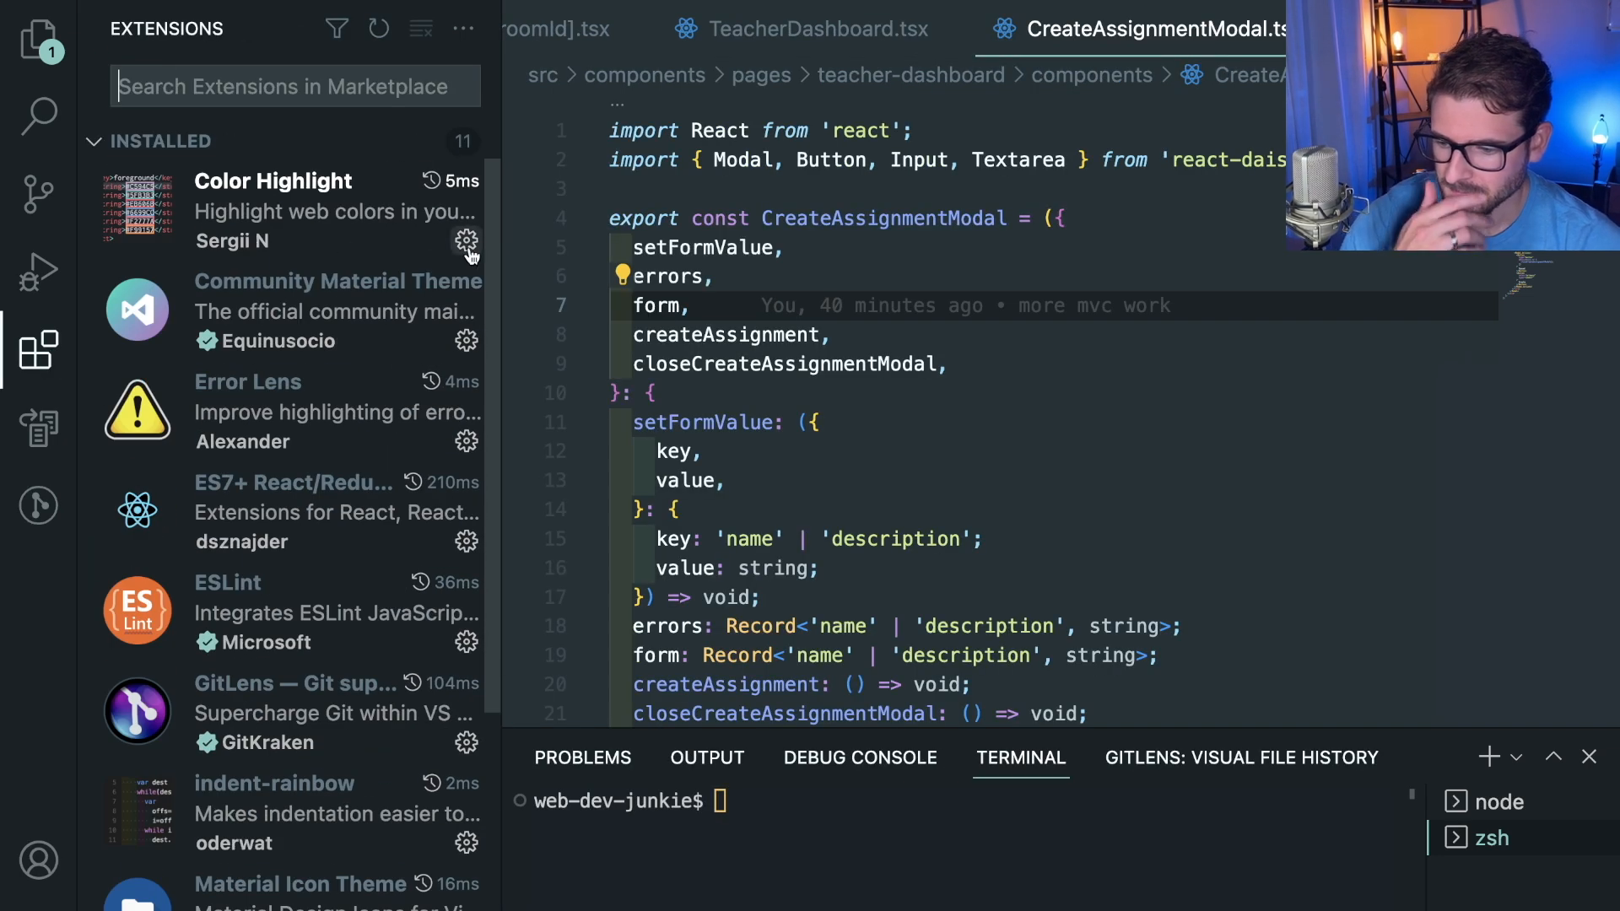
{"action": "mouse_move", "coordinate": [331, 325]}
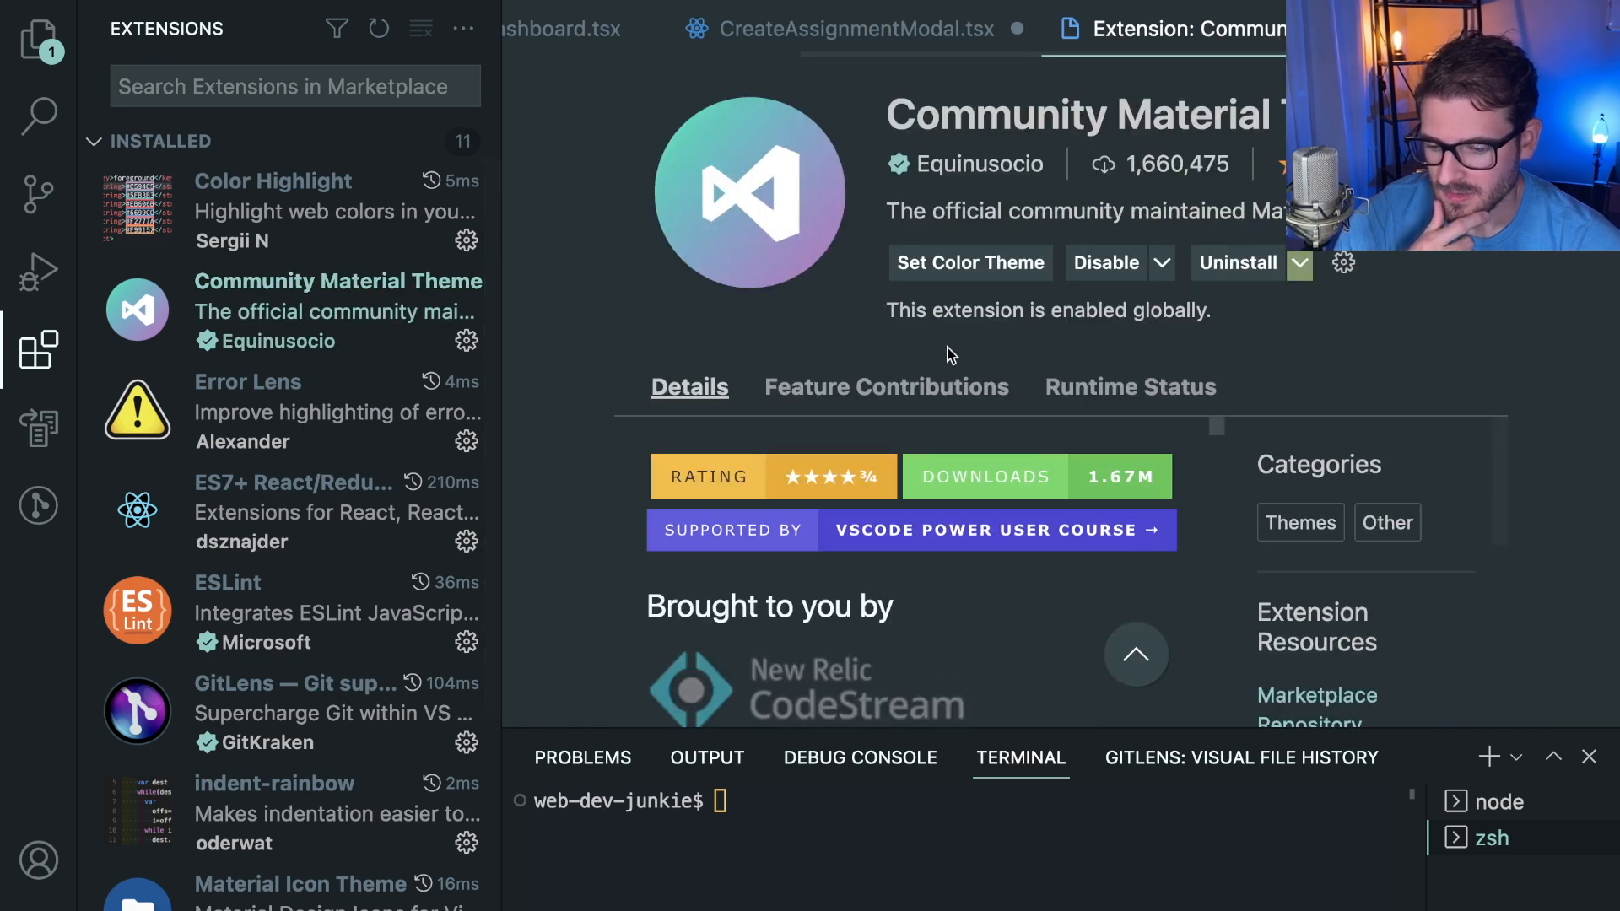
{"action": "scroll", "scroll_direction": "down", "scroll_amount": 3}
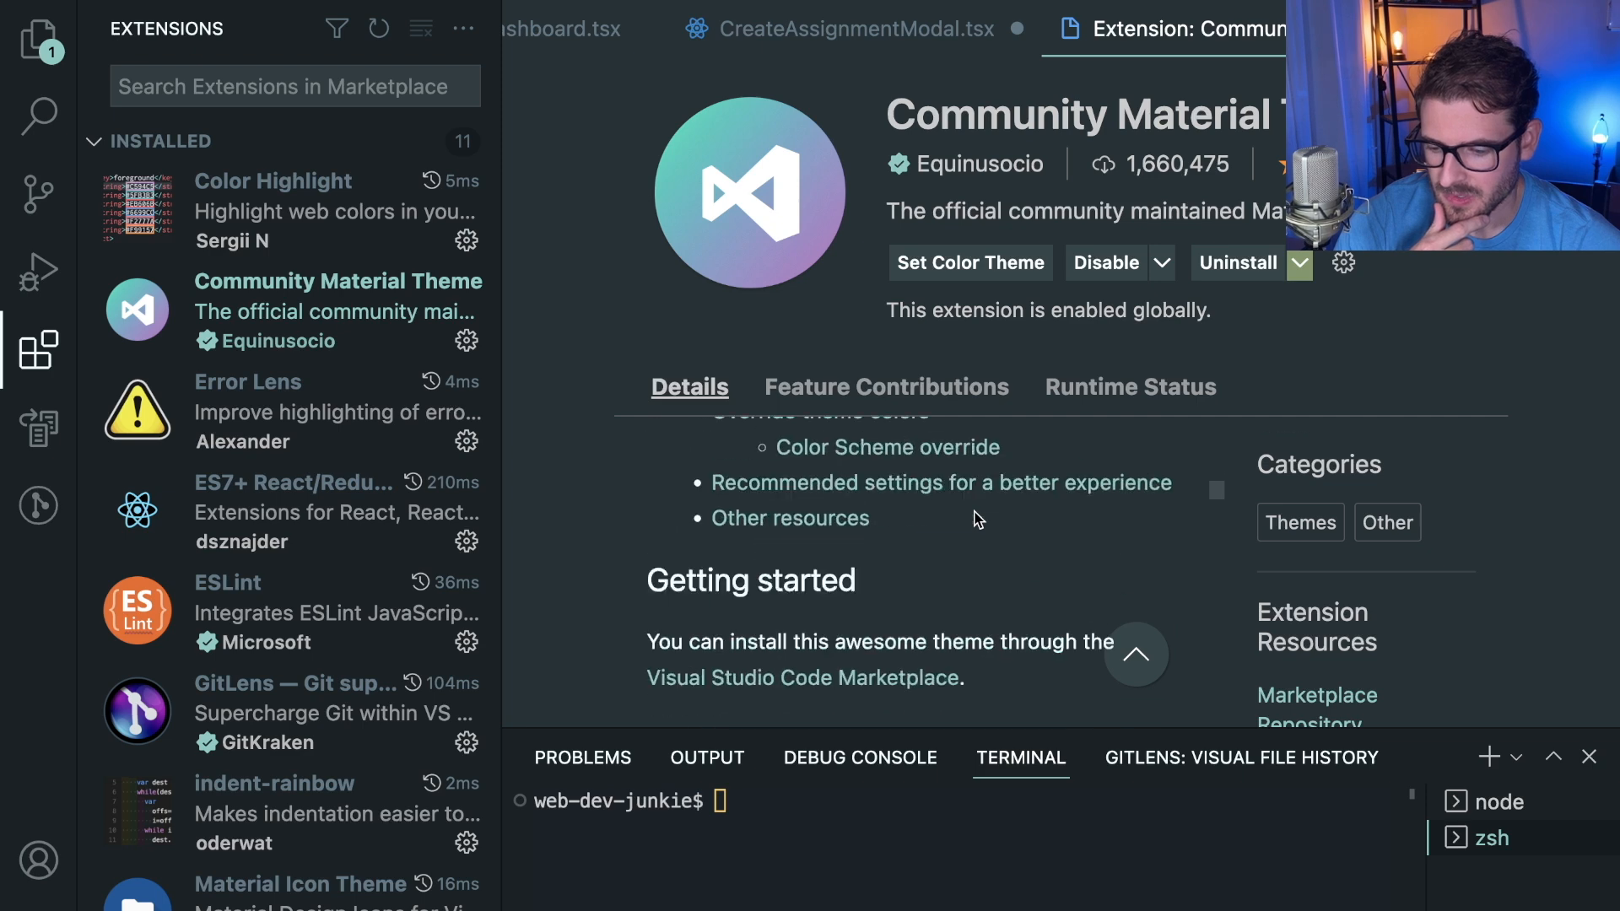
{"action": "scroll", "scroll_direction": "down", "scroll_amount": 3}
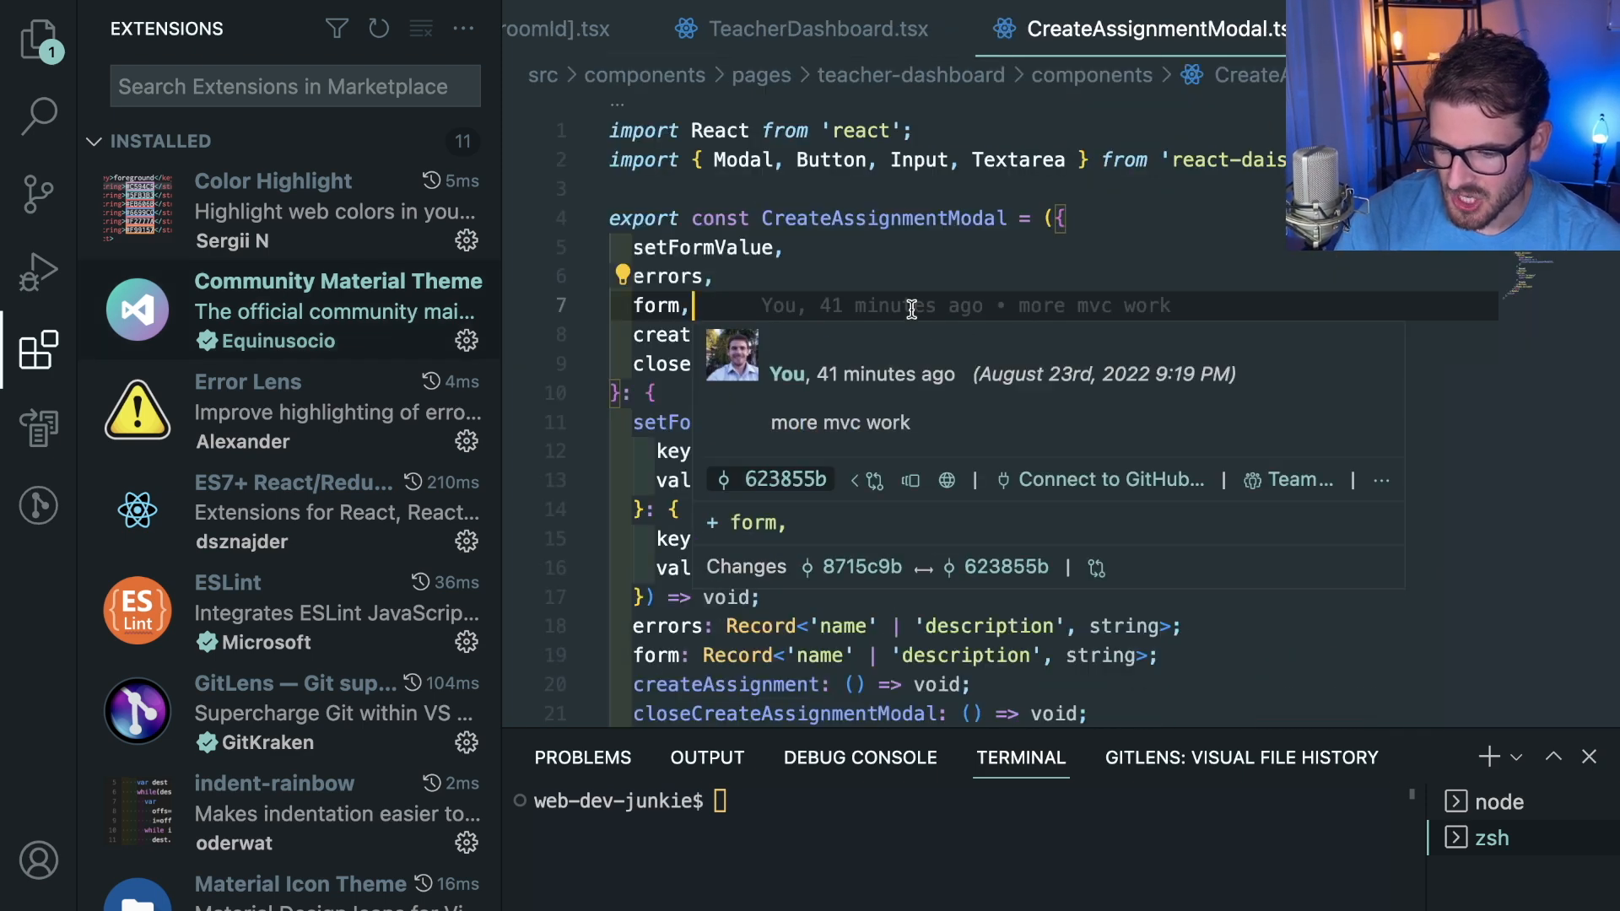
{"action": "left_click", "coordinate": [38, 348]}
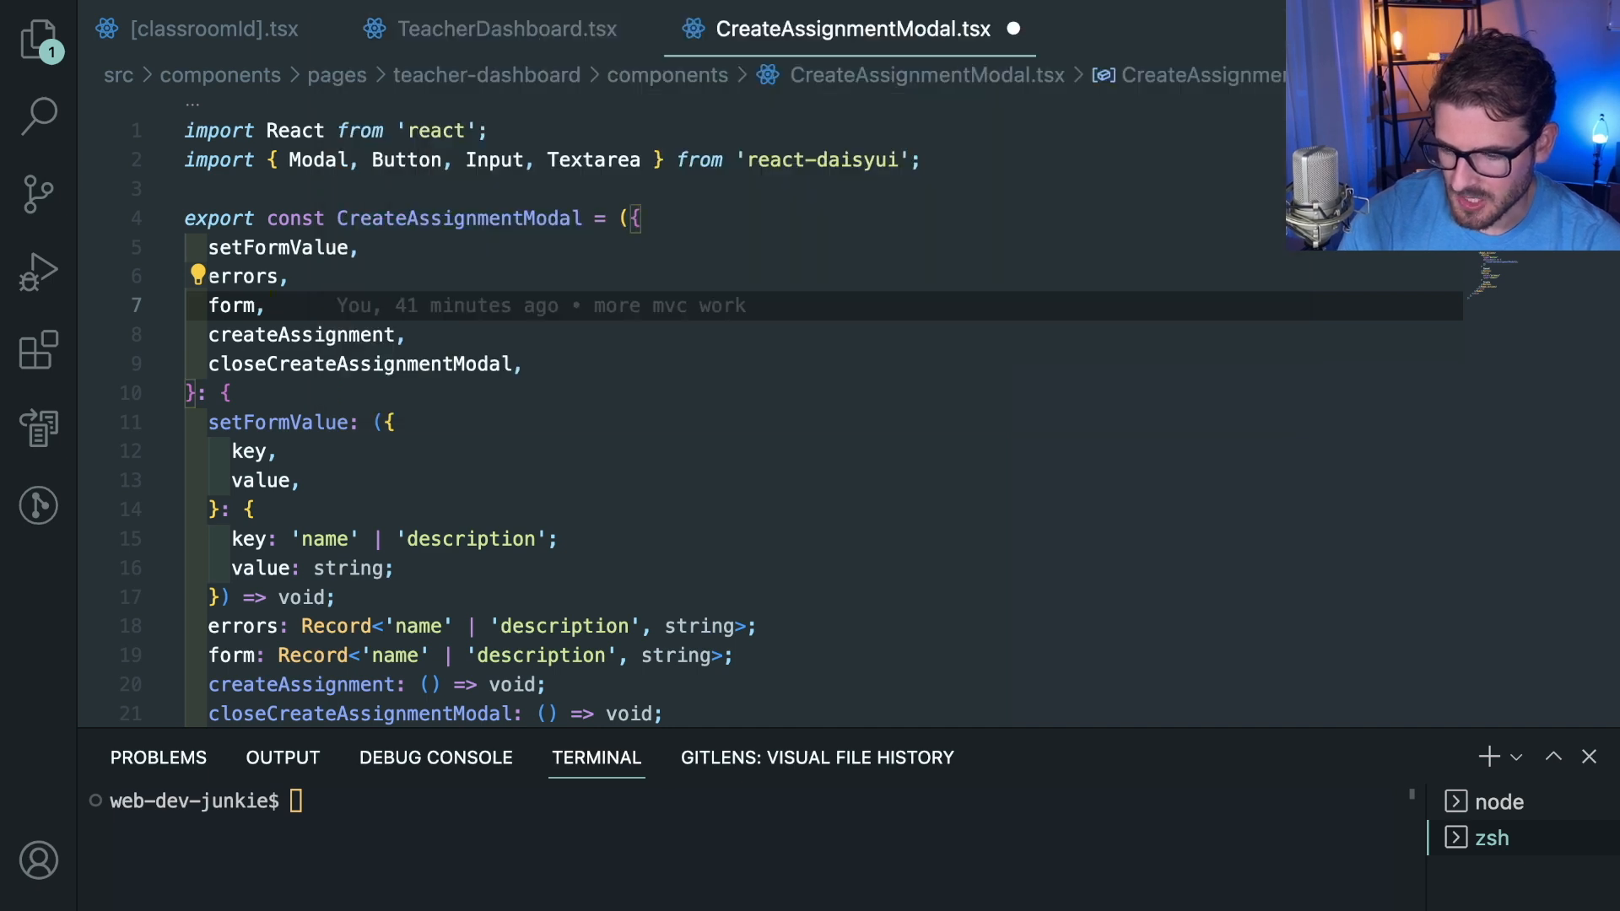
Step: Browse the colour theme list via 'theme' in the Command Palette and keep the current theme
{"action": "type", "text": "theme"}
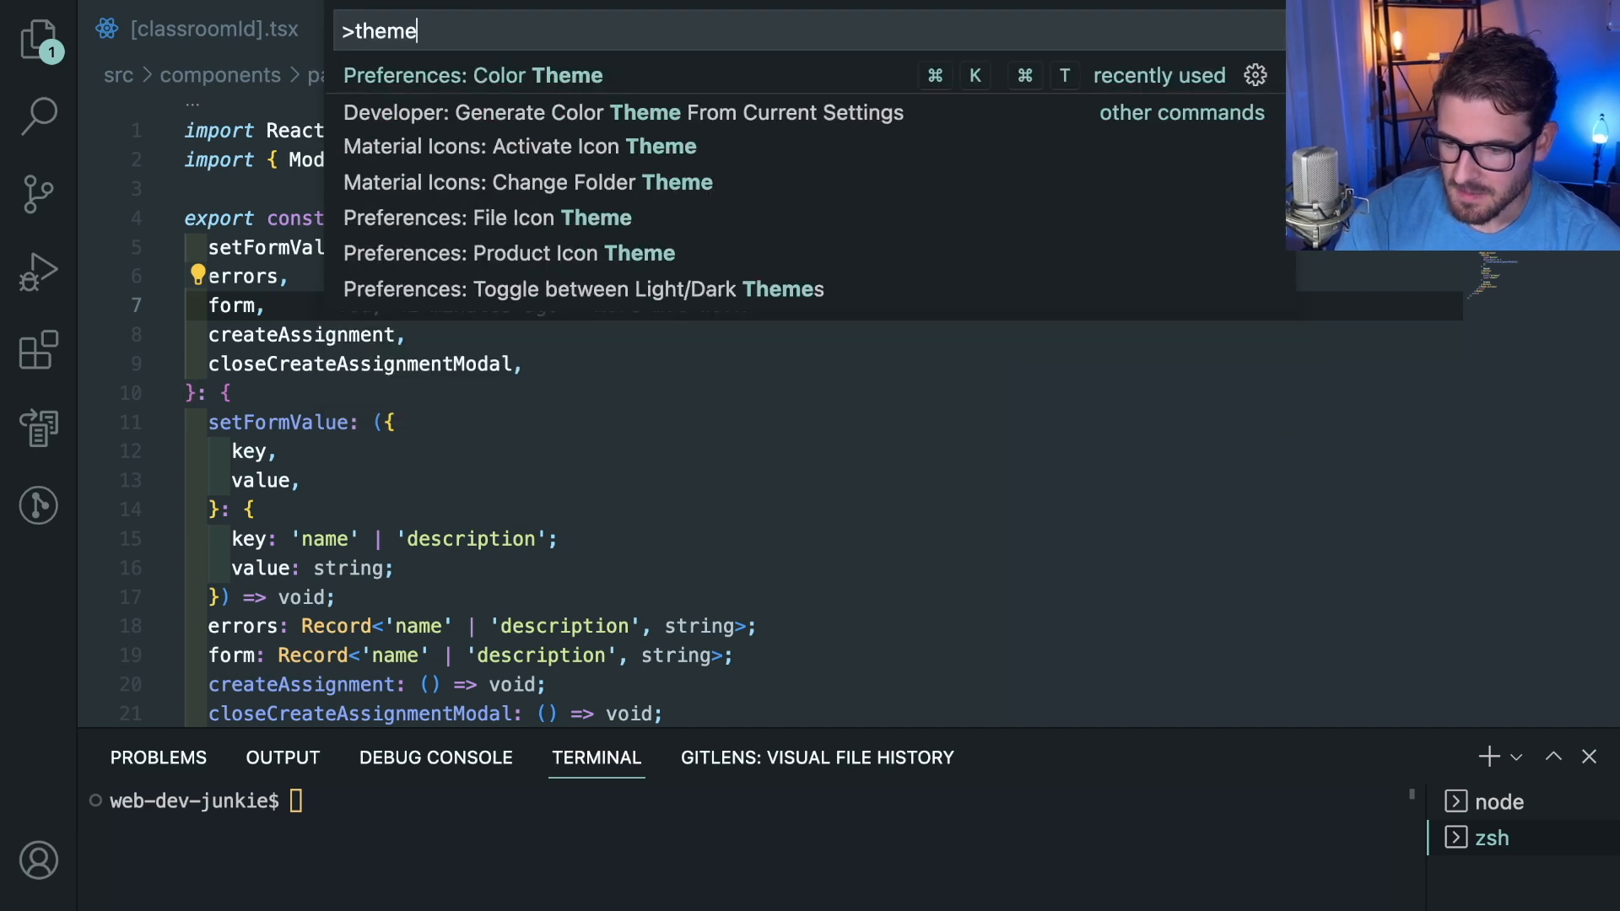
{"action": "left_click", "coordinate": [473, 74]}
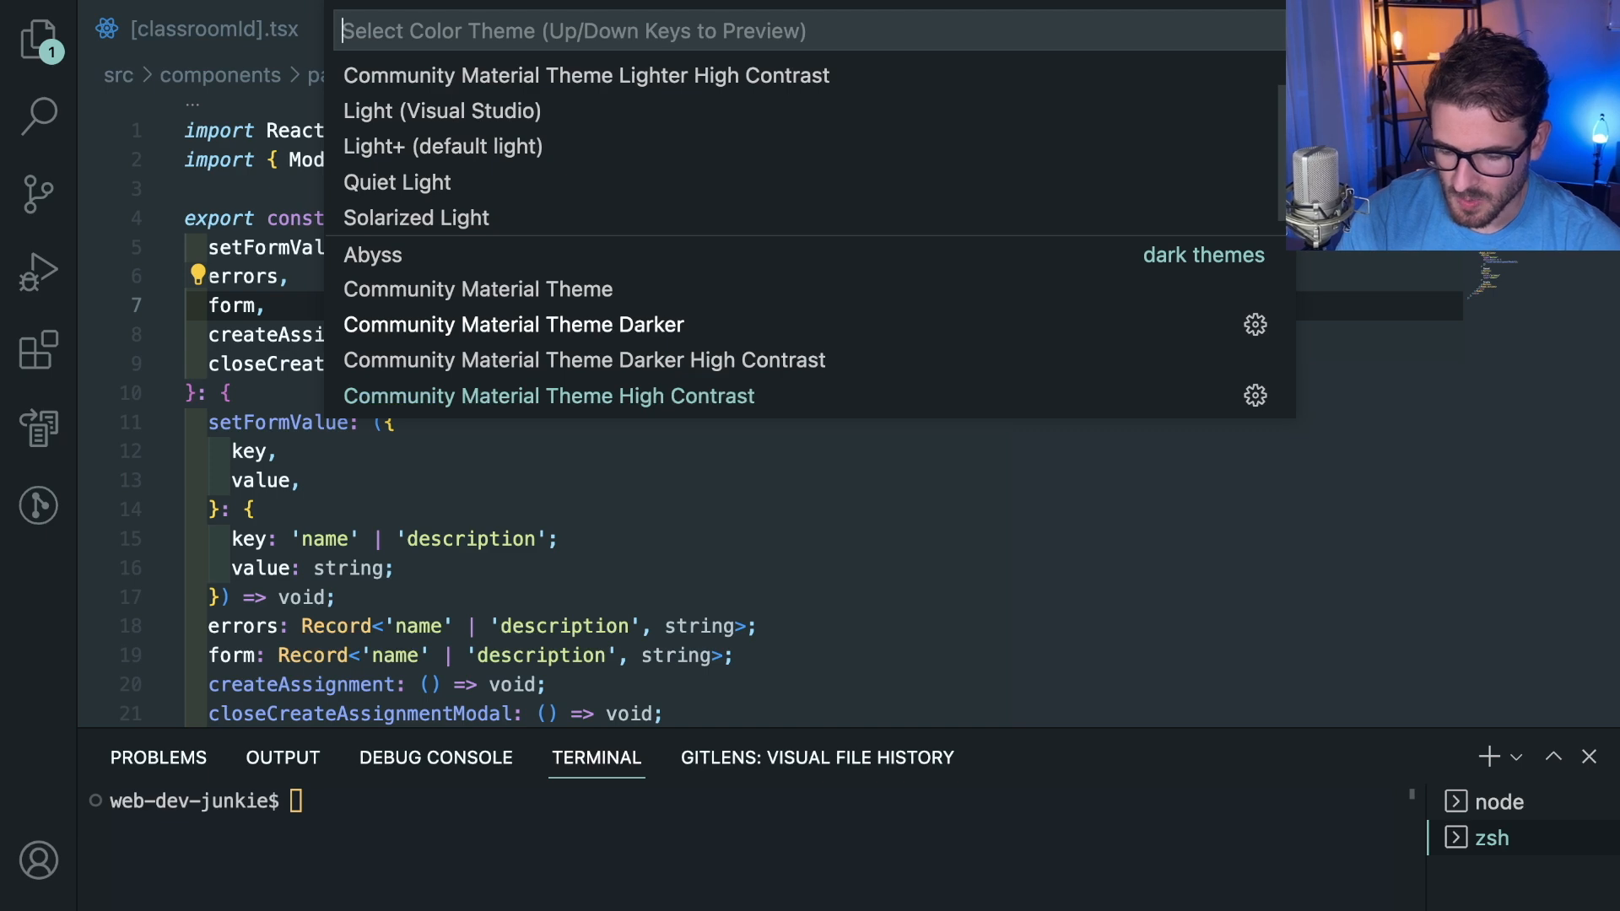
{"action": "scroll", "scroll_direction": "down", "scroll_amount": 3}
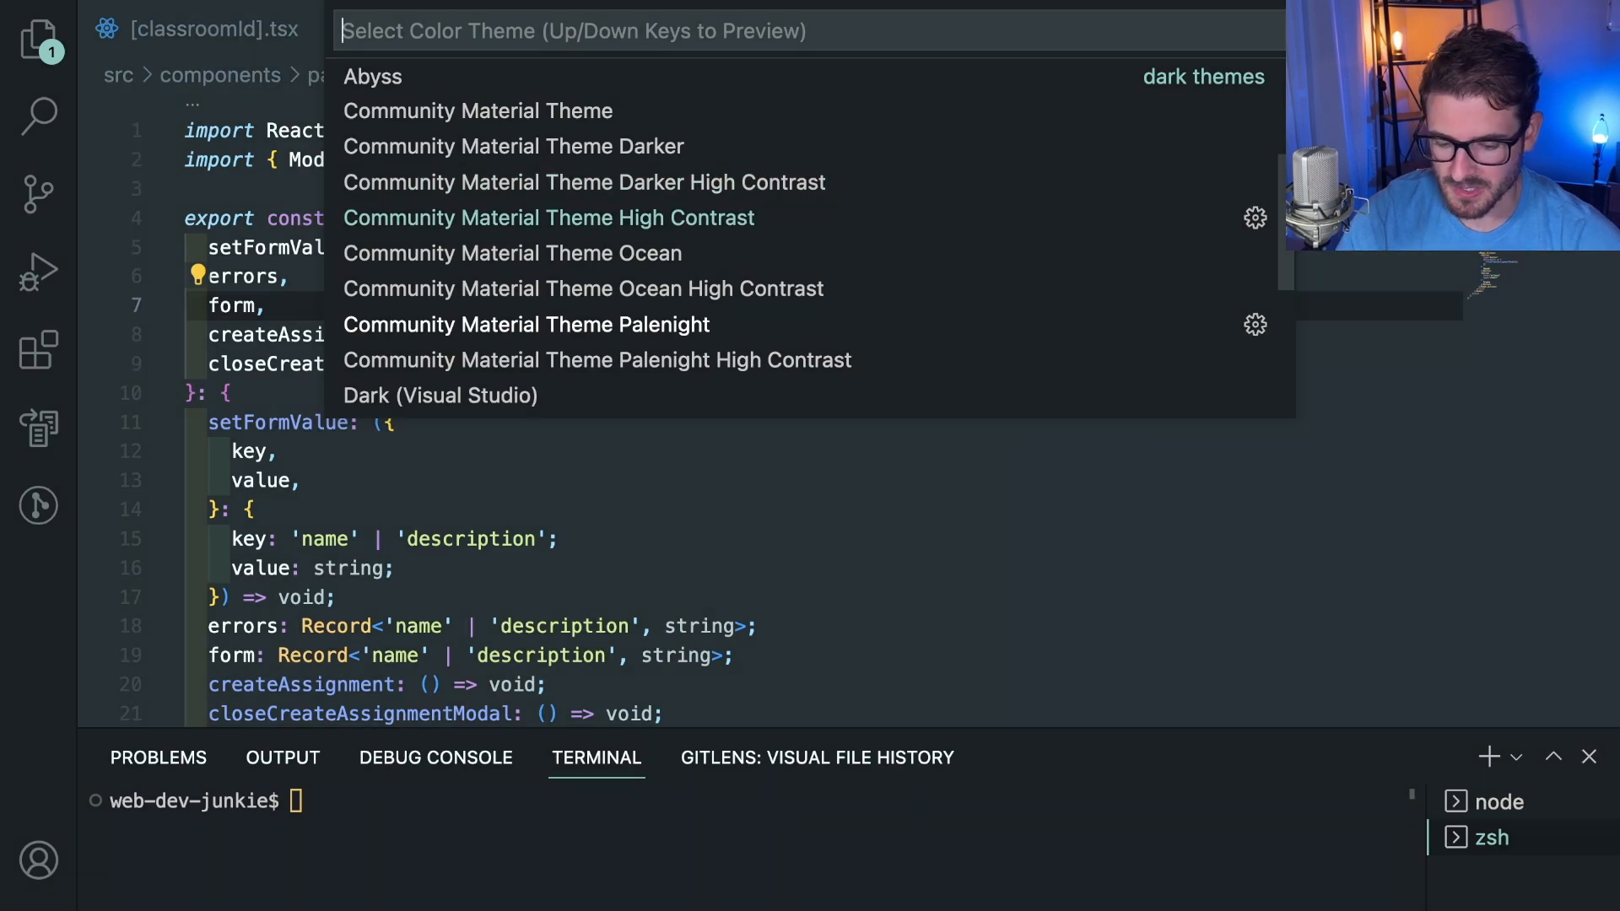
{"action": "key", "text": "Escape"}
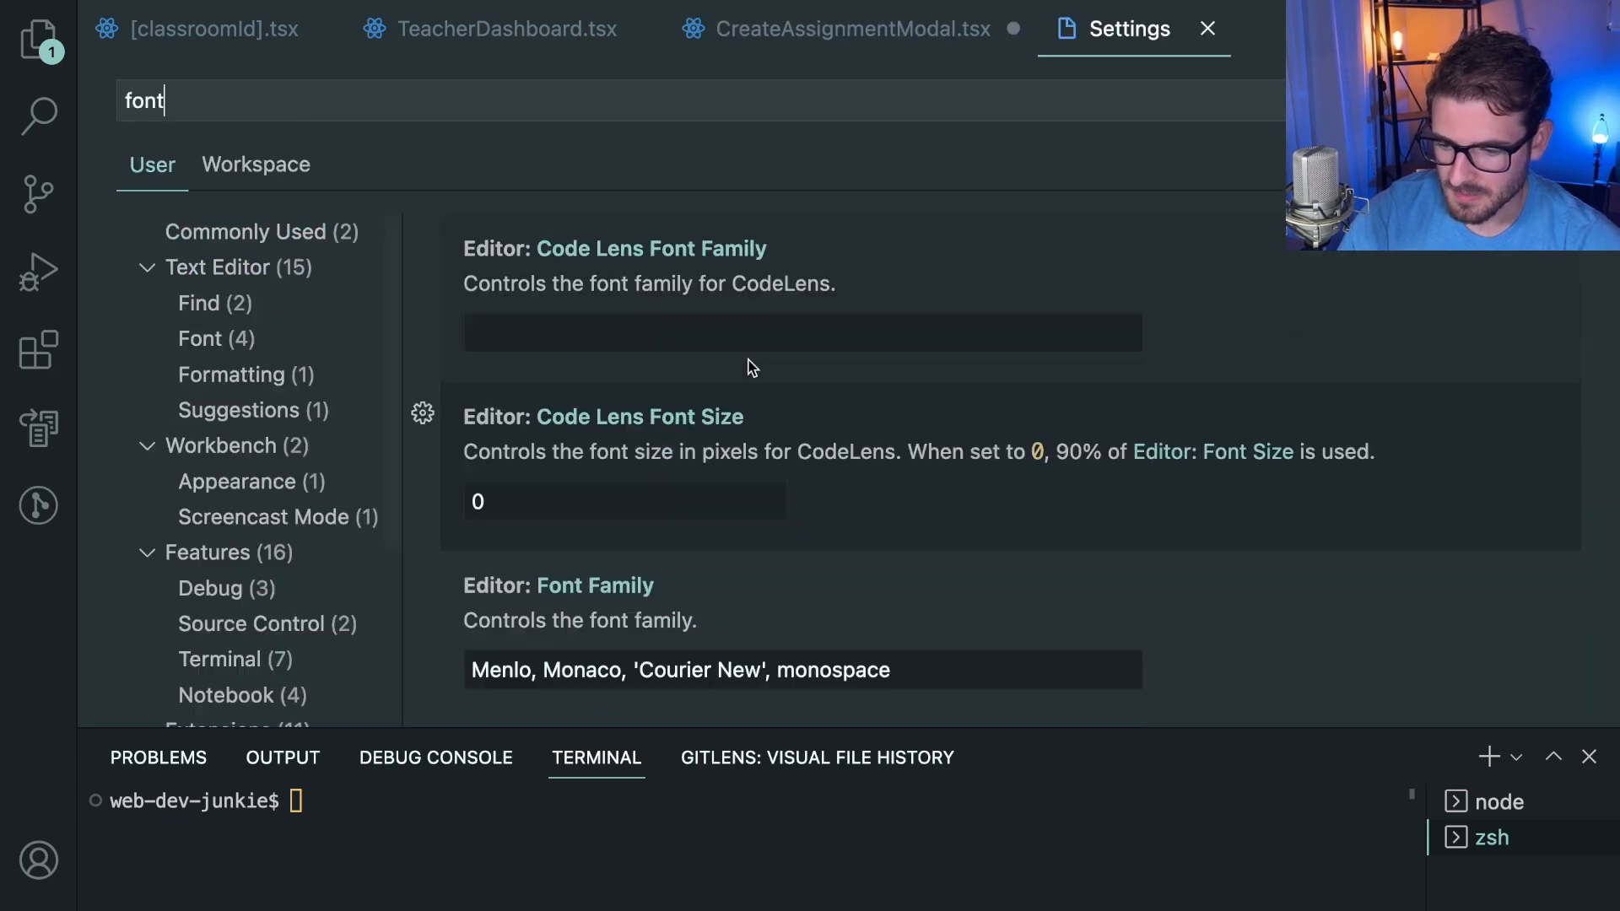
Step: Inspect the Editor Font Family setting (Monaco) unchanged and return to CreateAssignmentModal.tsx
{"action": "scroll", "scroll_direction": "down", "scroll_amount": 3}
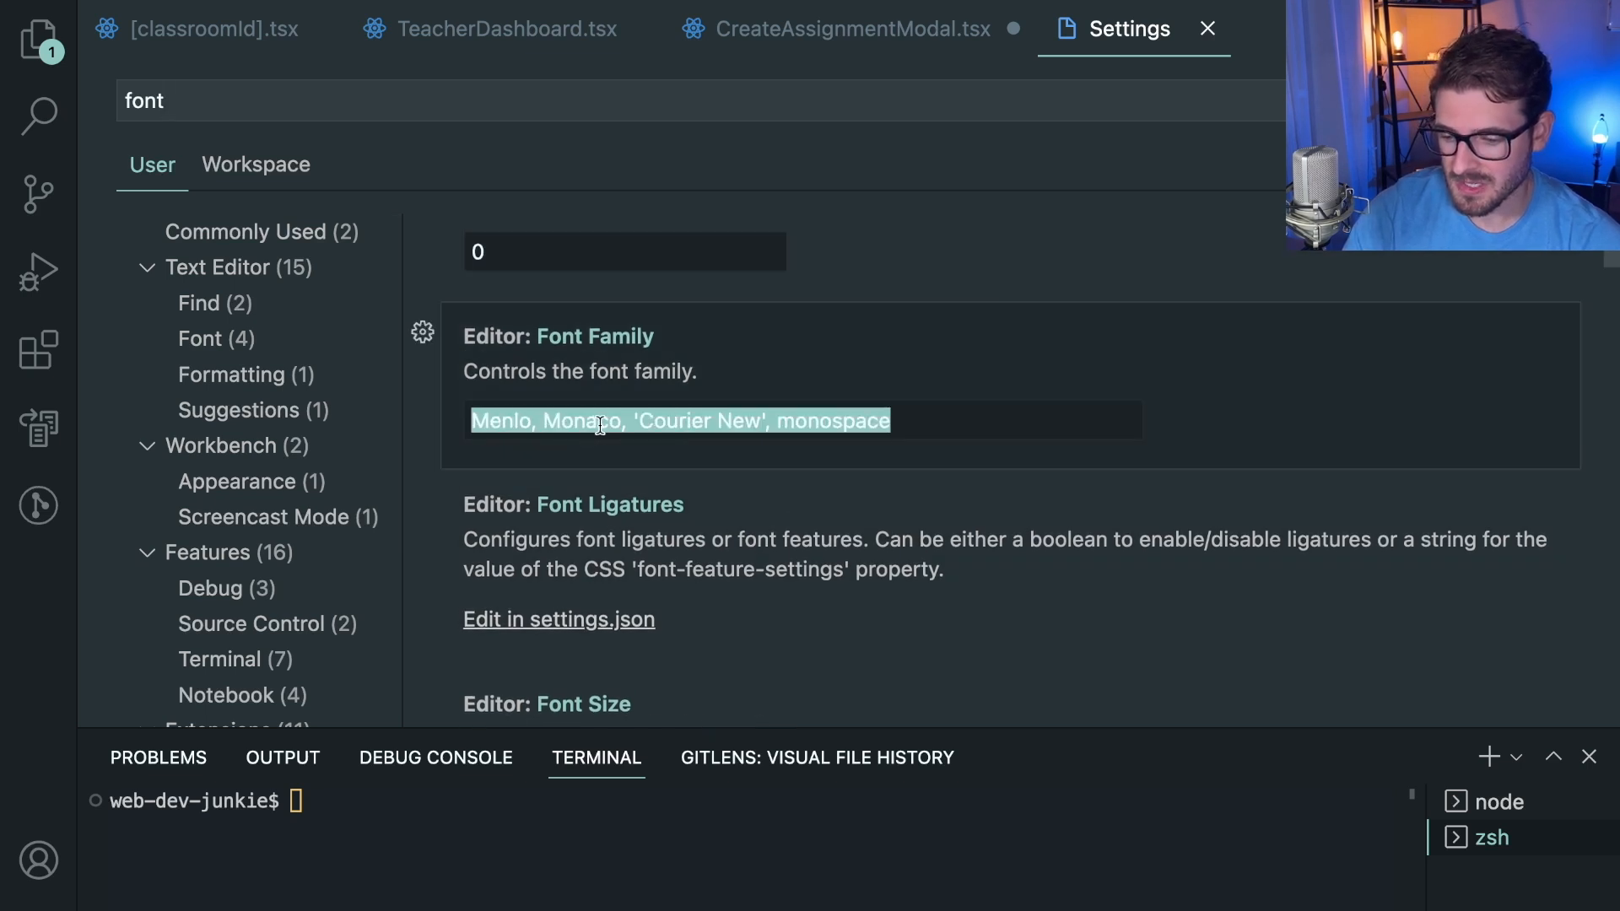
{"action": "mouse_move", "coordinate": [568, 427]}
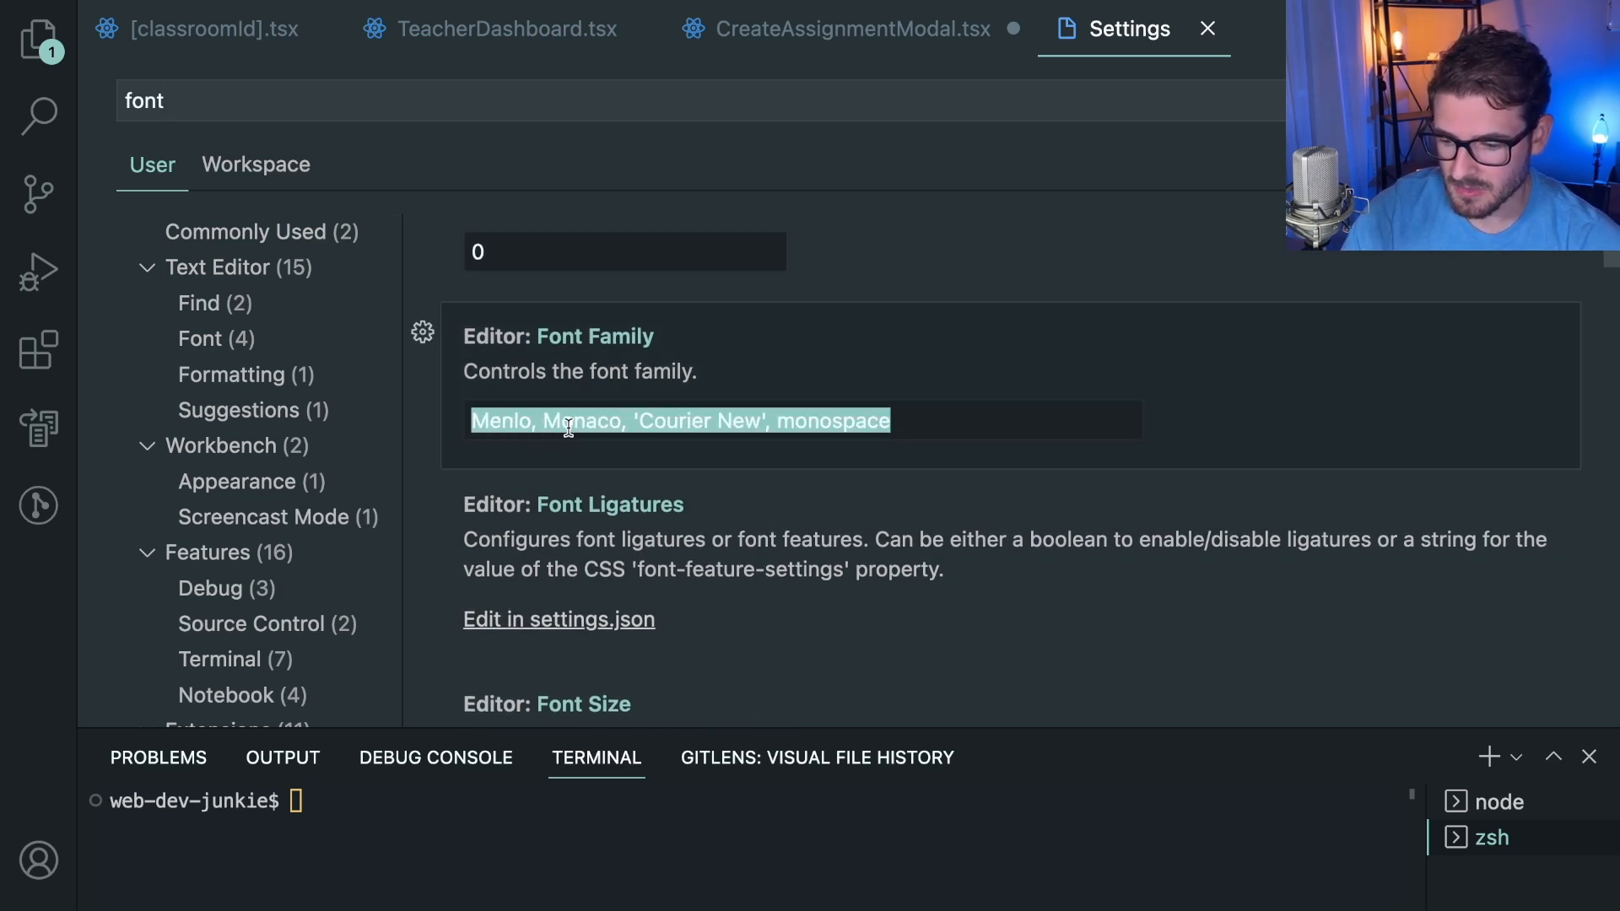
{"action": "double_click", "coordinate": [582, 420]}
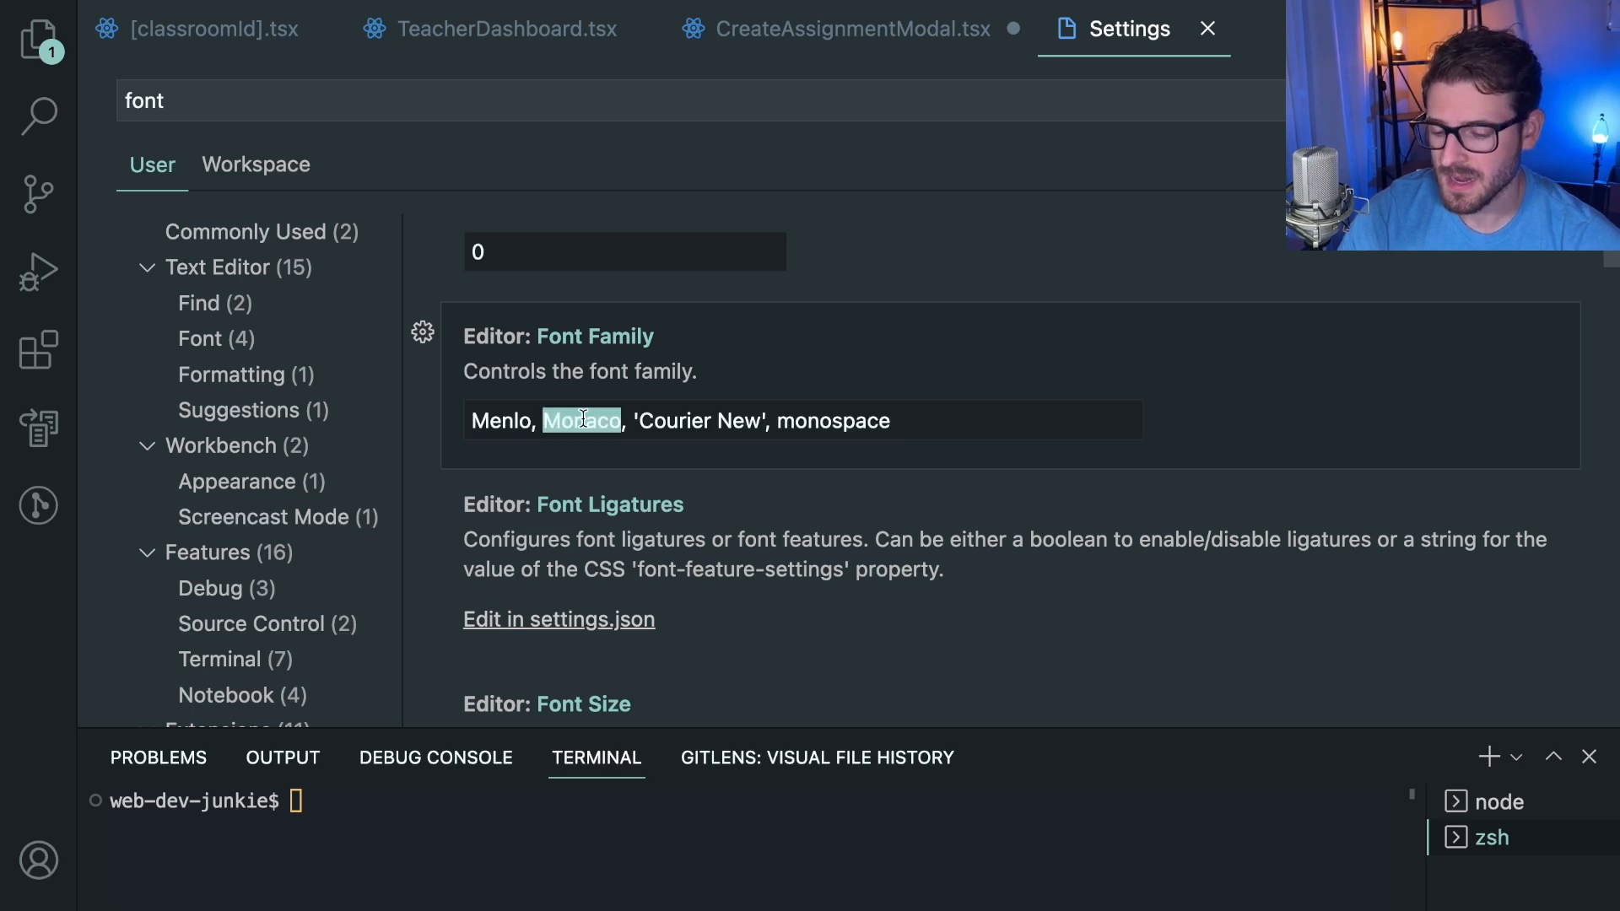
{"action": "double_click", "coordinate": [501, 420]}
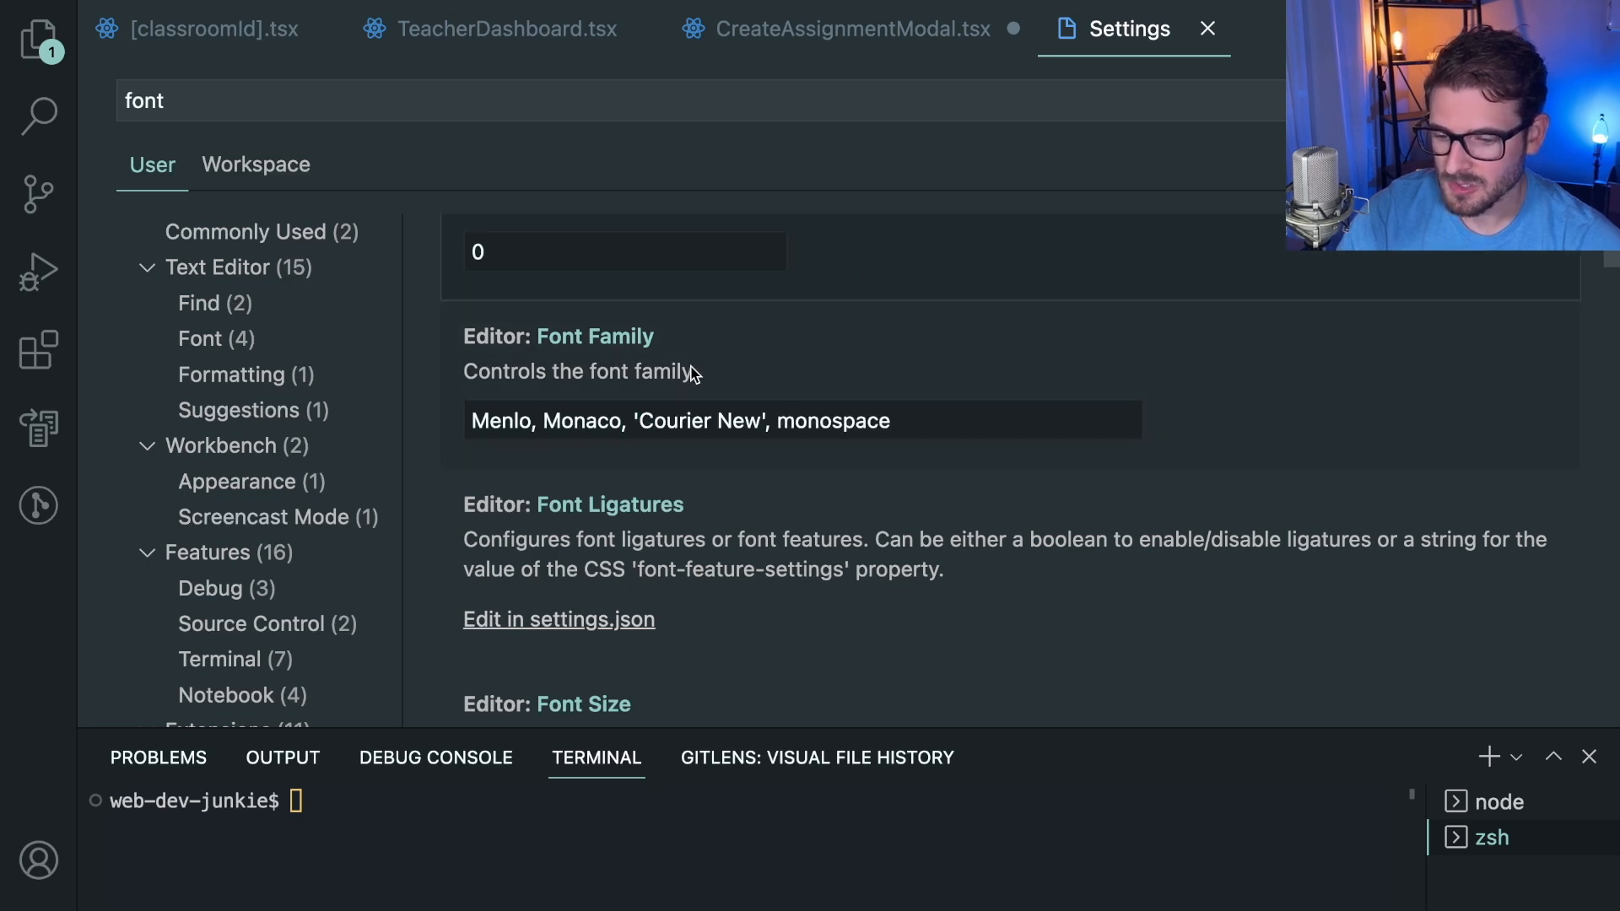
{"action": "left_click", "coordinate": [837, 29]}
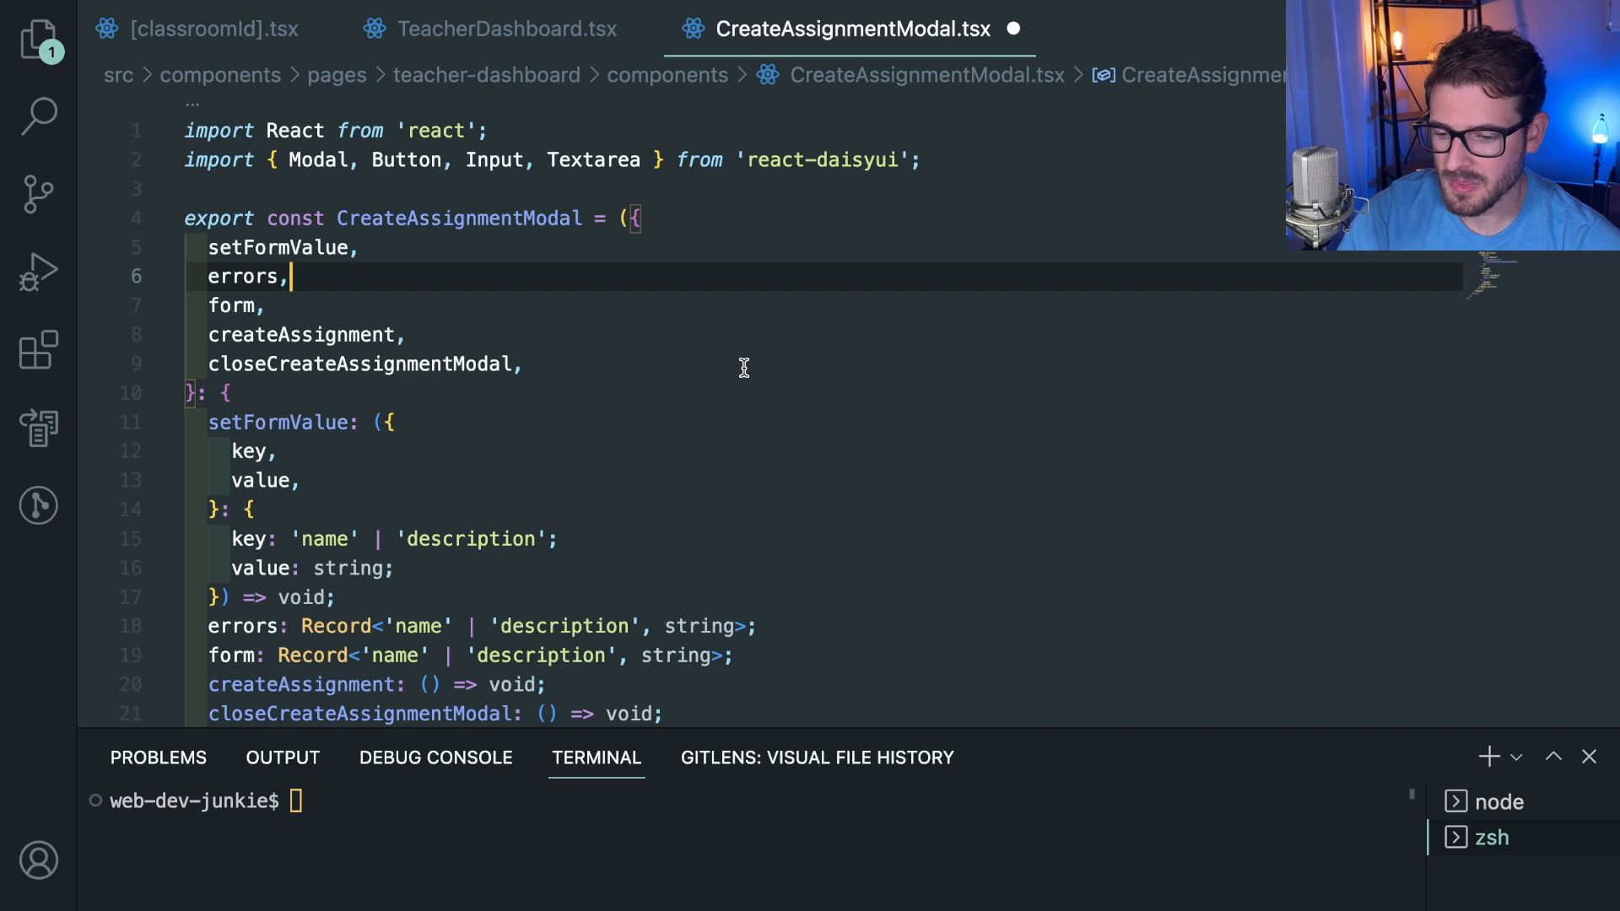
Step: Show and hide the installed extensions list beside the code
{"action": "left_click", "coordinate": [39, 349]}
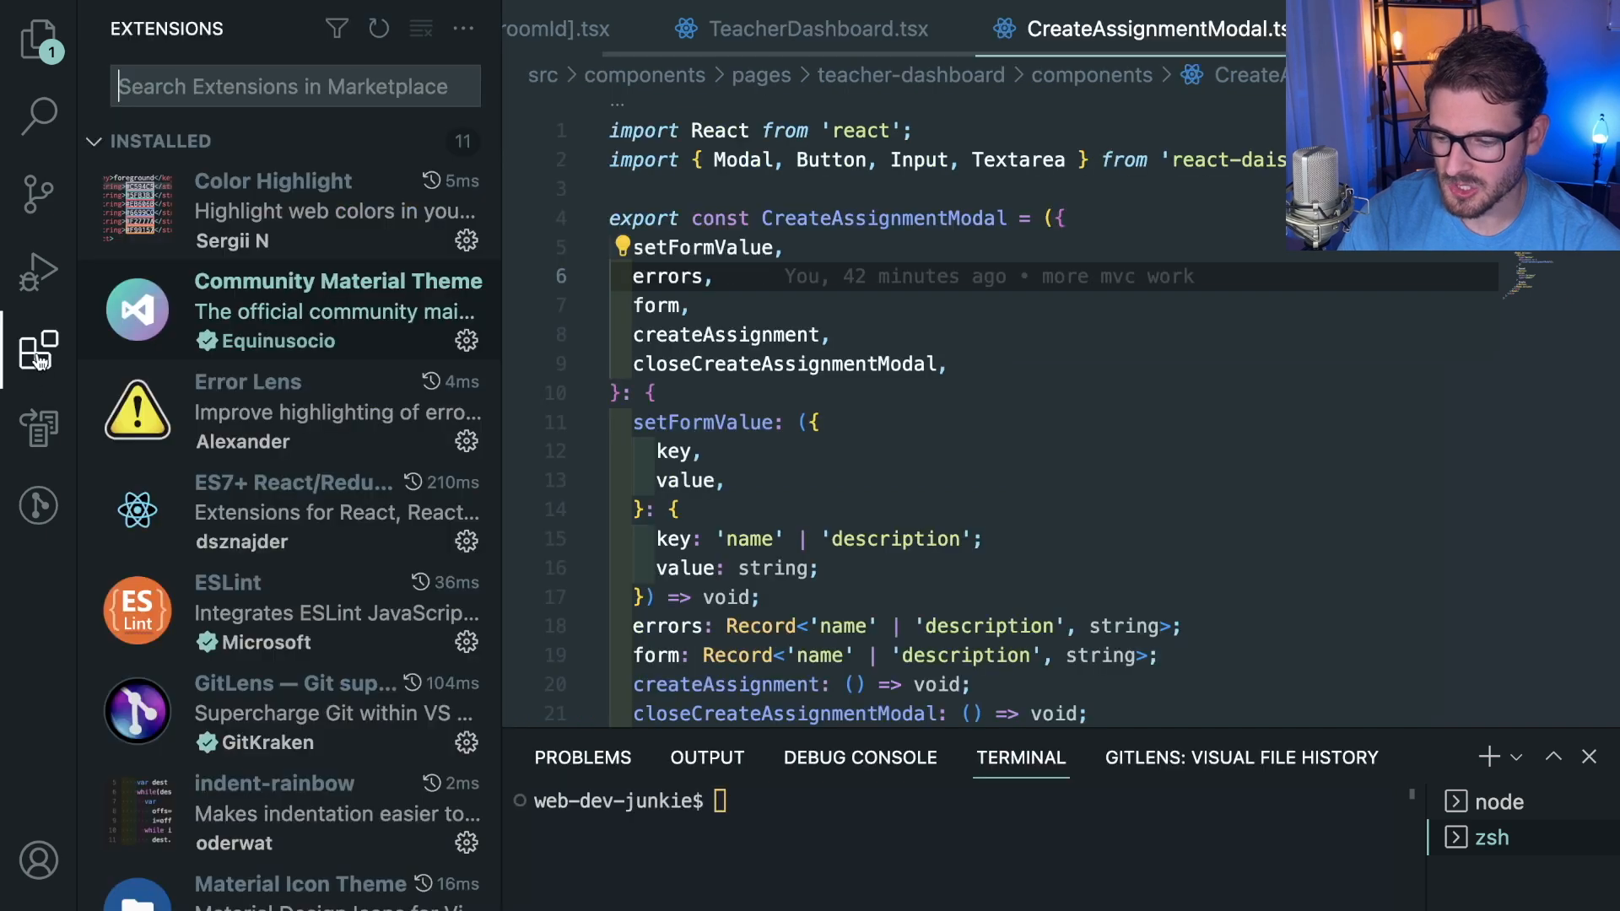
{"action": "mouse_move", "coordinate": [302, 297]}
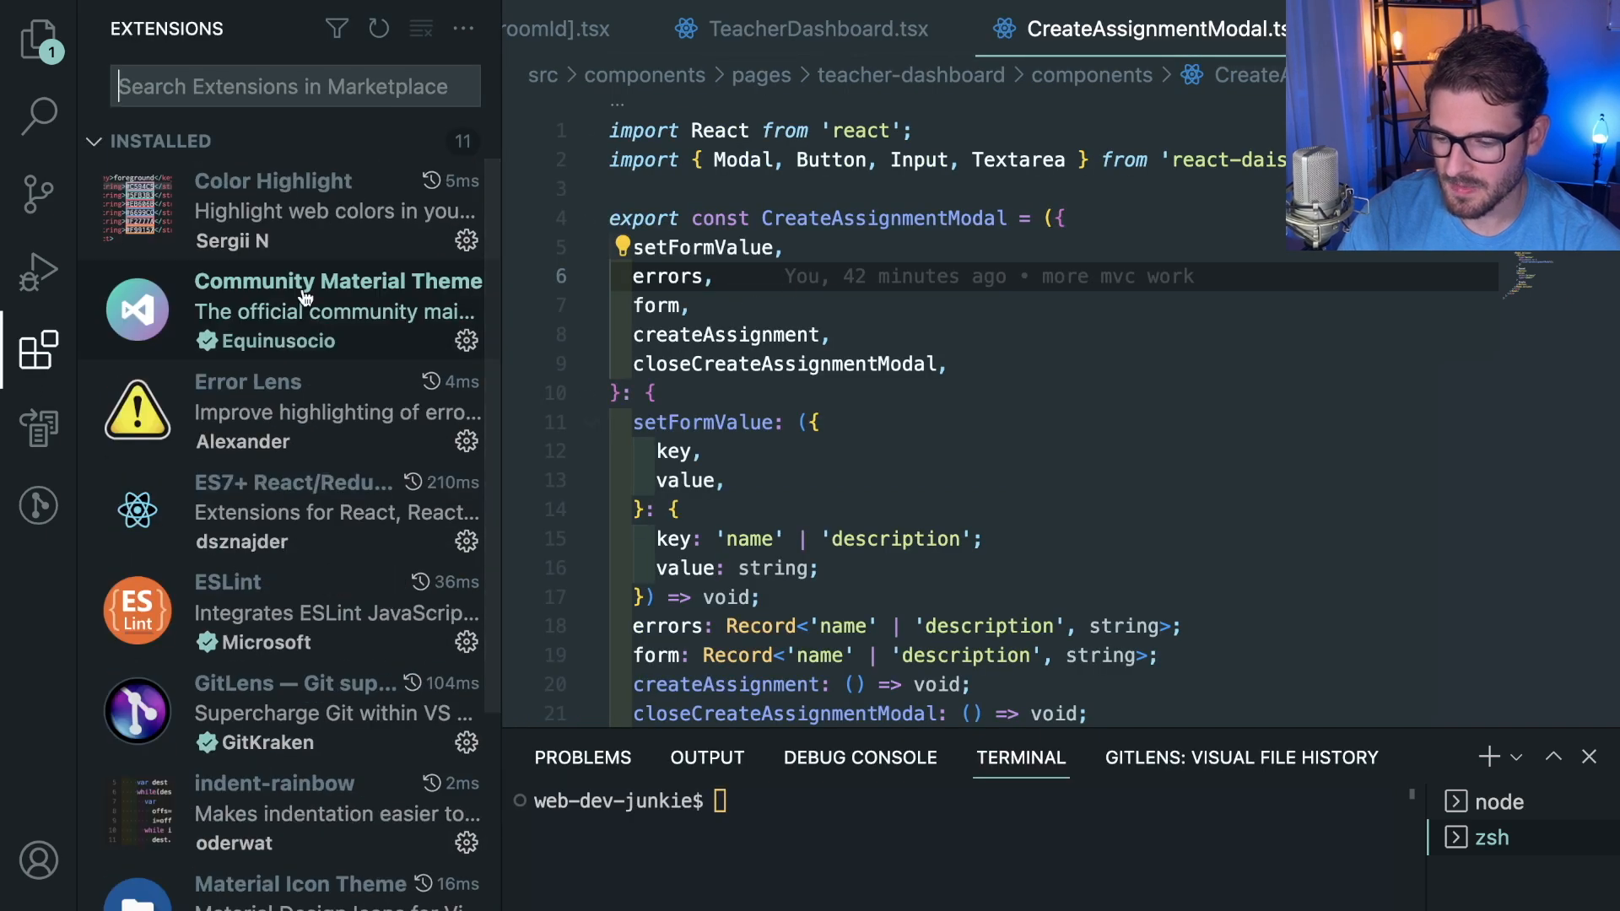
{"action": "left_click", "coordinate": [39, 348]}
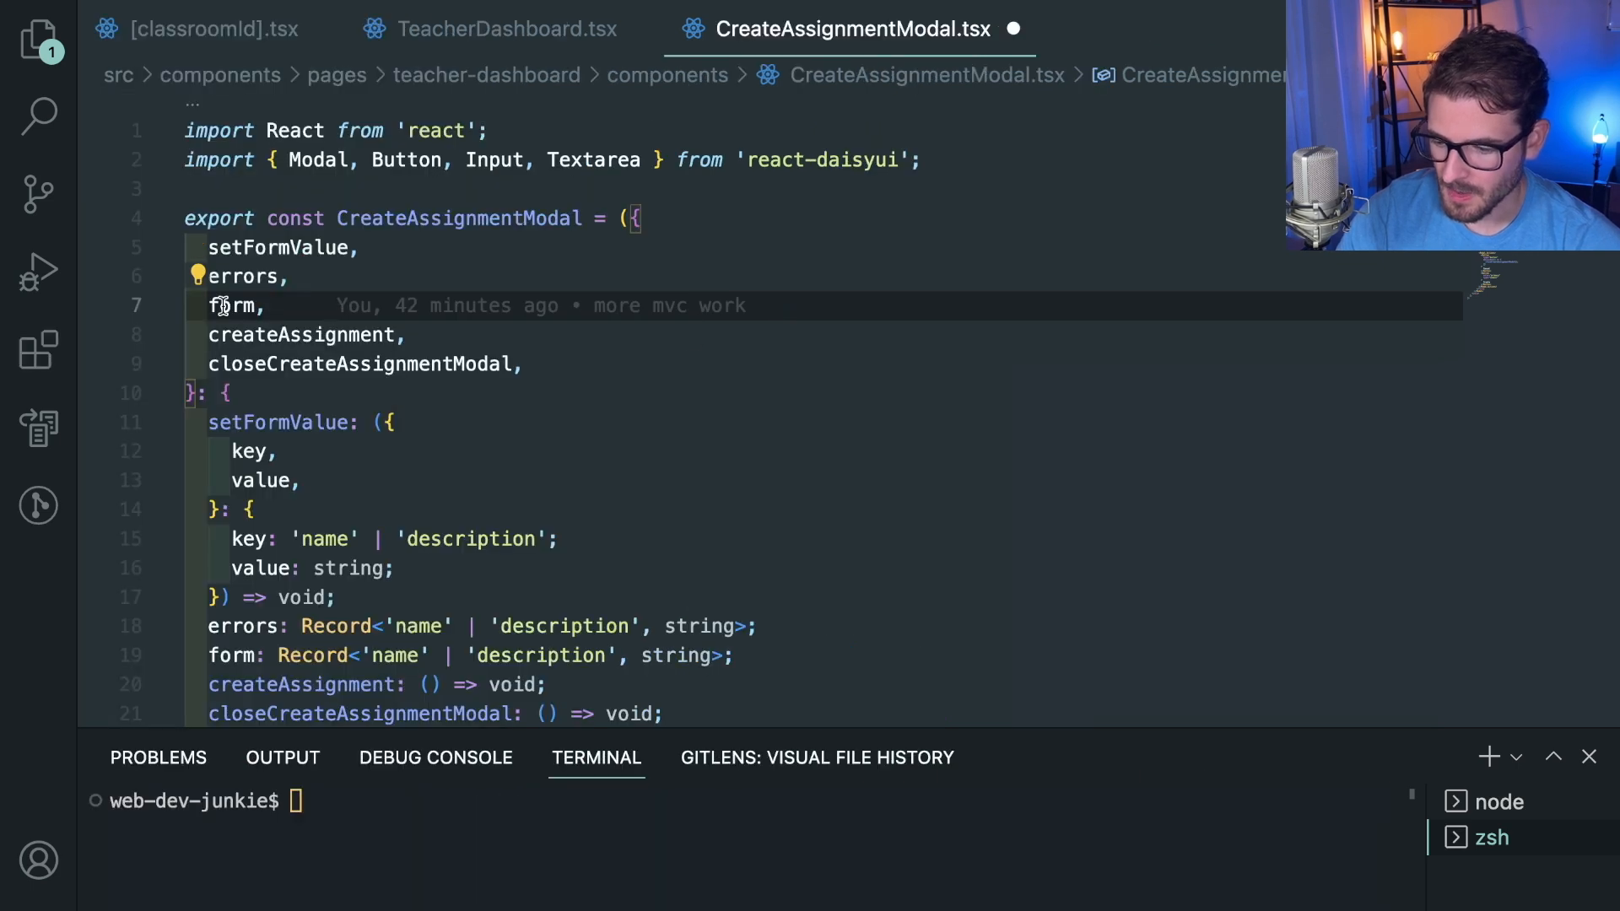
{"action": "left_click", "coordinate": [39, 348]}
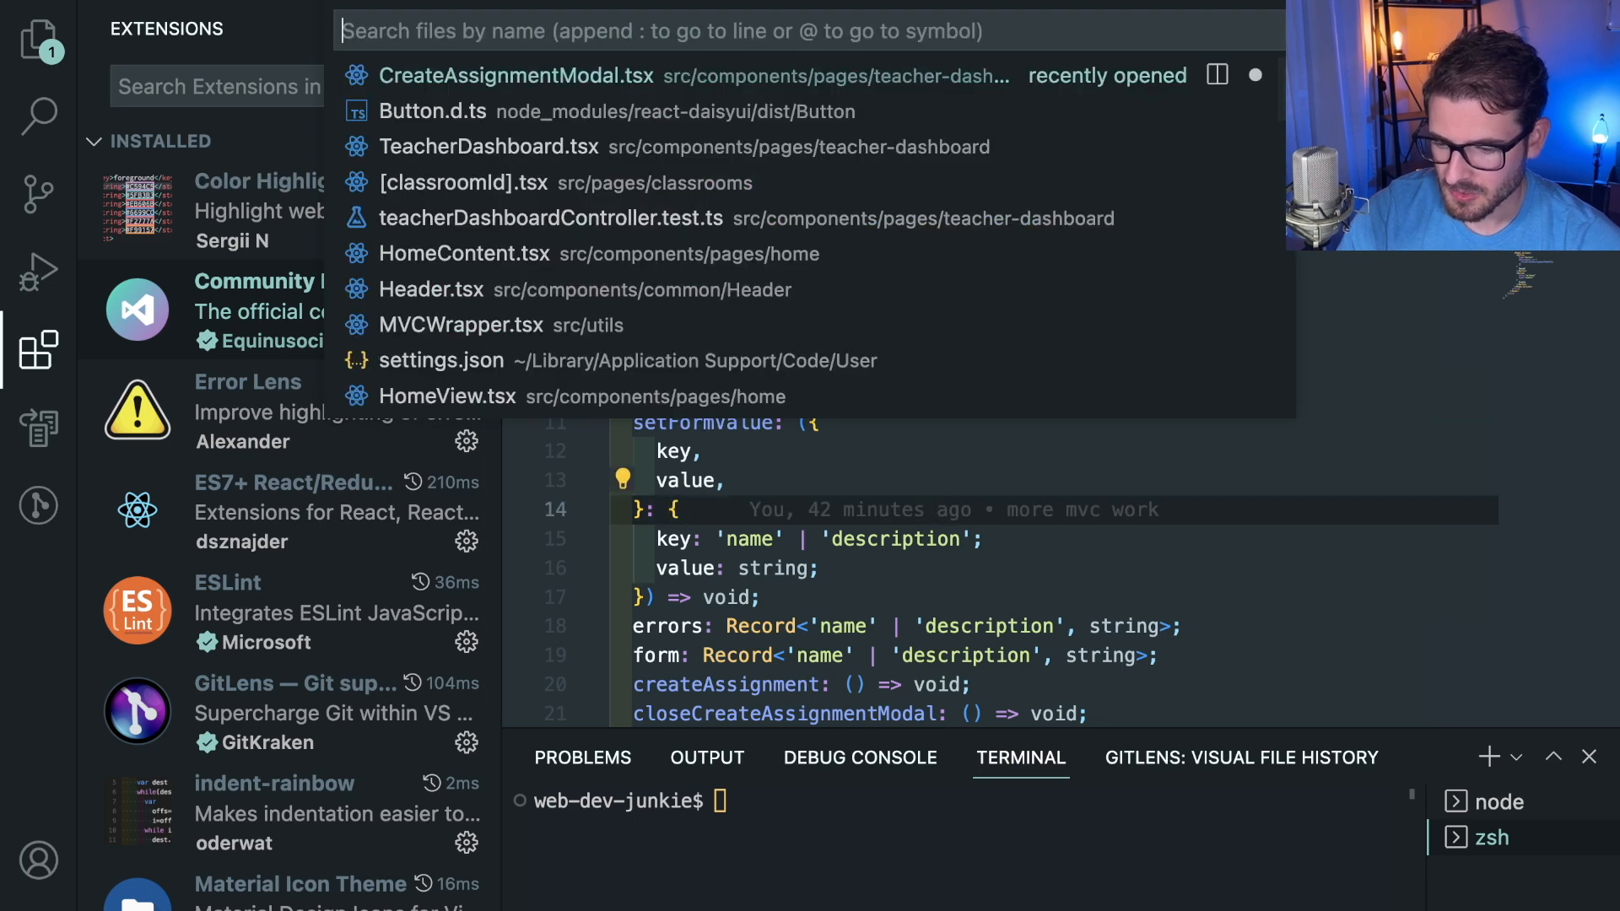
Step: Open tailwind.config.js with its bgPrimary and other hex colours highlighted
{"action": "type", "text": "tail"}
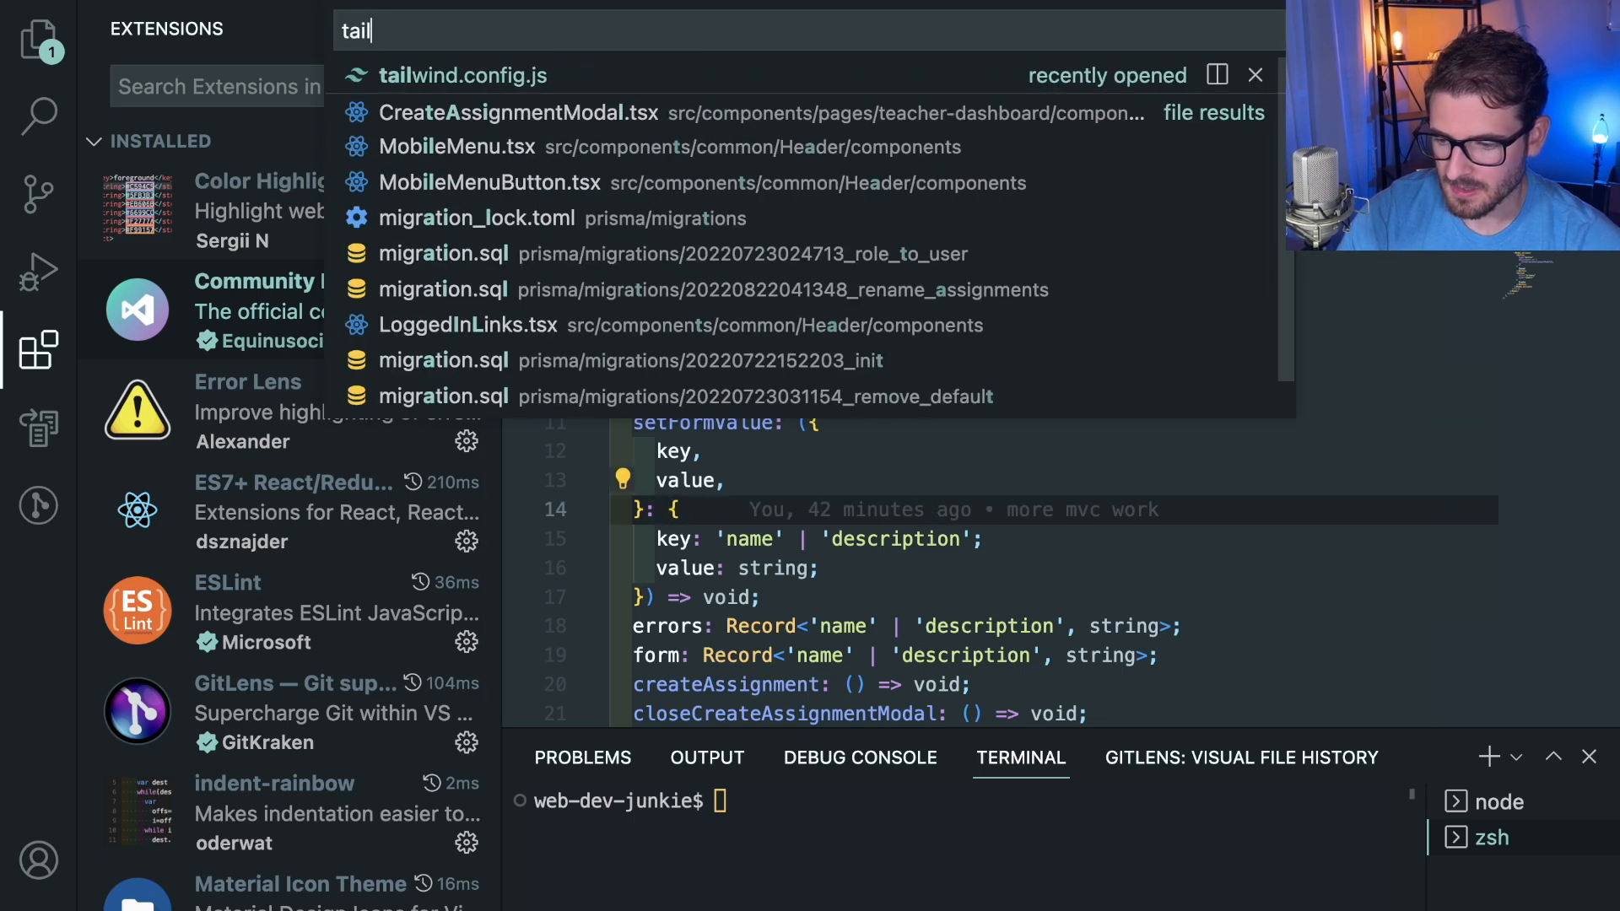
{"action": "left_click", "coordinate": [463, 74]}
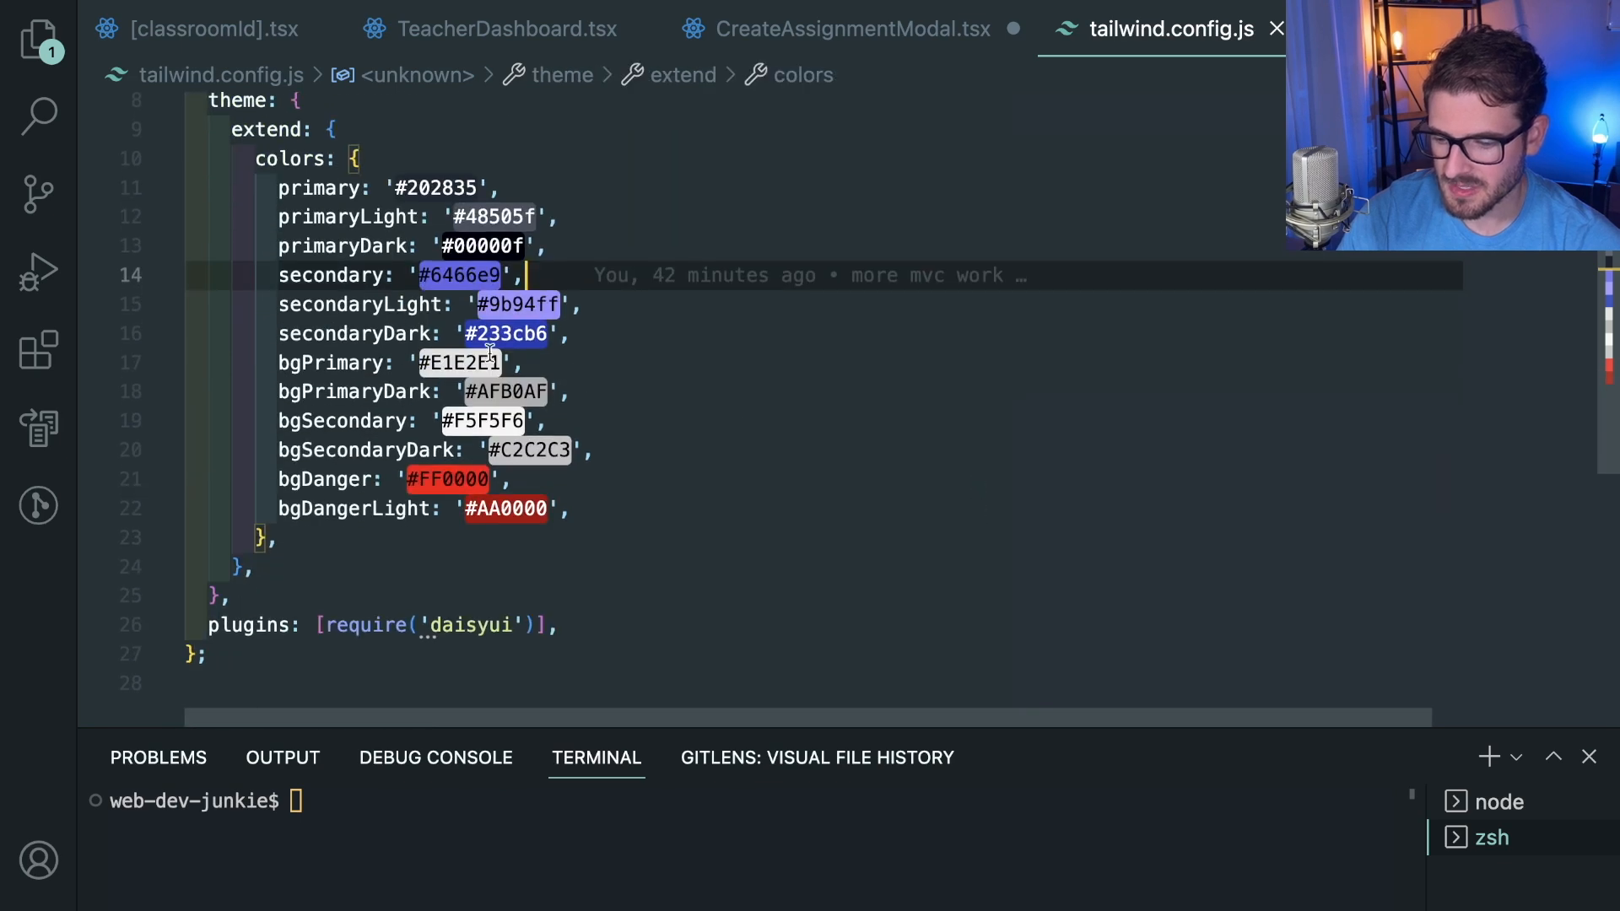
{"action": "left_click", "coordinate": [527, 363]}
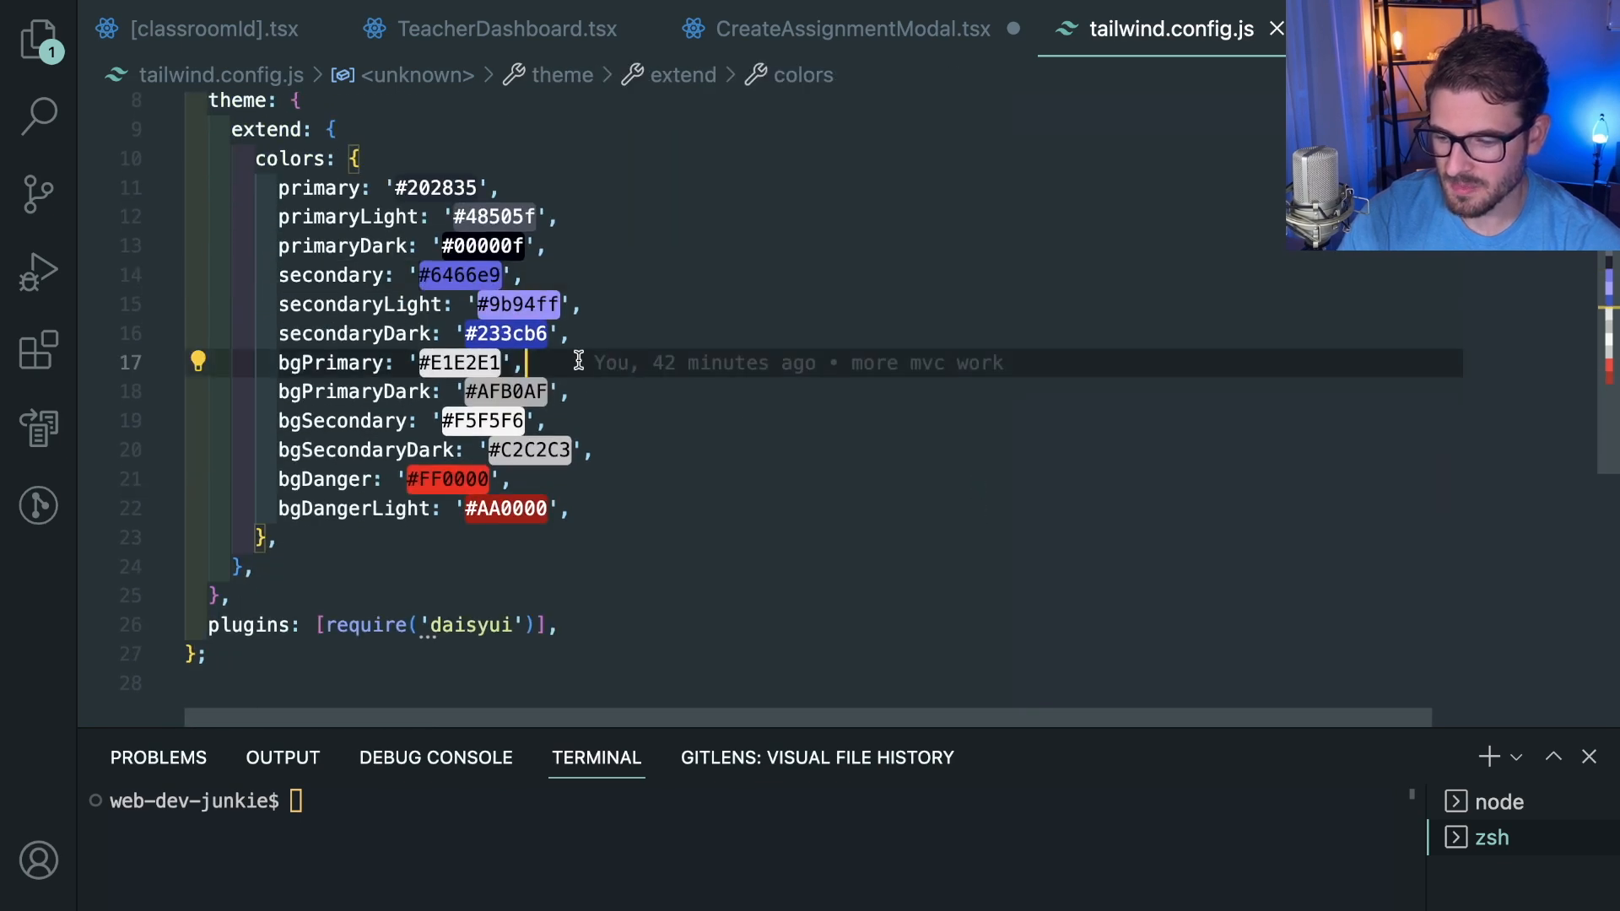
{"action": "mouse_move", "coordinate": [499, 471]}
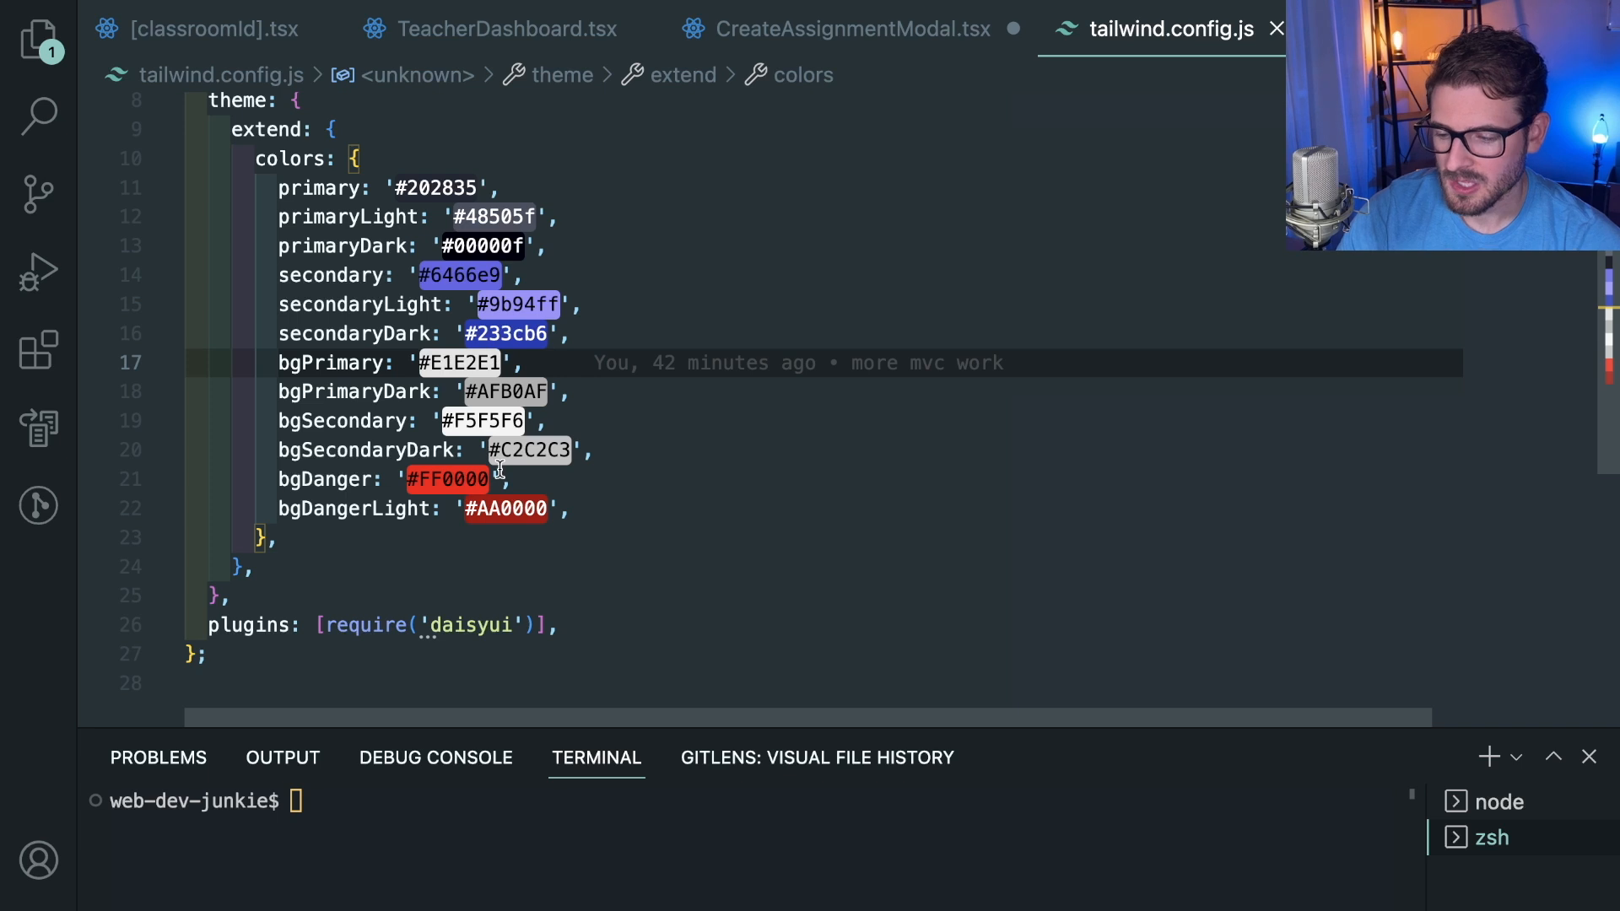
{"action": "mouse_move", "coordinate": [592, 335]}
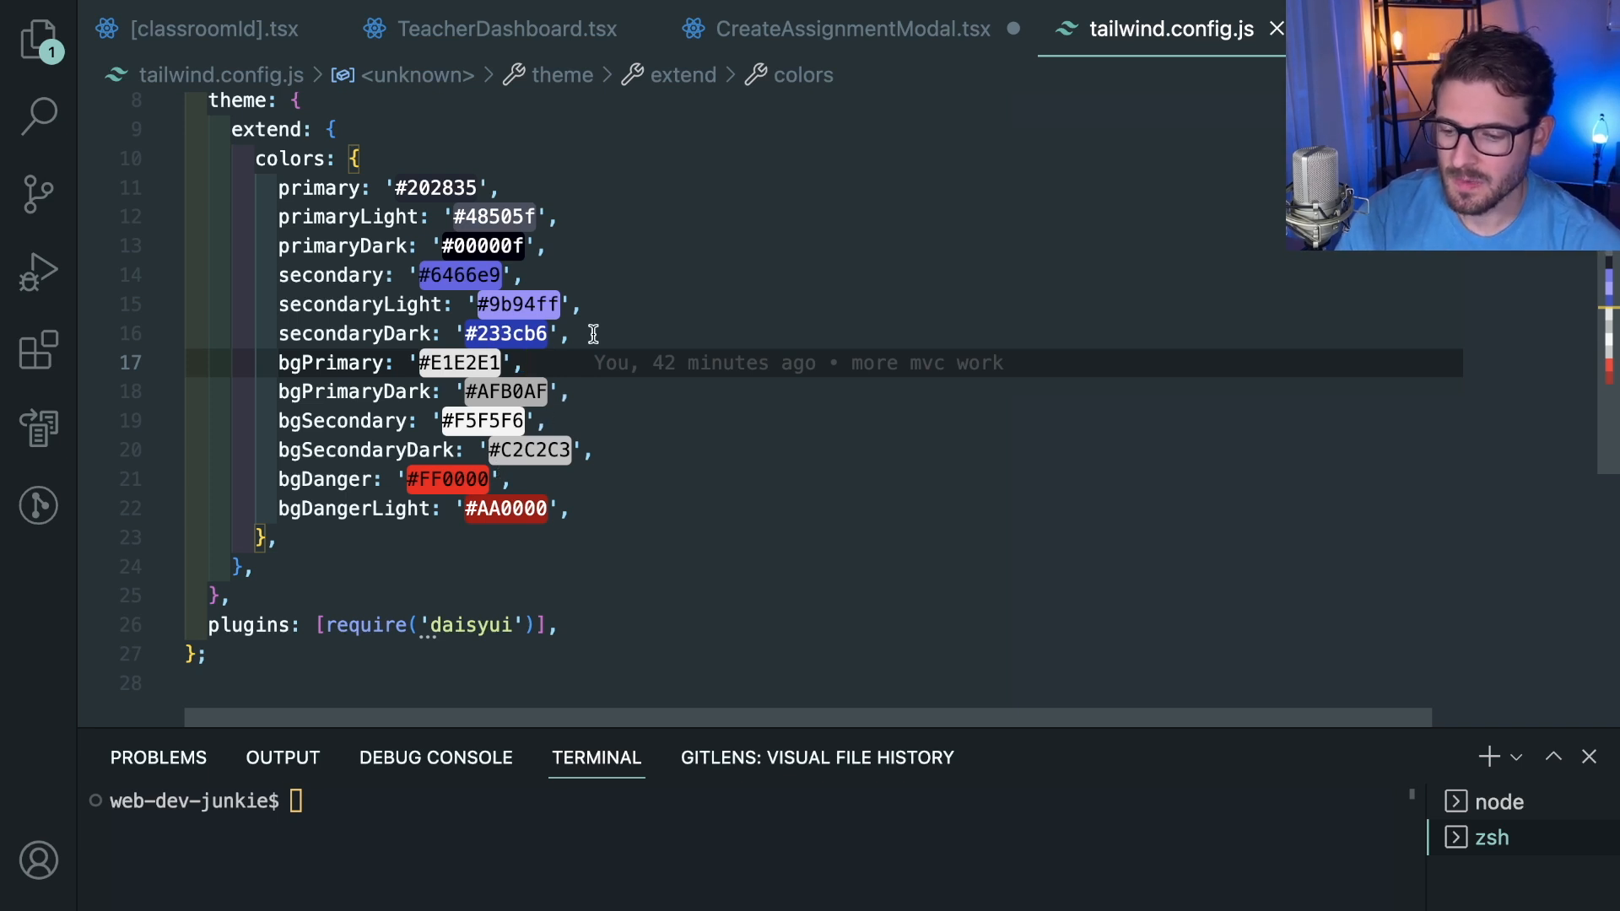
{"action": "mouse_move", "coordinate": [481, 305]}
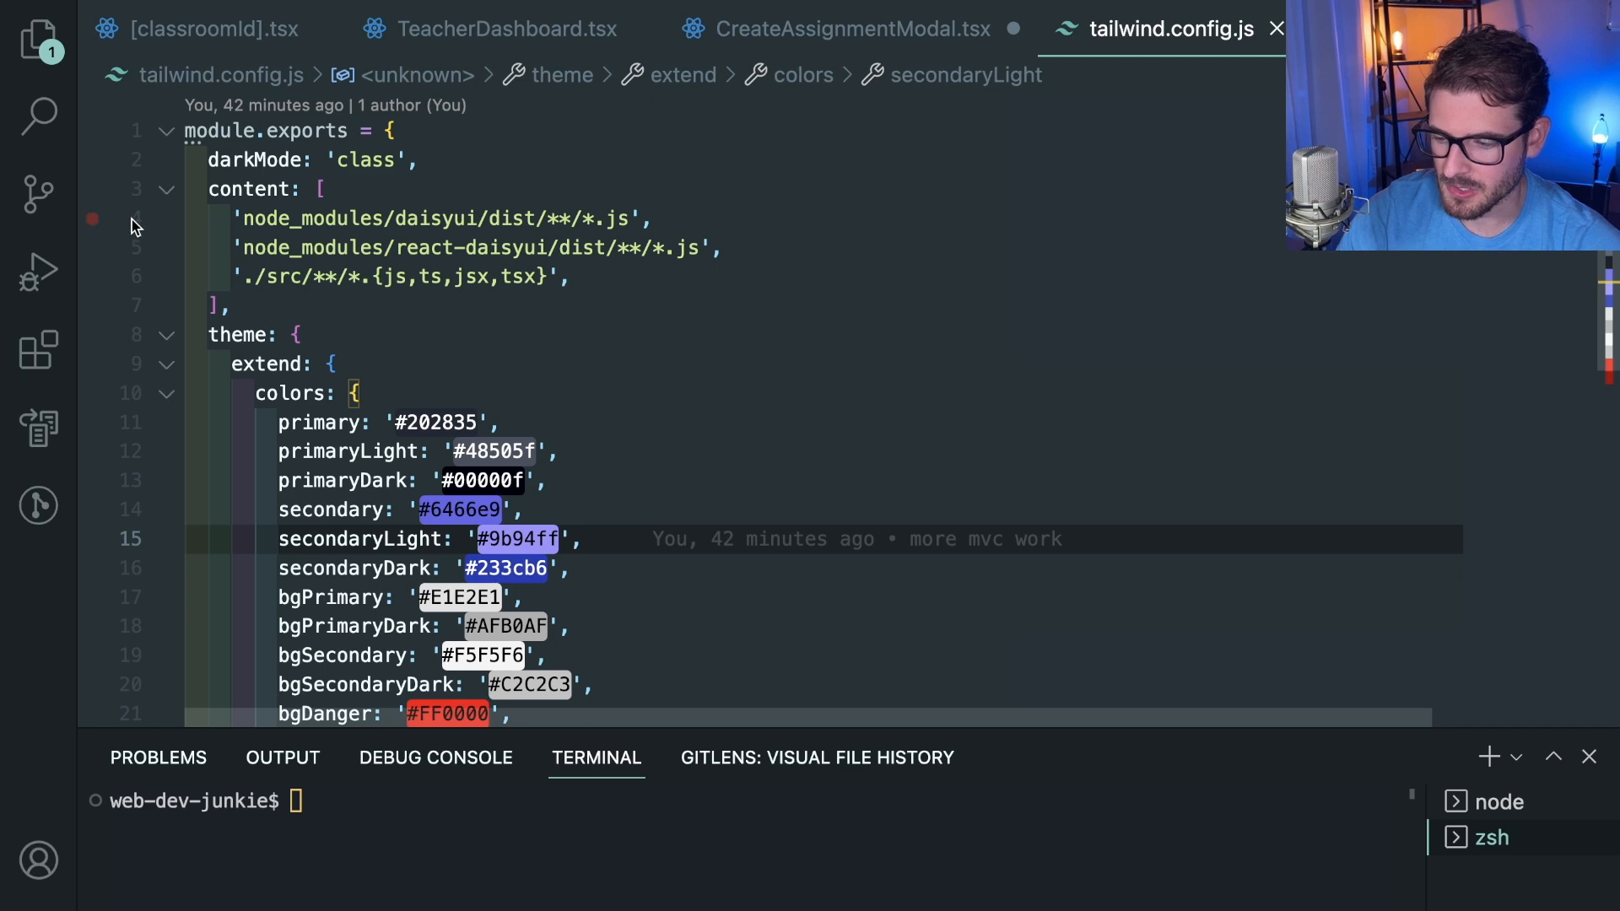
Step: View the Error Lens extension, then close the extra tabs discarding CreateAssignmentModal.tsx changes
{"action": "left_click", "coordinate": [39, 348]}
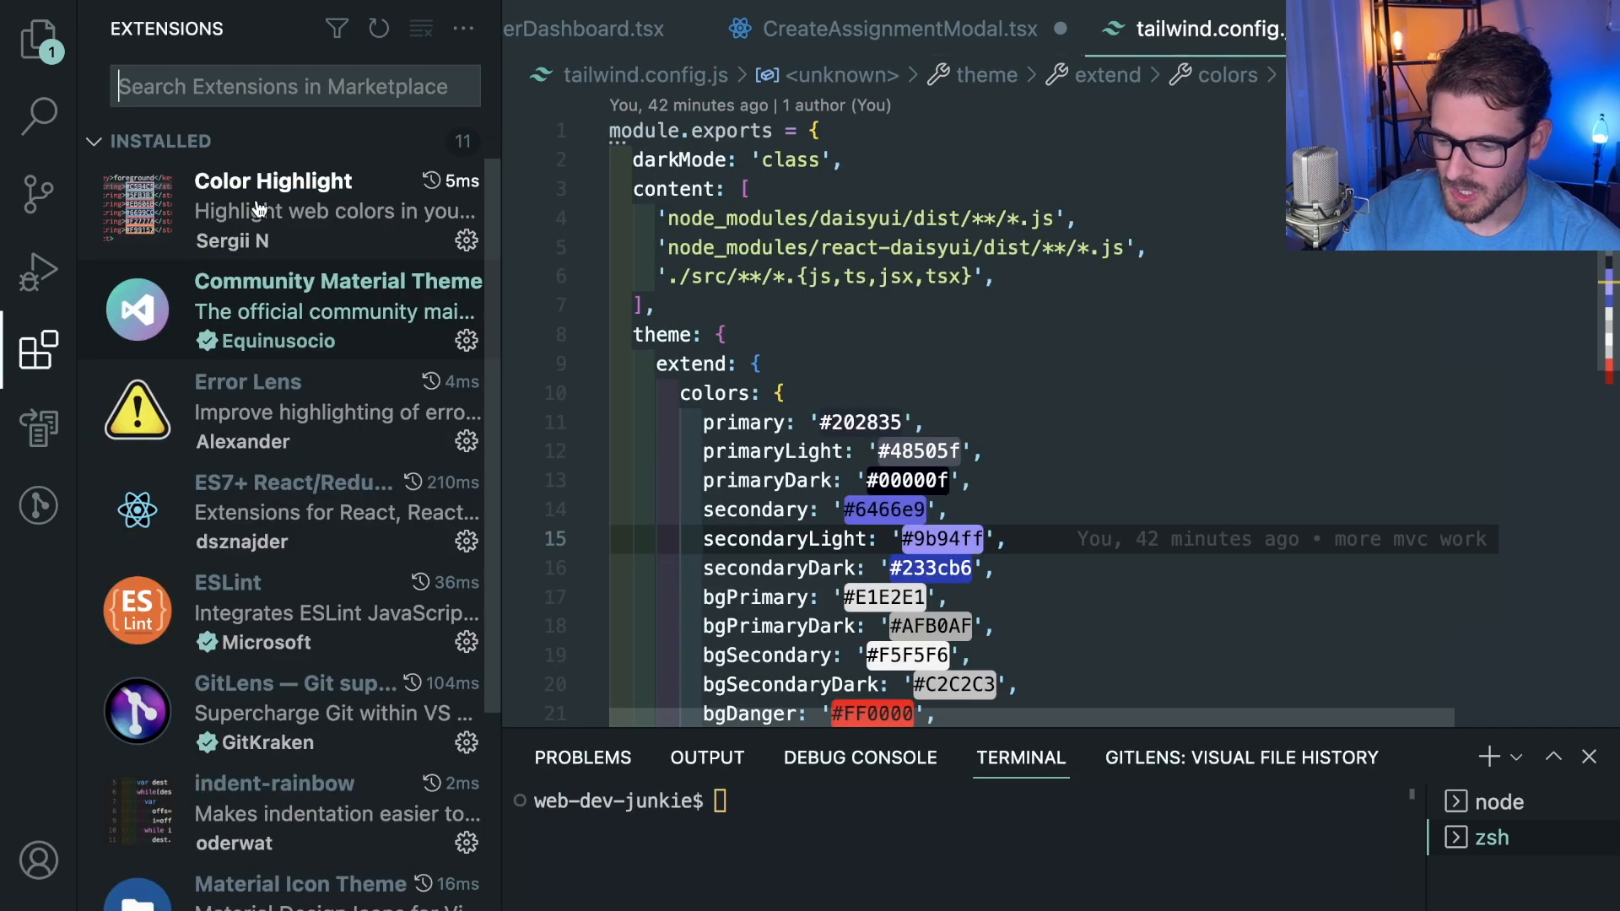
{"action": "left_click", "coordinate": [248, 382]}
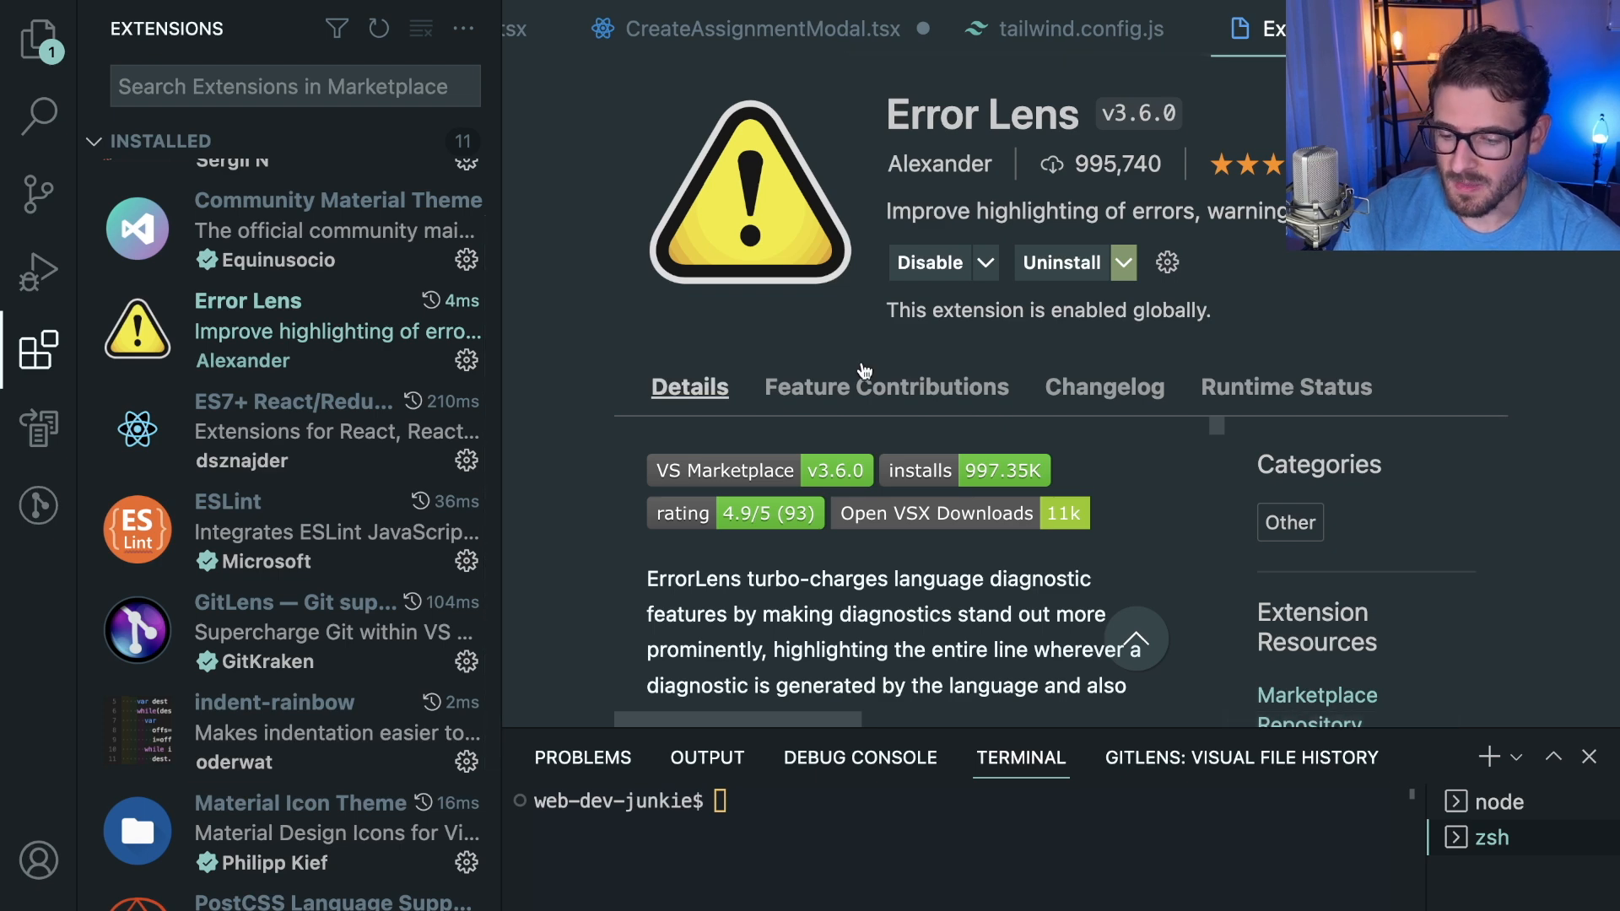
{"action": "left_click", "coordinate": [928, 262]}
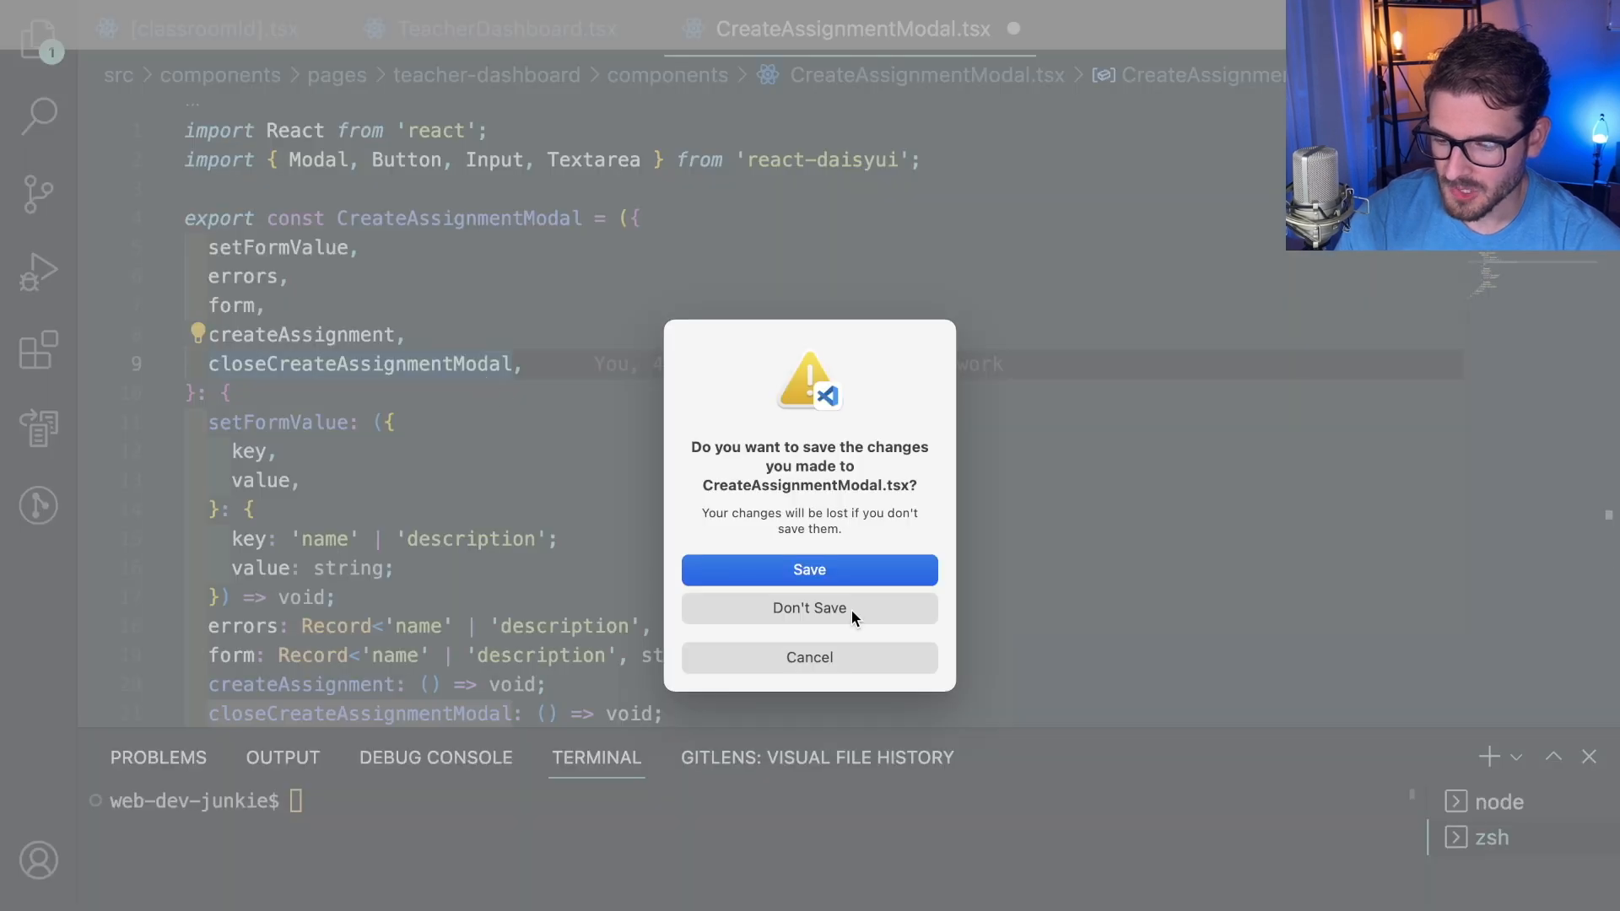
{"action": "left_click", "coordinate": [808, 607]}
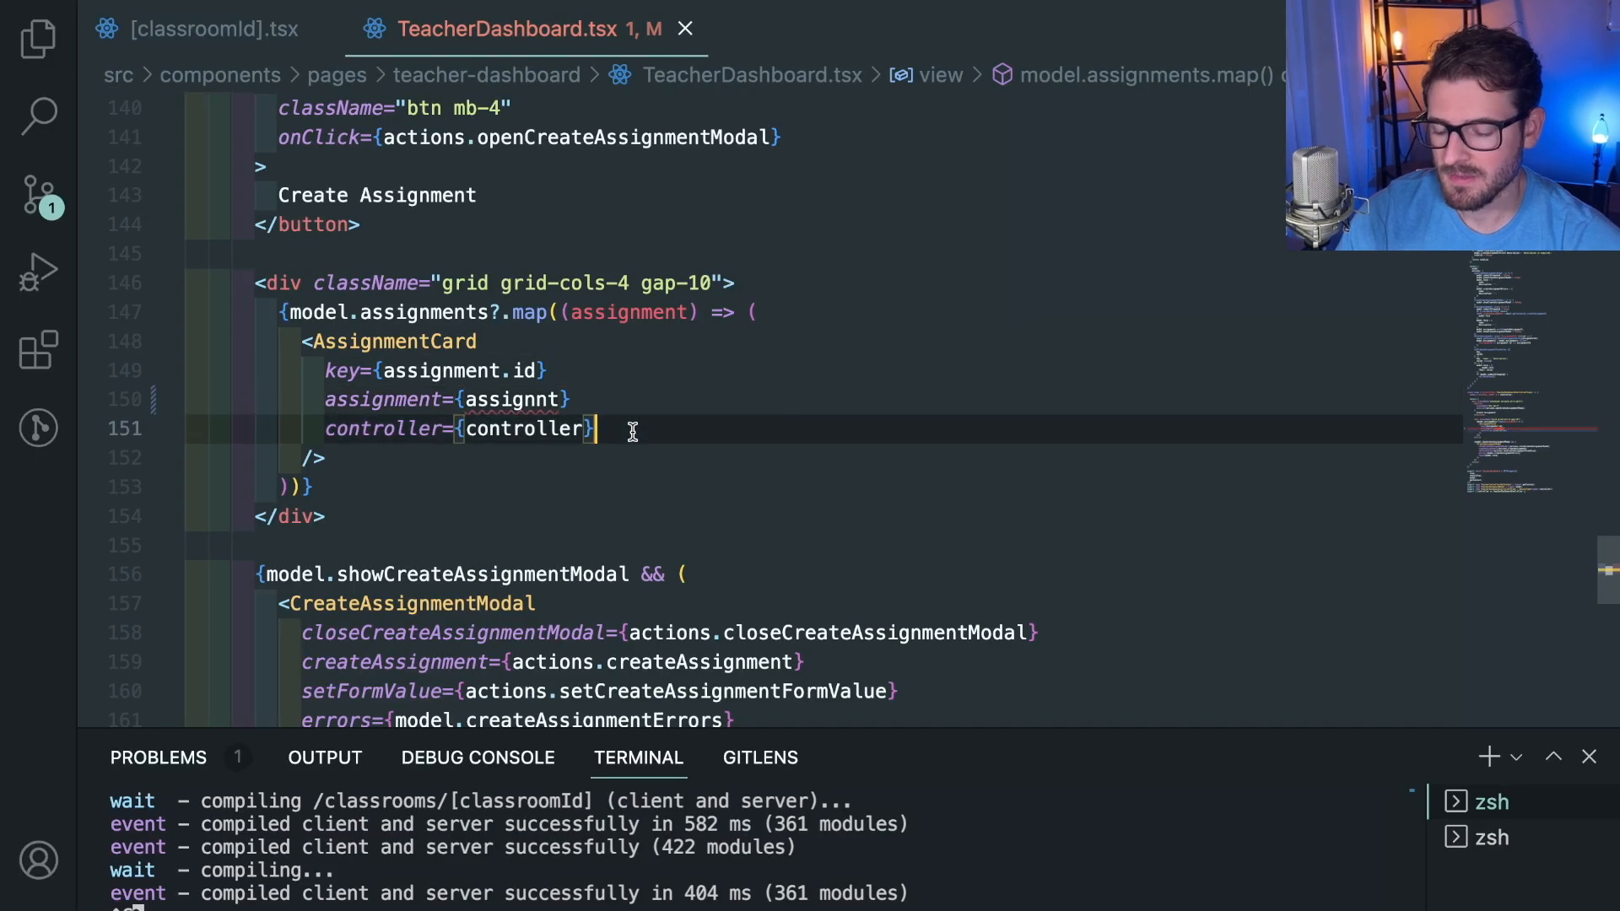
{"action": "mouse_move", "coordinate": [527, 429]}
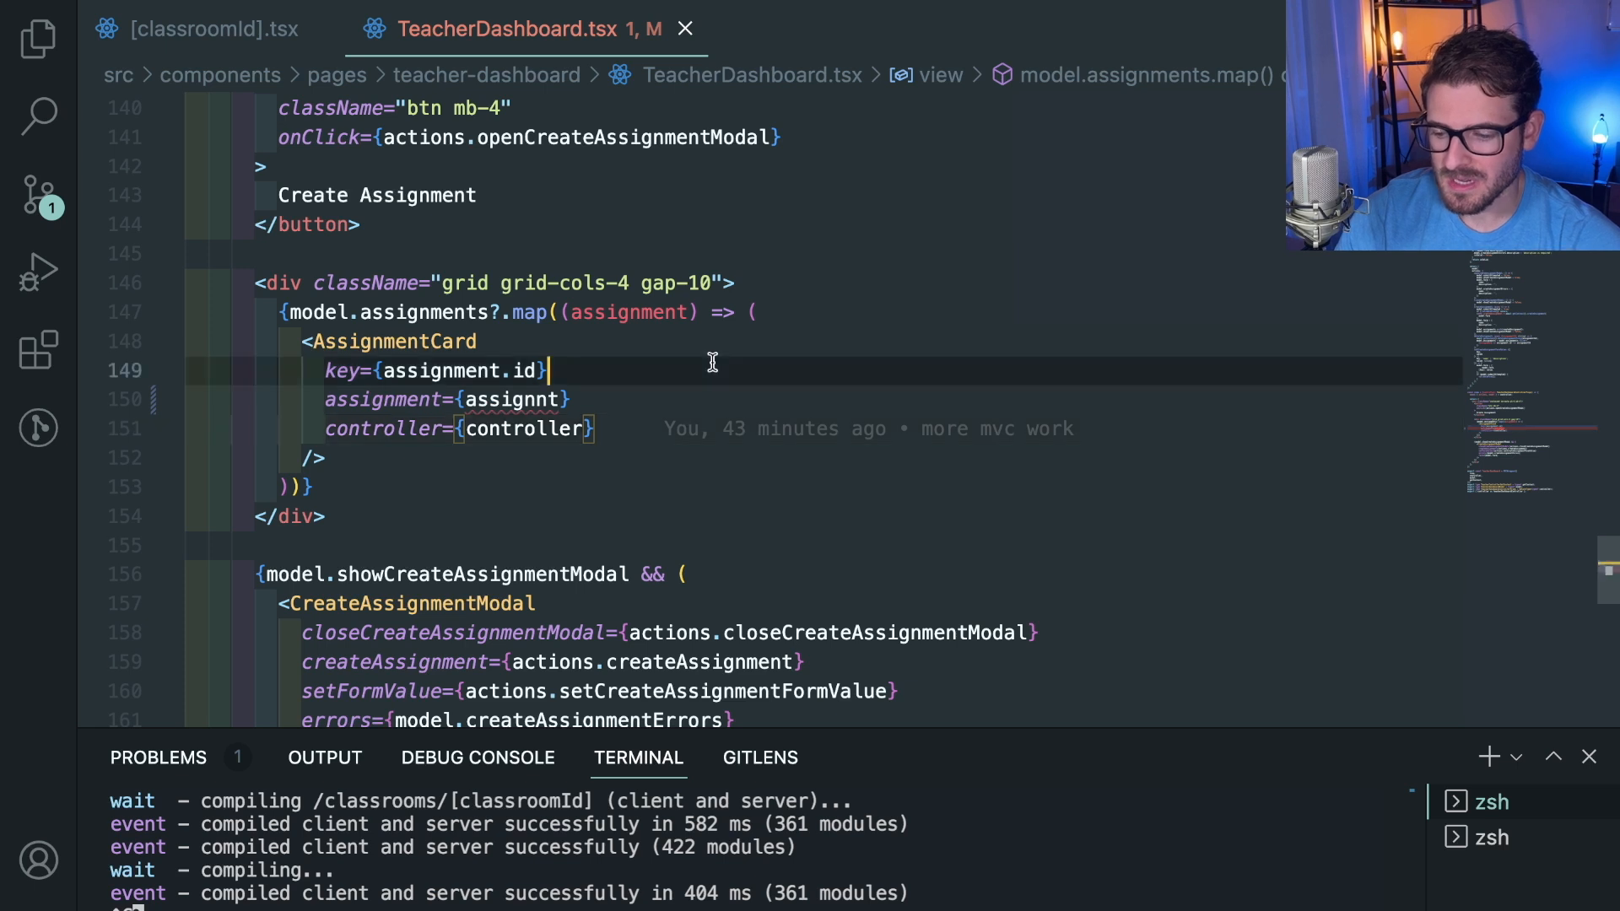
Step: Scroll TeacherDashboard.tsx and show the Problems panel with the 'assignnt' error
{"action": "scroll", "scroll_direction": "up", "scroll_amount": 3}
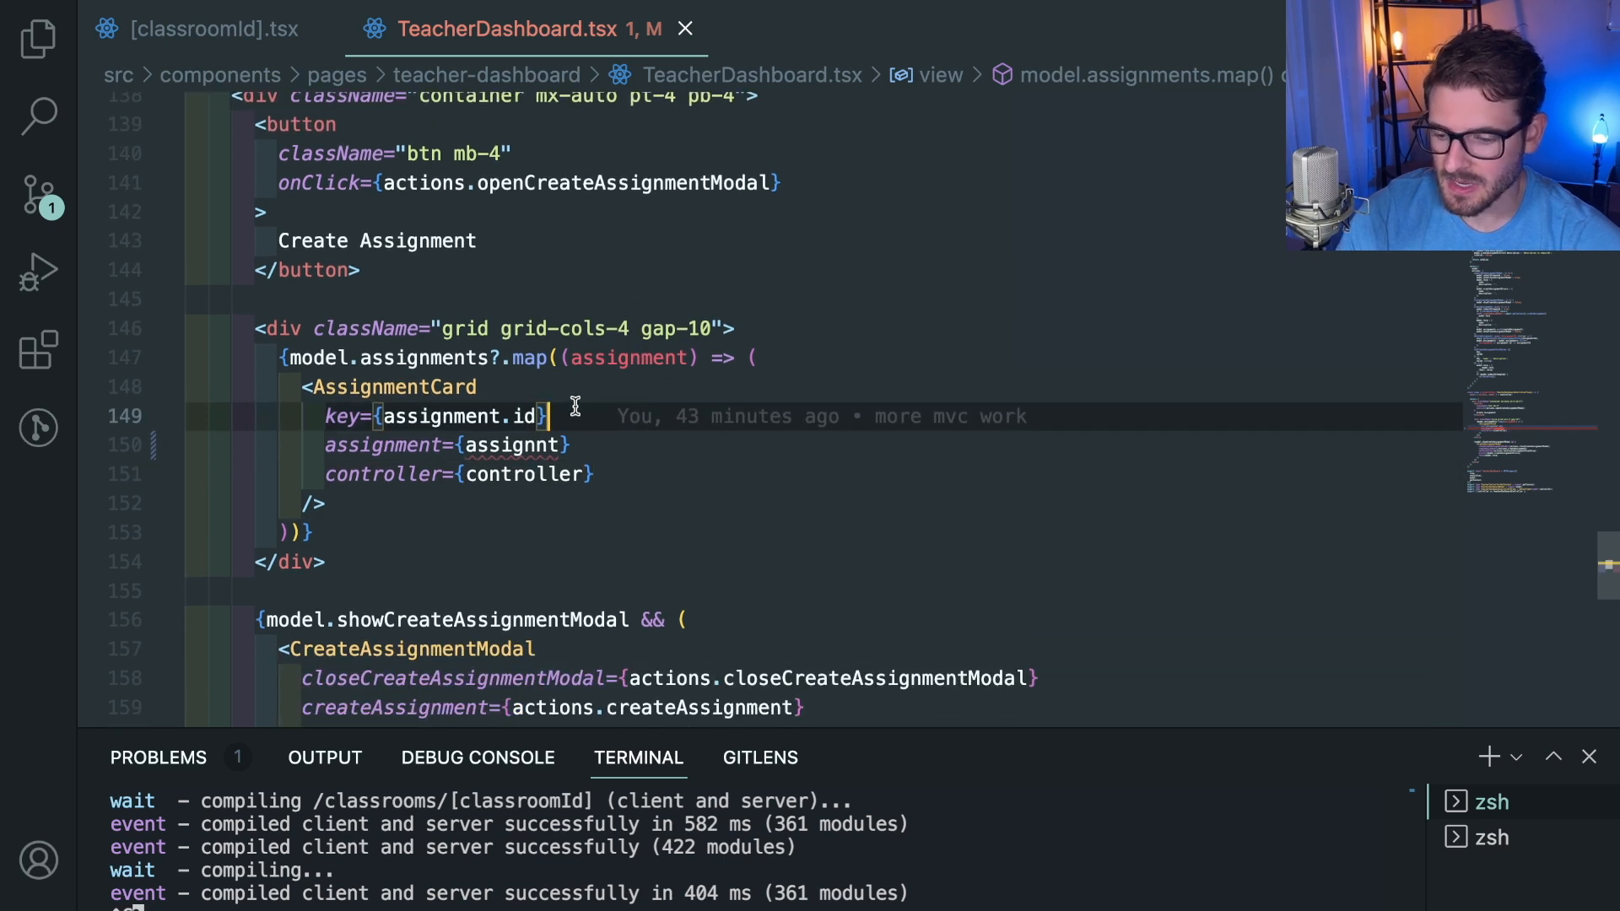
{"action": "scroll", "scroll_direction": "up", "scroll_amount": 3}
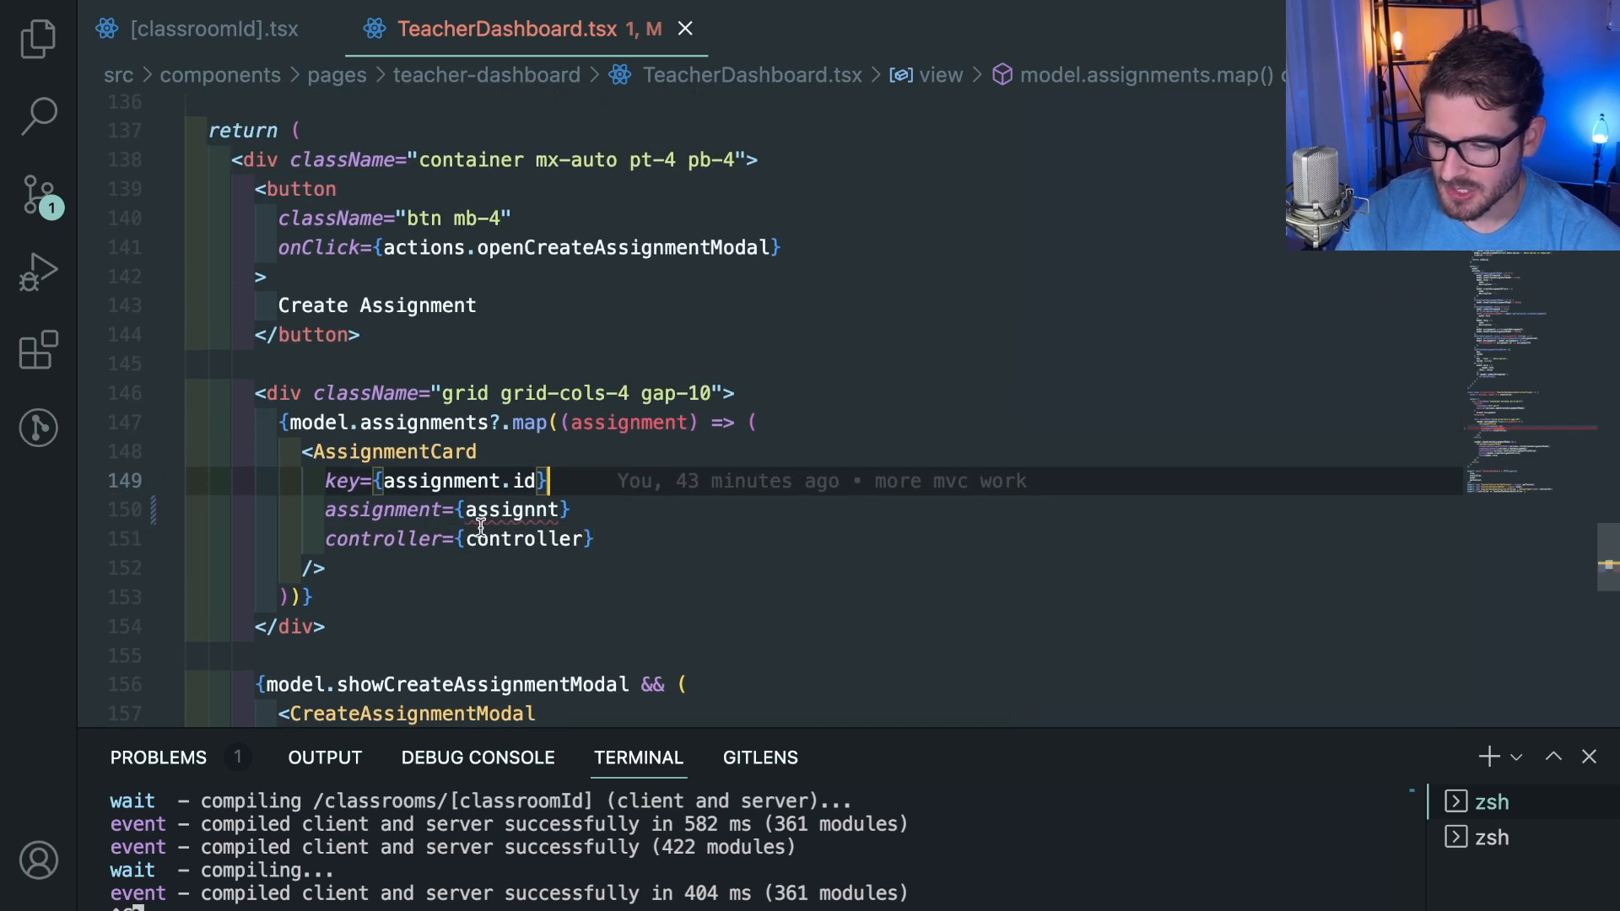
{"action": "mouse_move", "coordinate": [236, 832]}
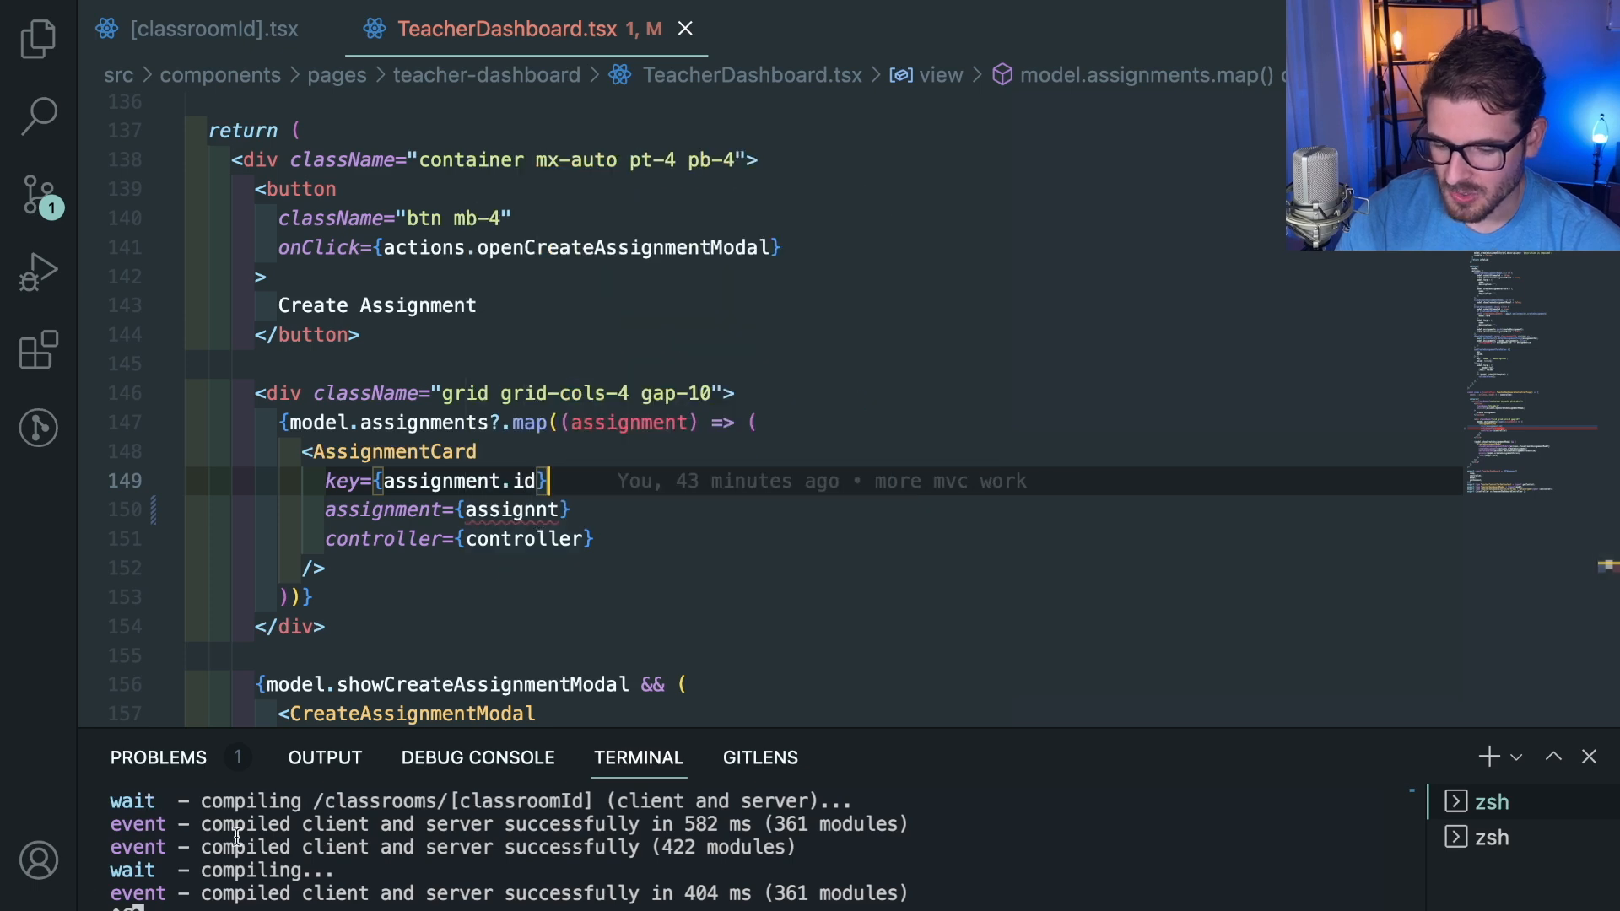
{"action": "mouse_move", "coordinate": [240, 767]}
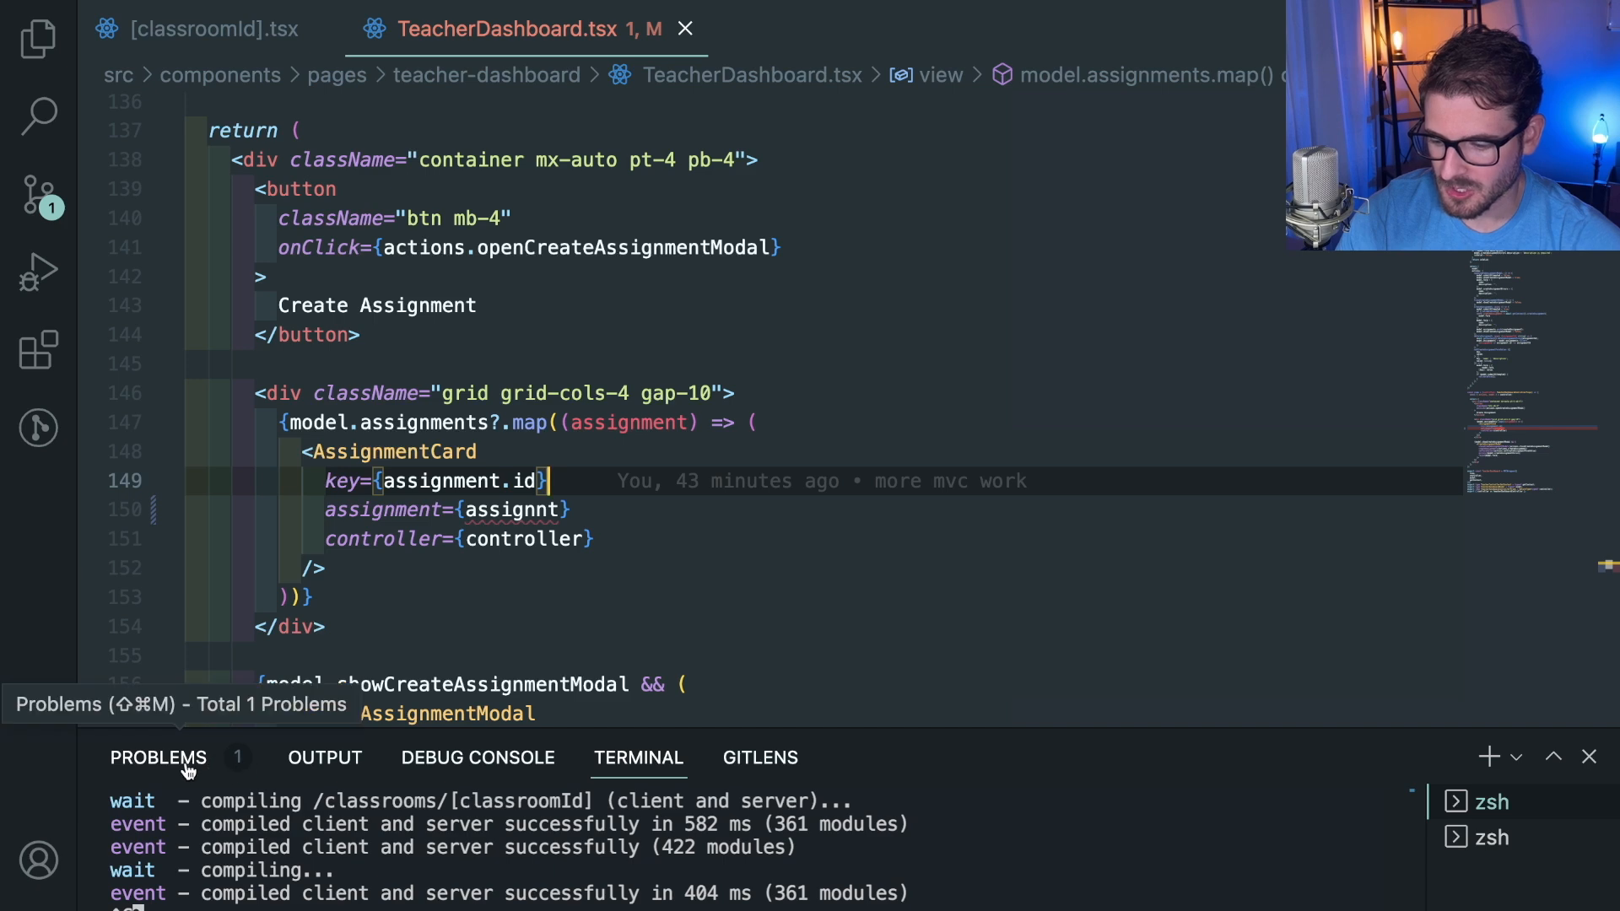
{"action": "left_click", "coordinate": [159, 757]}
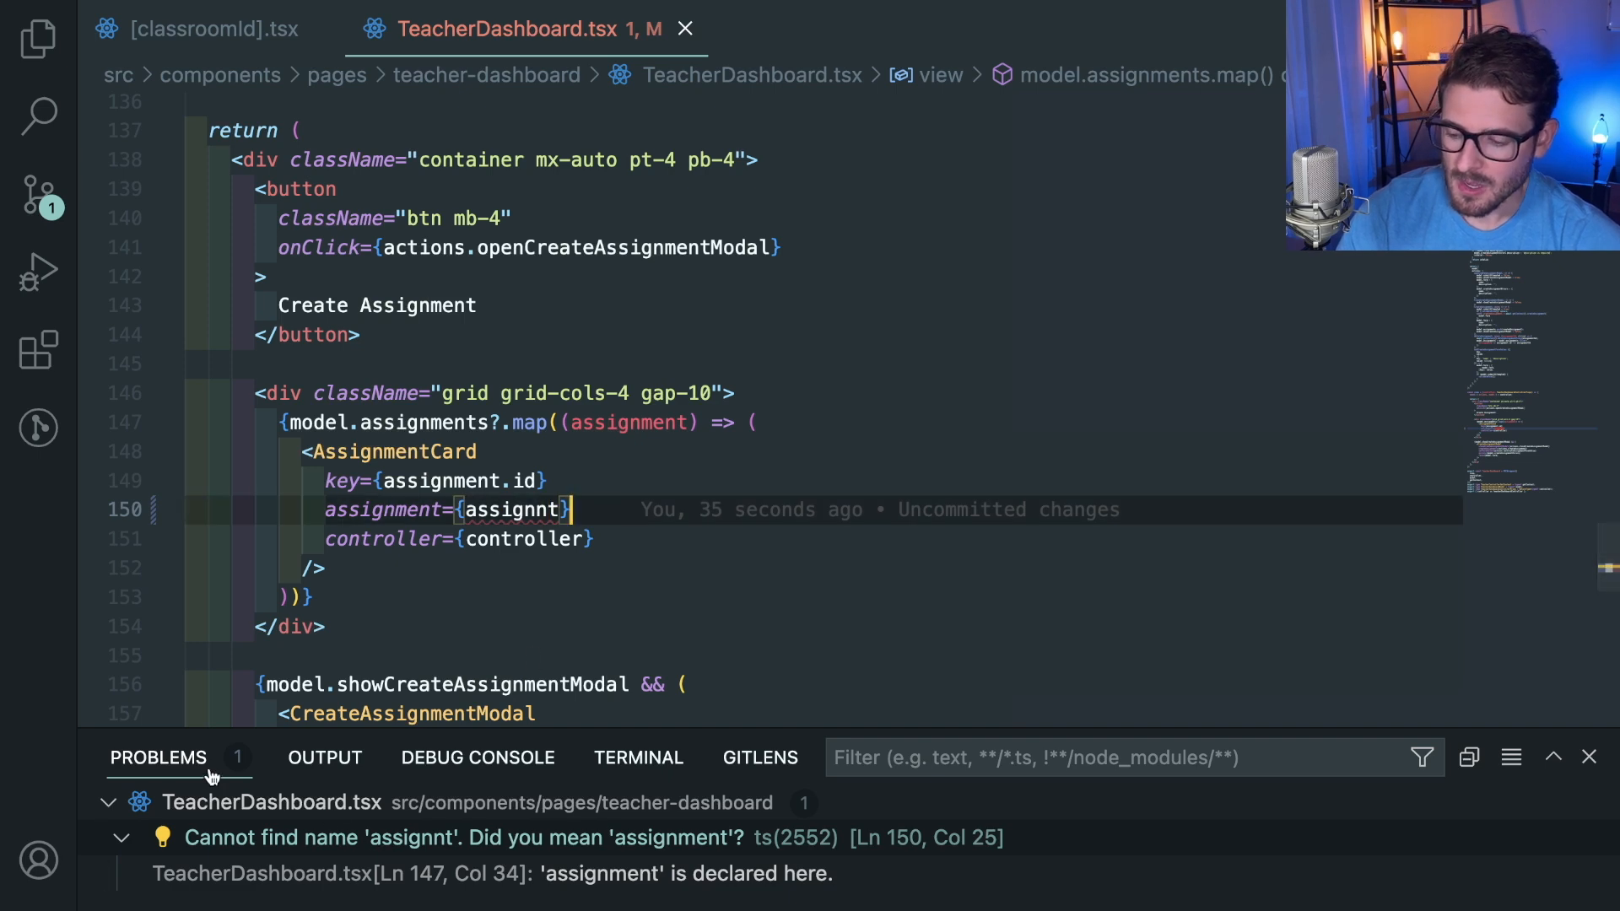
Step: Toggle the extensions list, then fix 'assignnt' to 'assignment' so no problems remain
{"action": "left_click", "coordinate": [39, 350]}
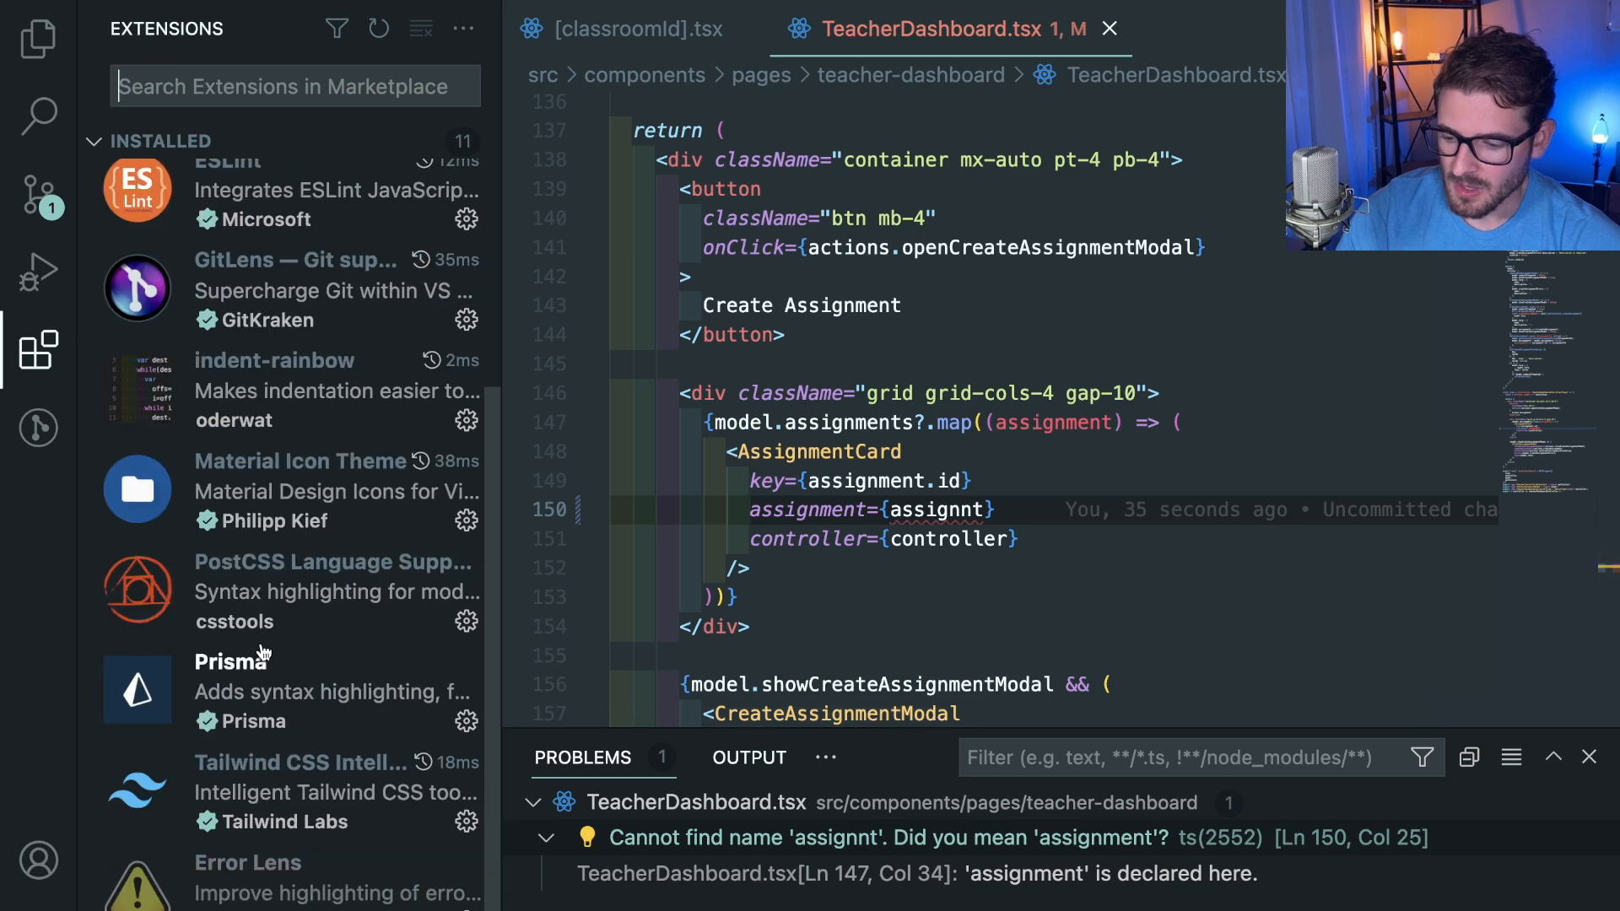
{"action": "left_click", "coordinate": [248, 862]}
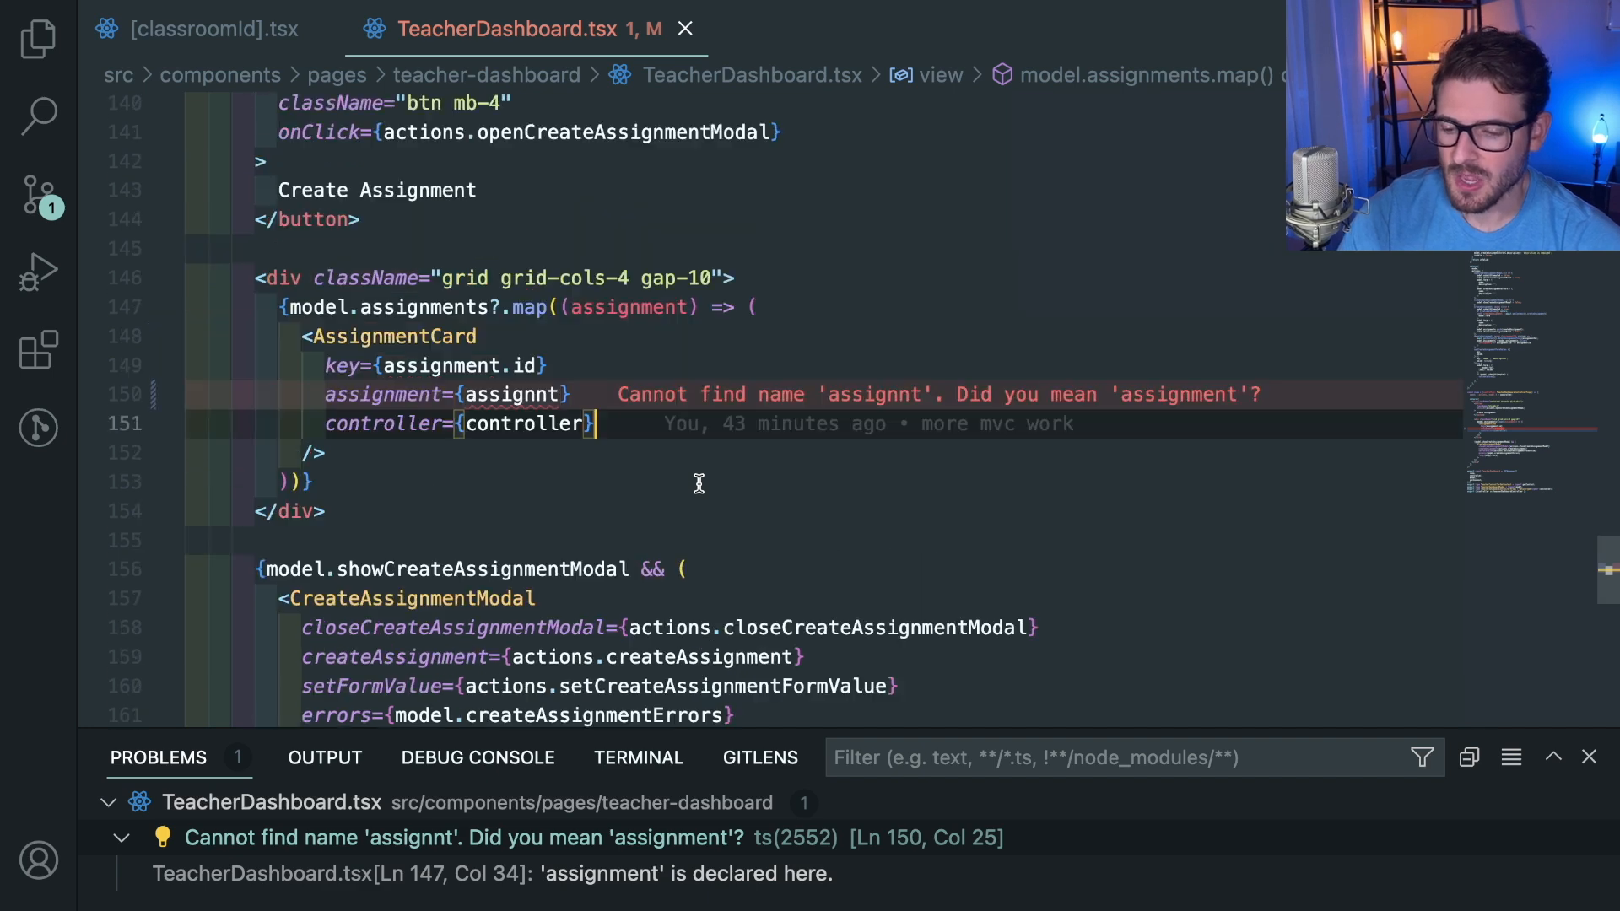
{"action": "scroll", "scroll_direction": "up", "scroll_amount": 3}
{"action": "type", "text": "me"}
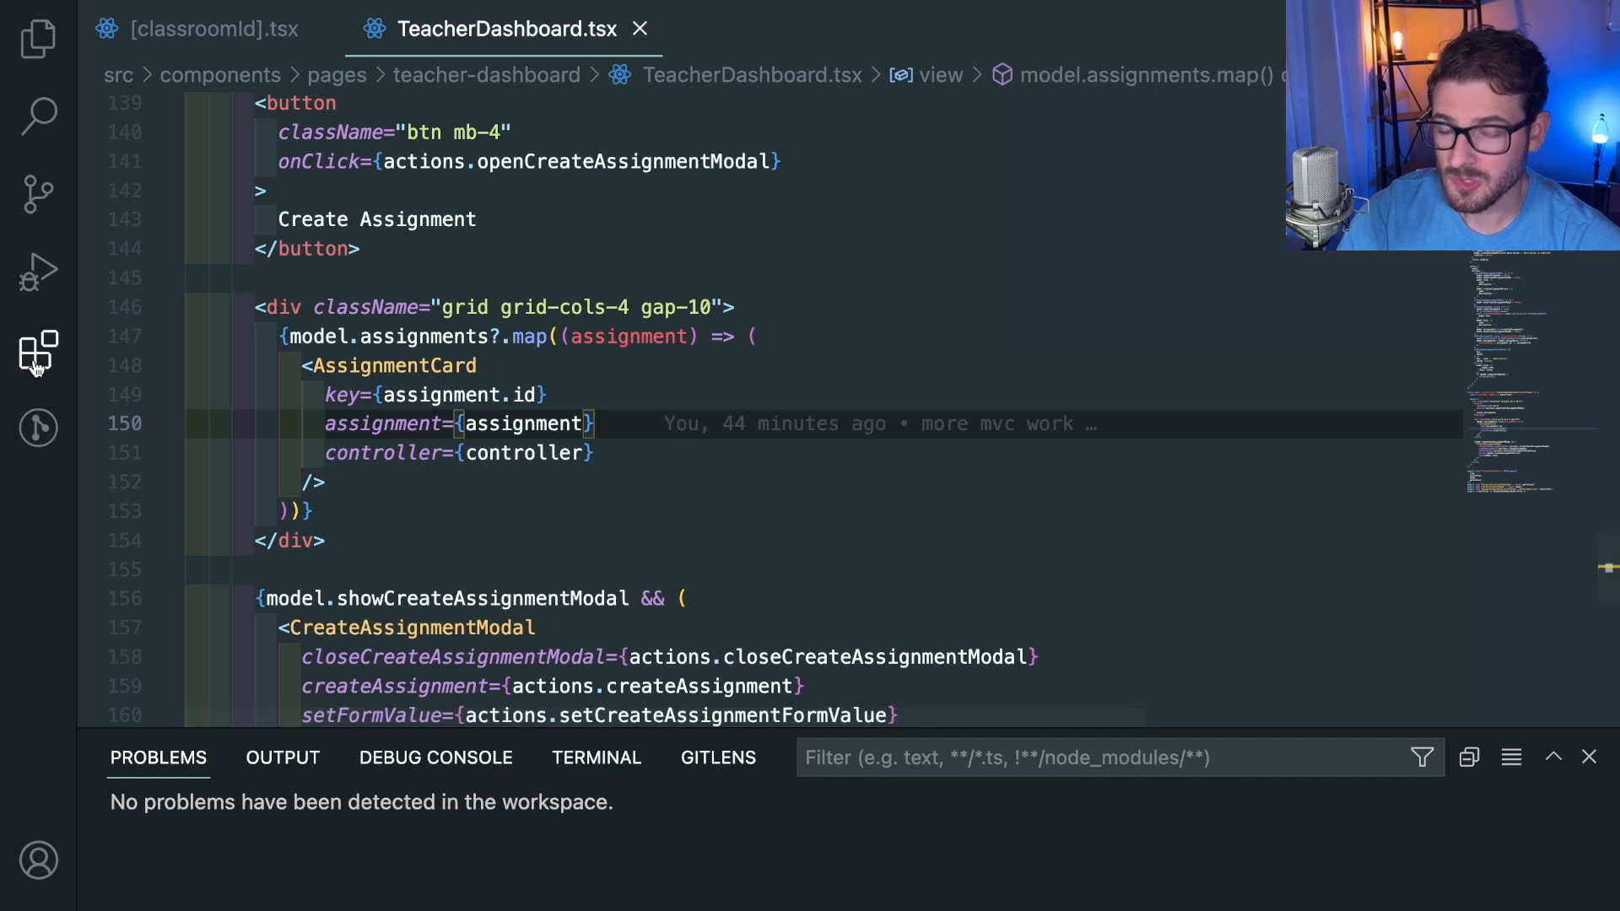
{"action": "mouse_move", "coordinate": [38, 354]}
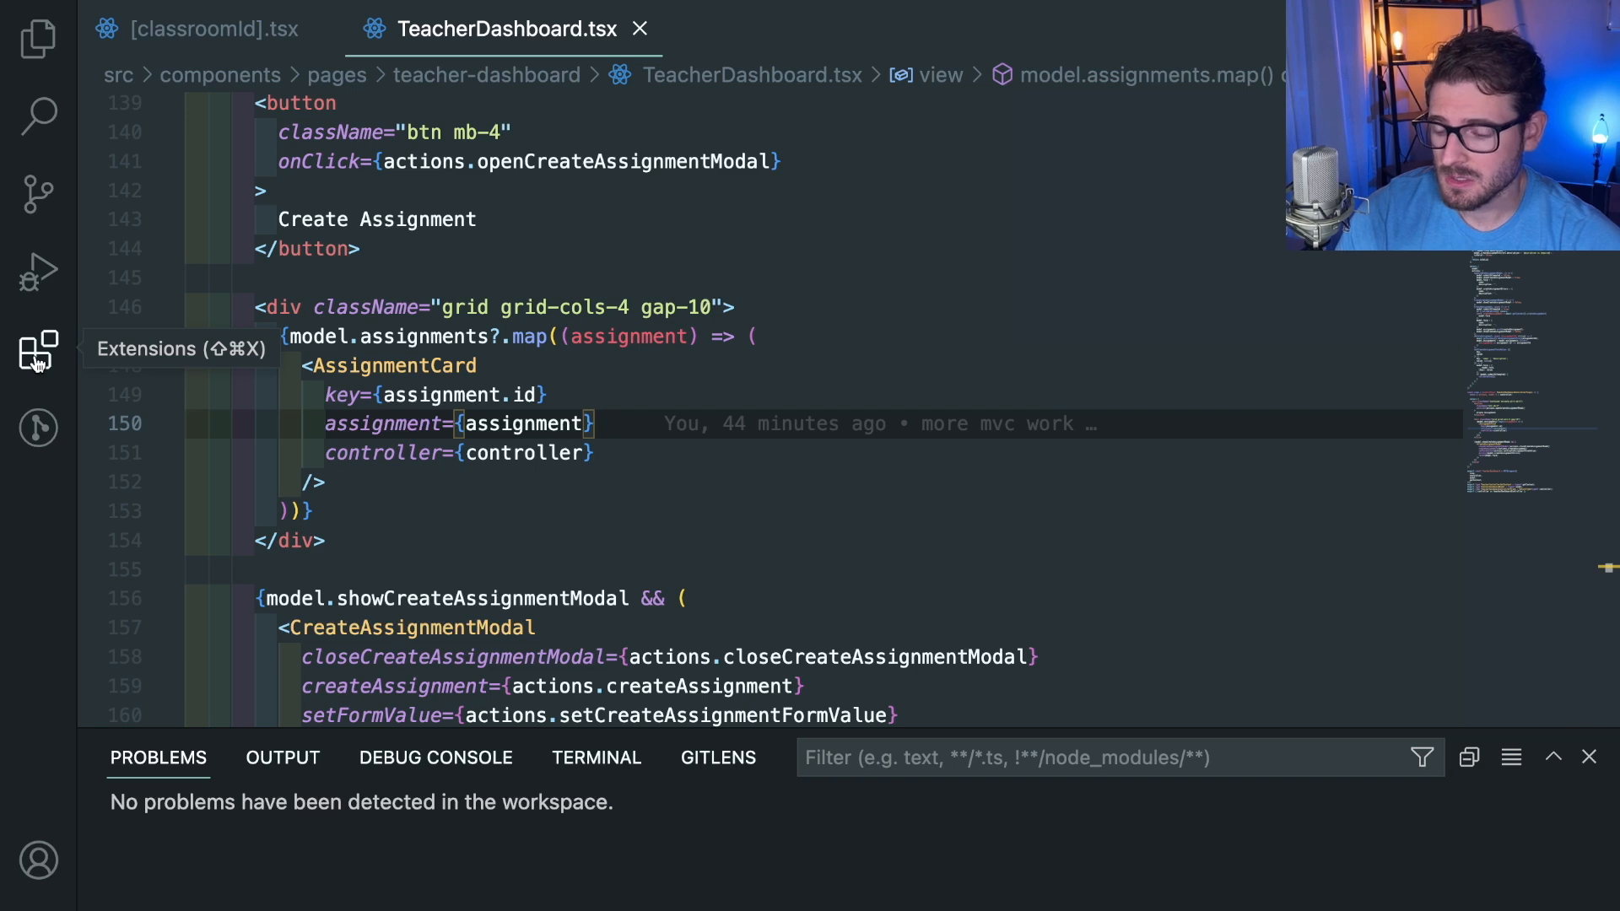
Step: Show the extensions list and review TeacherDashboard.tsx down to the exports, ending at the Create Assignment label
{"action": "left_click", "coordinate": [38, 350]}
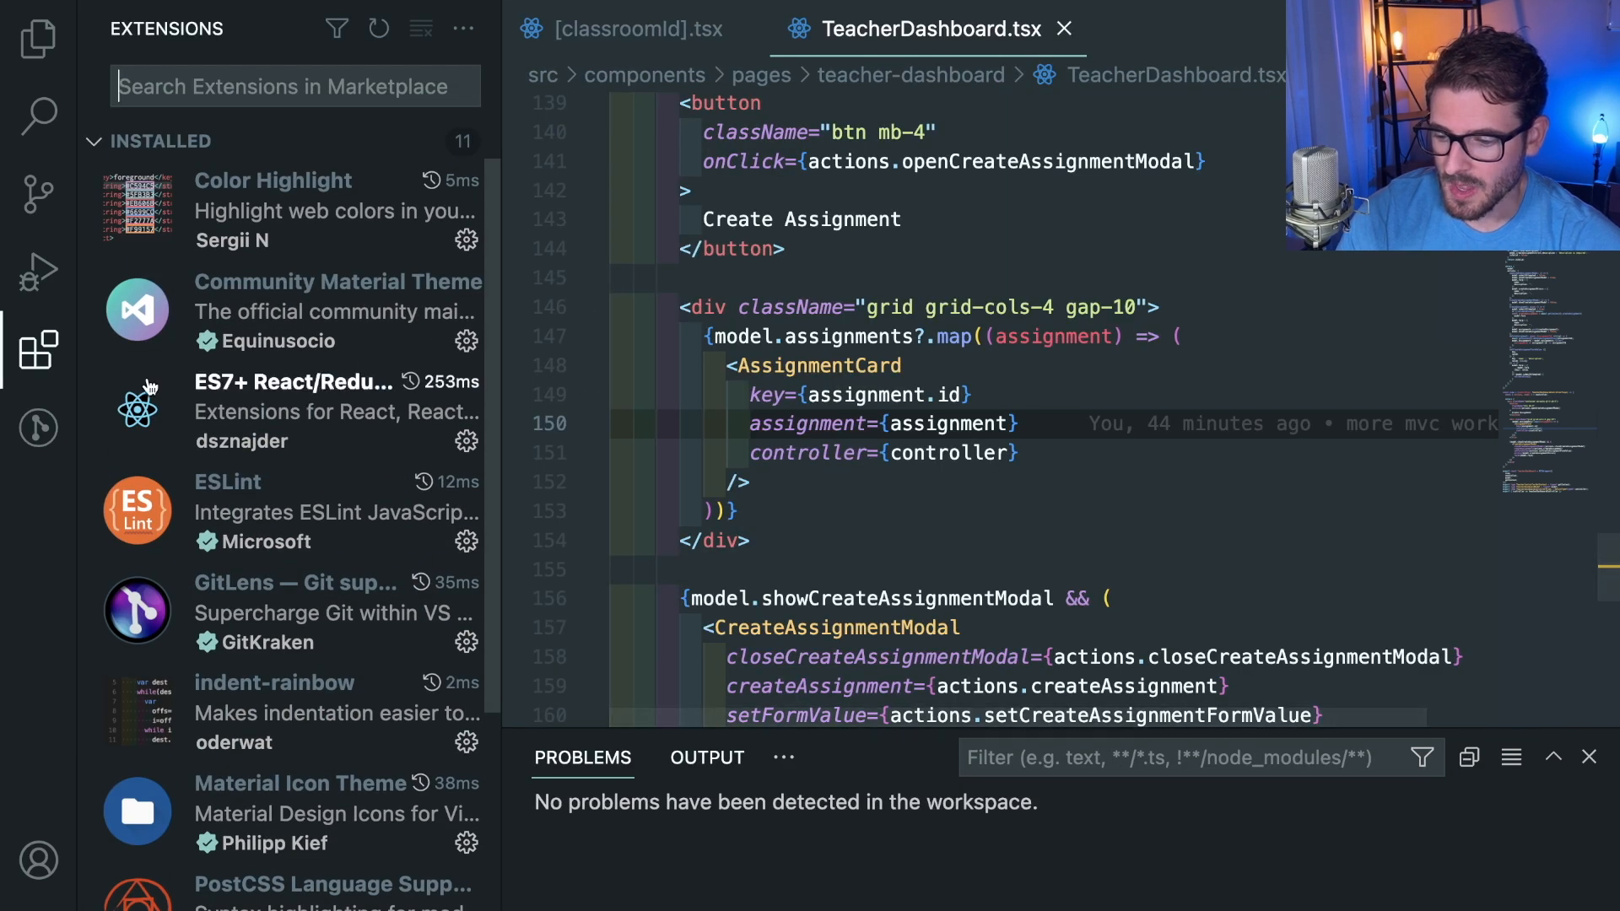
{"action": "mouse_move", "coordinate": [260, 700]}
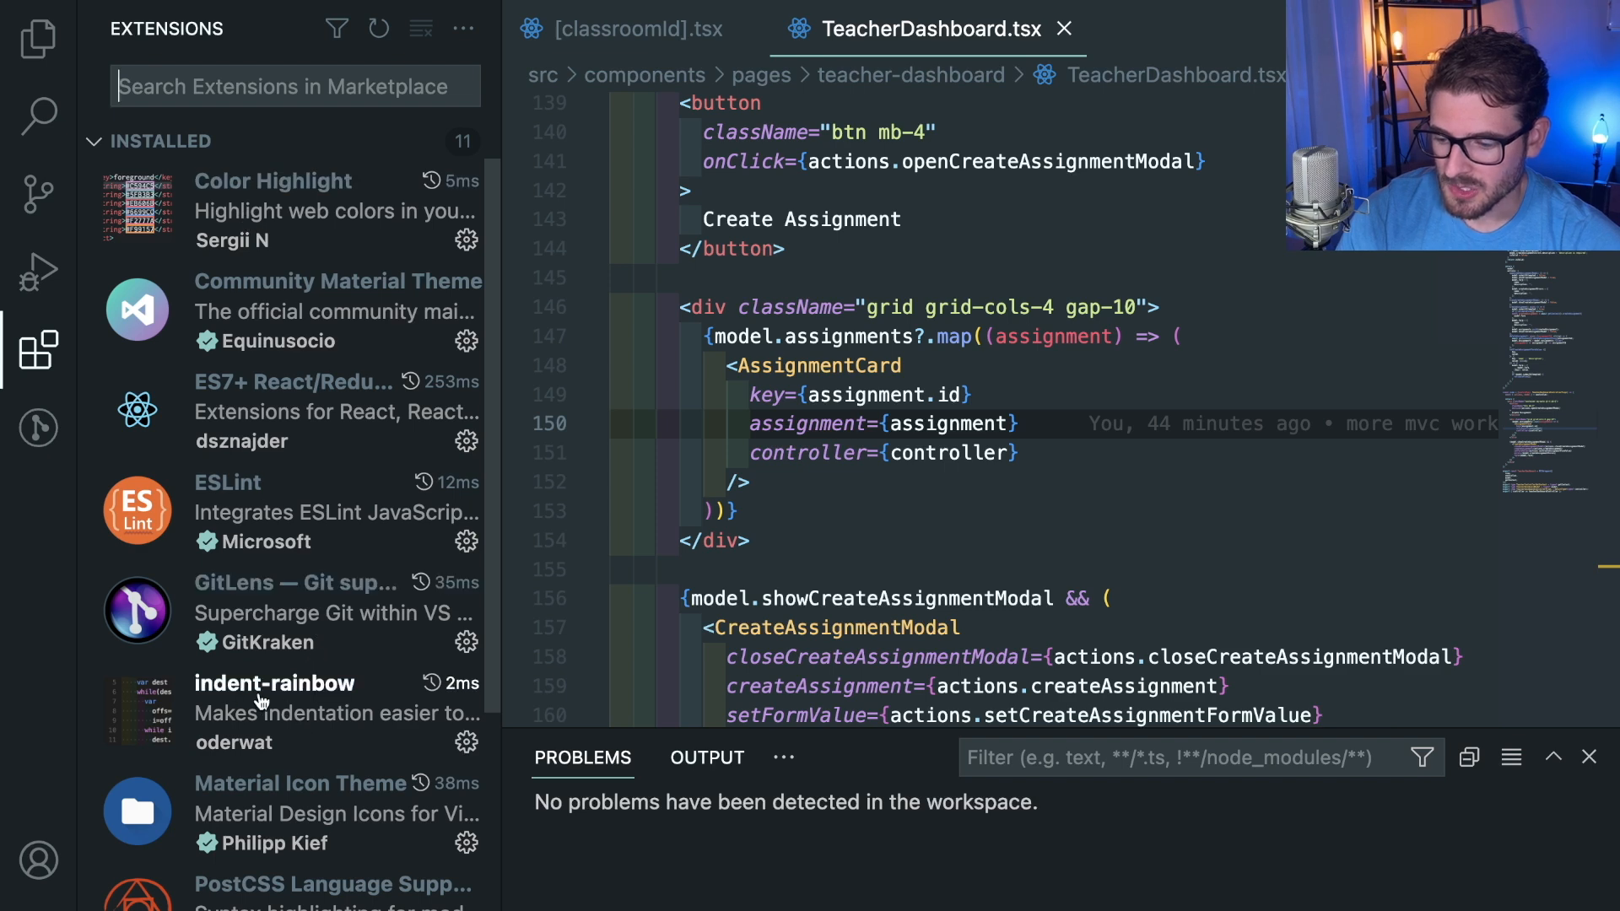
{"action": "scroll", "scroll_direction": "down", "scroll_amount": 3}
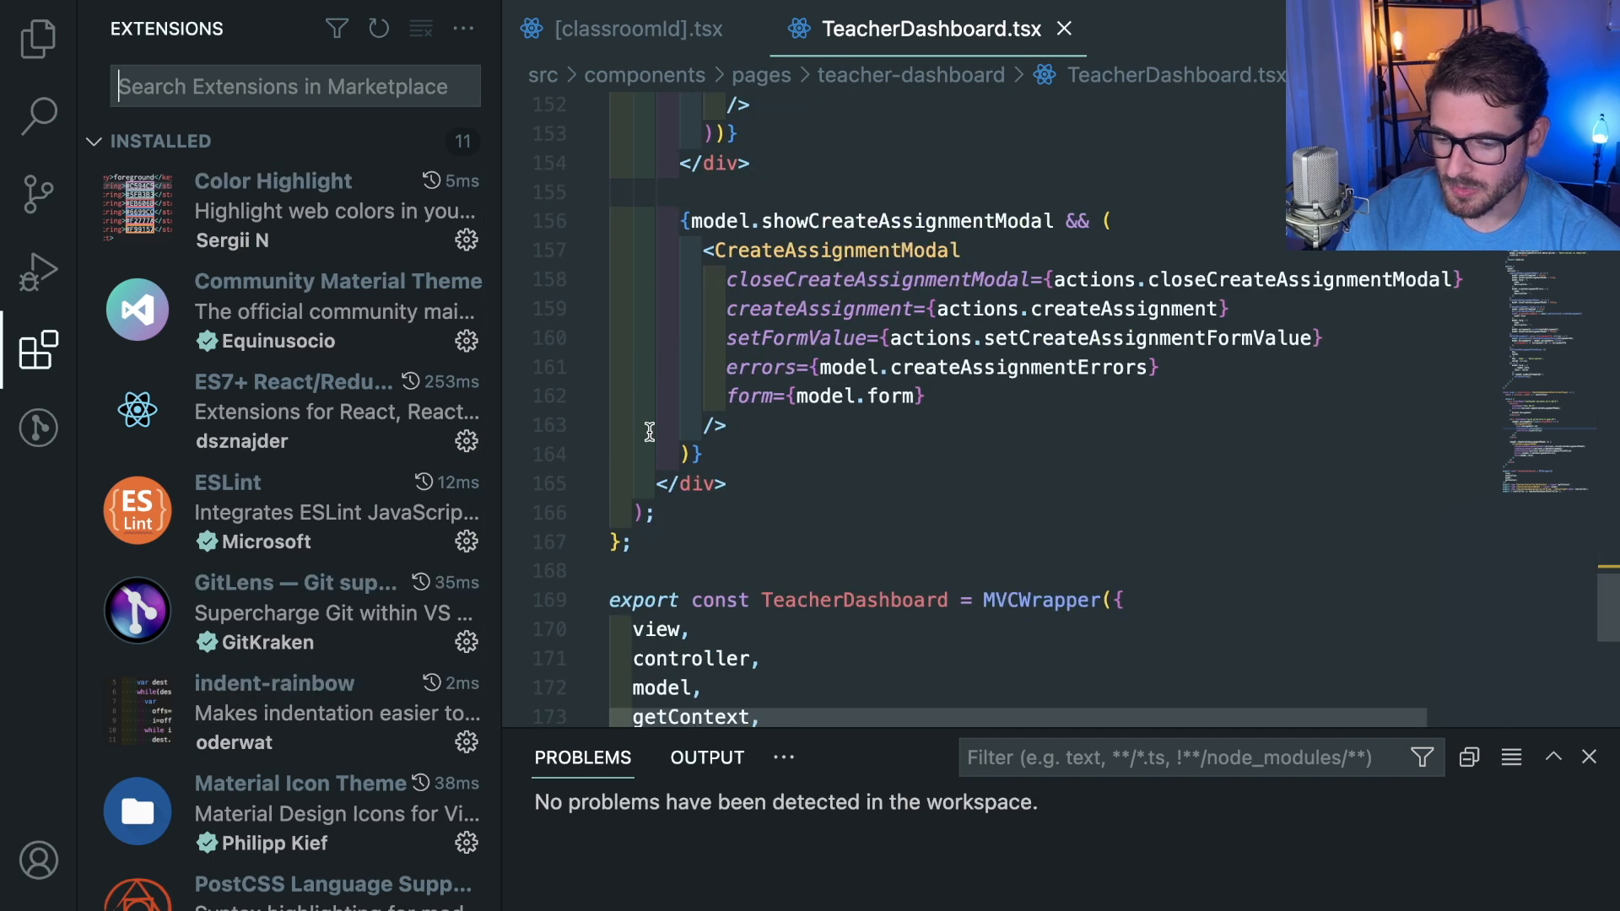
{"action": "scroll", "scroll_direction": "up", "scroll_amount": 3}
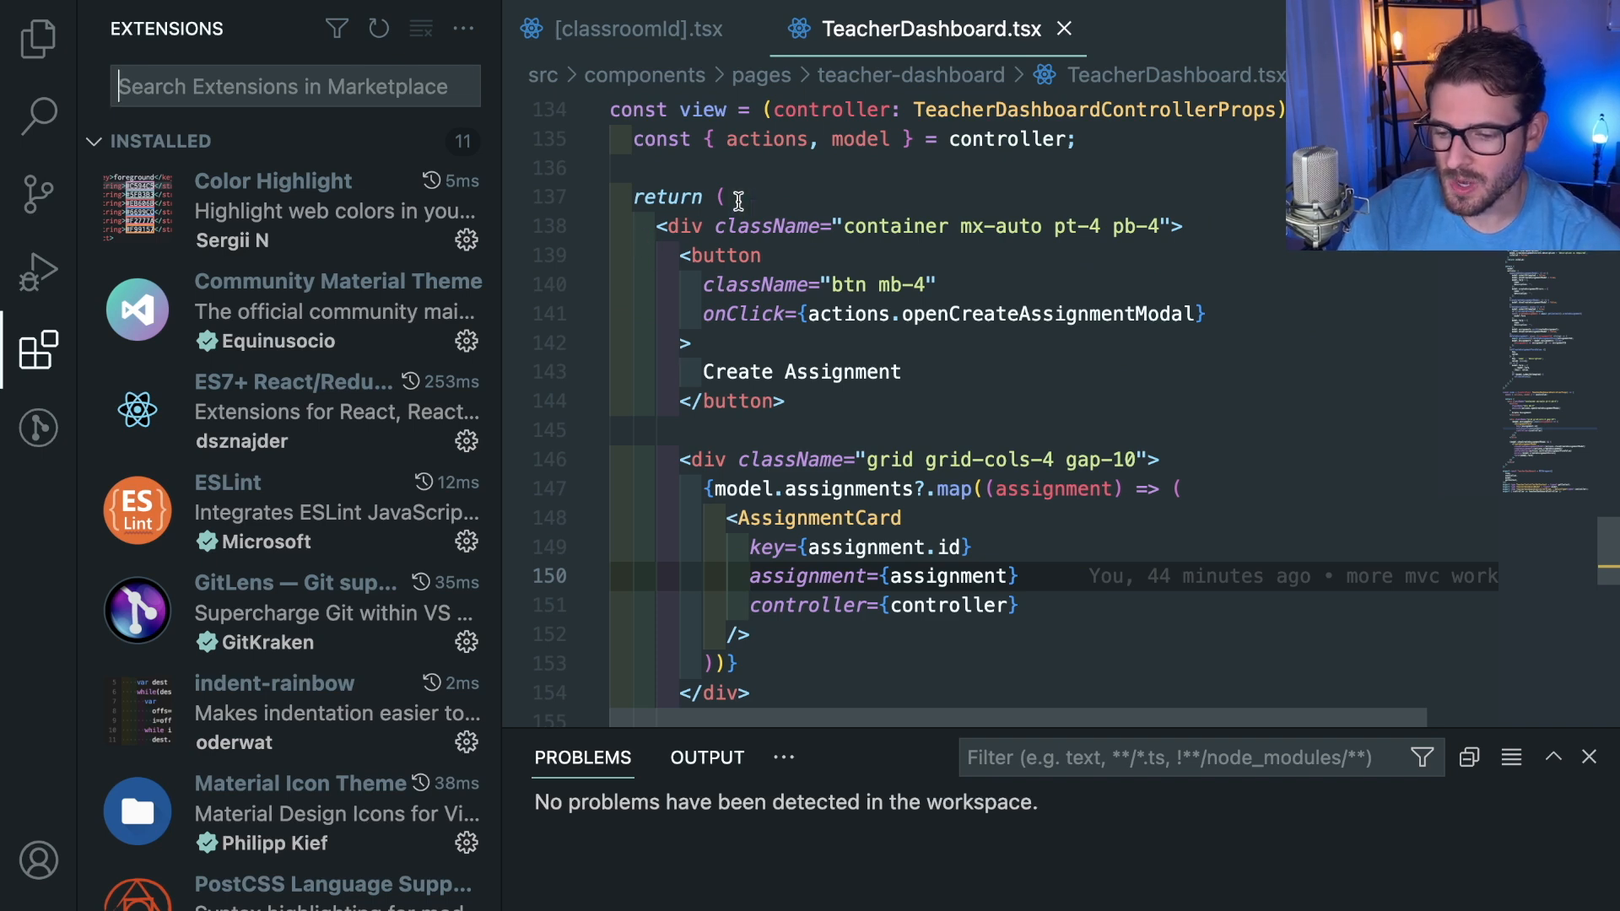
{"action": "scroll", "scroll_direction": "down", "scroll_amount": 3}
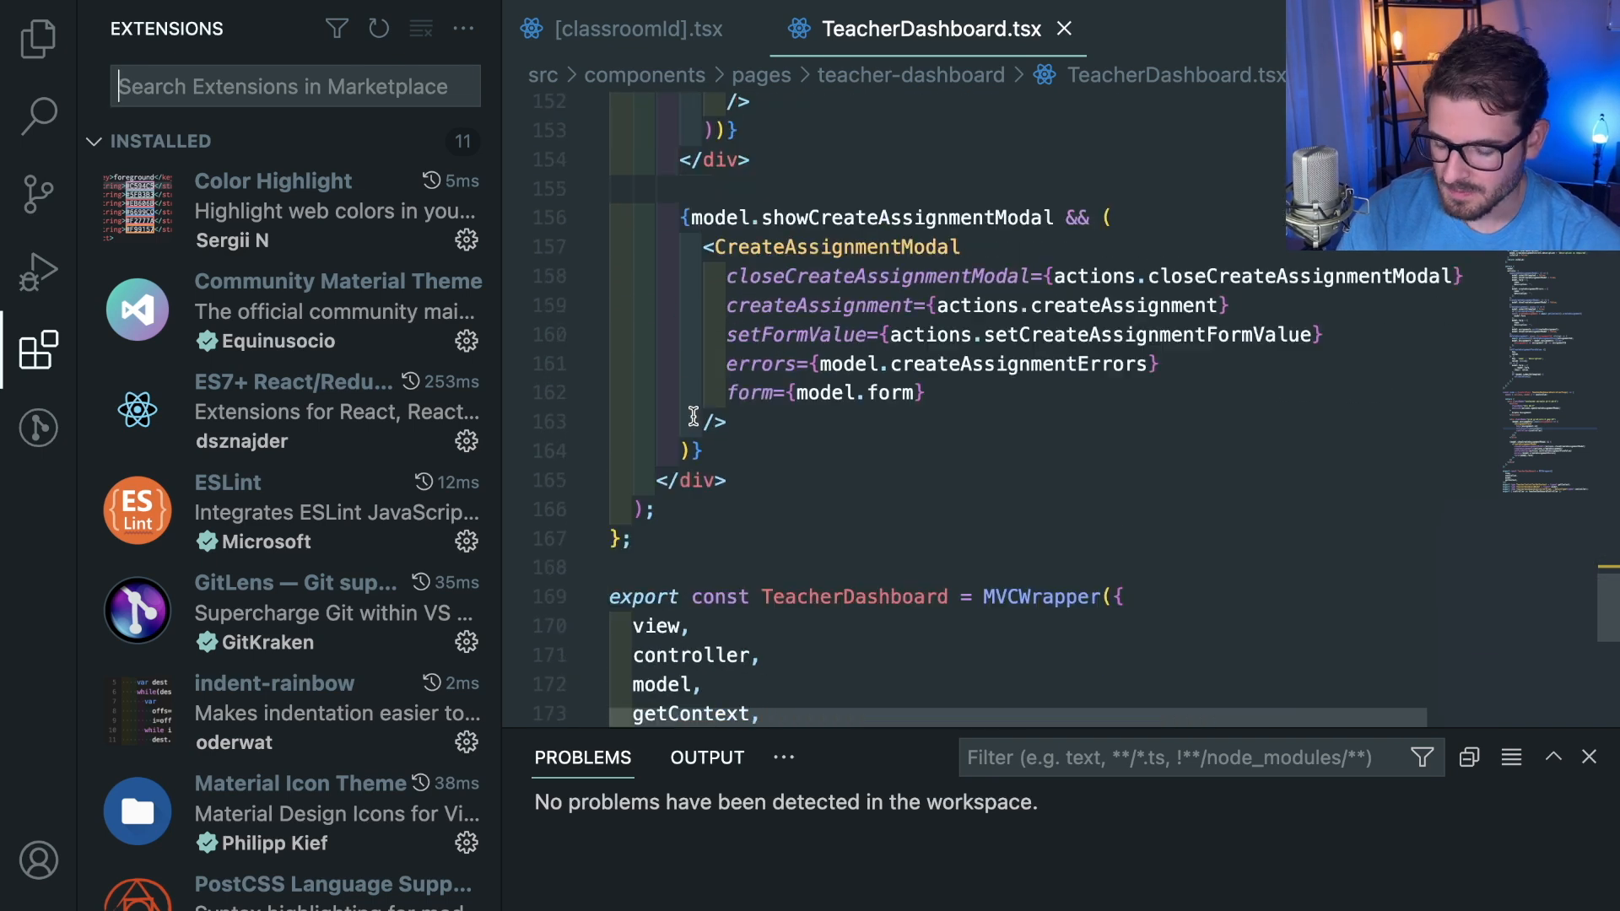
{"action": "scroll", "scroll_direction": "down", "scroll_amount": 3}
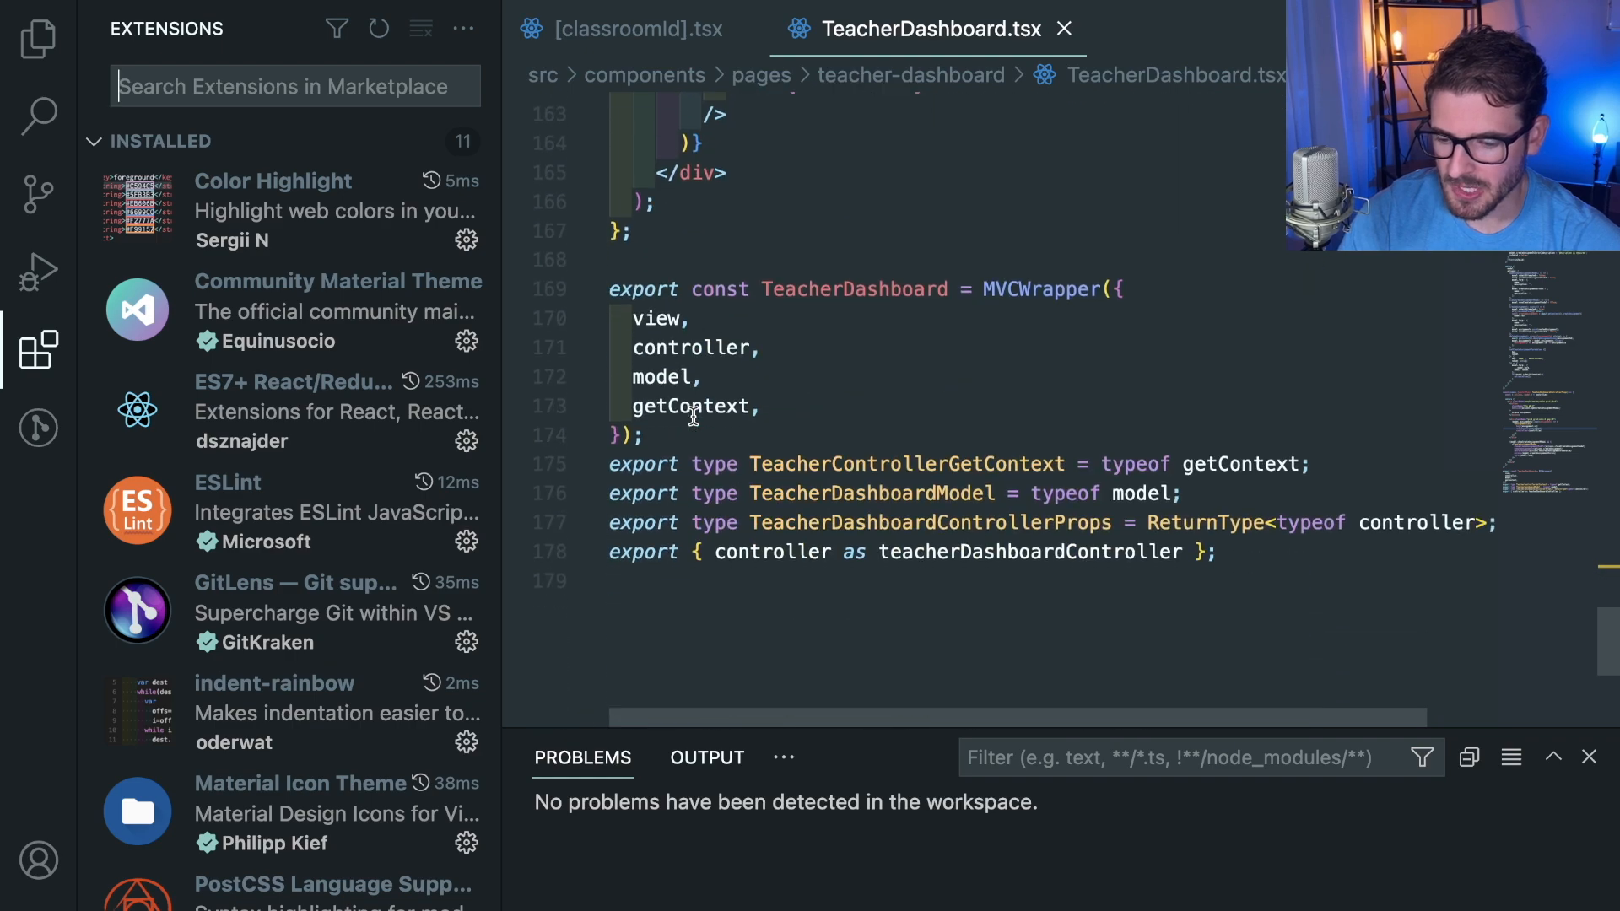
{"action": "scroll", "scroll_direction": "up", "scroll_amount": 3}
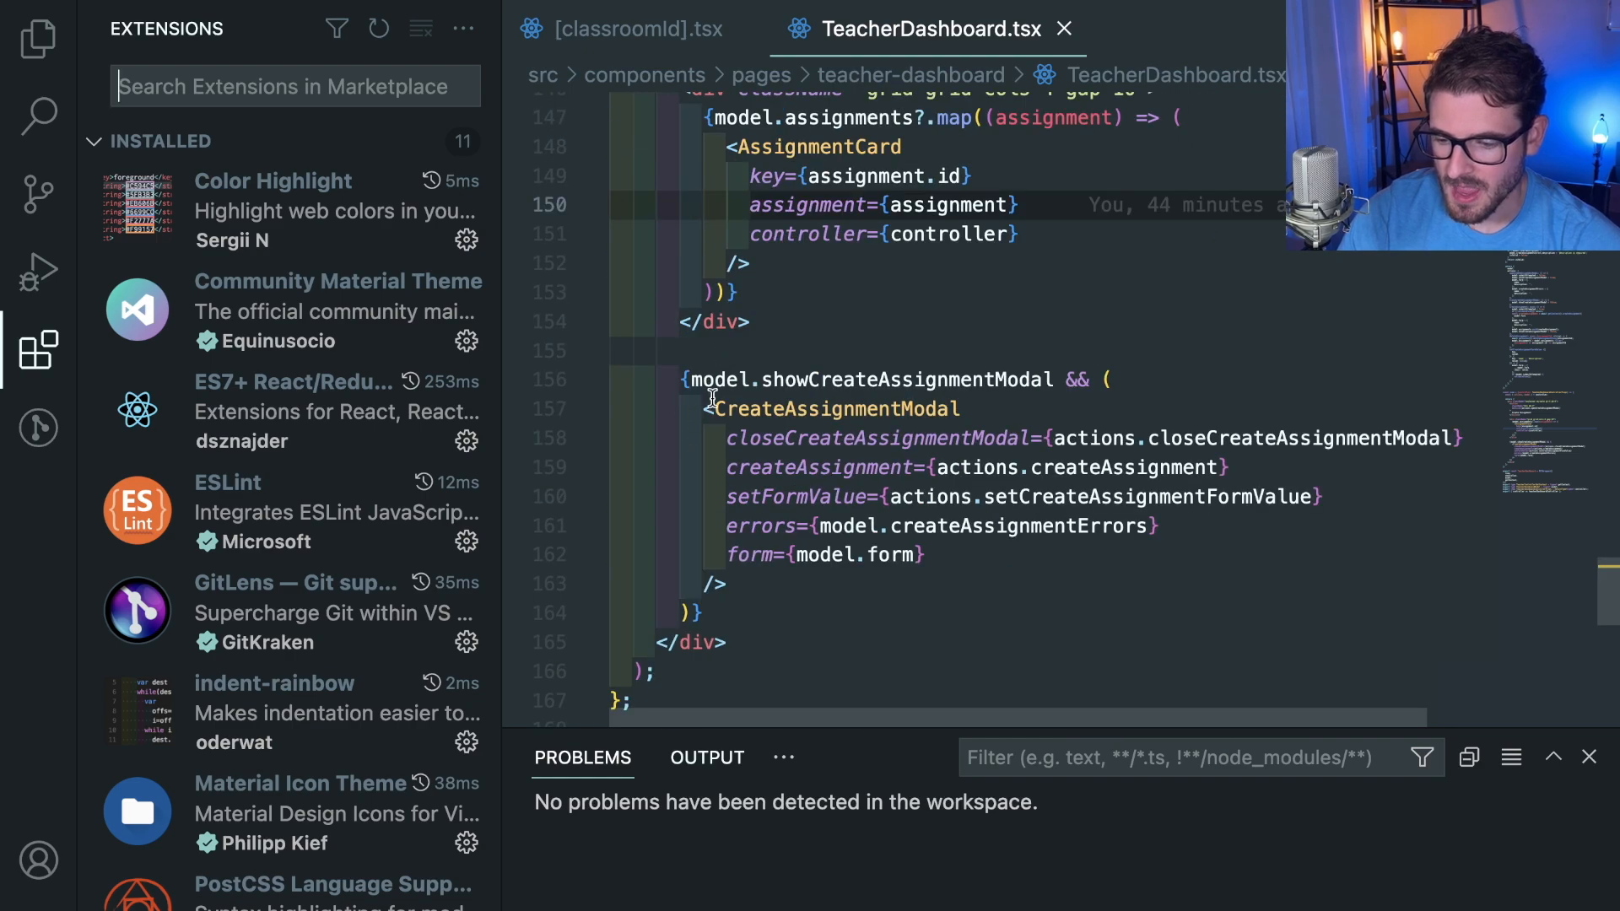
{"action": "scroll", "scroll_direction": "up", "scroll_amount": 3}
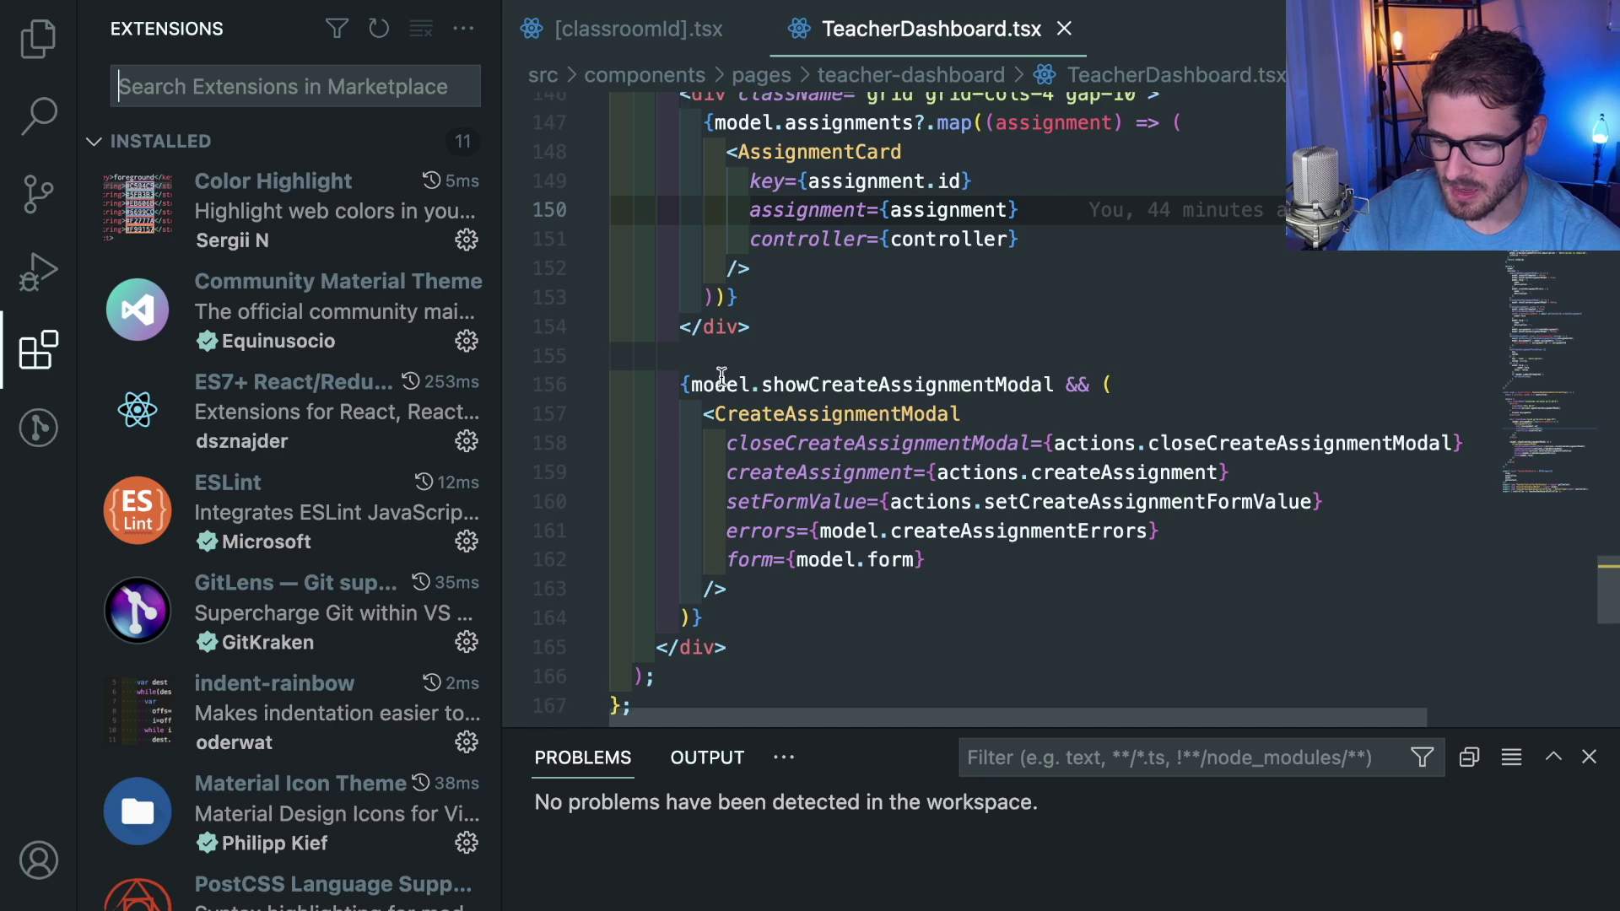
{"action": "scroll", "scroll_direction": "up", "scroll_amount": 3}
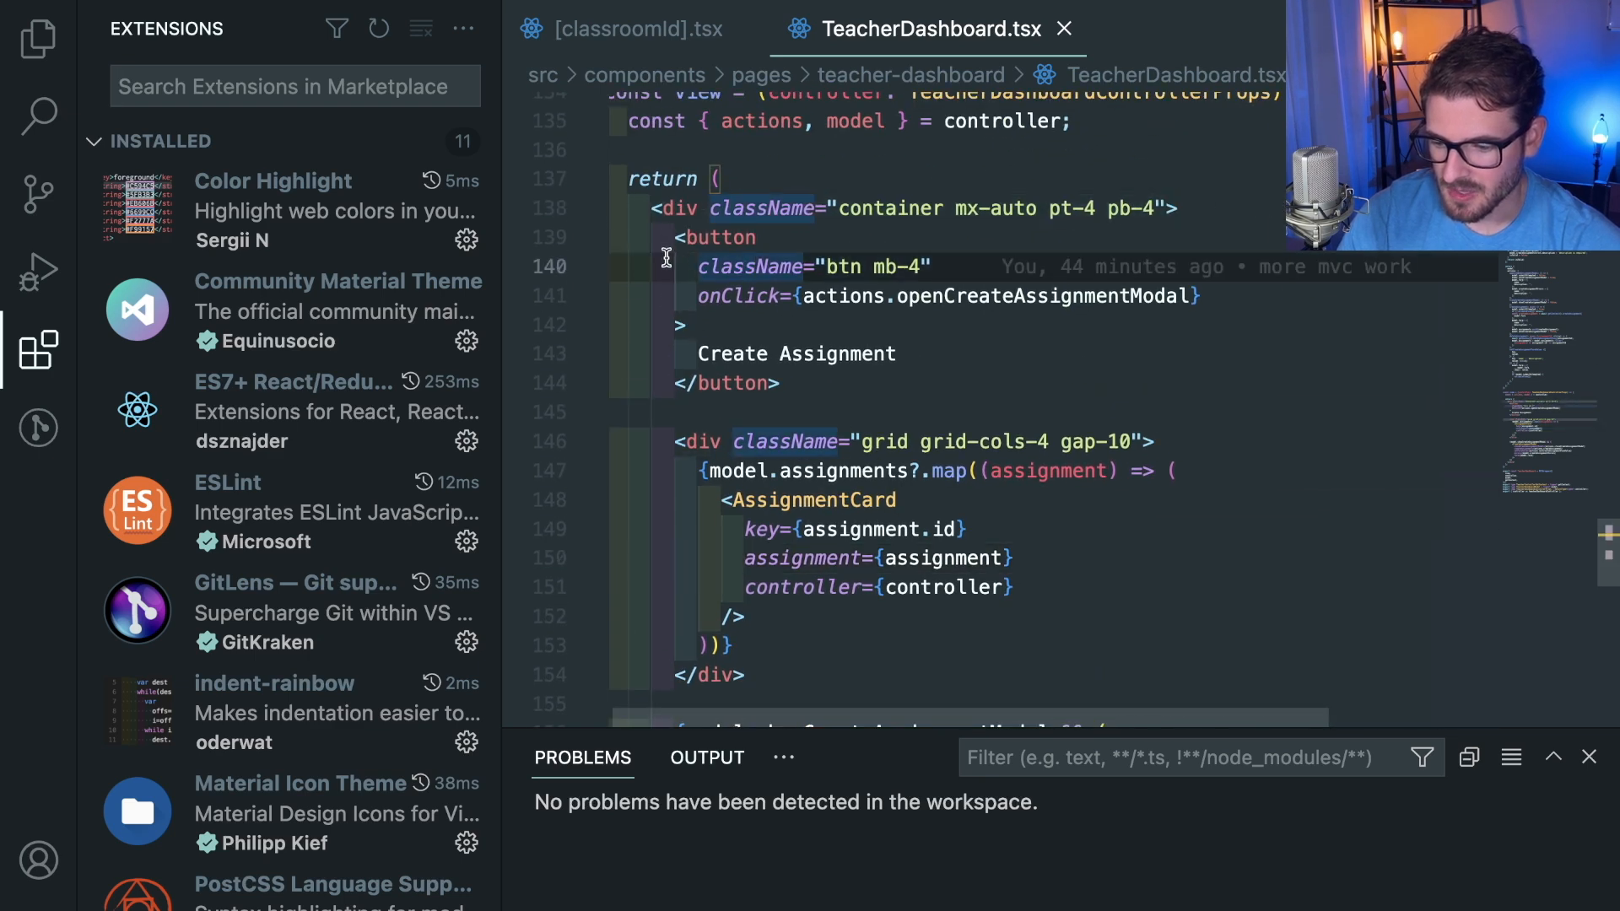
{"action": "scroll", "scroll_direction": "down", "scroll_amount": 3}
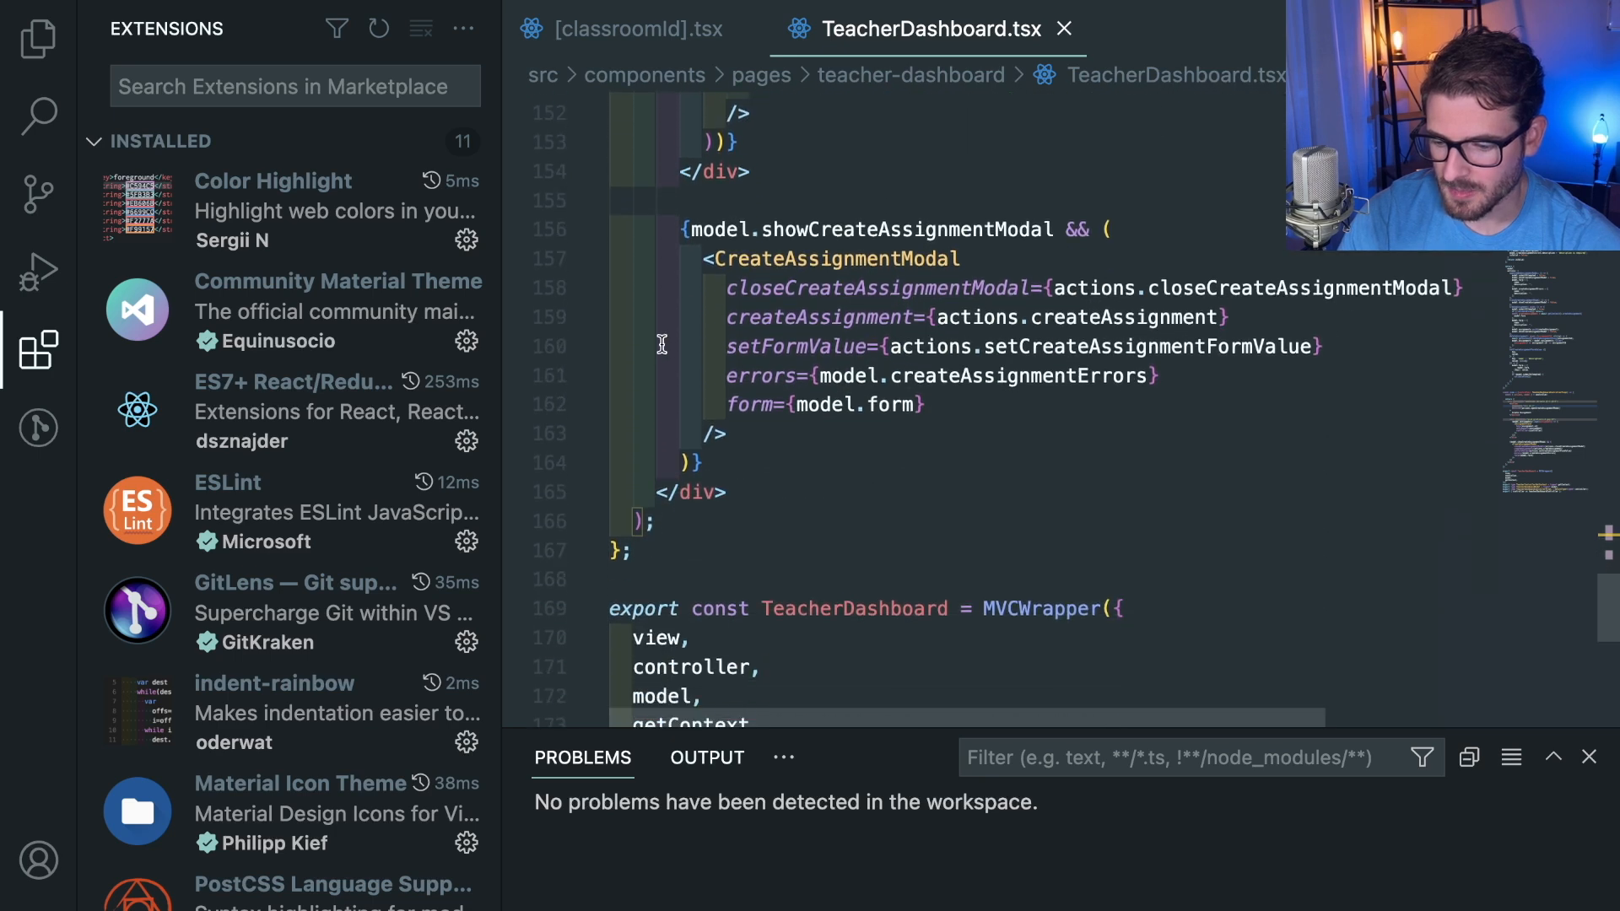
{"action": "scroll", "scroll_direction": "up", "scroll_amount": 3}
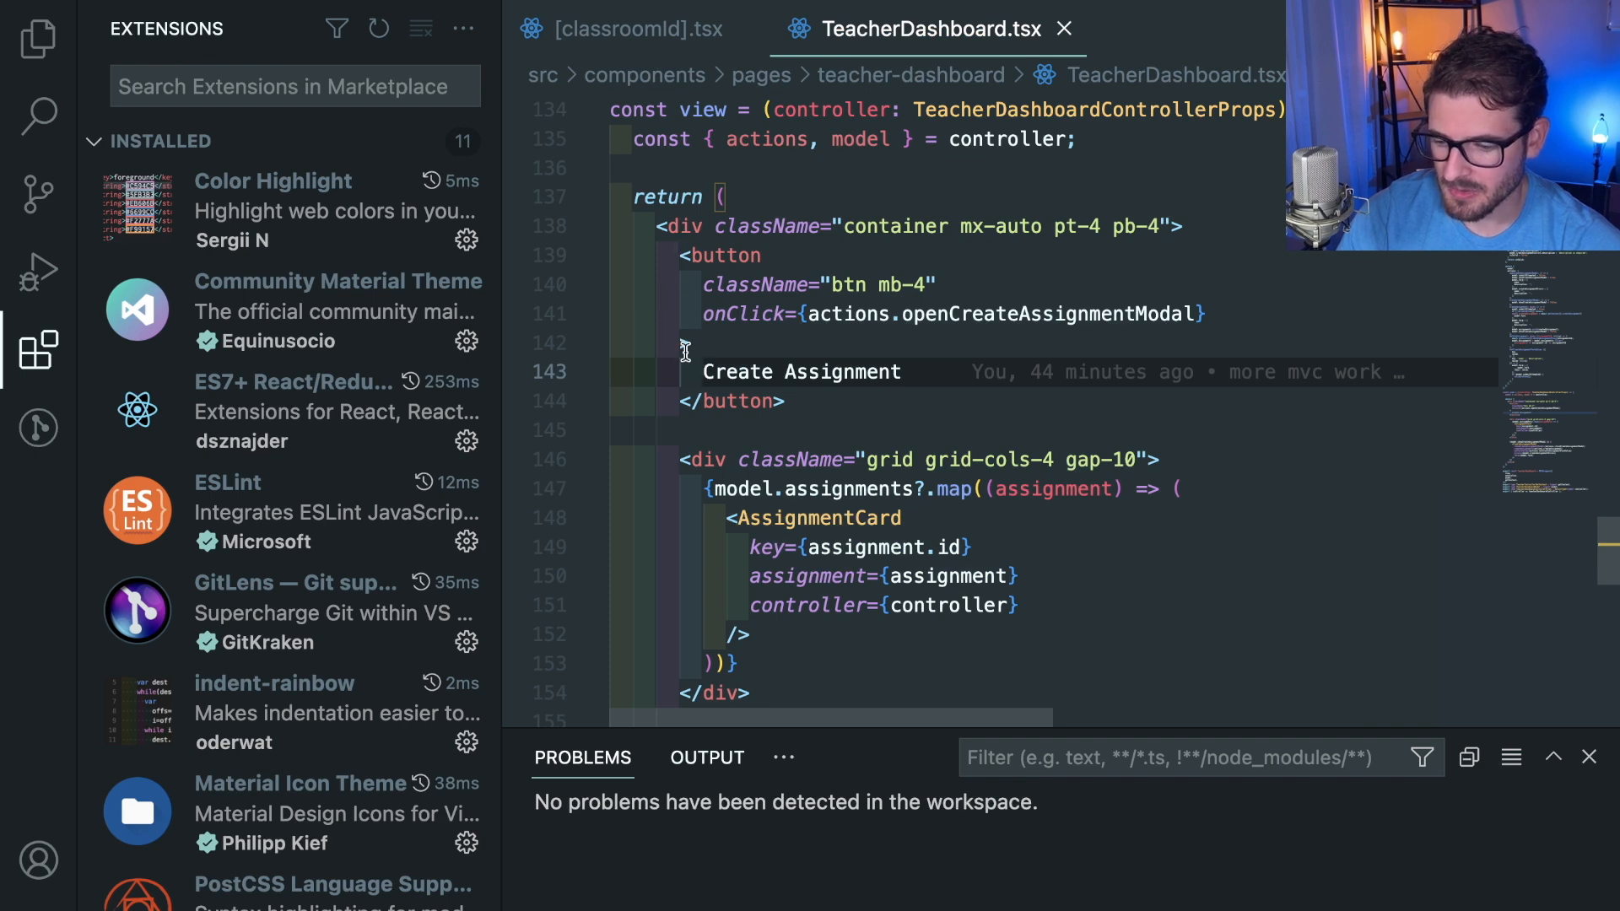
{"action": "scroll", "scroll_direction": "up", "scroll_amount": 3}
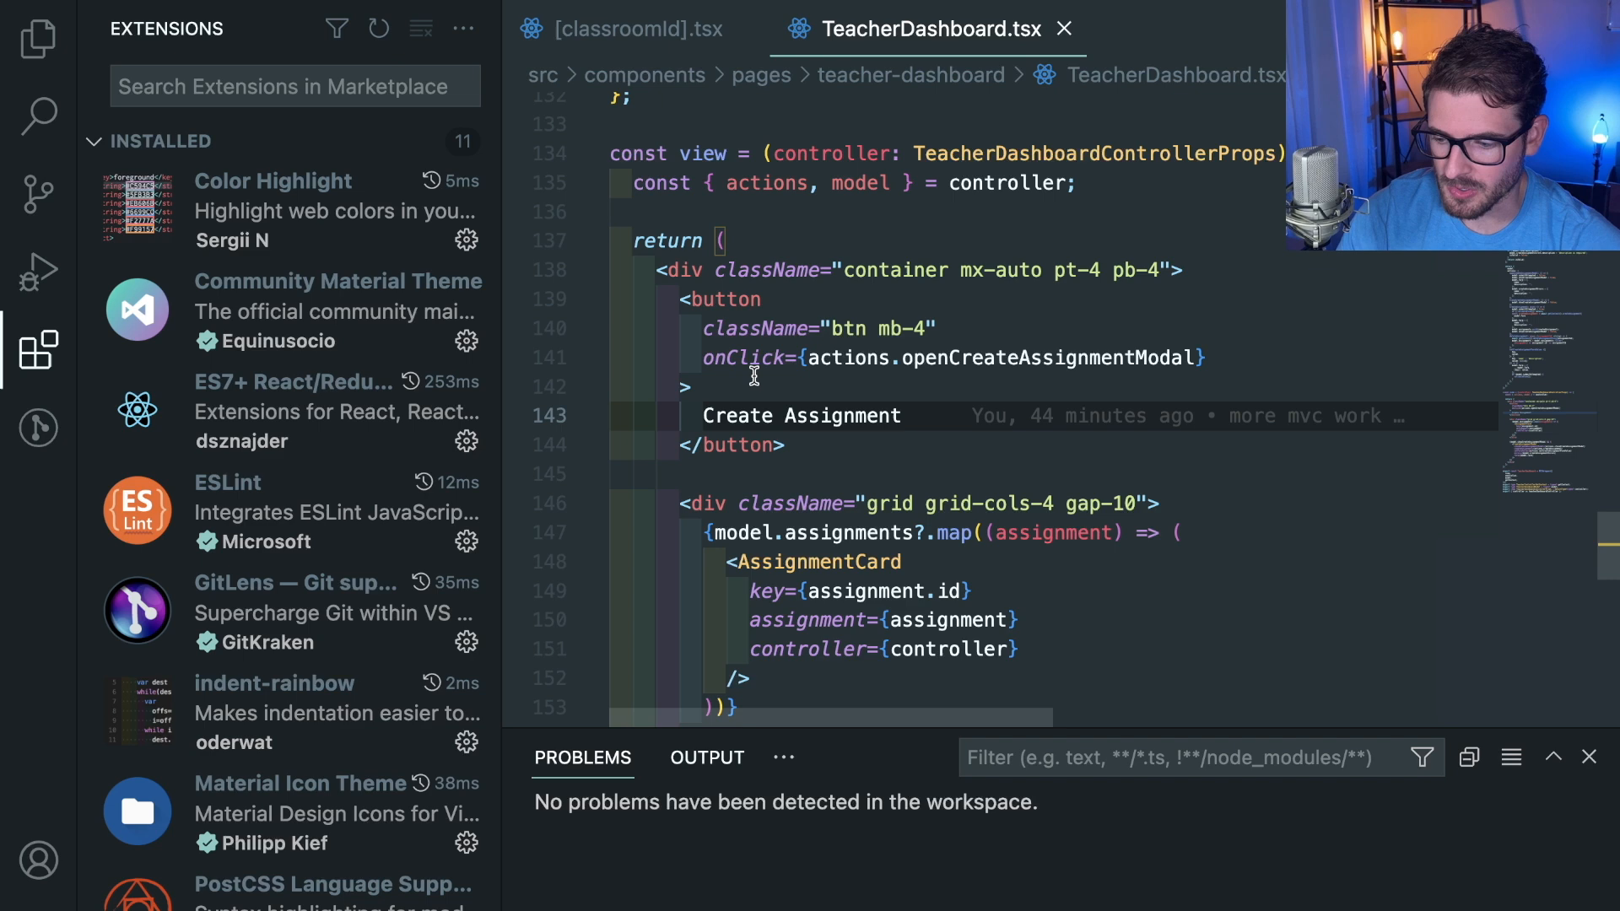
{"action": "left_click", "coordinate": [718, 415]}
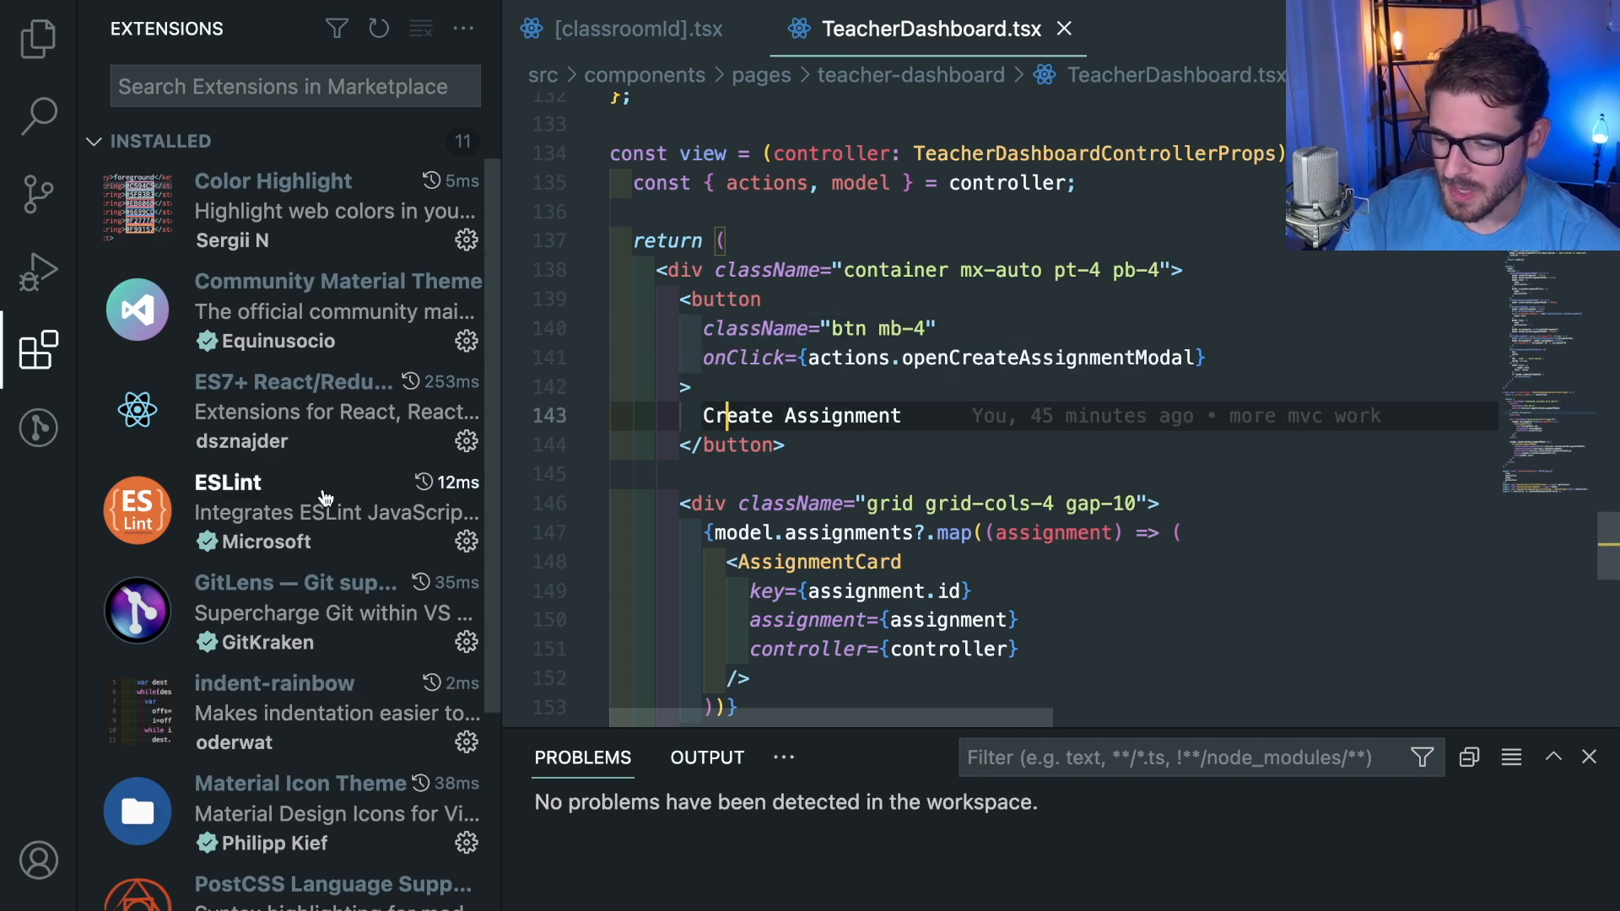
{"action": "mouse_move", "coordinate": [293, 505]}
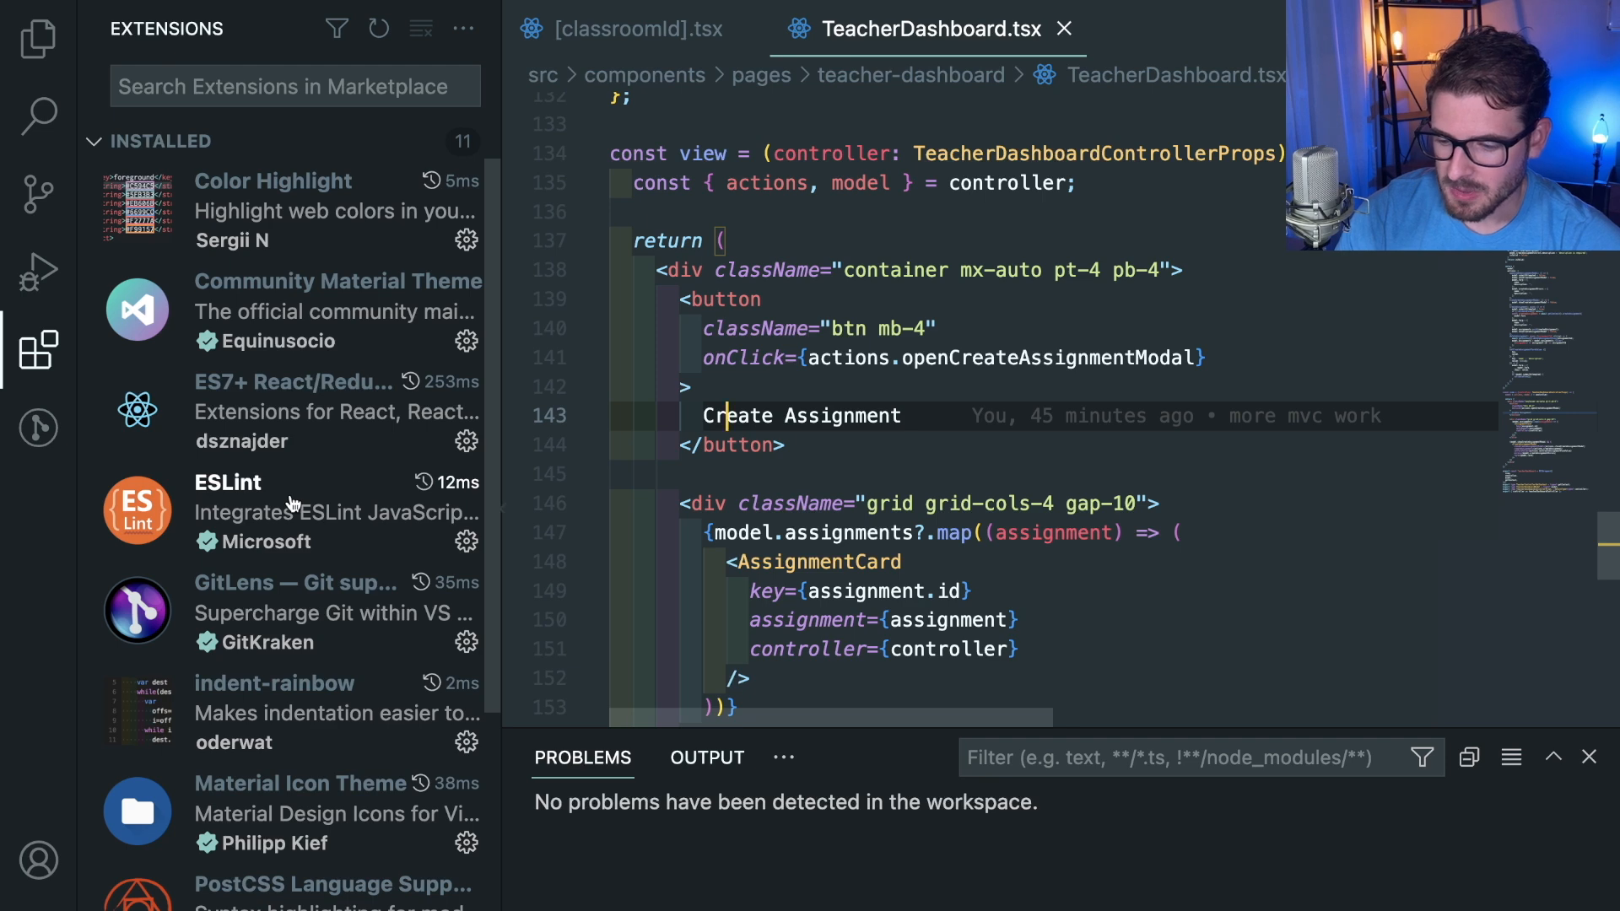
{"action": "left_click", "coordinate": [712, 532]}
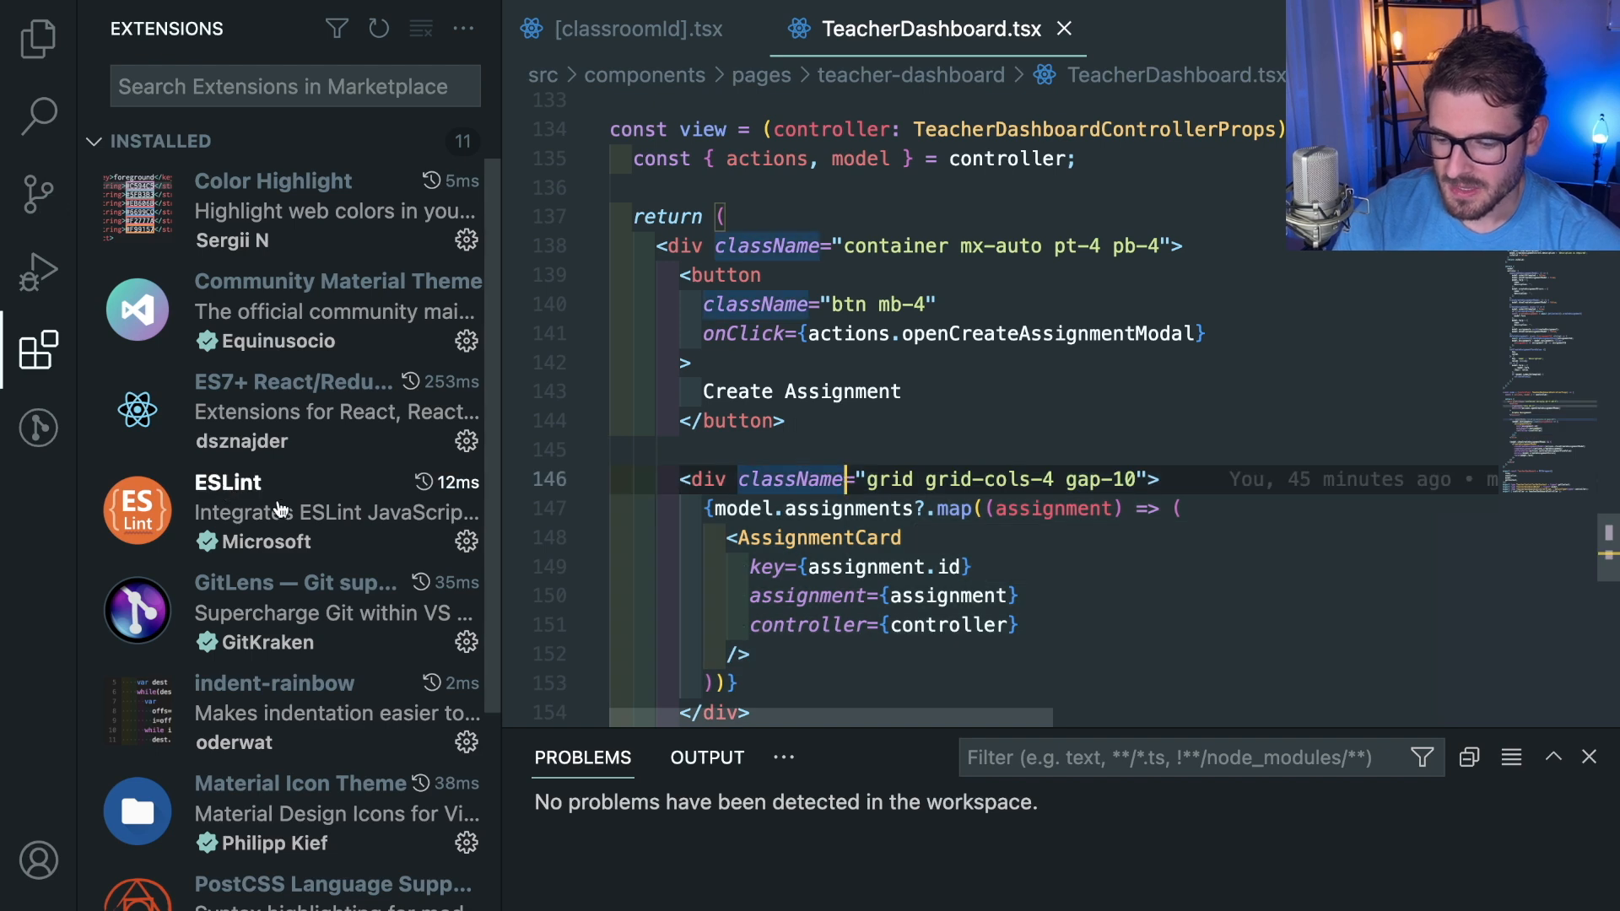
{"action": "mouse_move", "coordinate": [790, 366]}
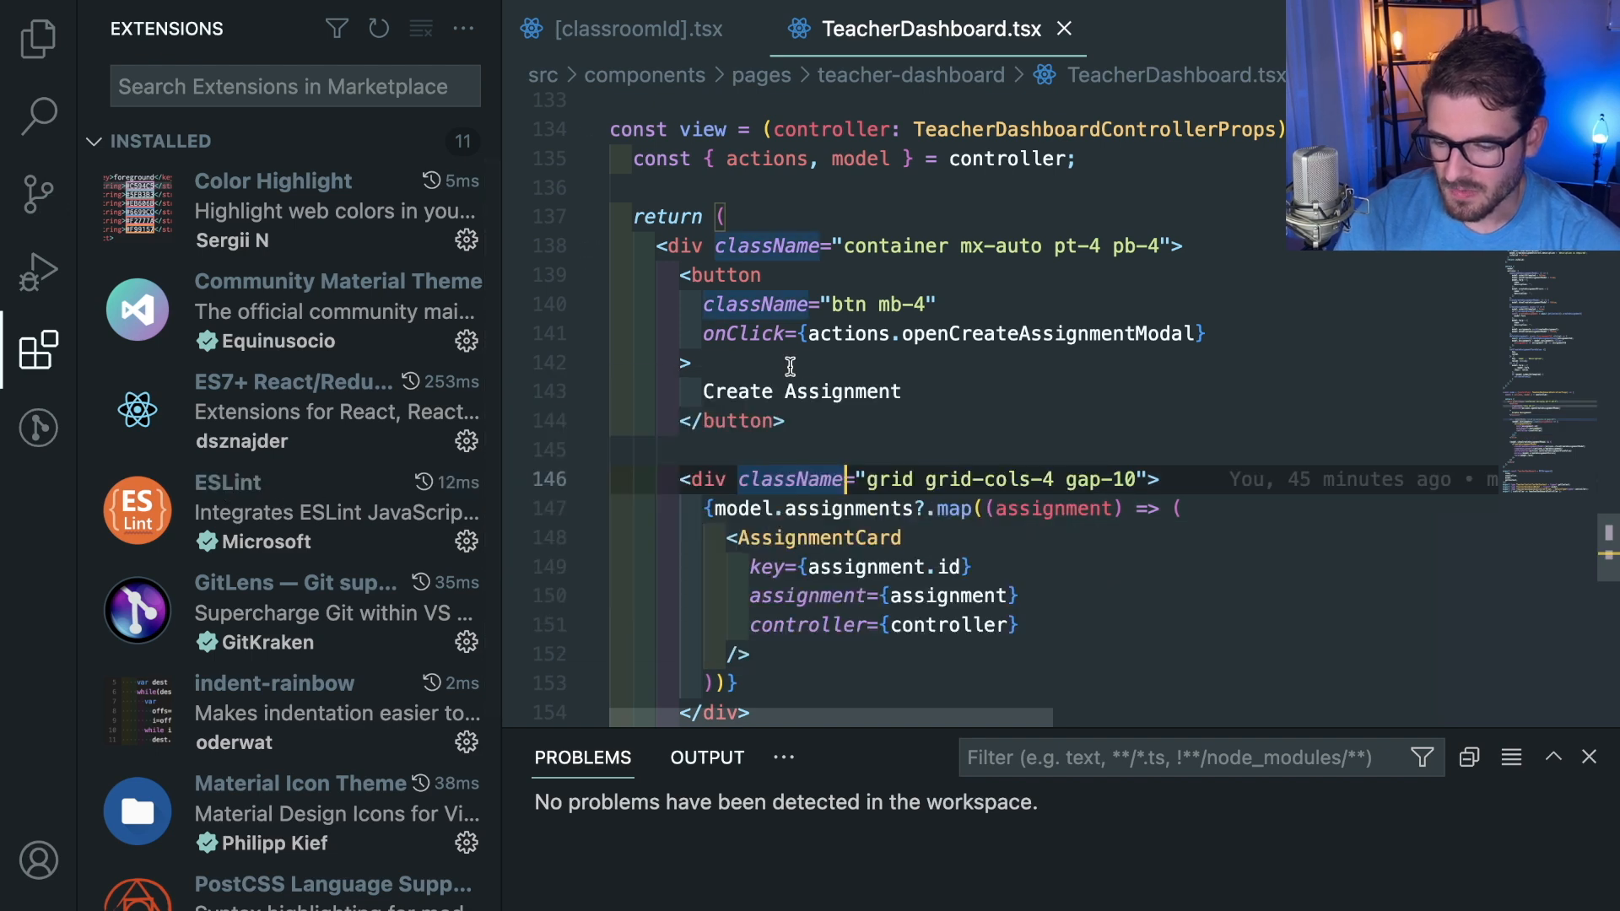
{"action": "left_click", "coordinate": [1185, 29]}
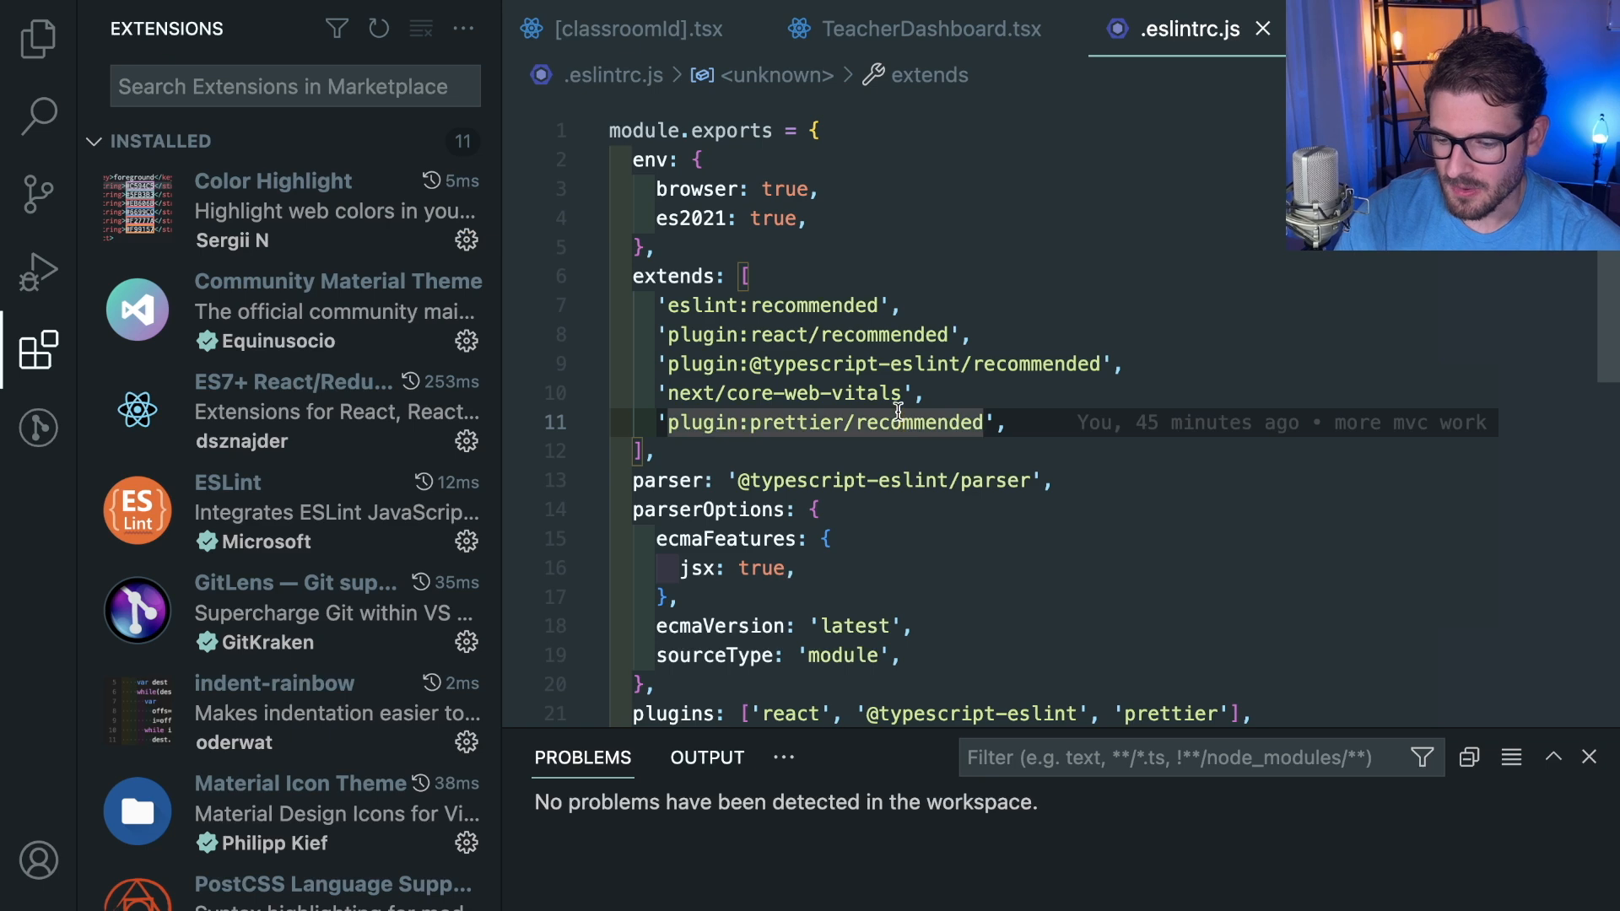
{"action": "left_click", "coordinate": [1208, 28]}
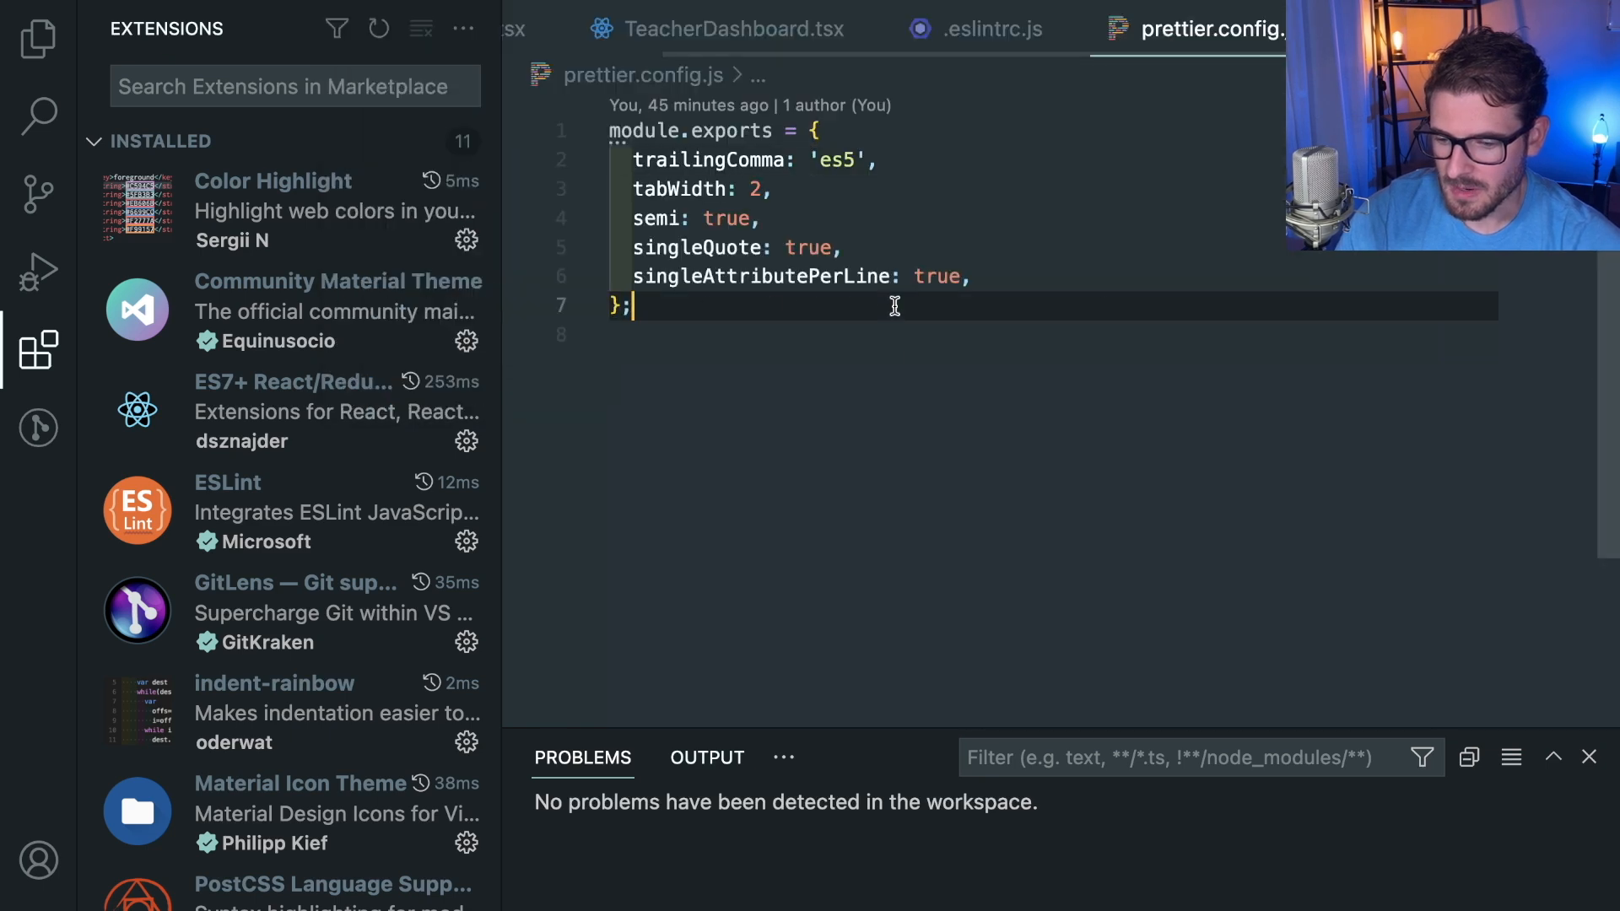
{"action": "left_click", "coordinate": [989, 28]}
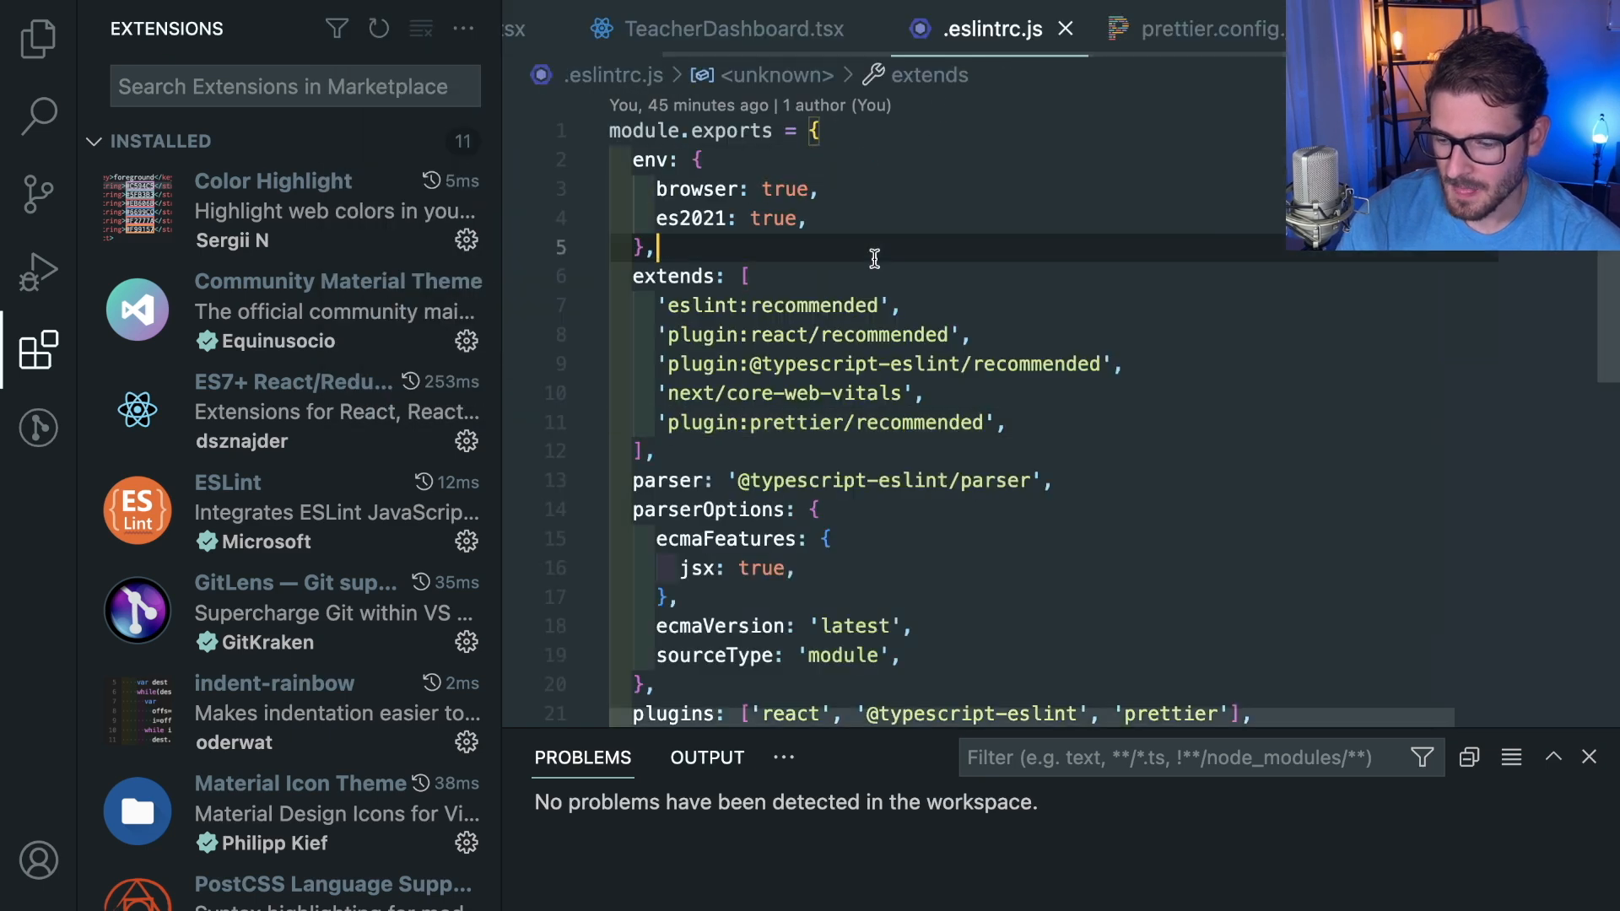
{"action": "left_click", "coordinate": [737, 29]}
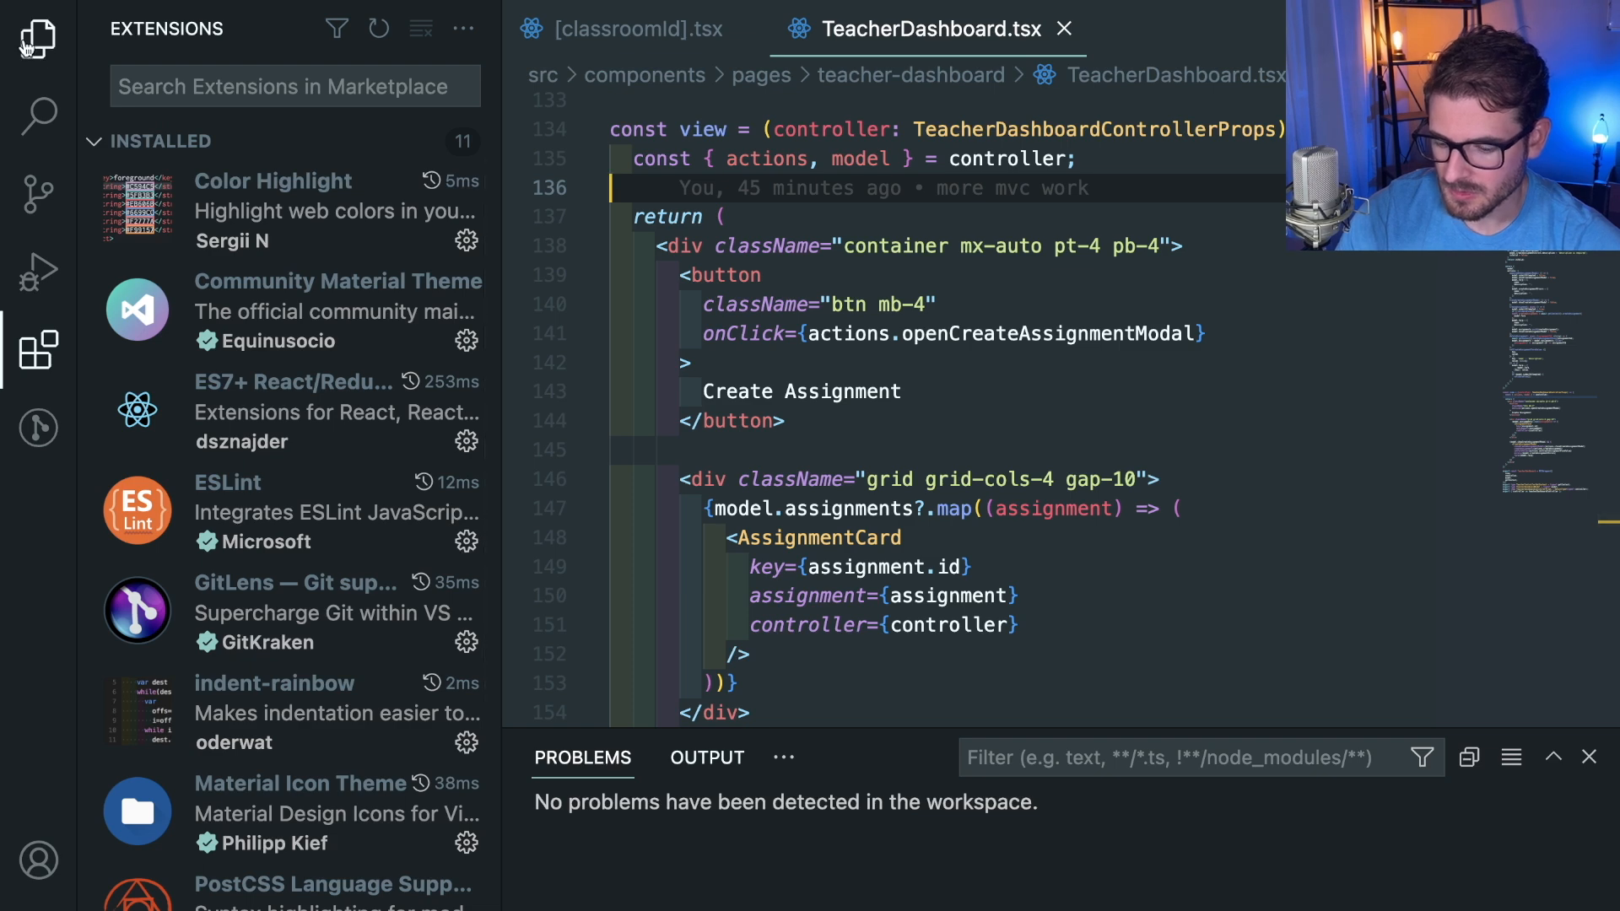
Step: Create Temp.tsx under pages/home with a Temp component from the rafc snippet and edit its export
{"action": "left_click", "coordinate": [39, 39]}
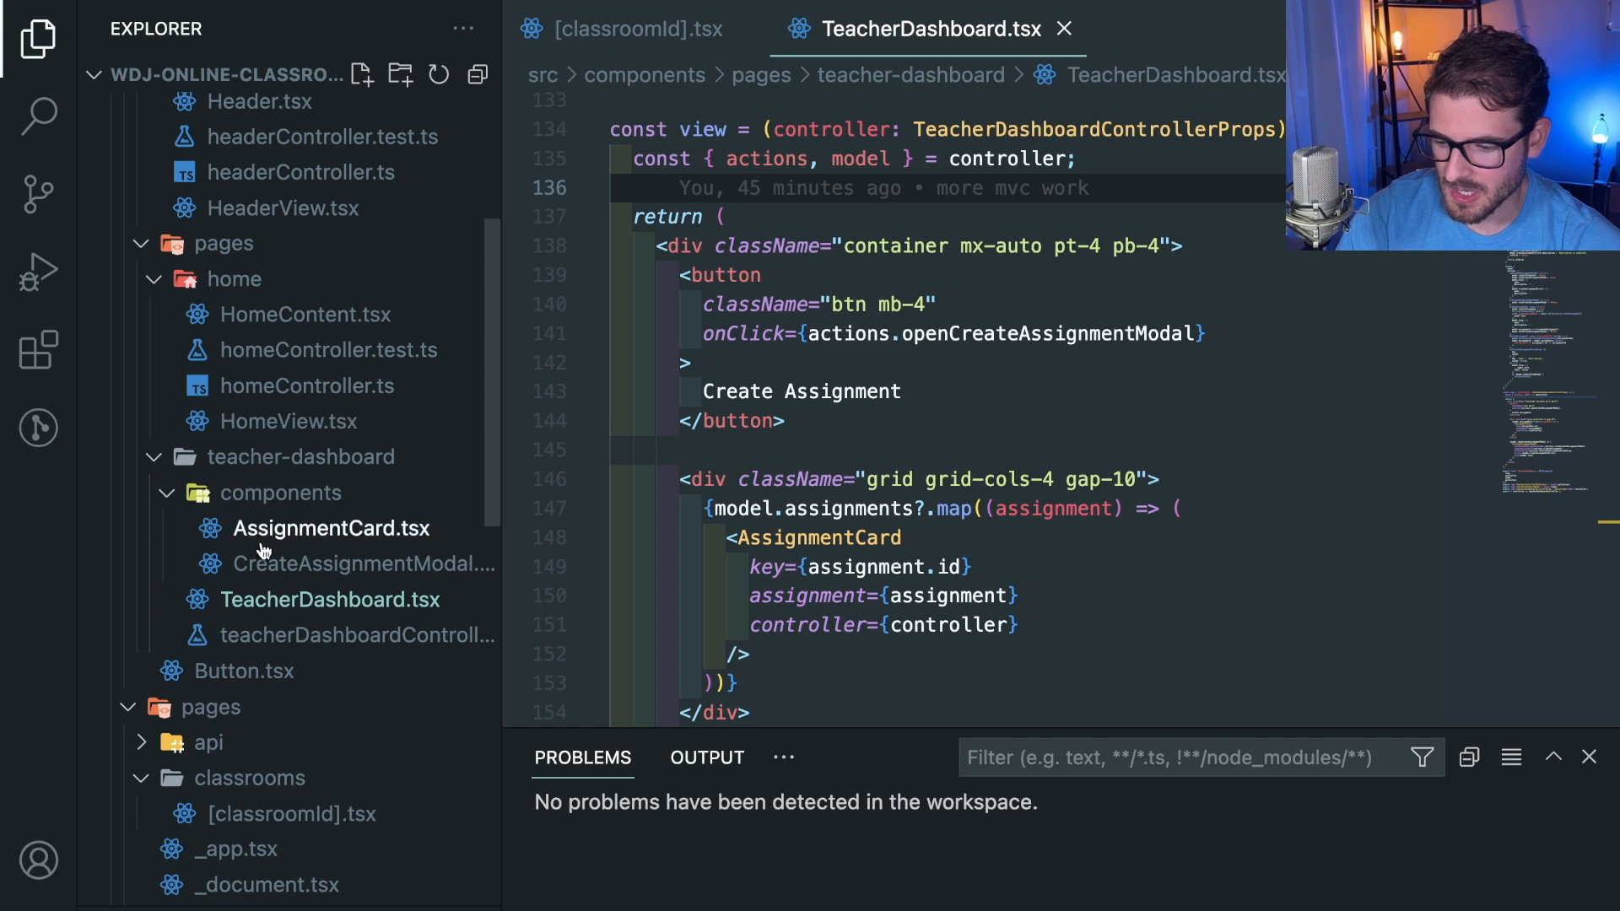
{"action": "mouse_move", "coordinate": [233, 278]}
{"action": "type", "text": "Temp.tsx"}
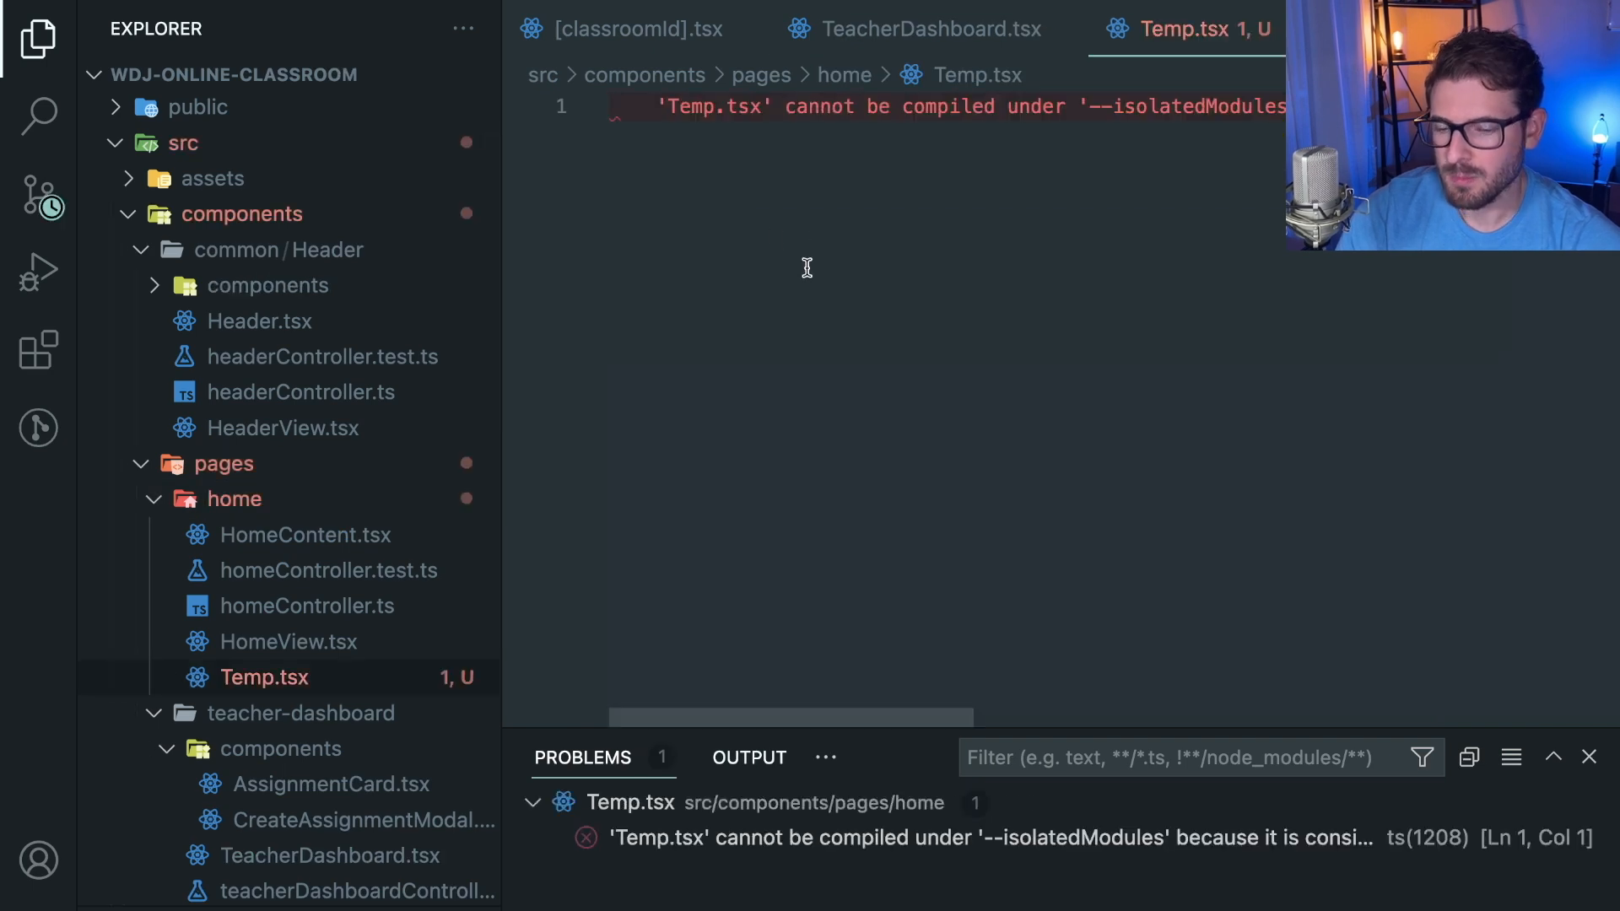
{"action": "type", "text": "r"}
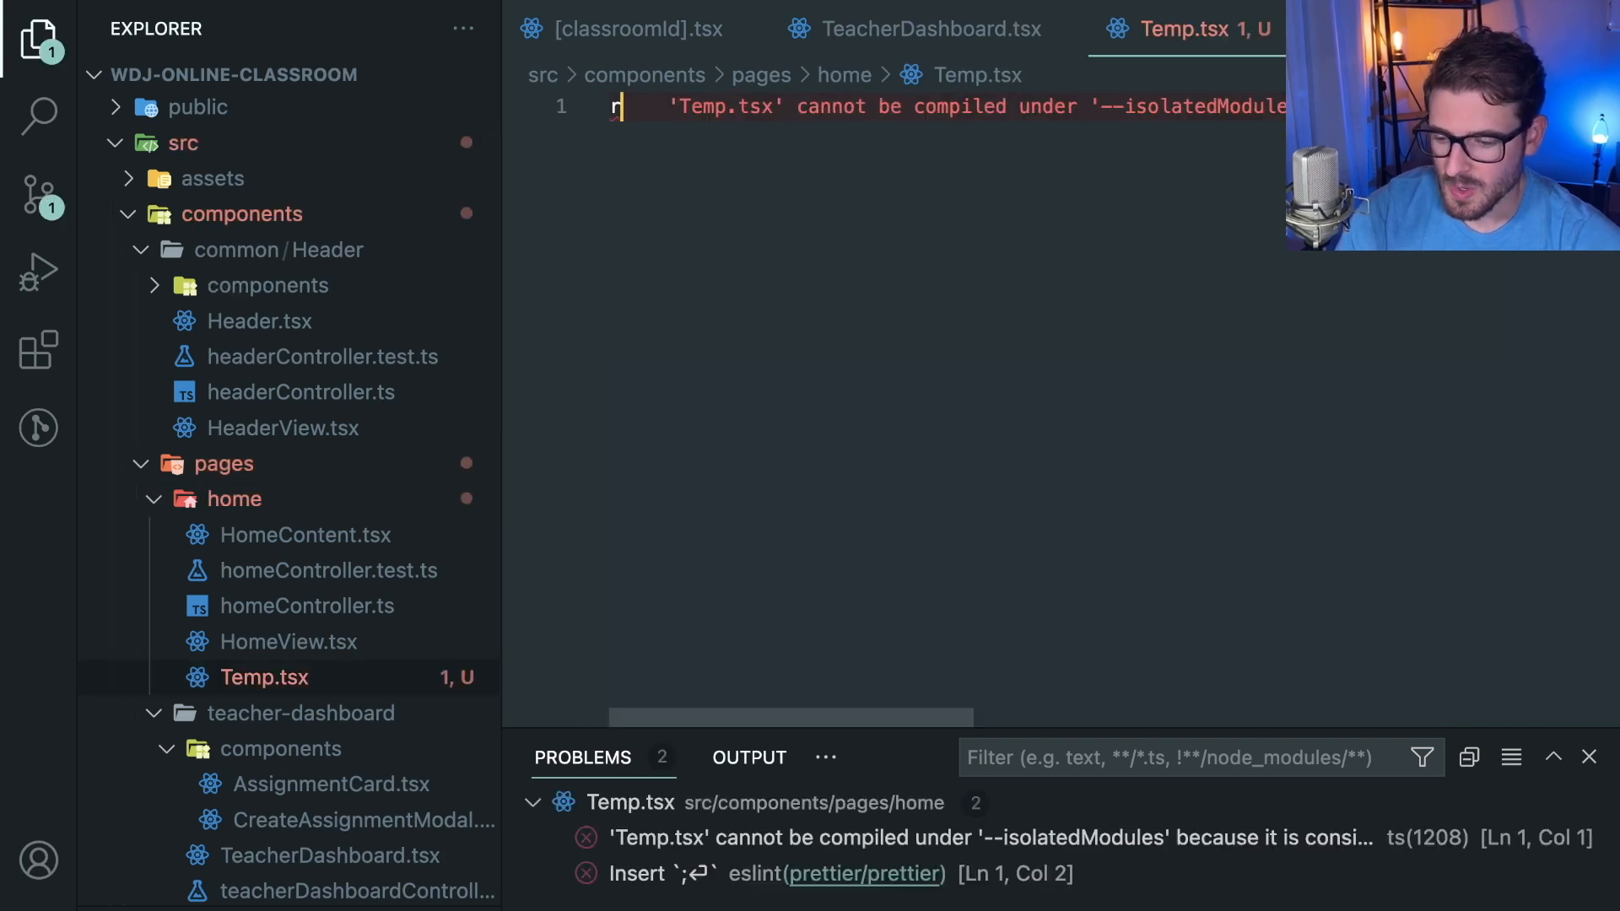
{"action": "type", "text": "afc"}
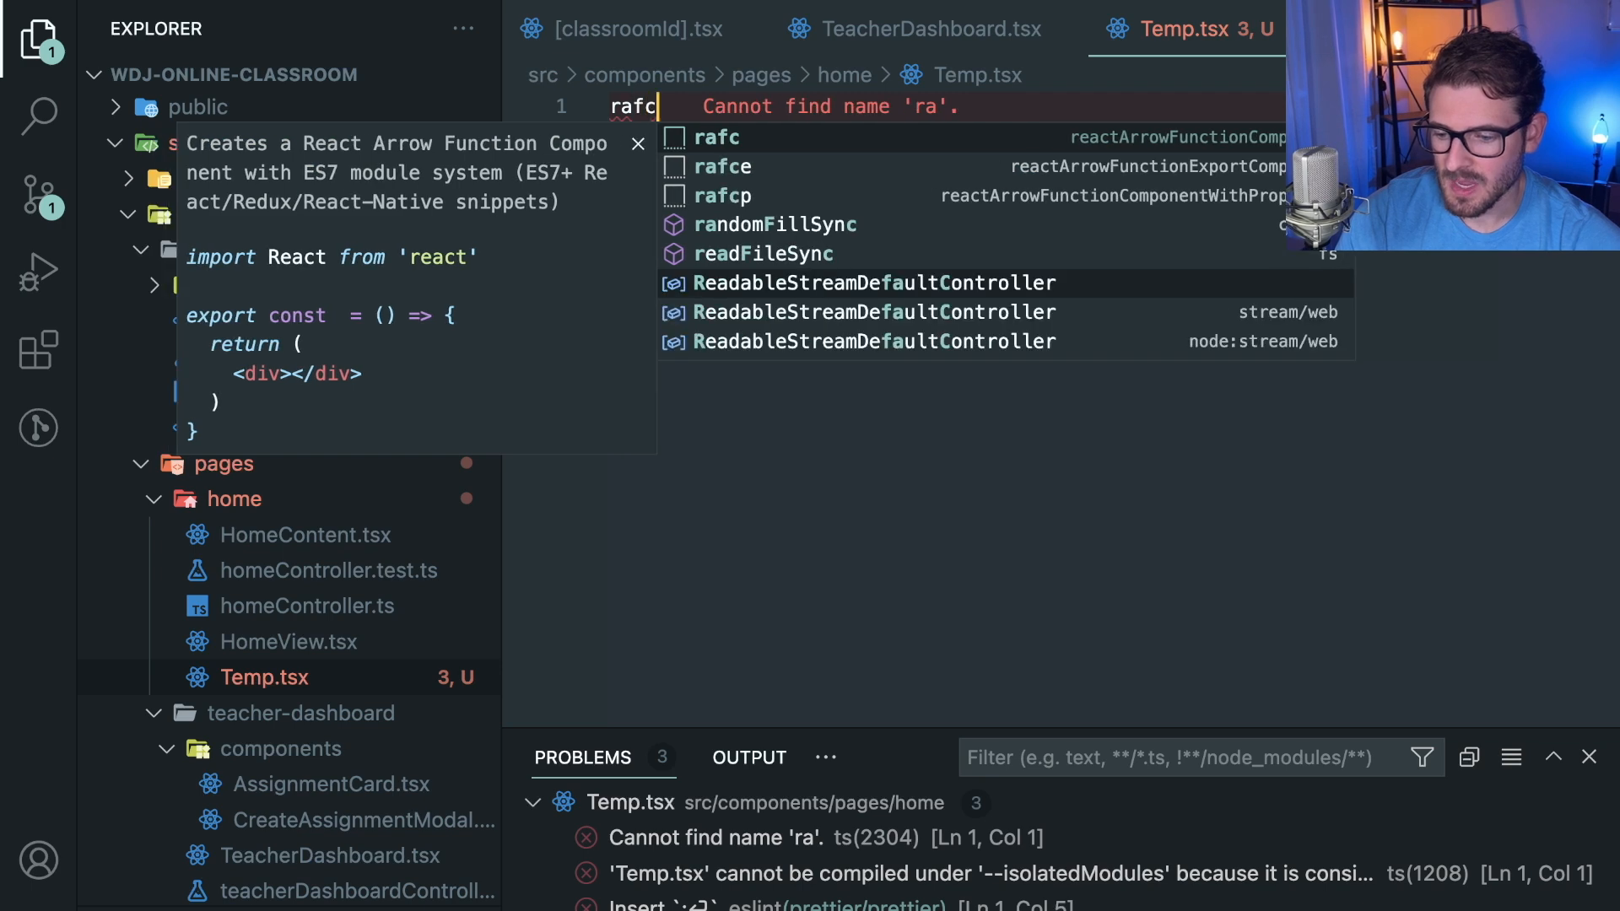
{"action": "type", "text": "fc"}
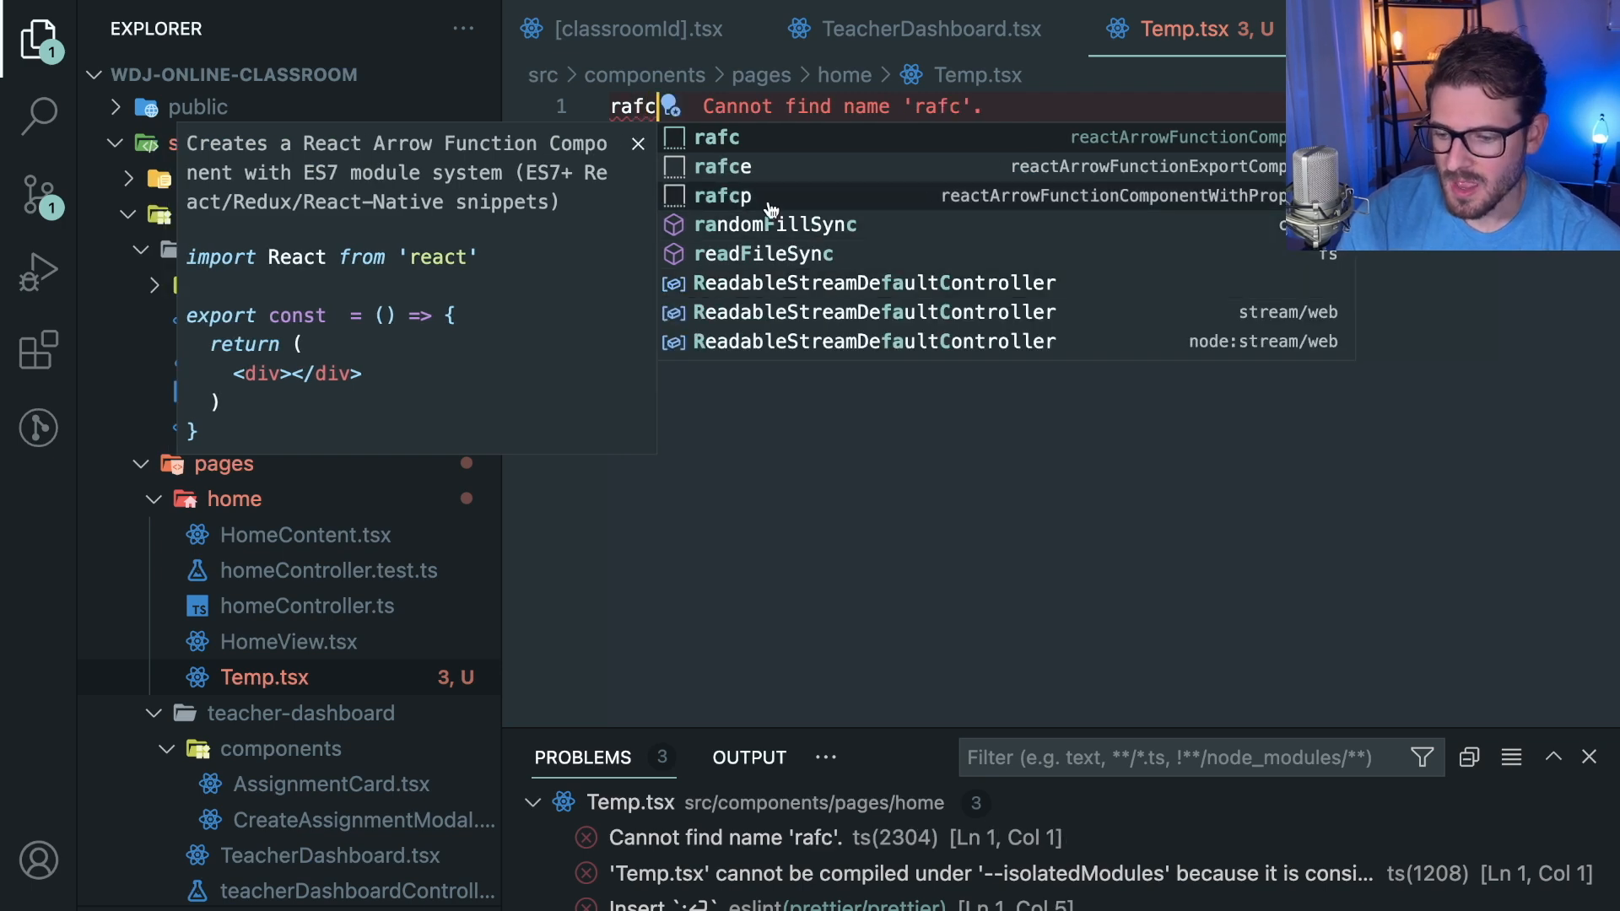
{"action": "mouse_move", "coordinate": [429, 157]}
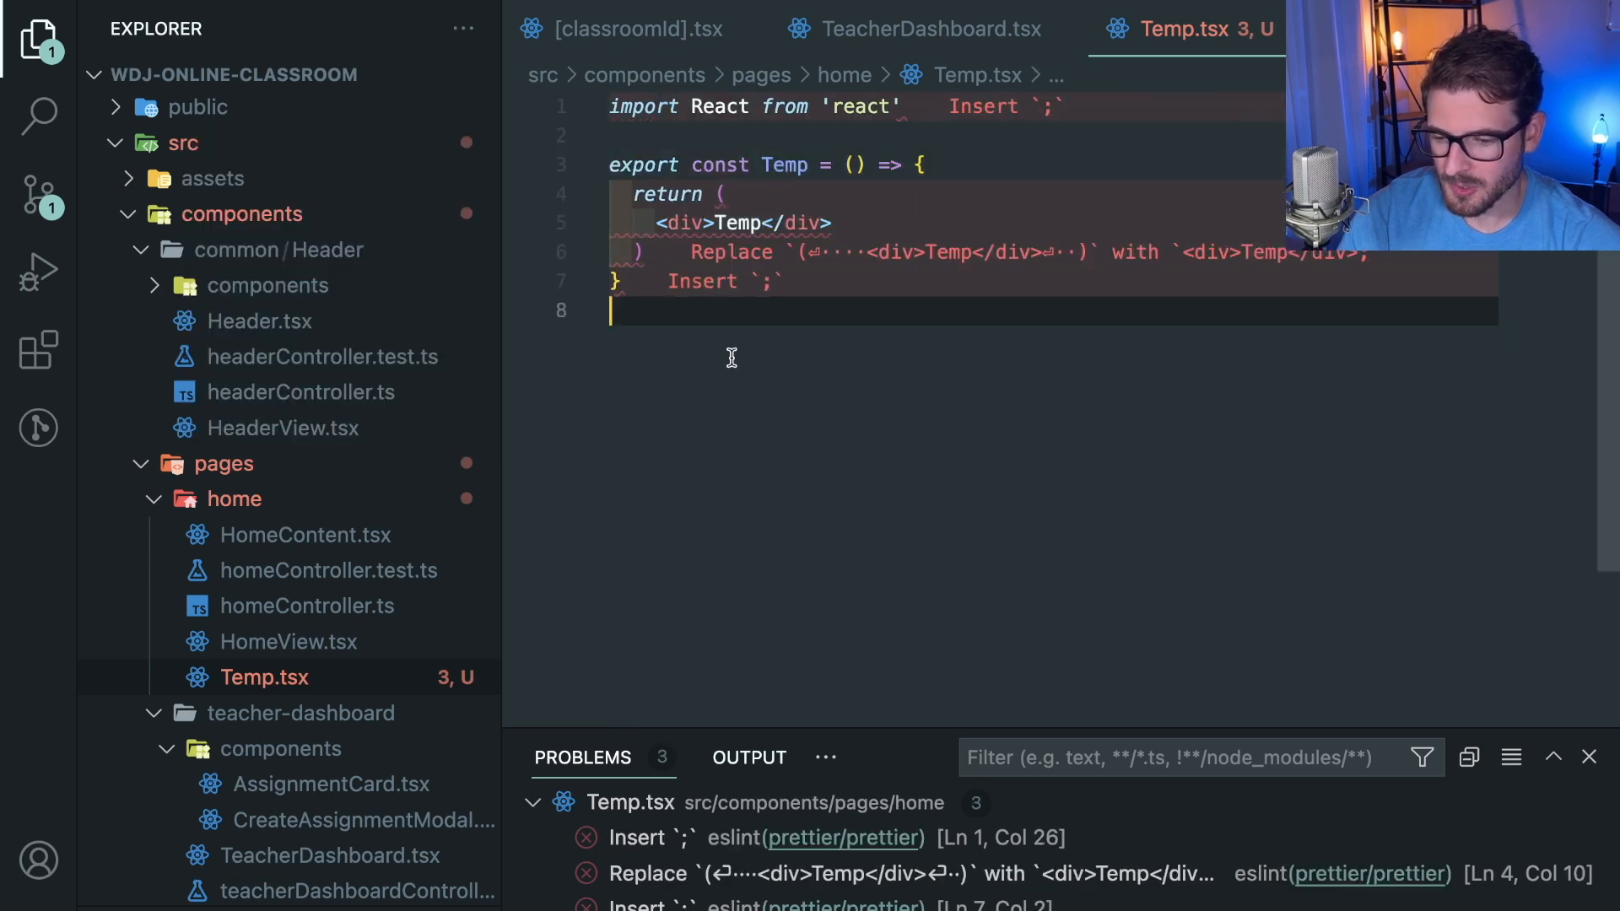
{"action": "left_click", "coordinate": [916, 163]}
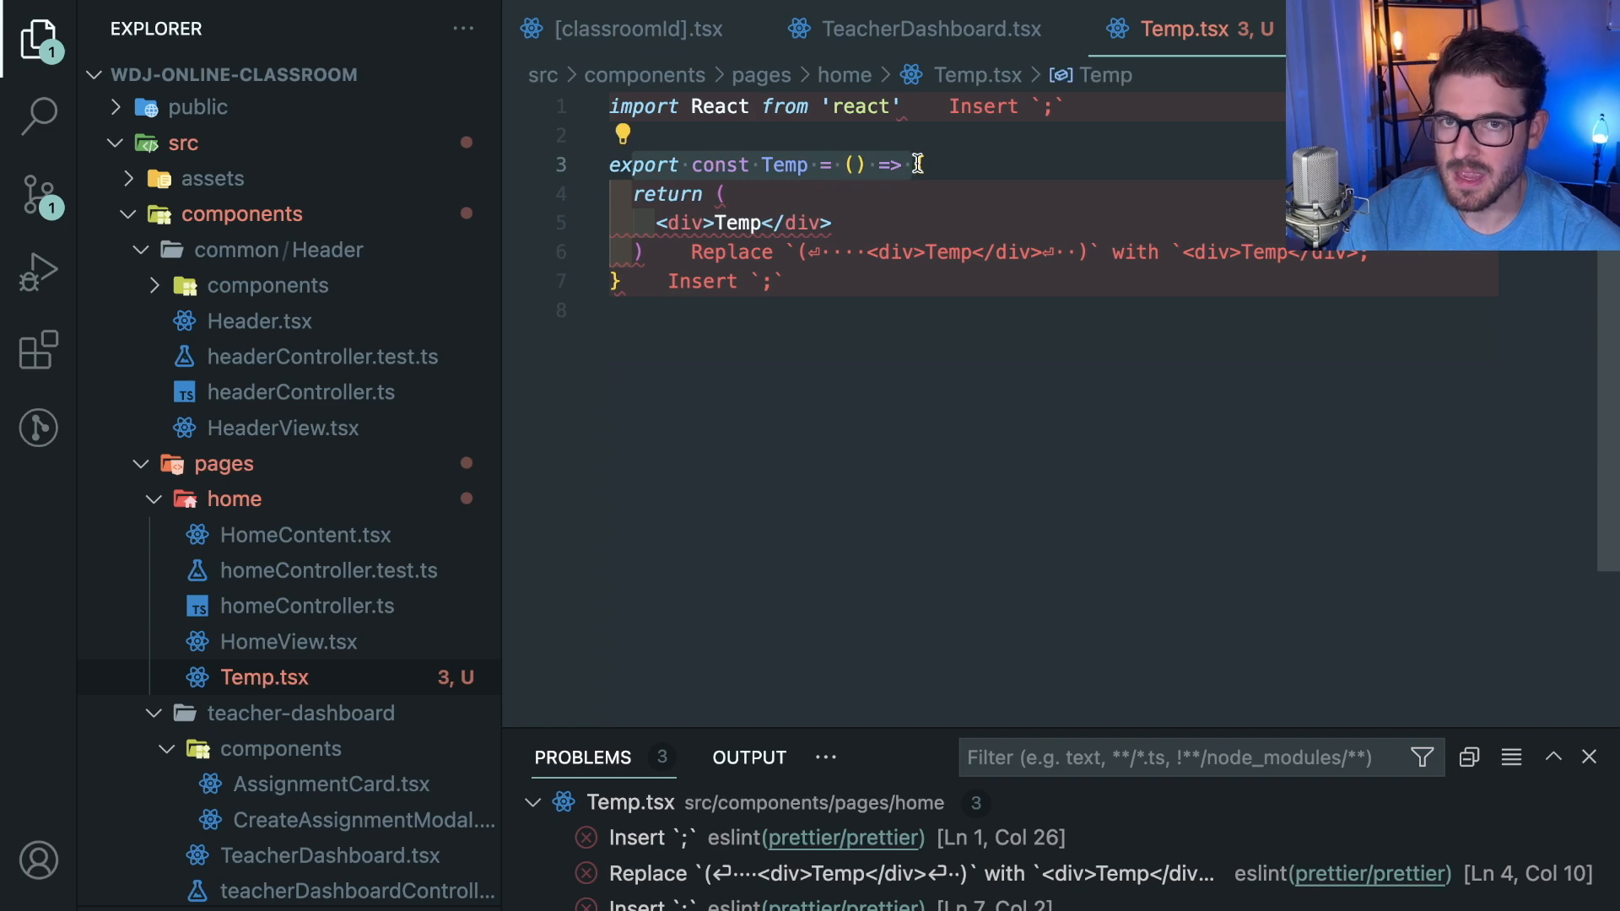
{"action": "mouse_move", "coordinate": [822, 163]}
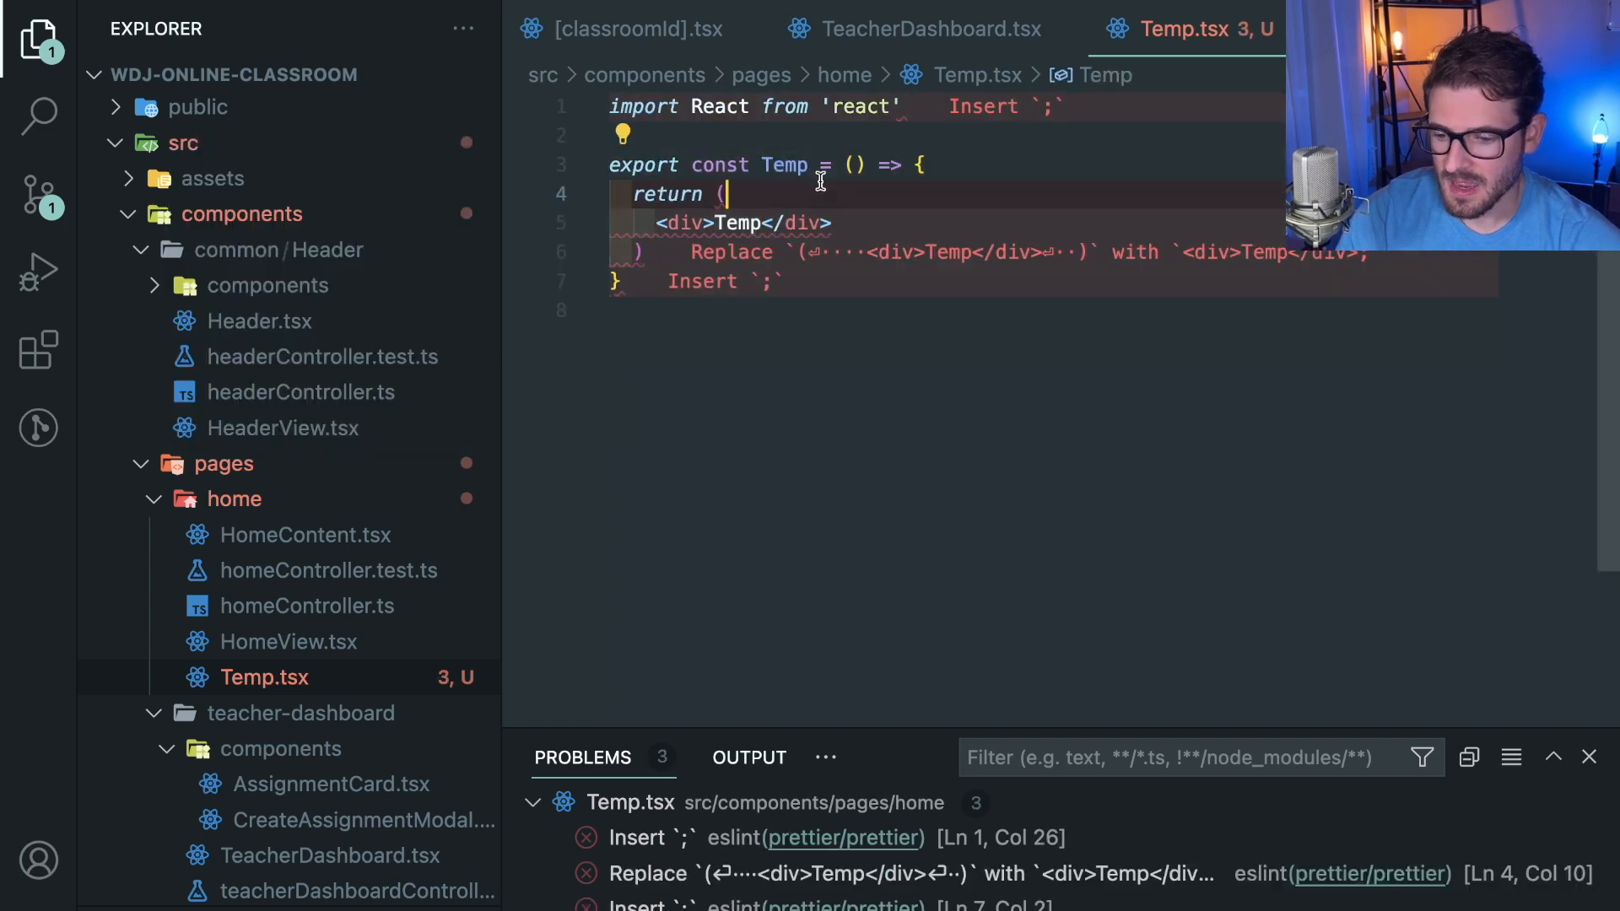
{"action": "mouse_move", "coordinate": [795, 251]}
{"action": "type", "text": "pages/"}
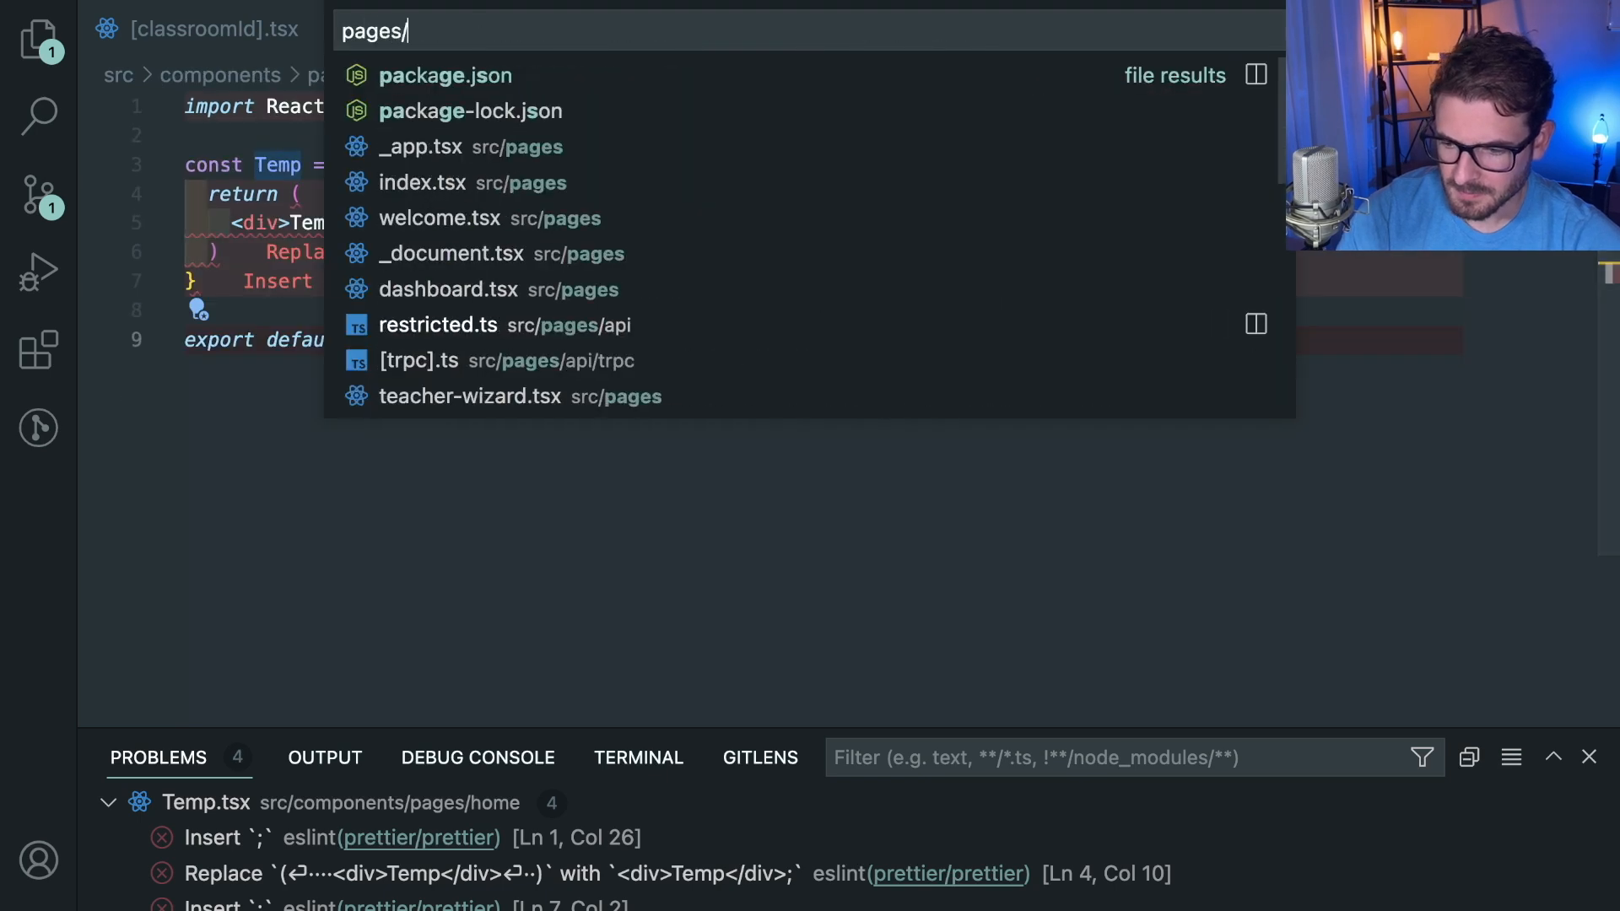
Step: Open teacher-wizard.tsx via quick open, scroll it, then return to editing the Temp component
{"action": "type", "text": "teac"}
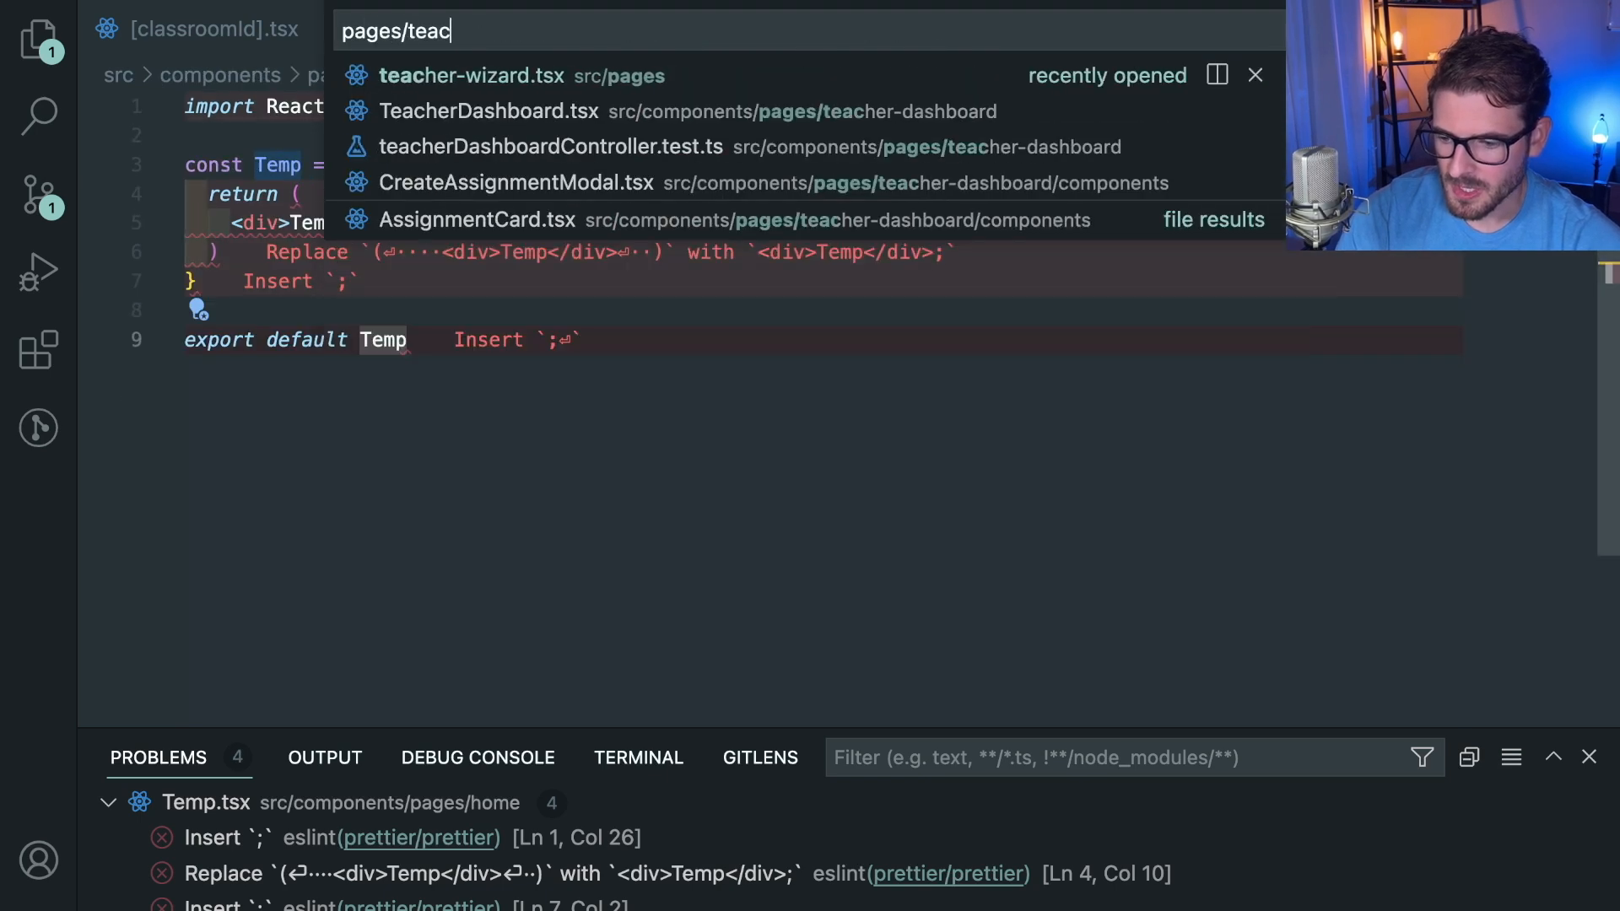
{"action": "left_click", "coordinate": [472, 76]}
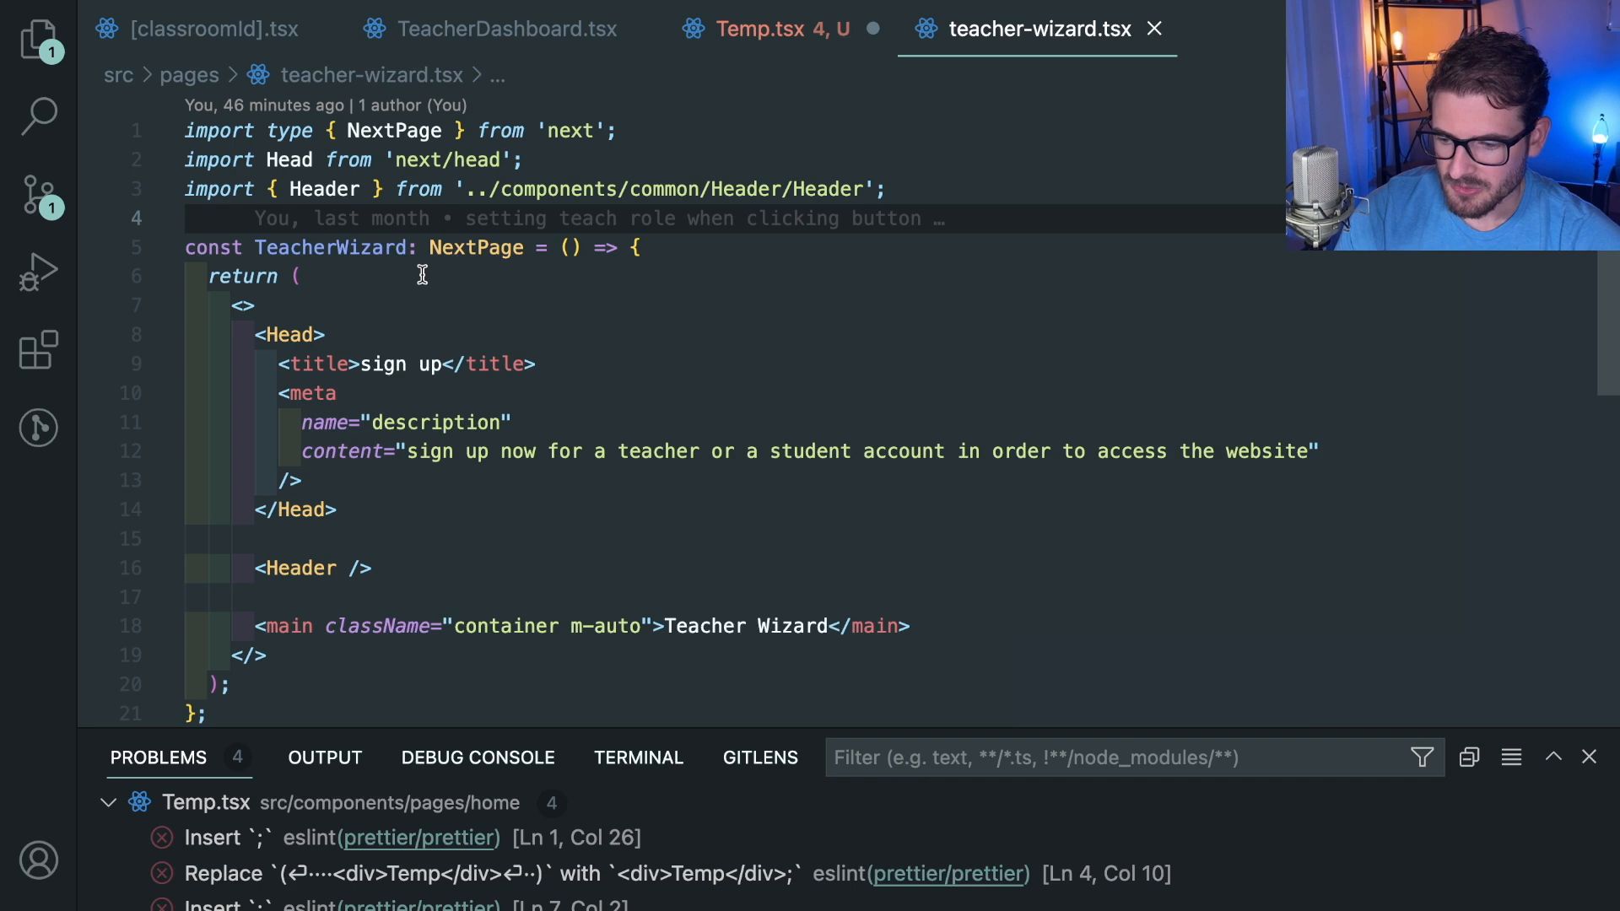
{"action": "scroll", "scroll_direction": "down", "scroll_amount": 3}
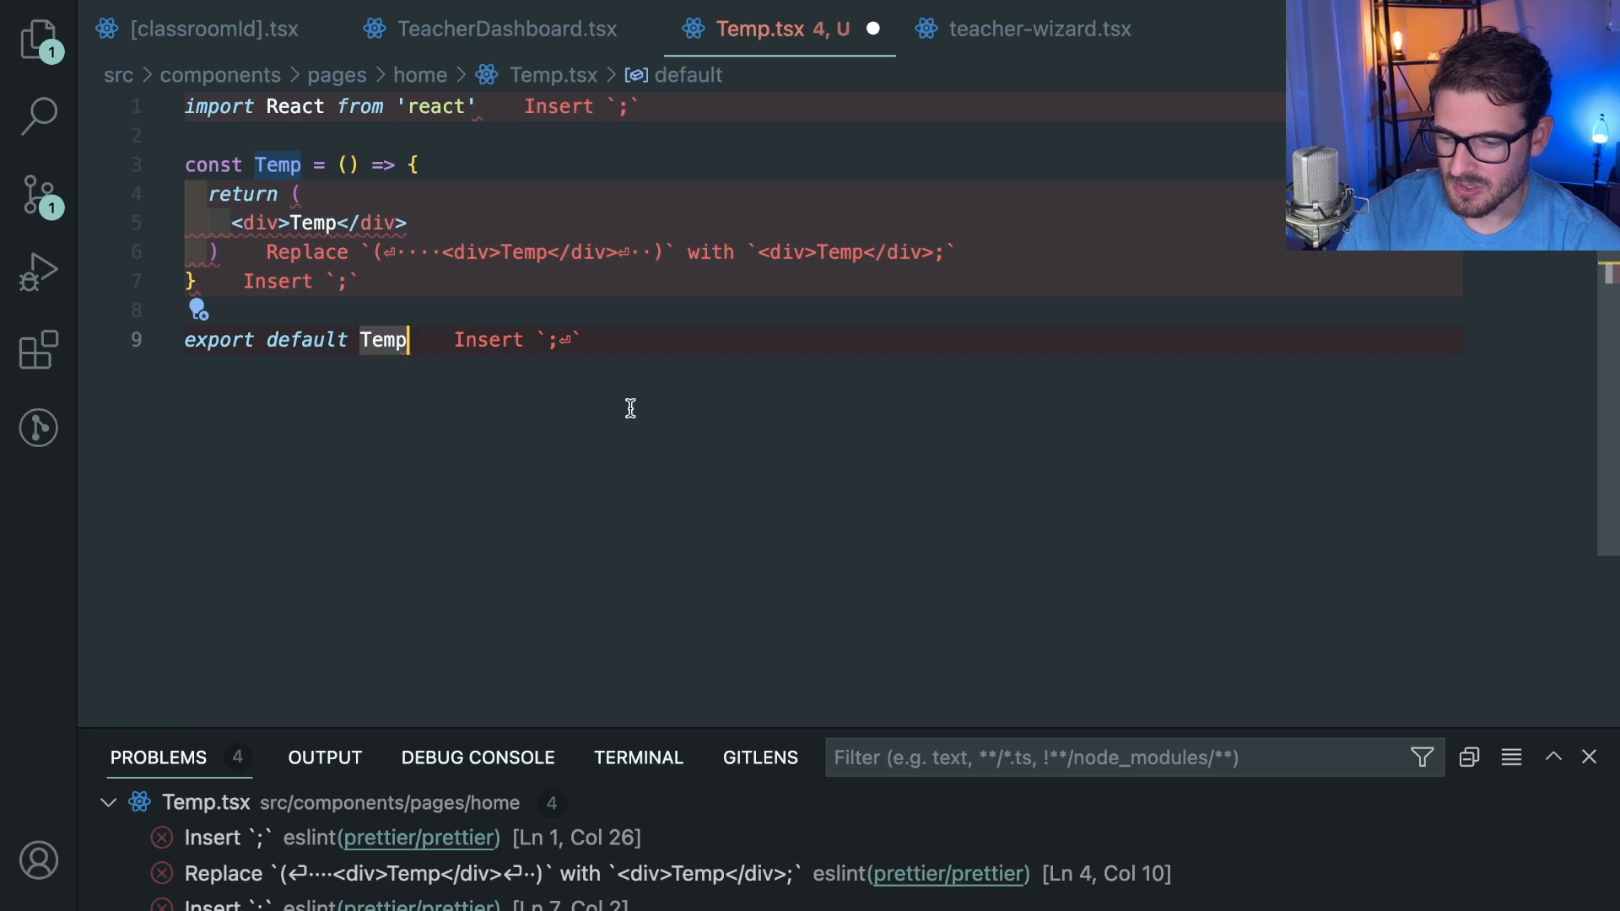
{"action": "left_click", "coordinate": [39, 40]}
{"action": "type", "text": "ush"}
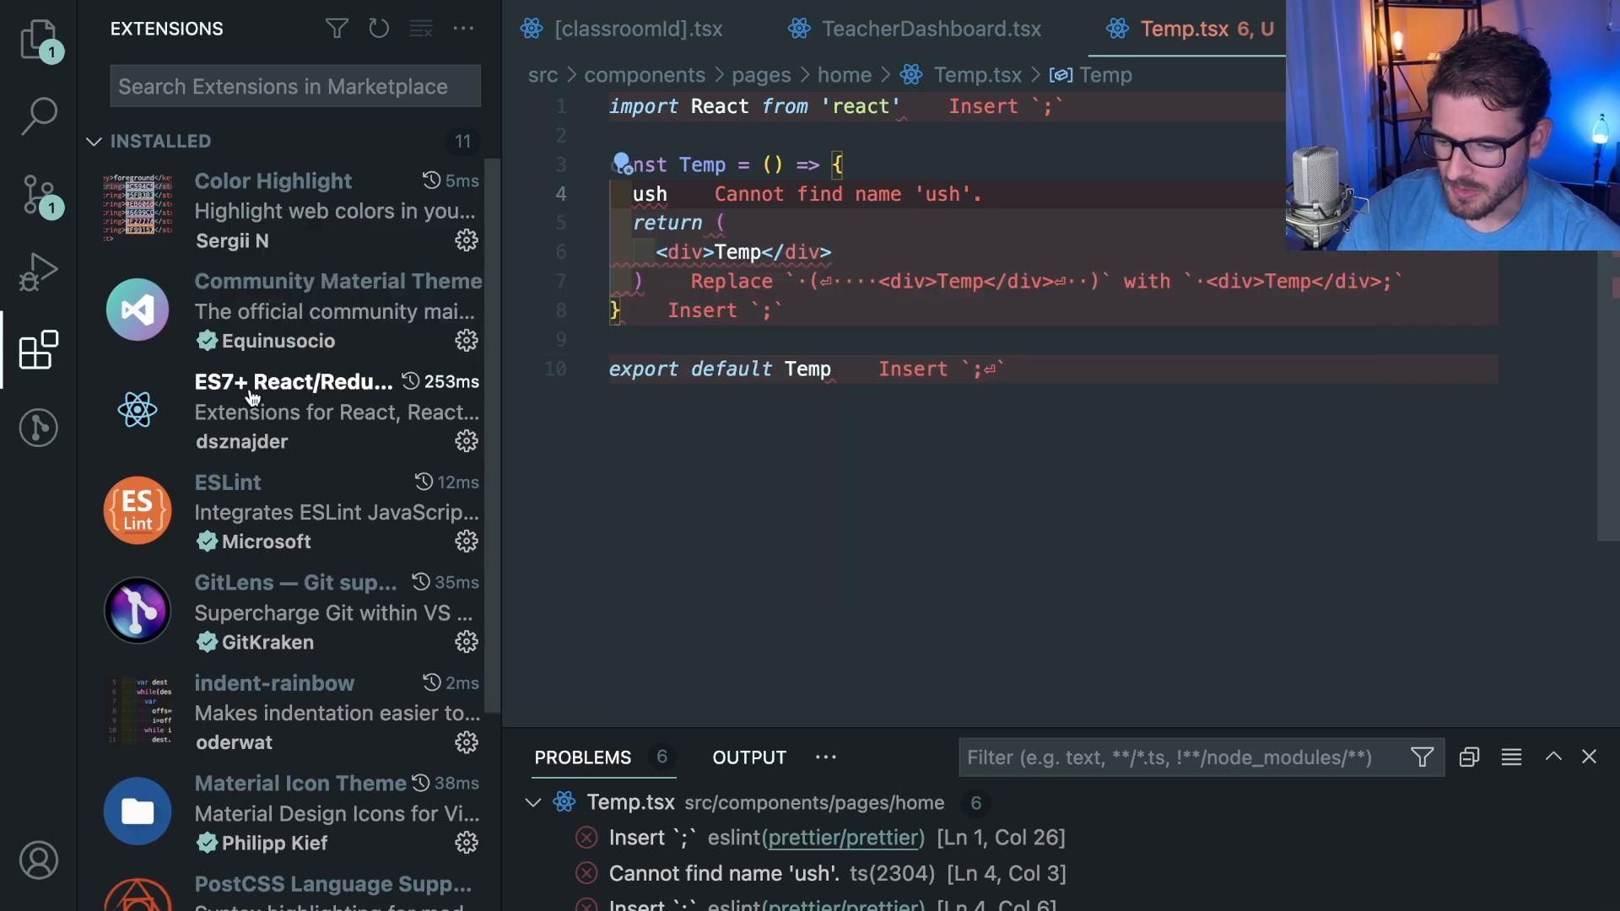
Step: Open the ES7+ React/Redux/React-Native snippets extension details, scrolled to the snippet search instructions
{"action": "left_click", "coordinate": [294, 383]}
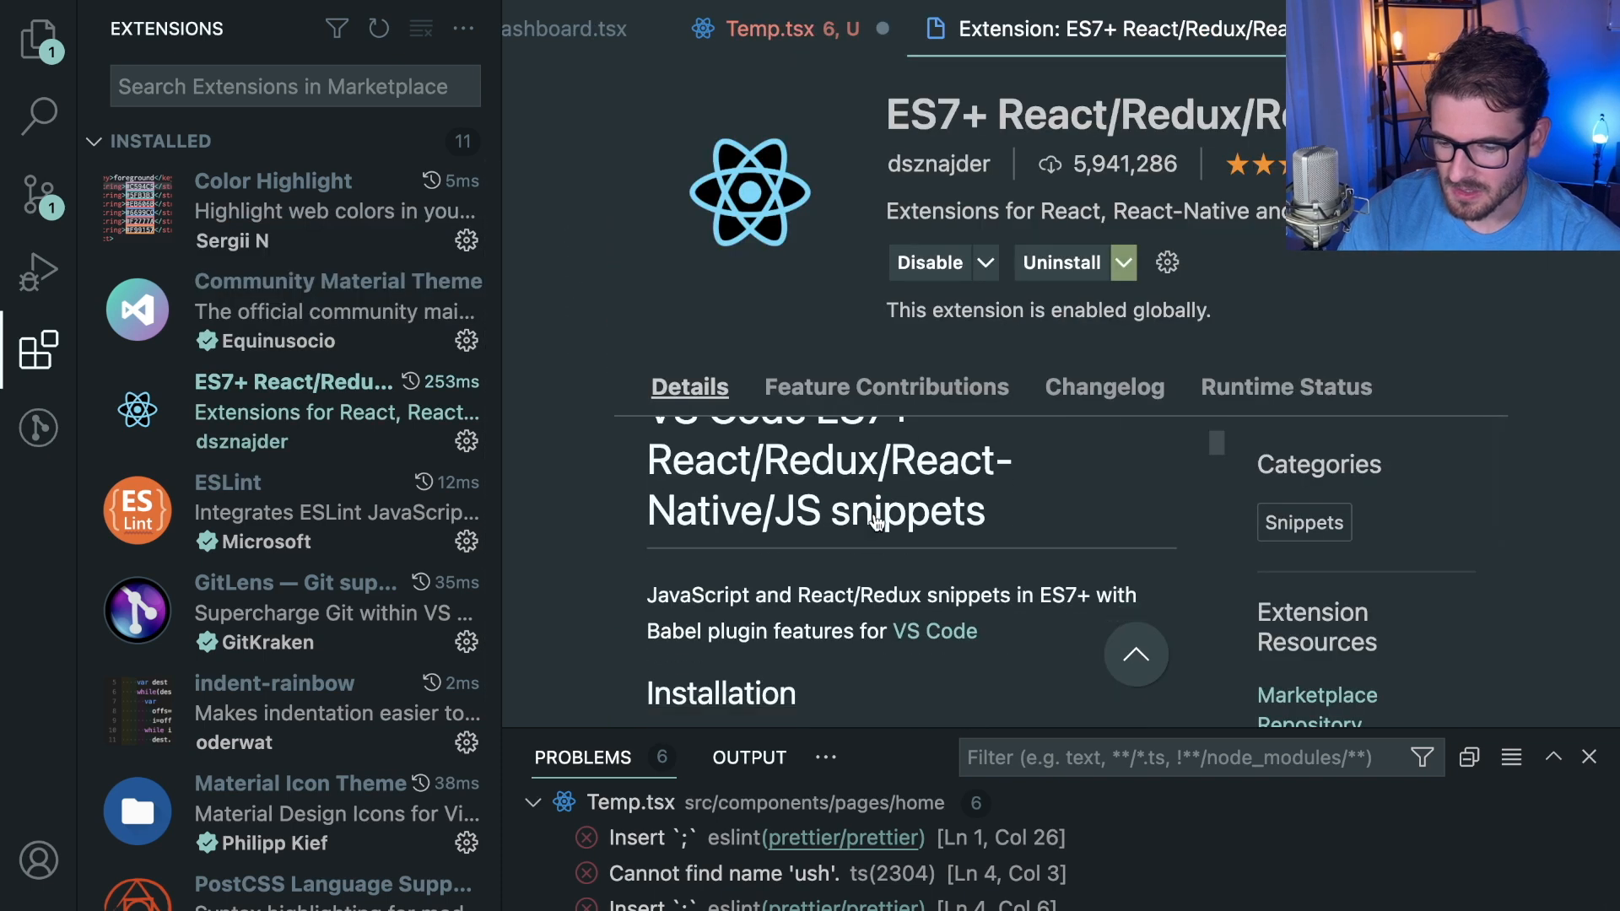
{"action": "scroll", "scroll_direction": "down", "scroll_amount": 3}
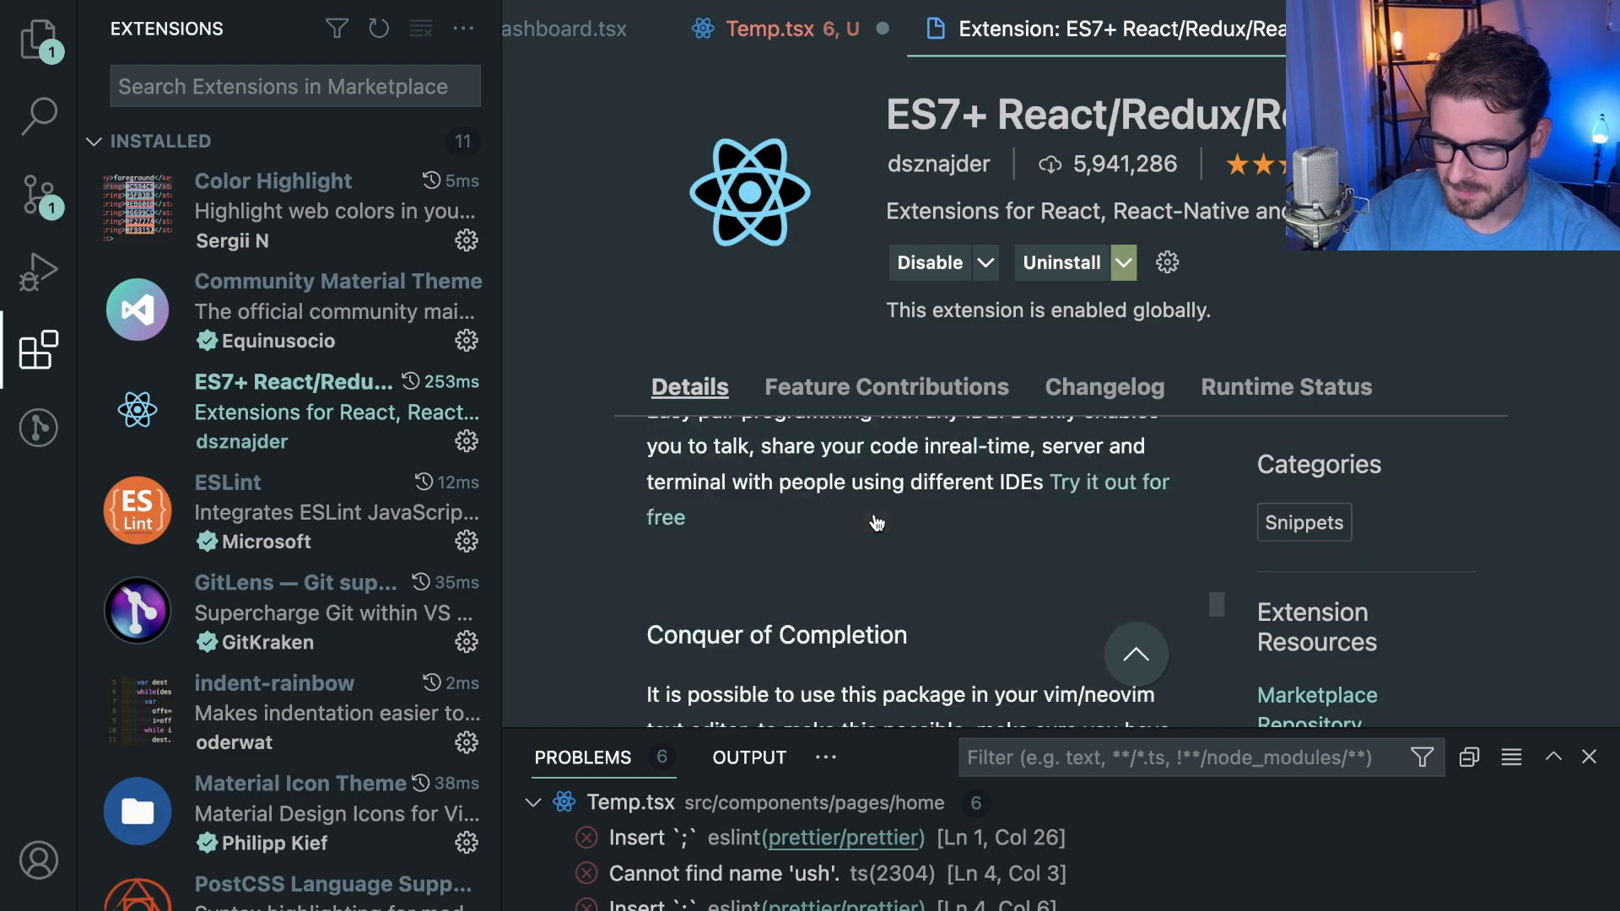
{"action": "left_click", "coordinate": [39, 348]}
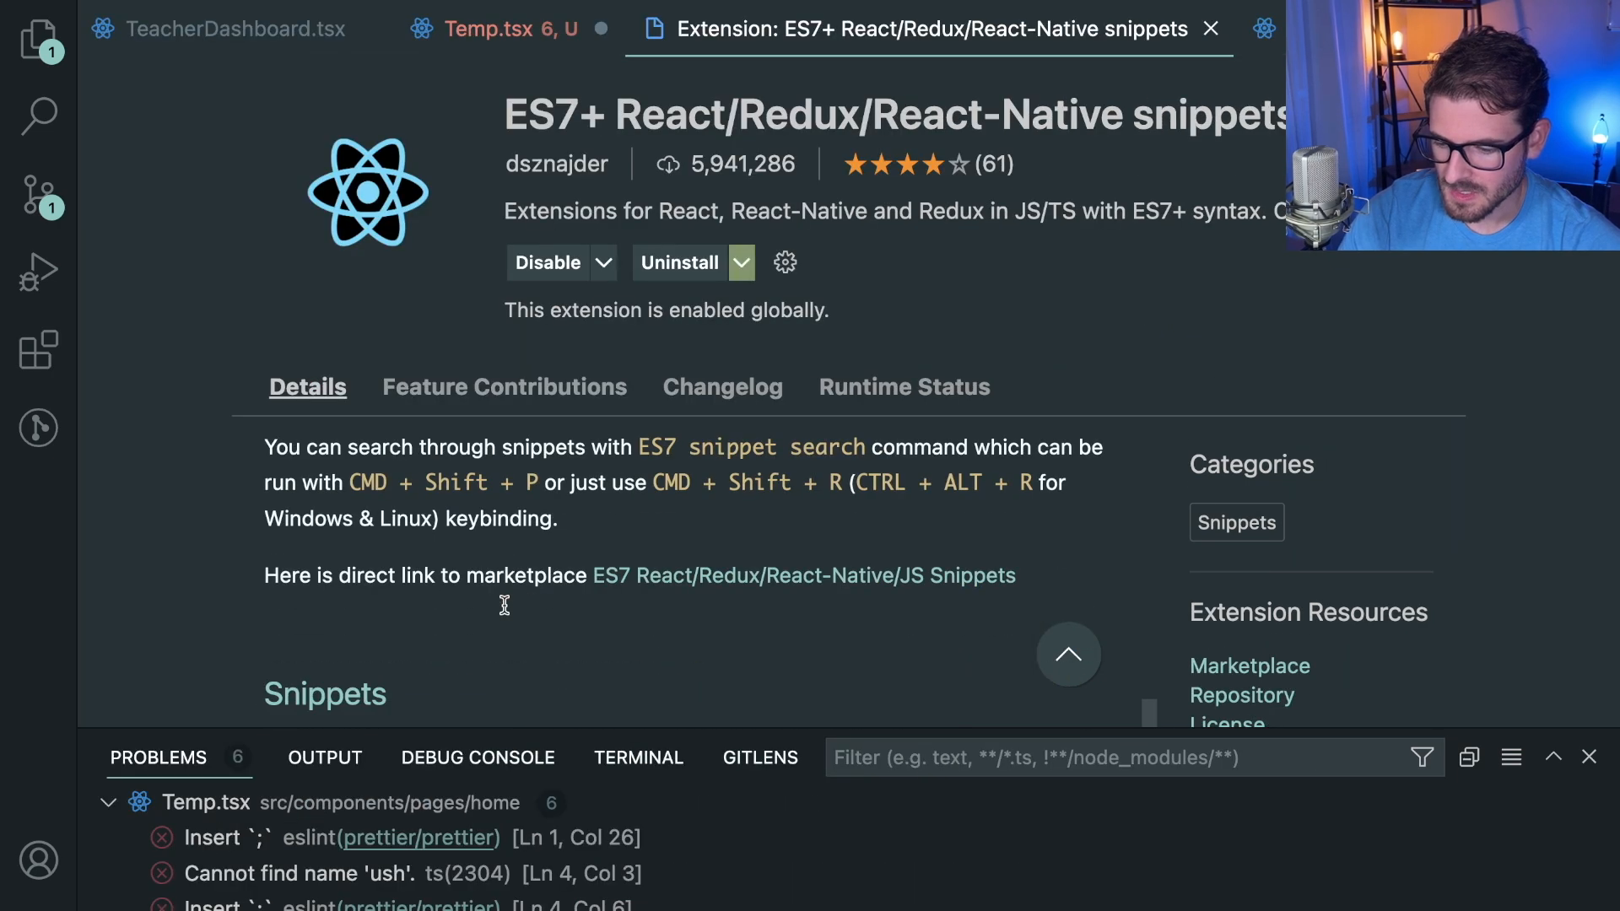
{"action": "mouse_move", "coordinate": [324, 693]}
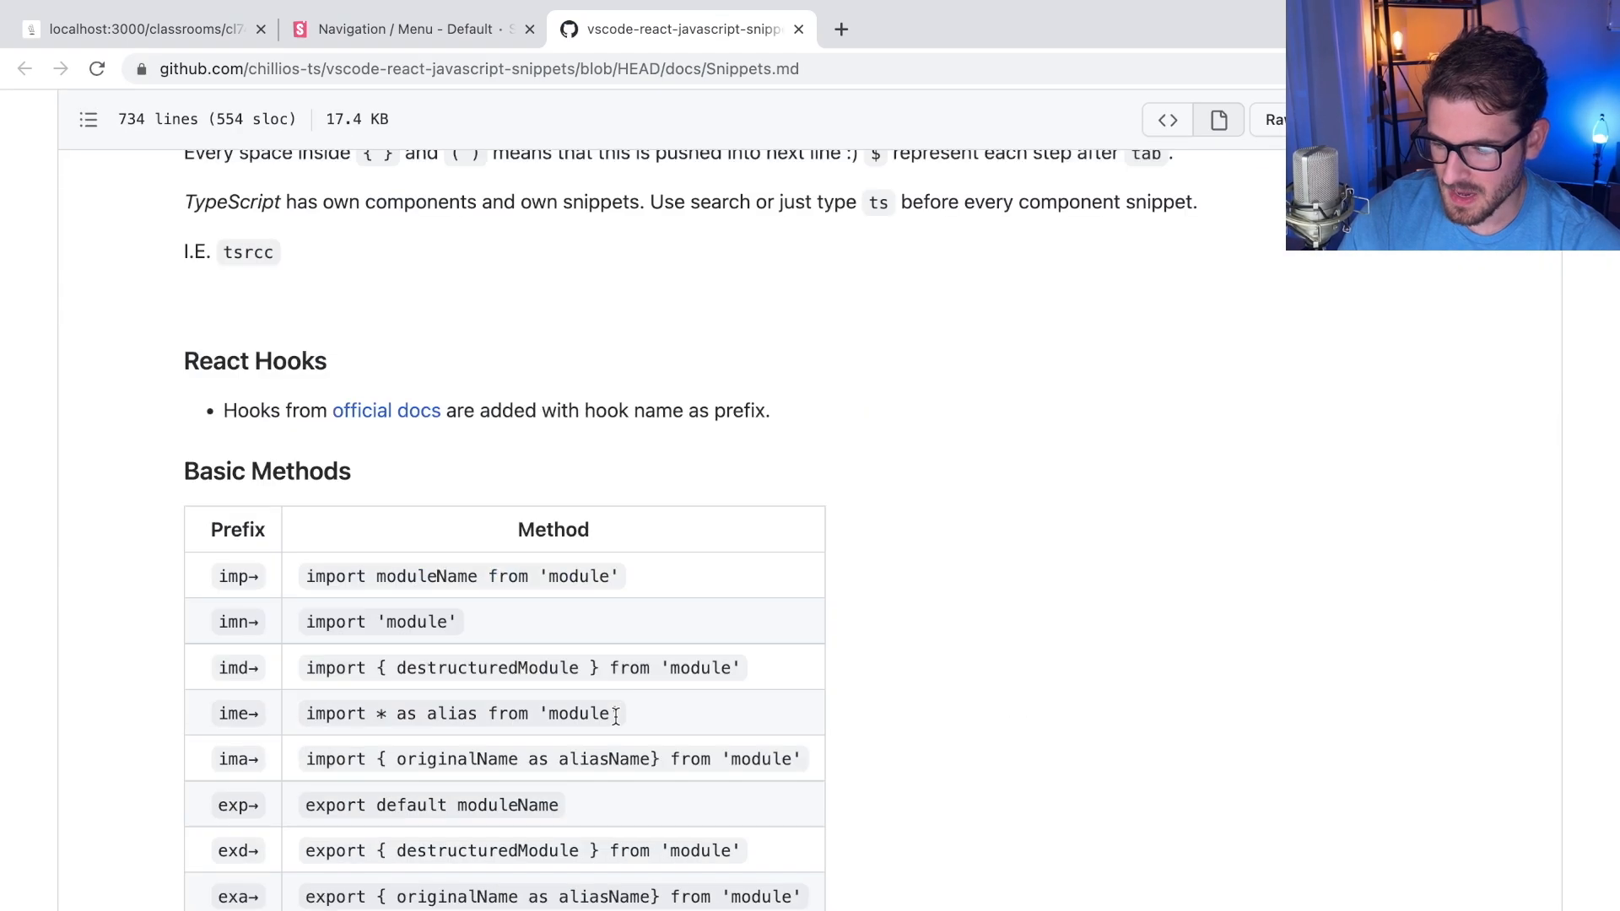
Step: Scroll the Snippets.md docs and search for 'useState' to locate its import snippets
{"action": "scroll", "scroll_direction": "down", "scroll_amount": 3}
{"action": "type", "text": "useState"}
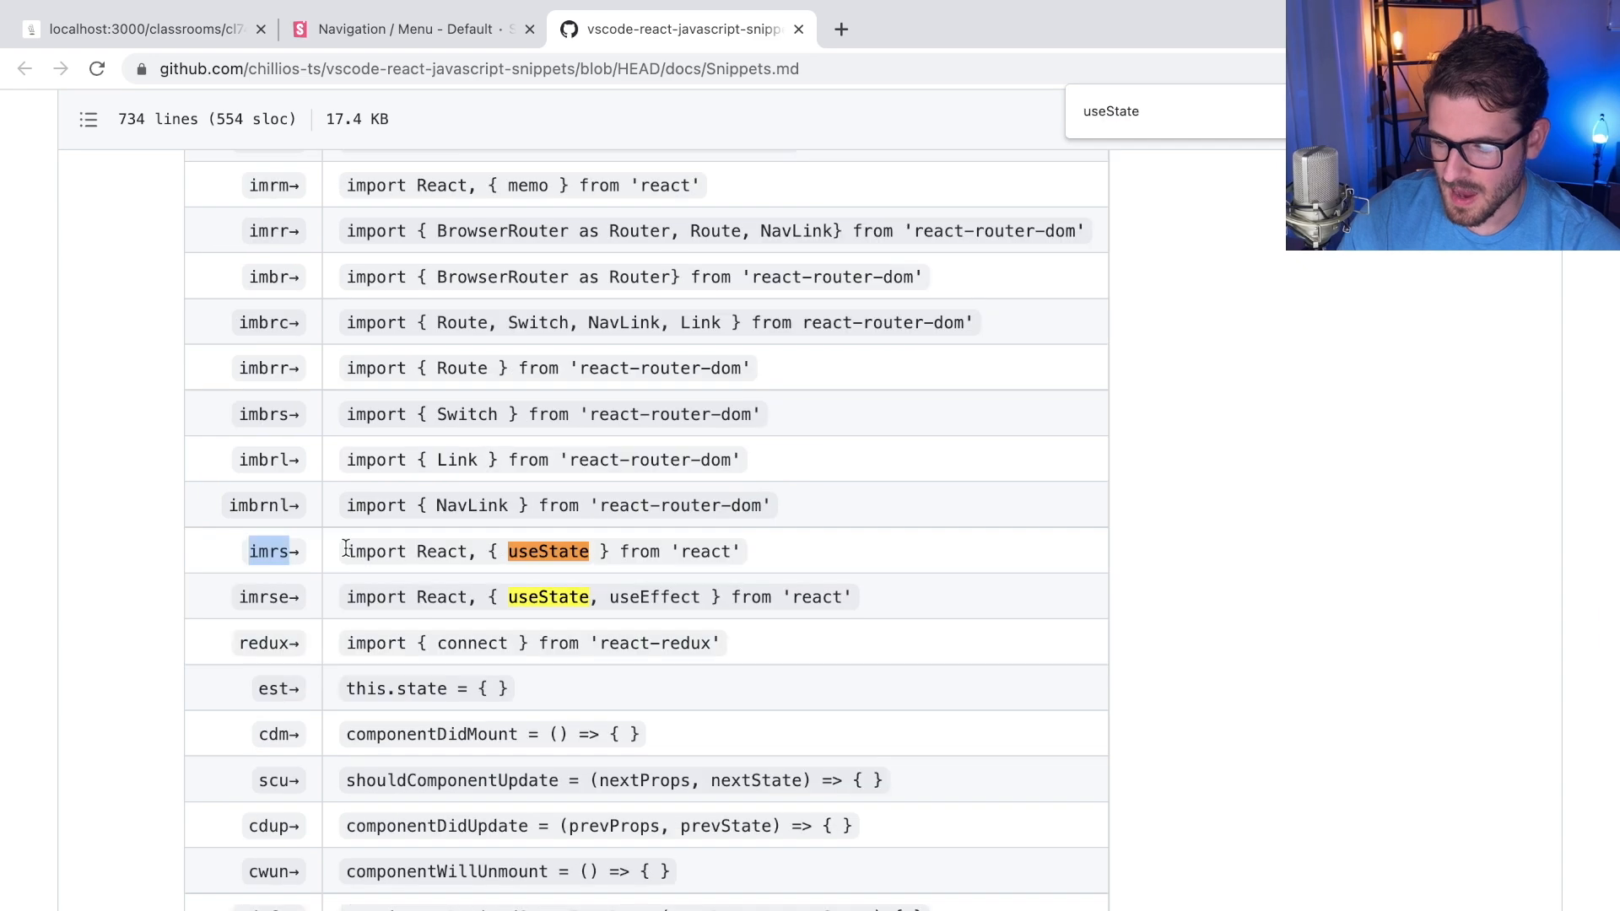
{"action": "mouse_move", "coordinate": [527, 551]}
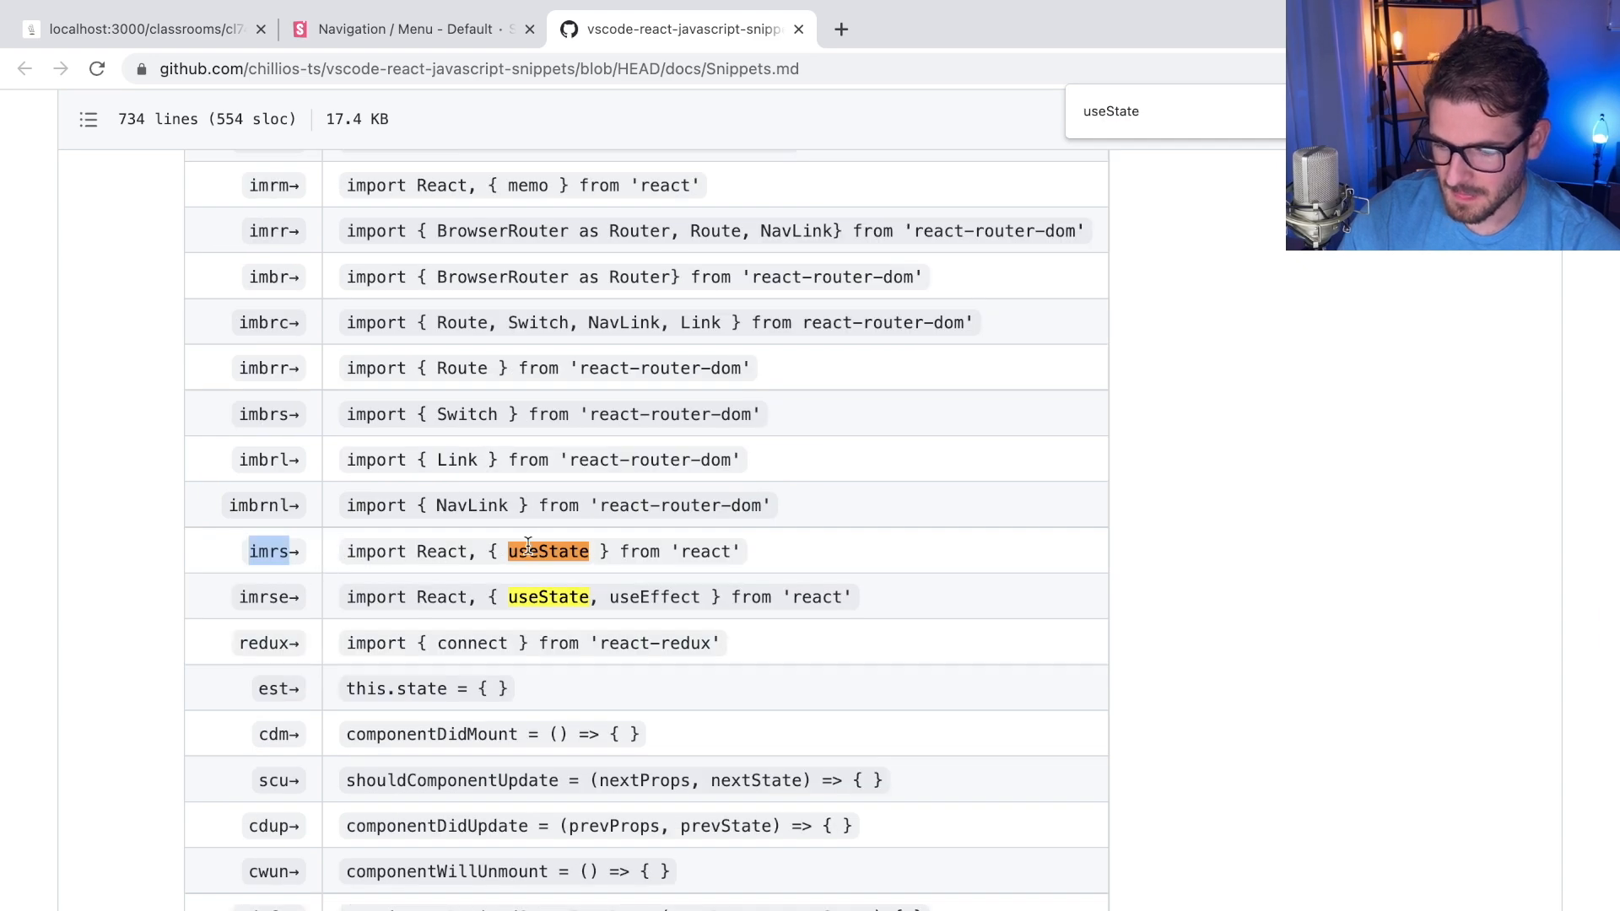
{"action": "scroll", "scroll_direction": "down", "scroll_amount": 3}
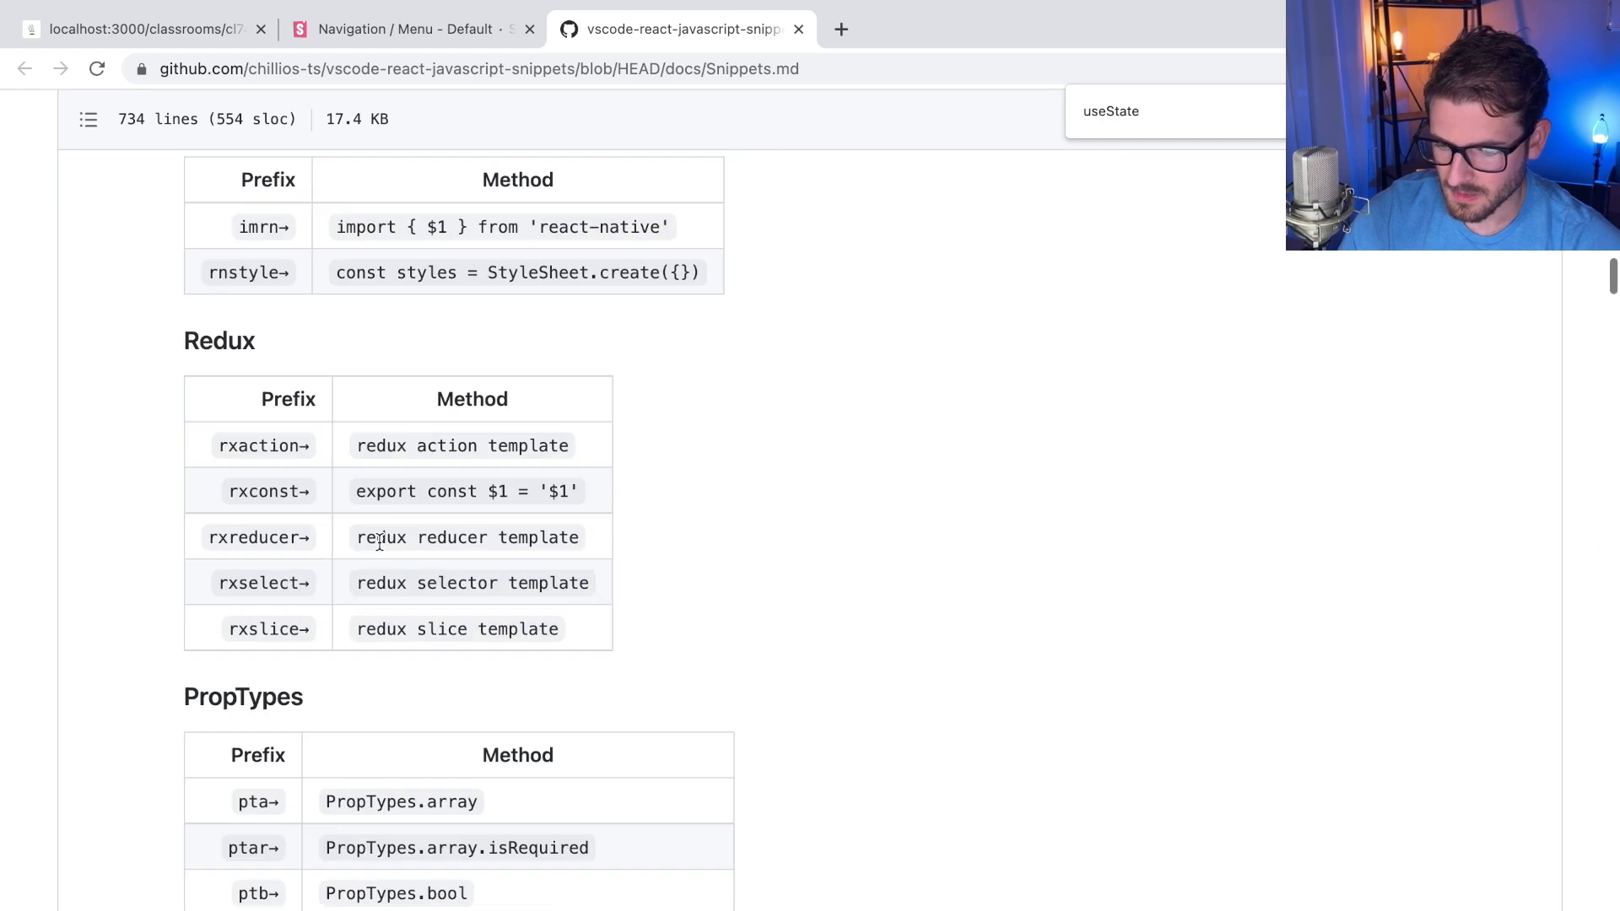
{"action": "scroll", "scroll_direction": "up", "scroll_amount": 3}
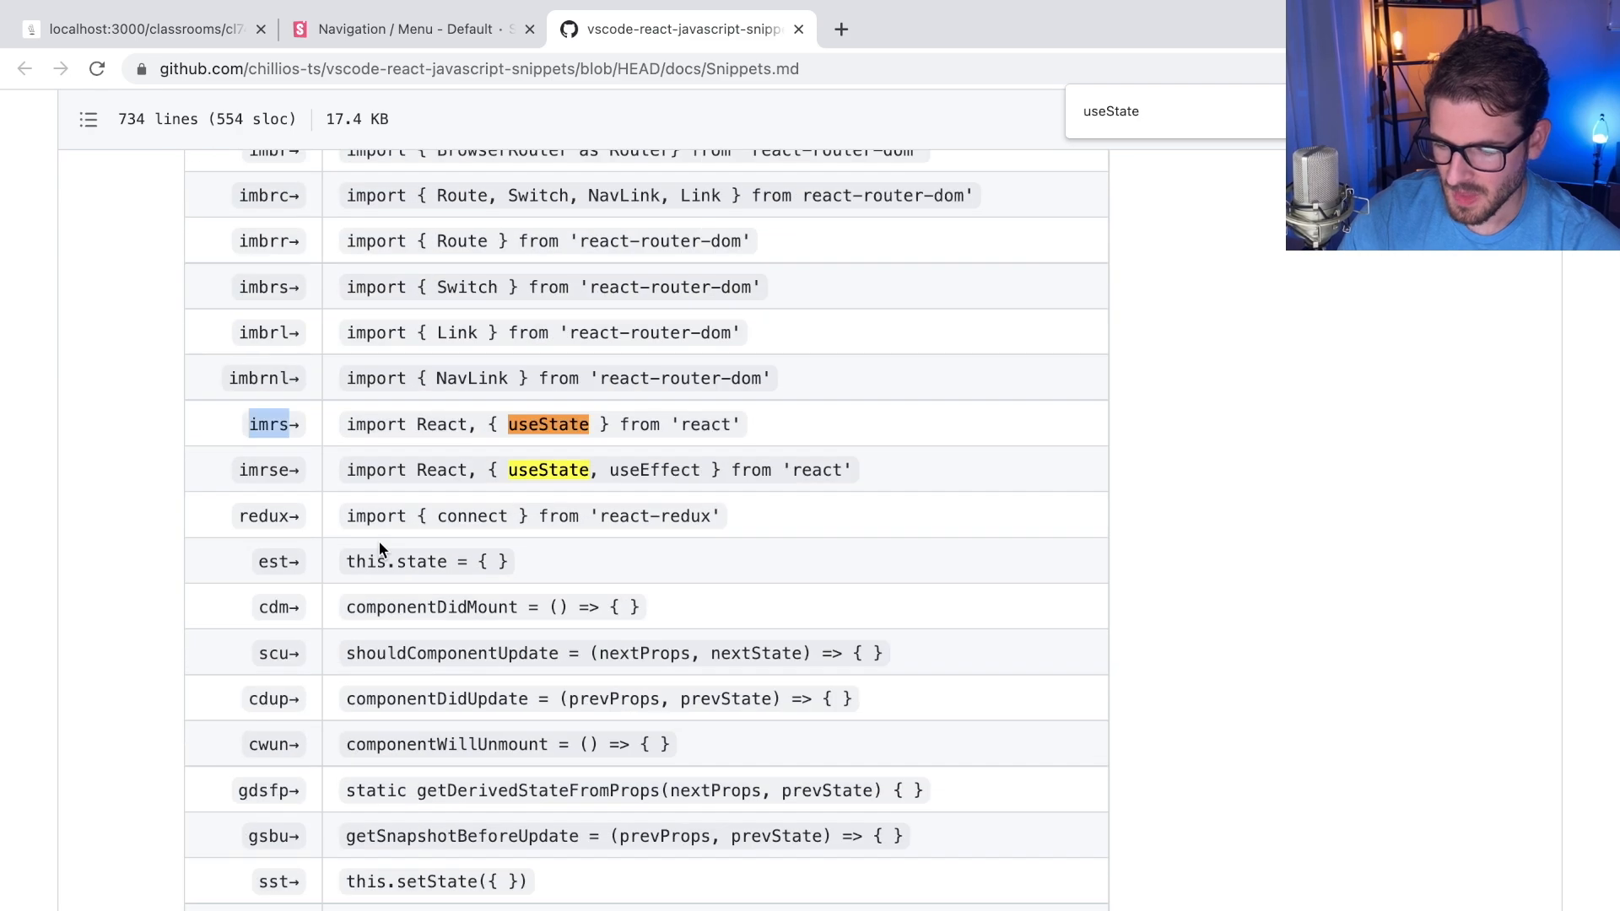
{"action": "scroll", "scroll_direction": "down", "scroll_amount": 3}
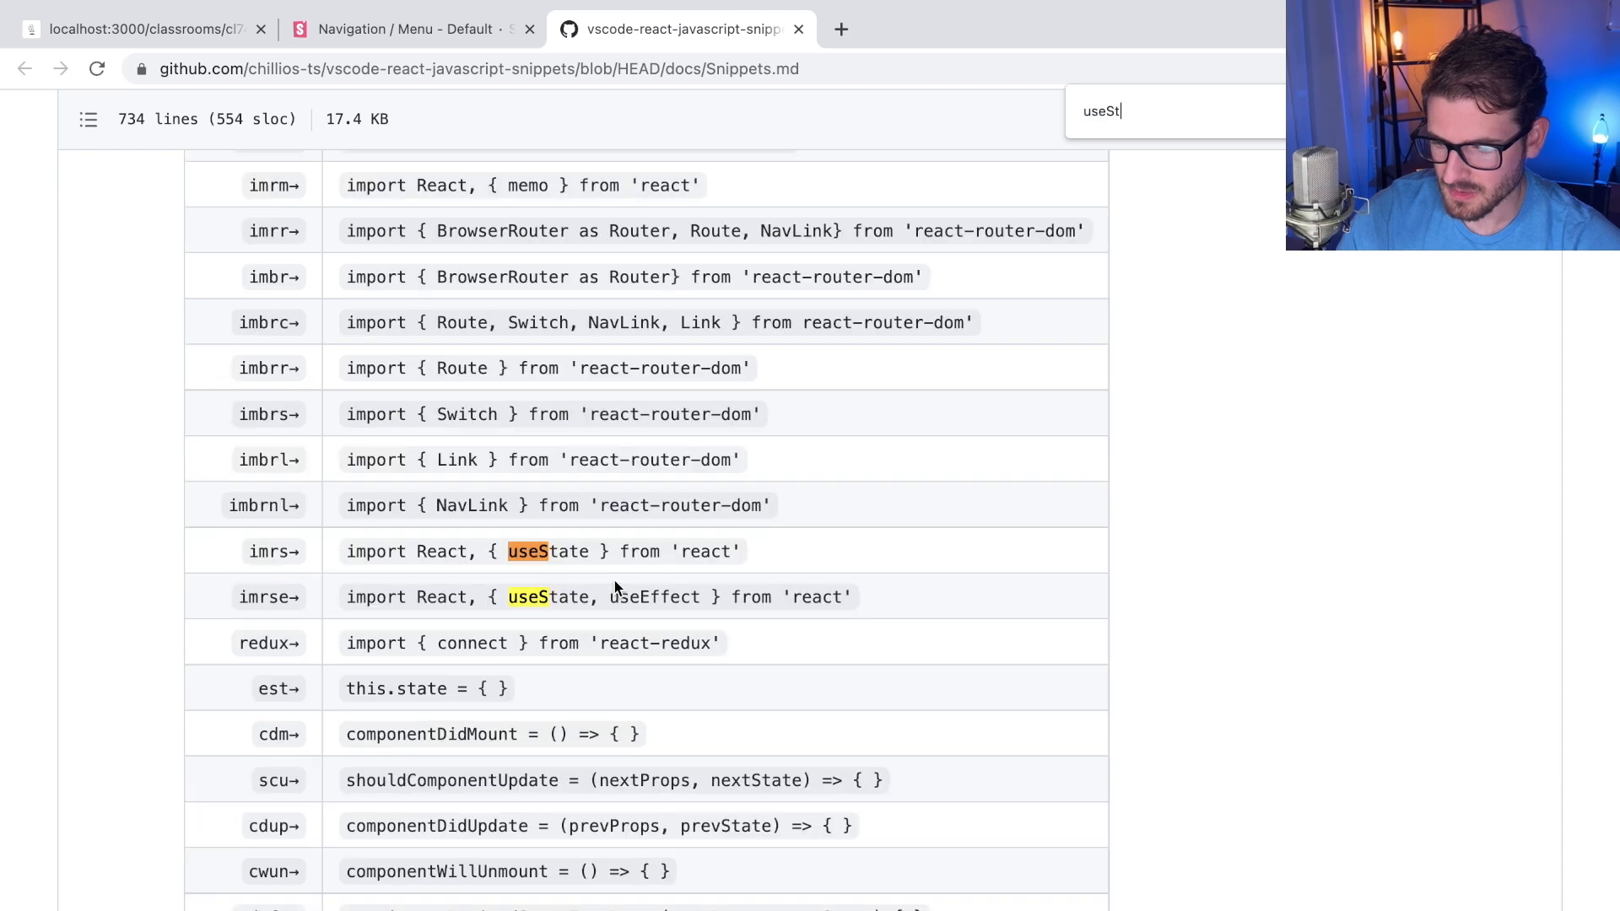
{"action": "type", "text": "ate();"}
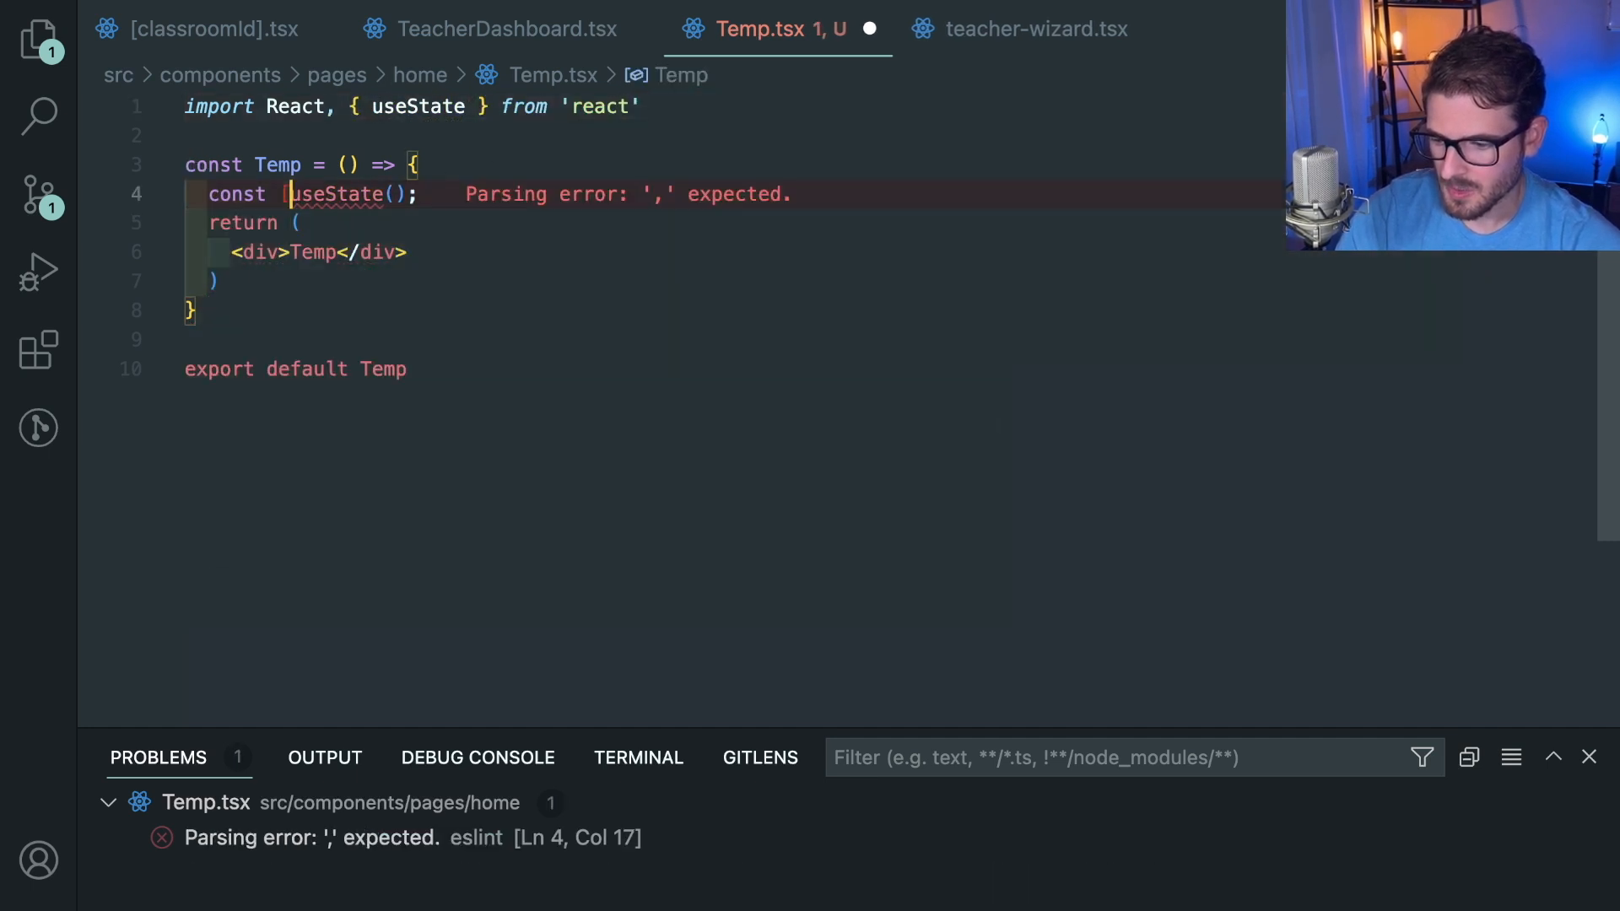
Step: Try the useState snippet in Temp.tsx, remove the hook line and save so Prettier reformats
{"action": "type", "text": "a, set"}
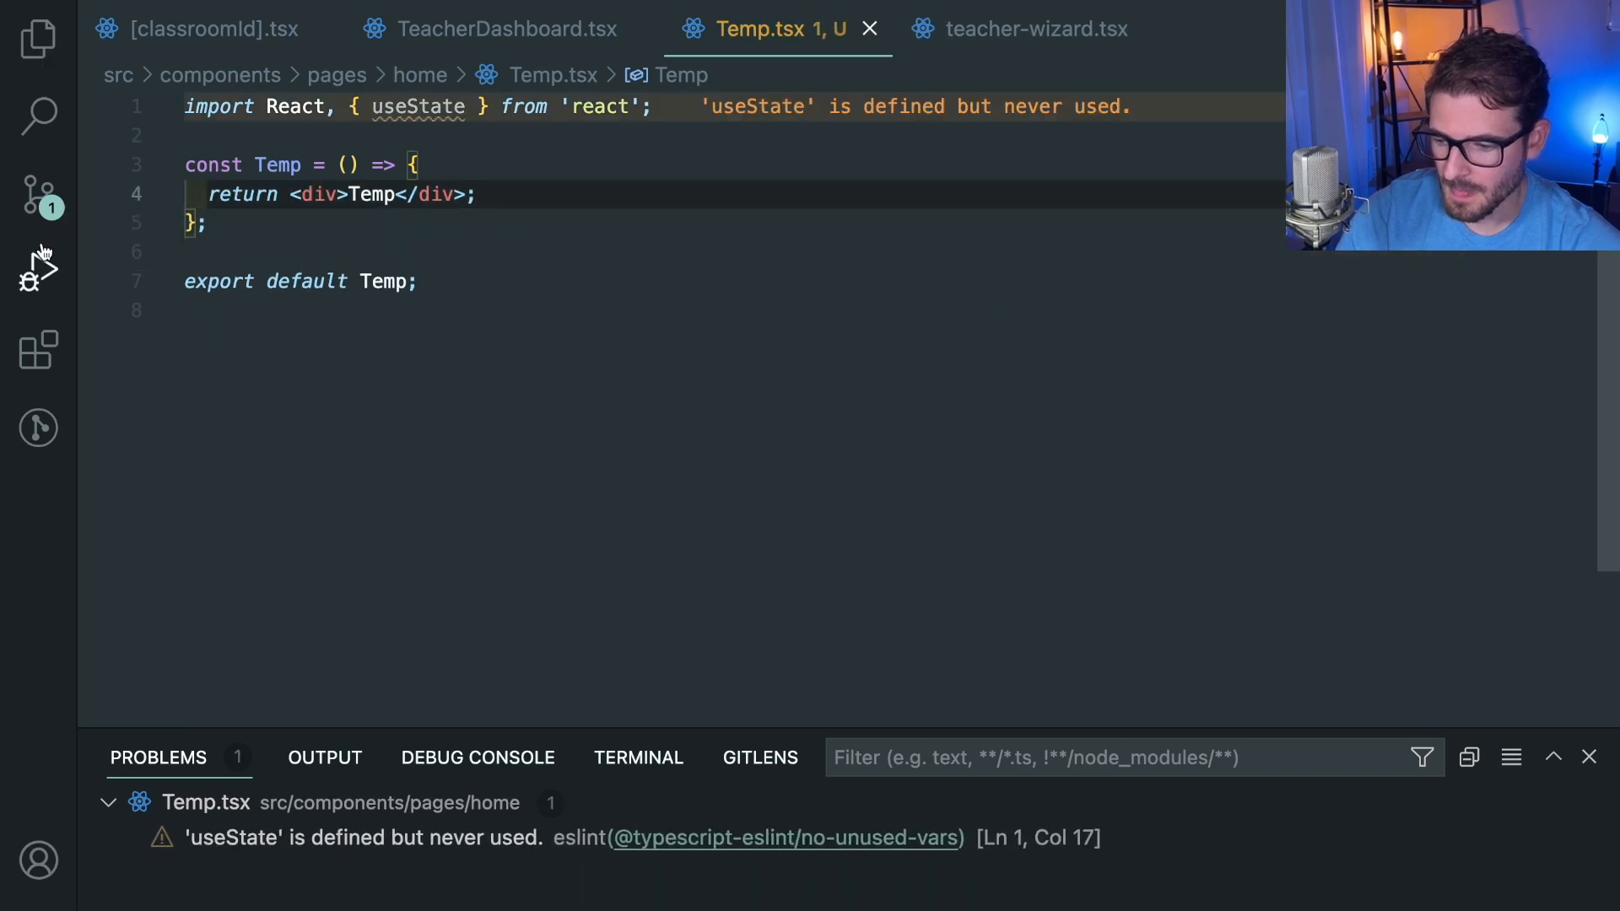
Step: Browse the installed extensions list and hide it again
{"action": "left_click", "coordinate": [38, 351]}
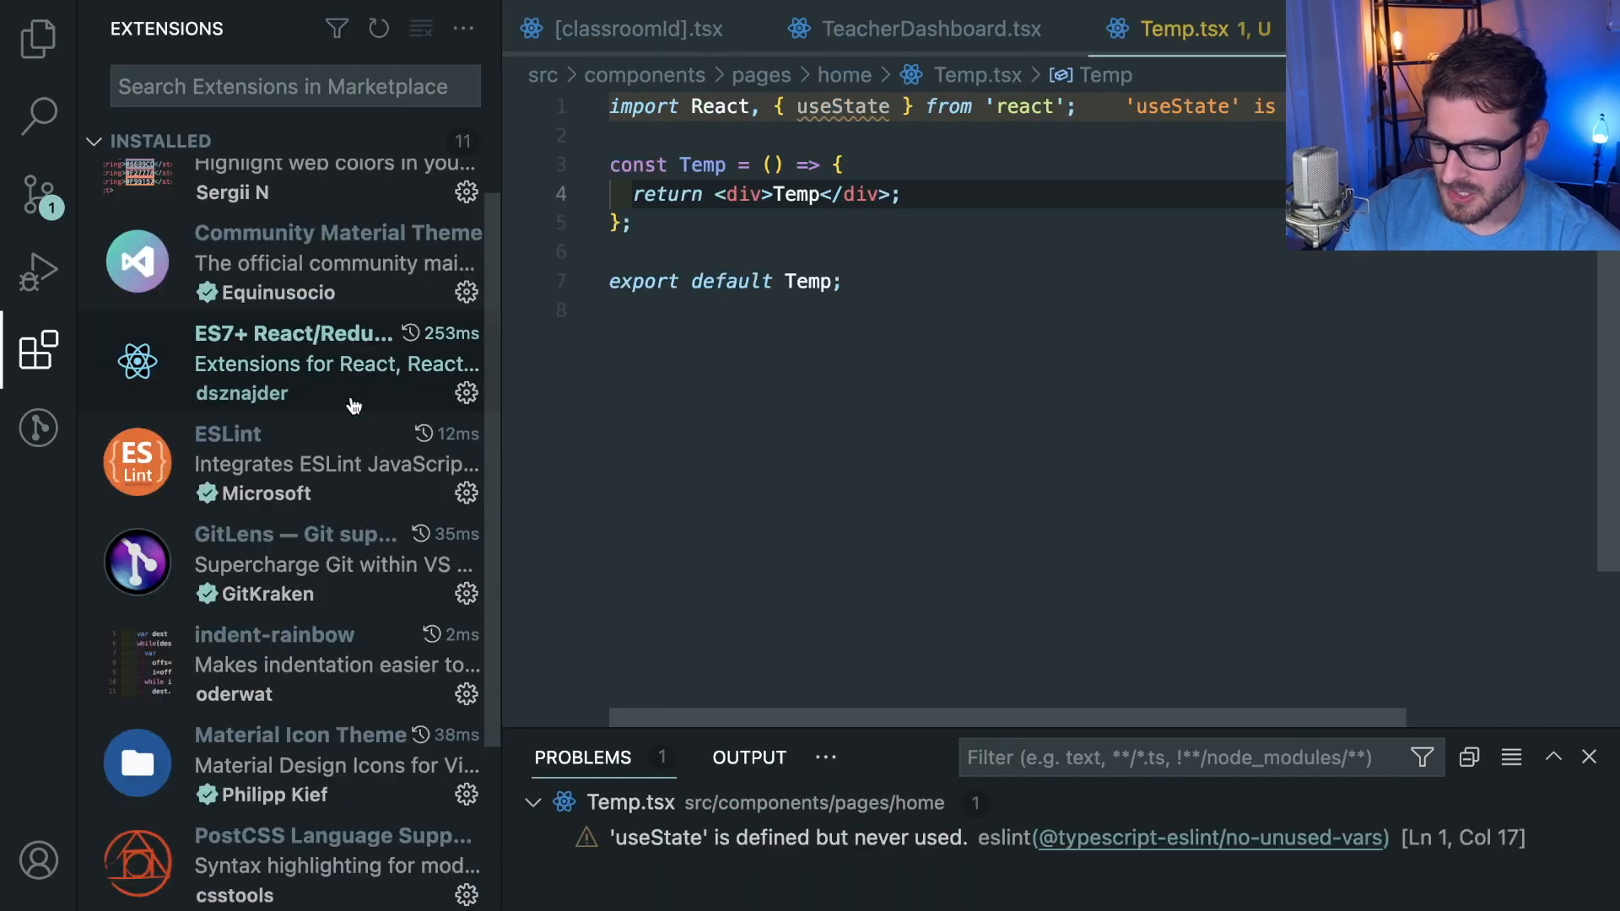
{"action": "scroll", "scroll_direction": "up", "scroll_amount": 3}
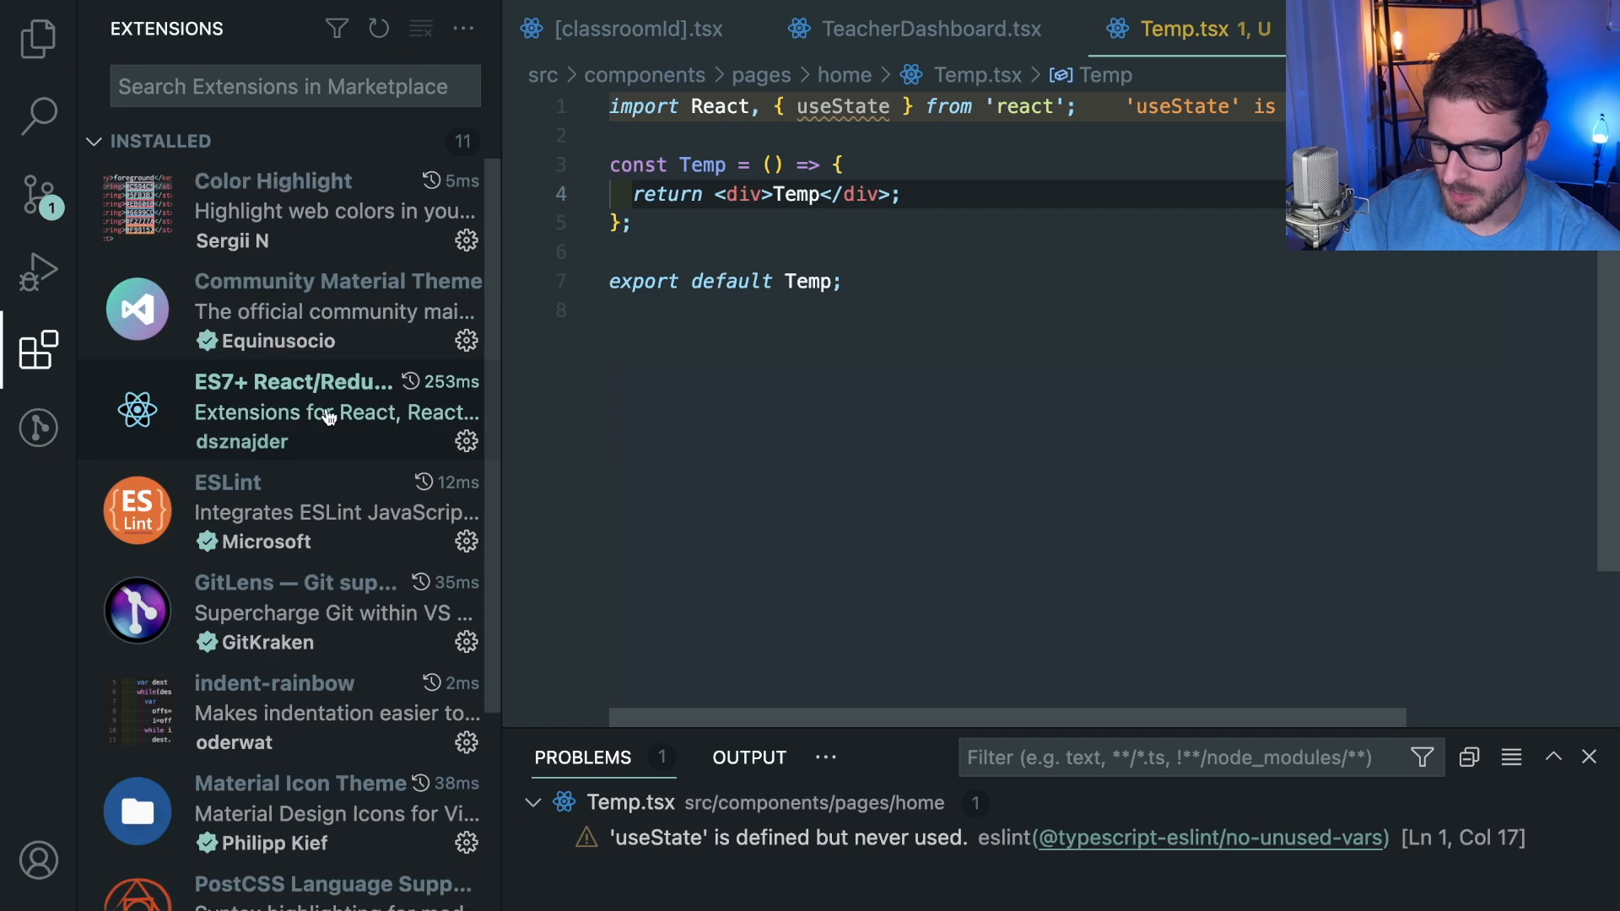
{"action": "scroll", "scroll_direction": "down", "scroll_amount": 3}
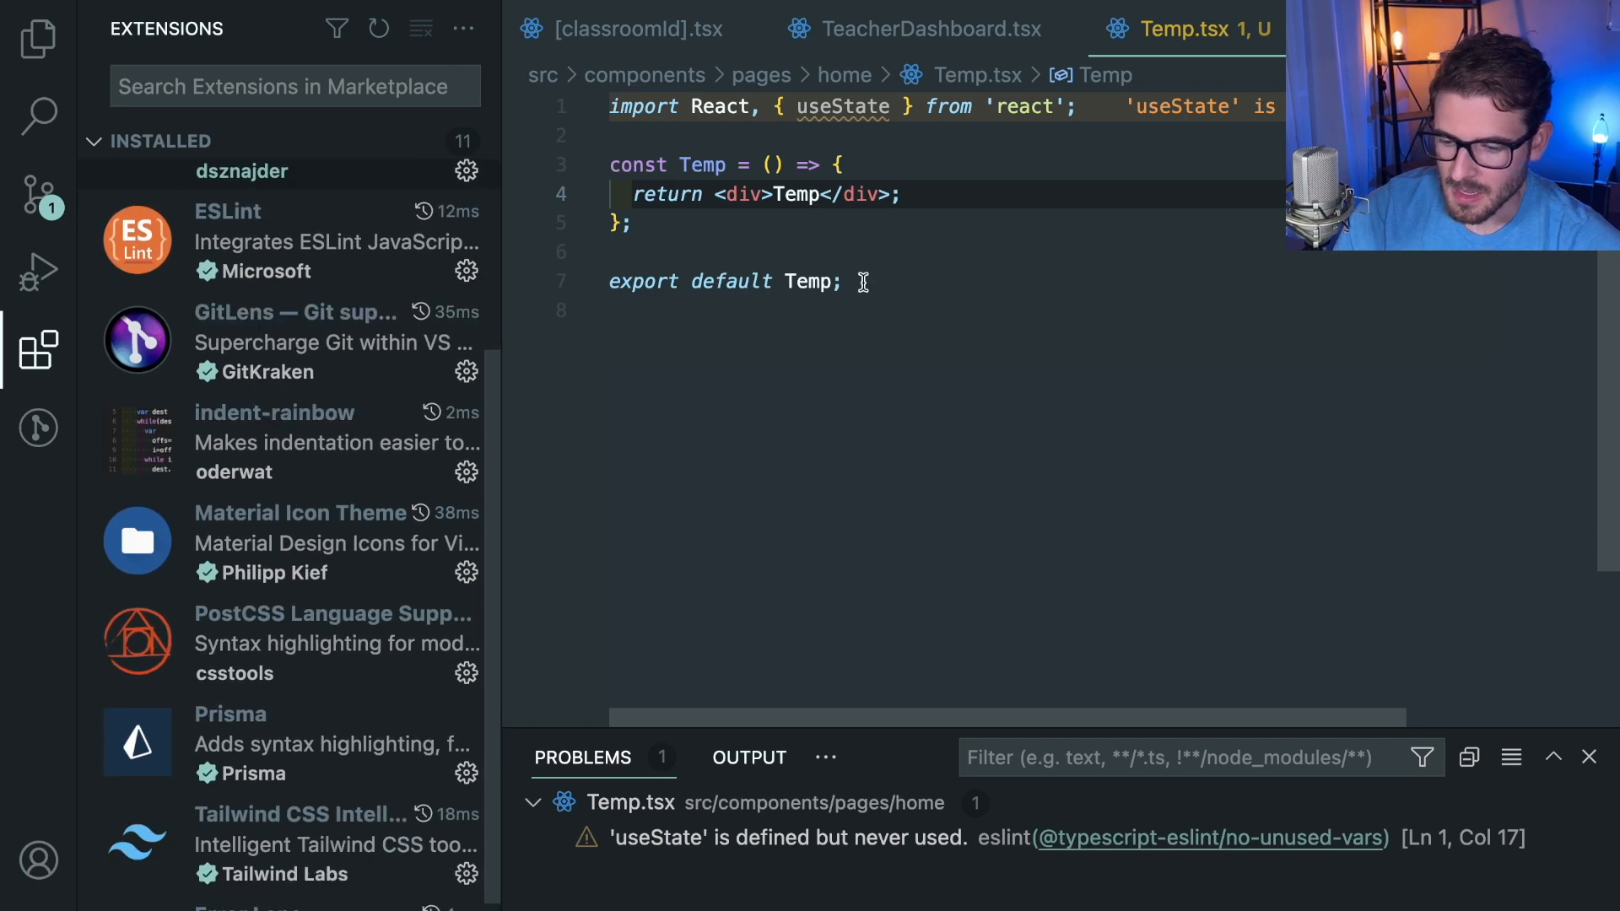
{"action": "left_click", "coordinate": [38, 348]}
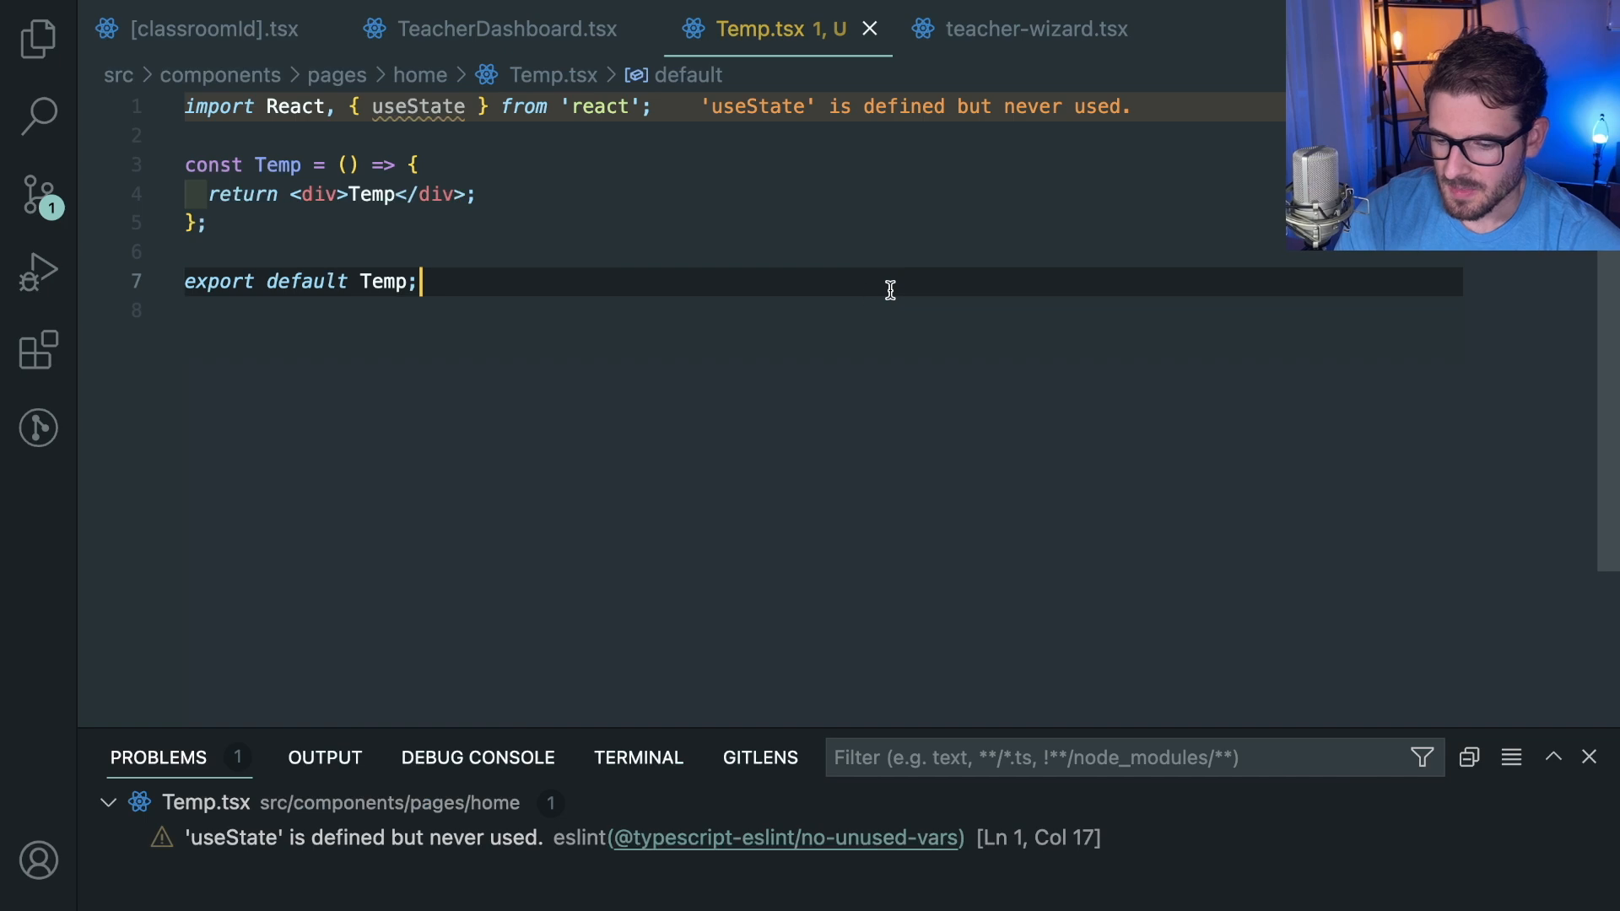
Step: Open teacher-wizard.tsx via Quick Open and the Explorer to view GitLens blame
{"action": "key", "text": "ctrl+p"}
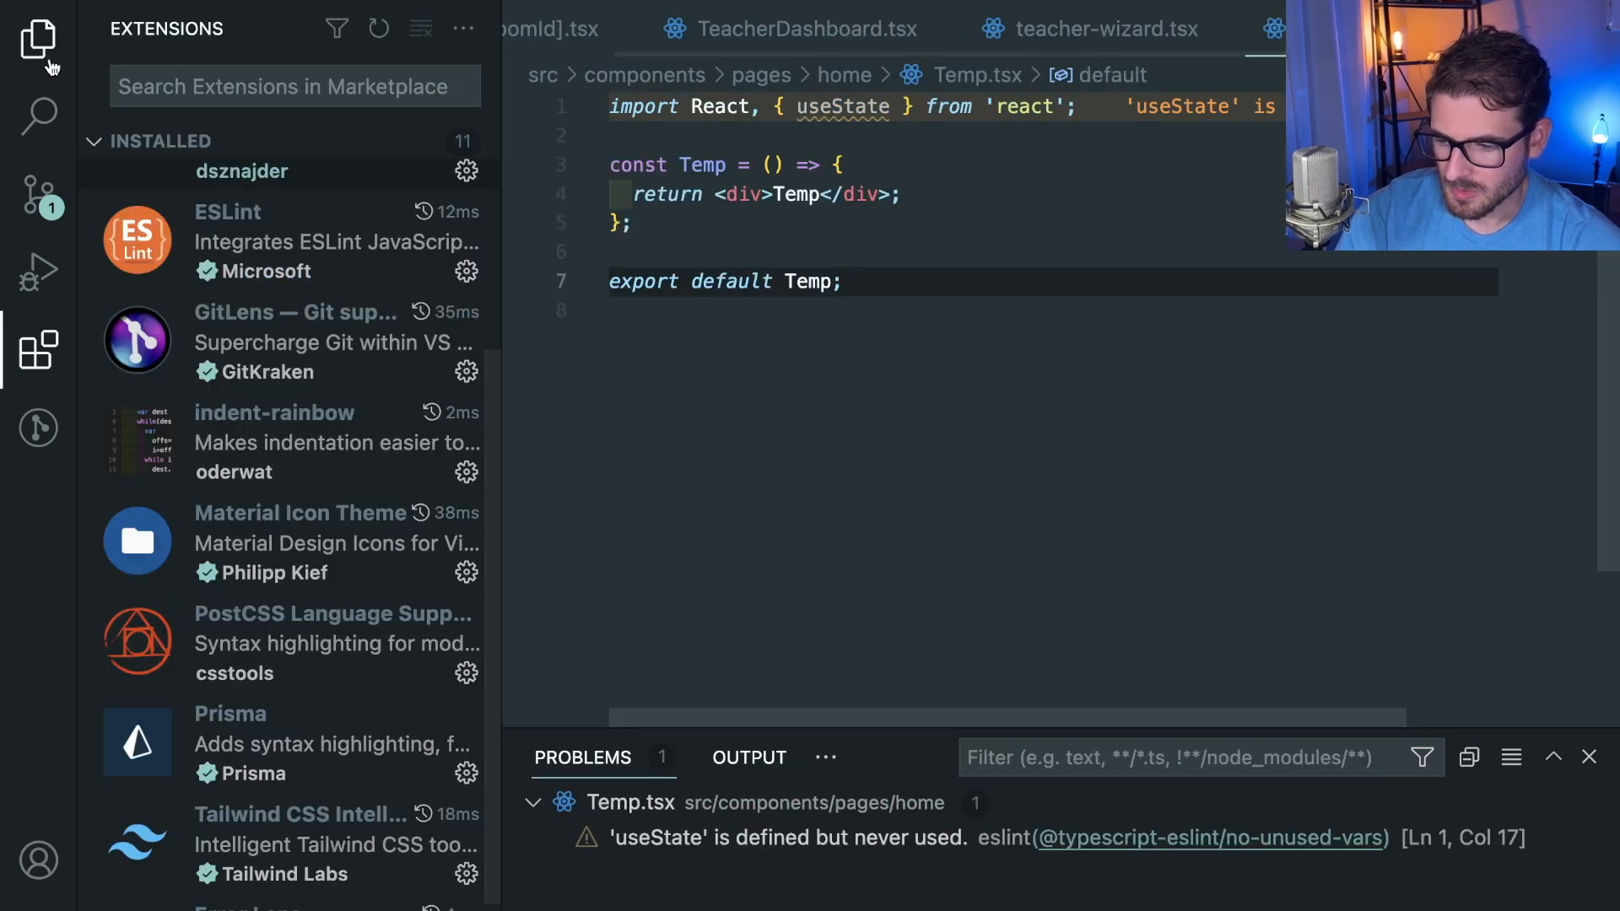
{"action": "left_click", "coordinate": [39, 39]}
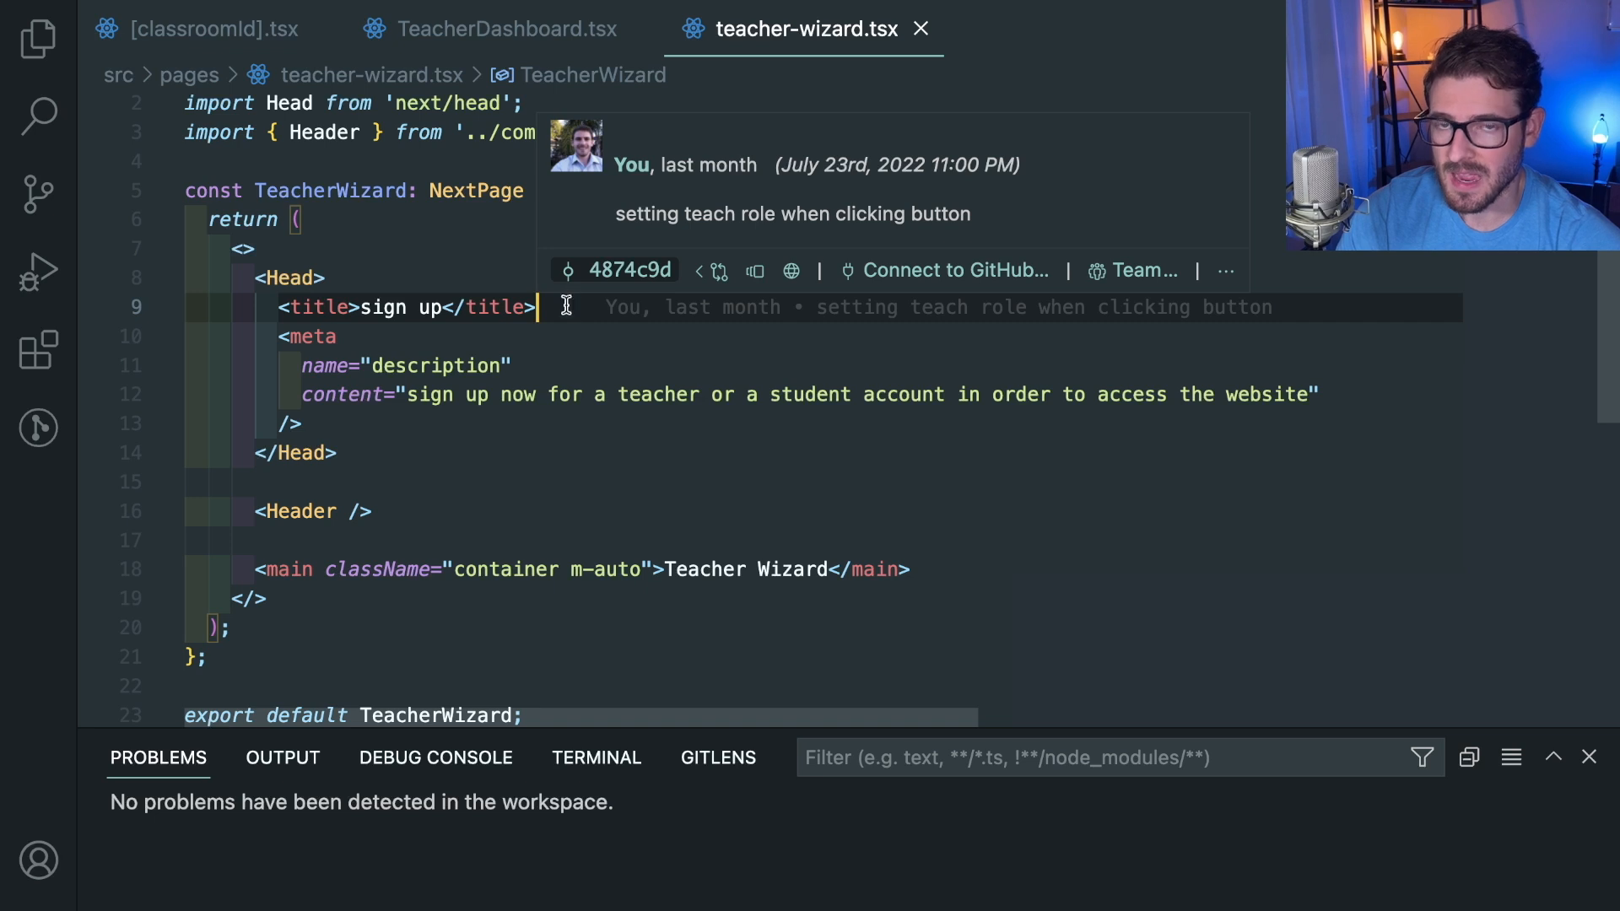
{"action": "mouse_move", "coordinate": [565, 308]}
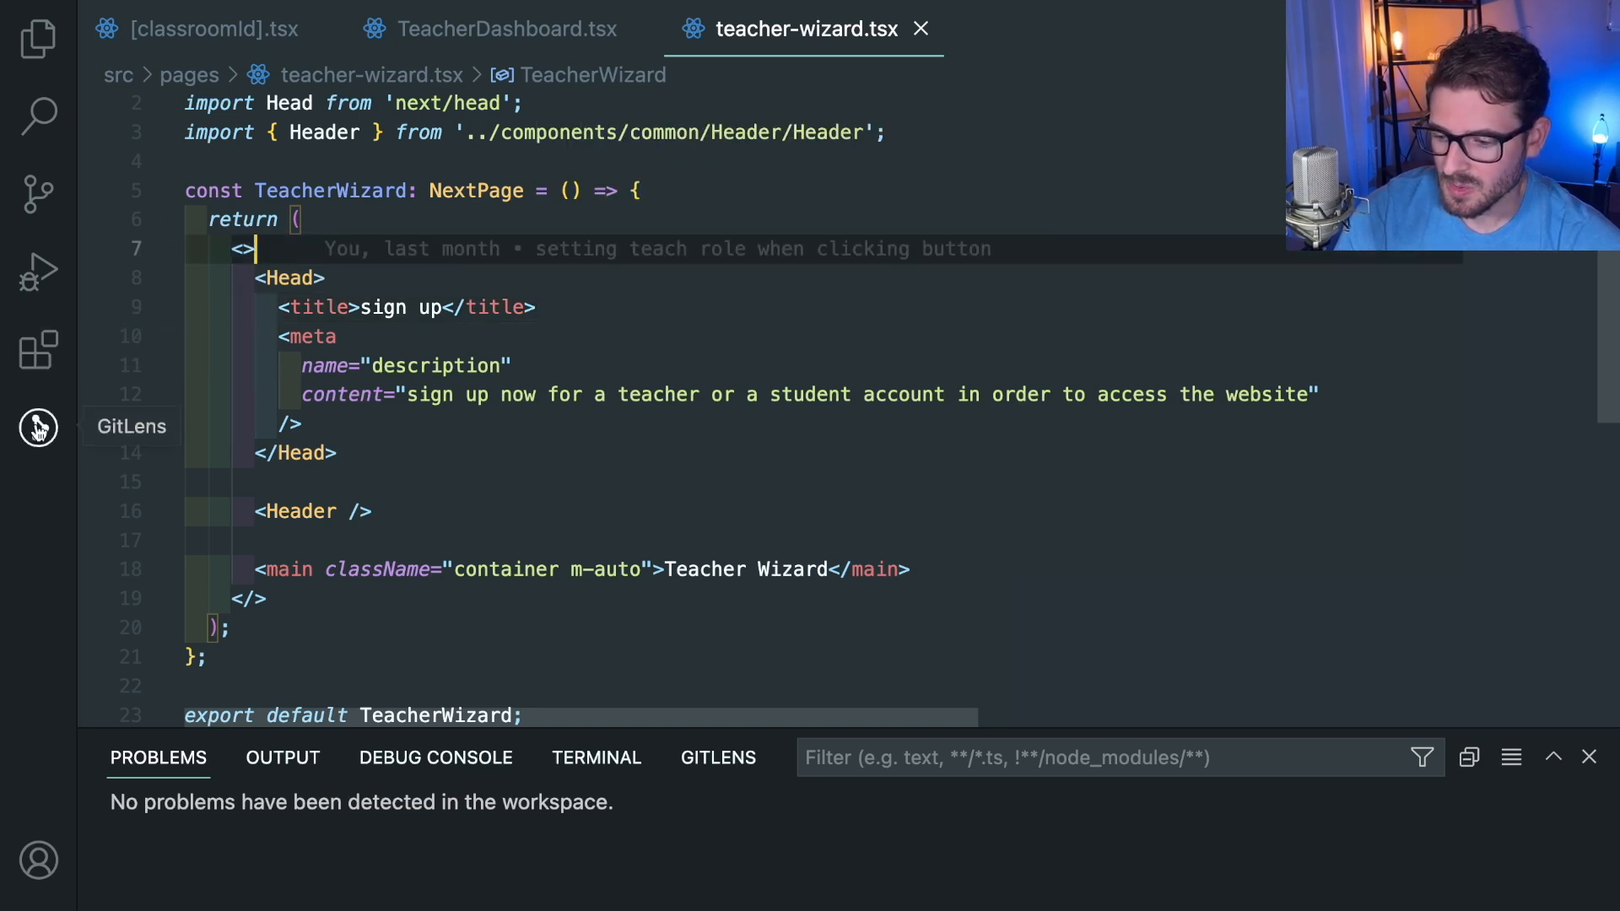
Step: Review teacher-wizard.tsx's commit history in Source Control's File History
{"action": "left_click", "coordinate": [39, 196]}
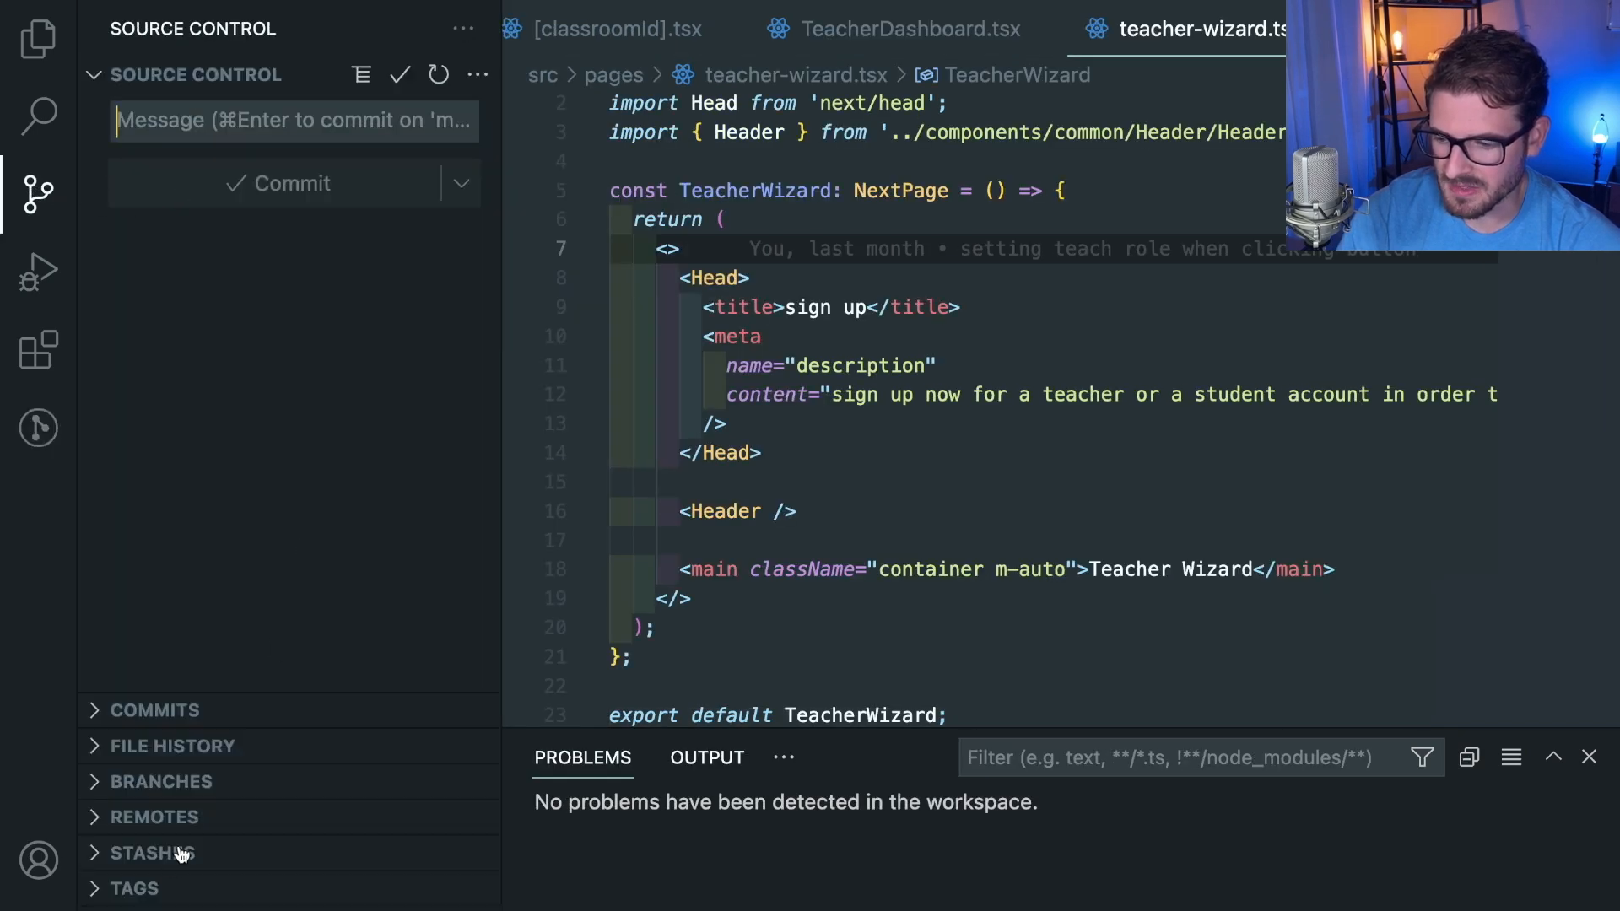
{"action": "left_click", "coordinate": [196, 73]}
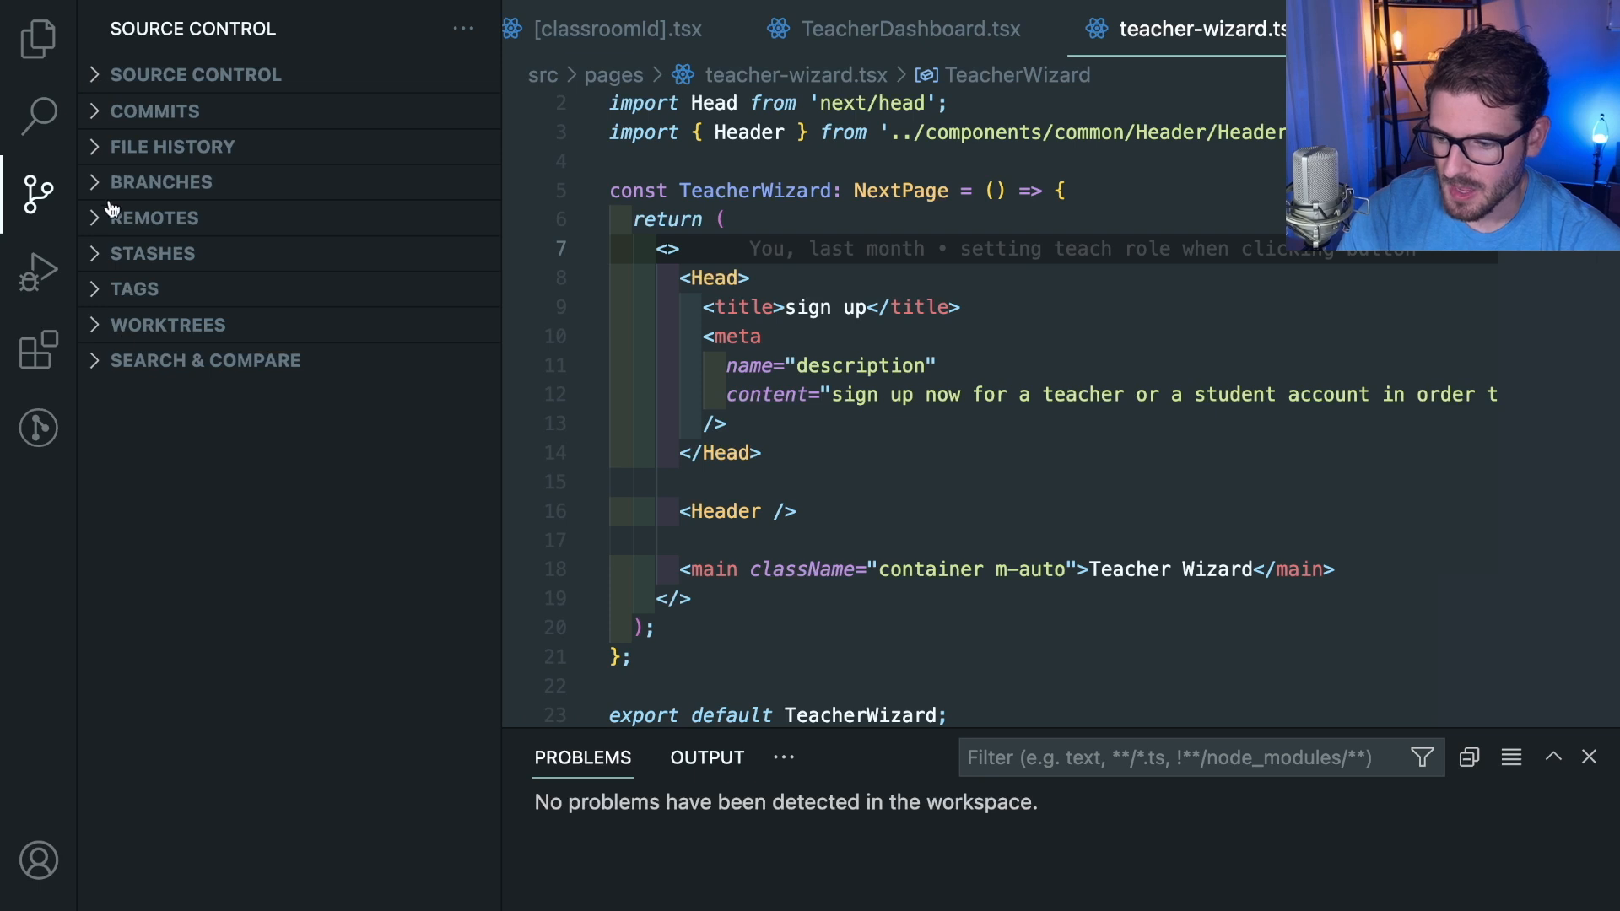
{"action": "left_click", "coordinate": [174, 145]}
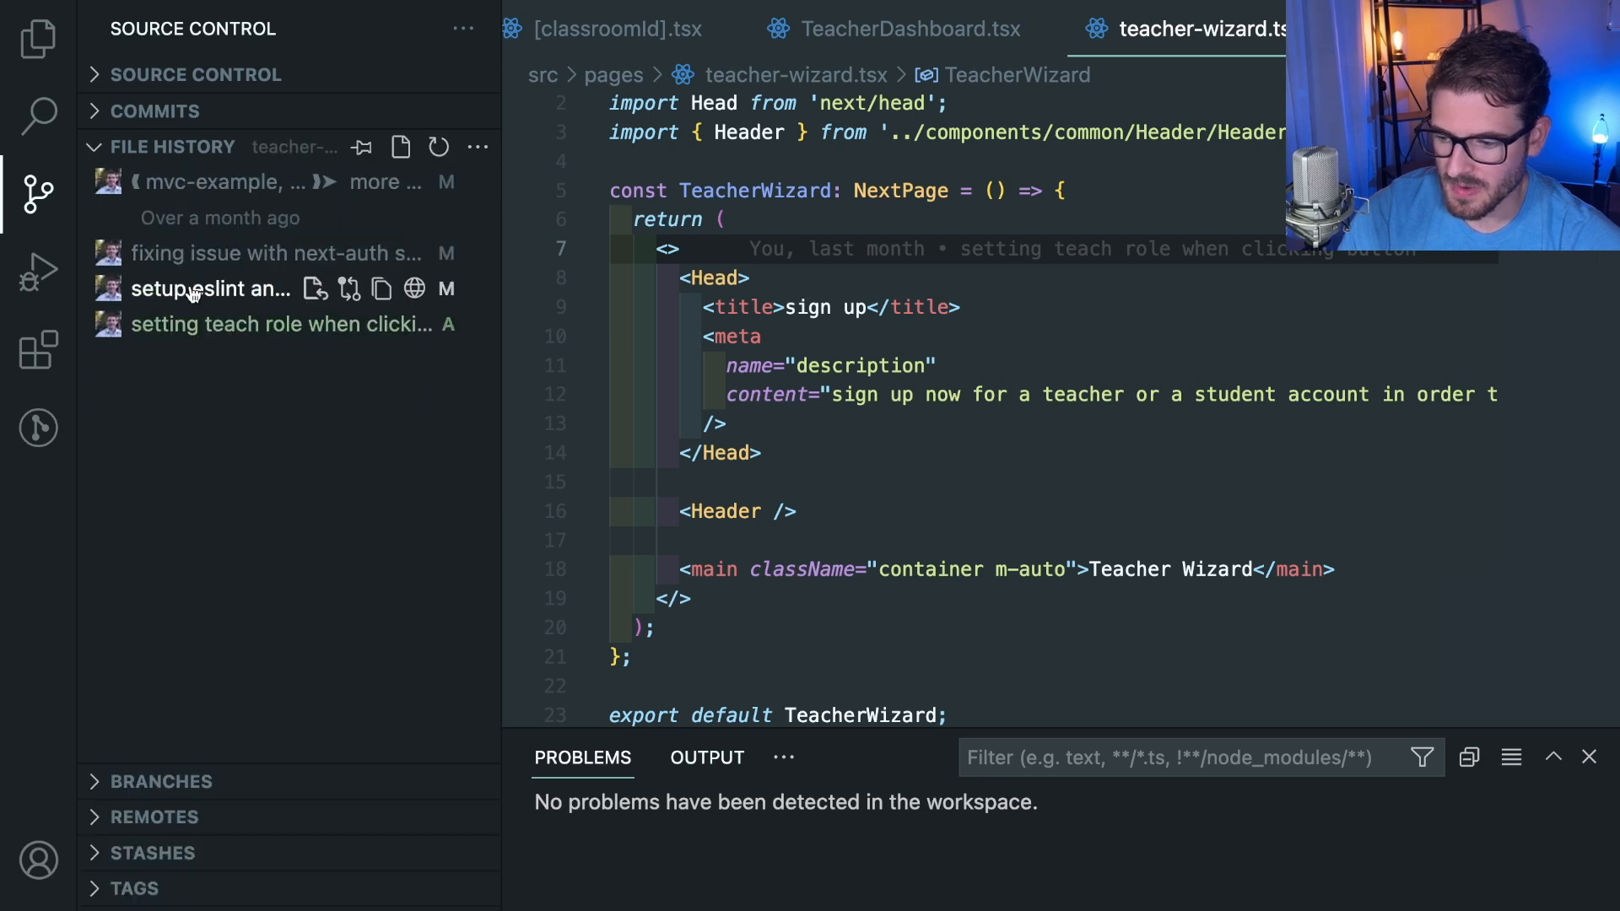
{"action": "mouse_move", "coordinate": [196, 324]}
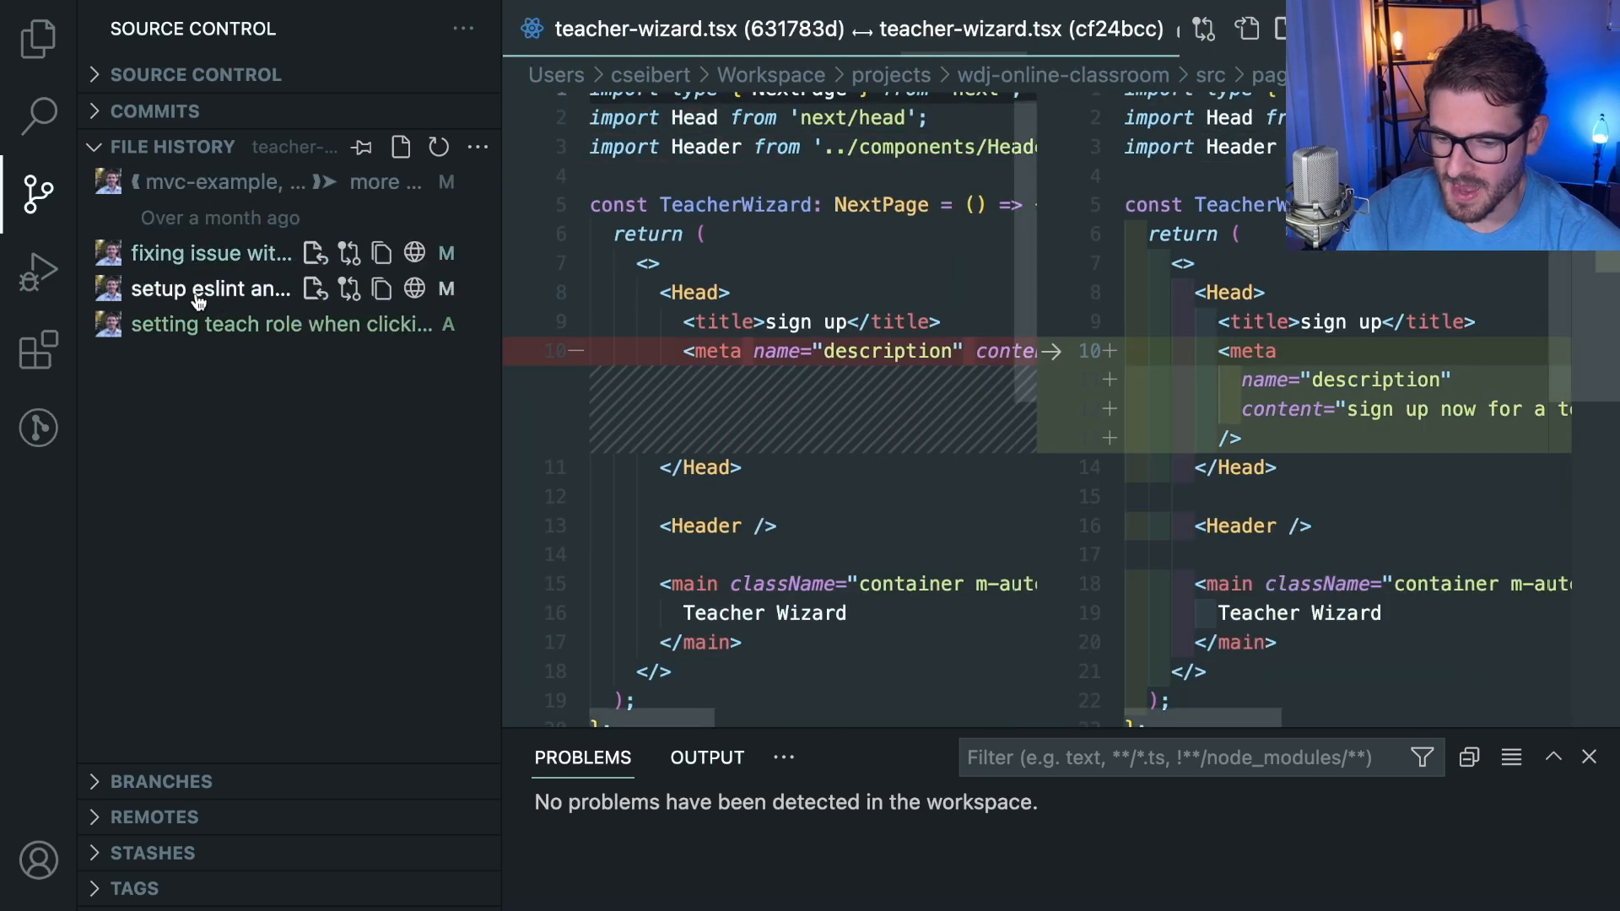
{"action": "mouse_move", "coordinate": [201, 272]}
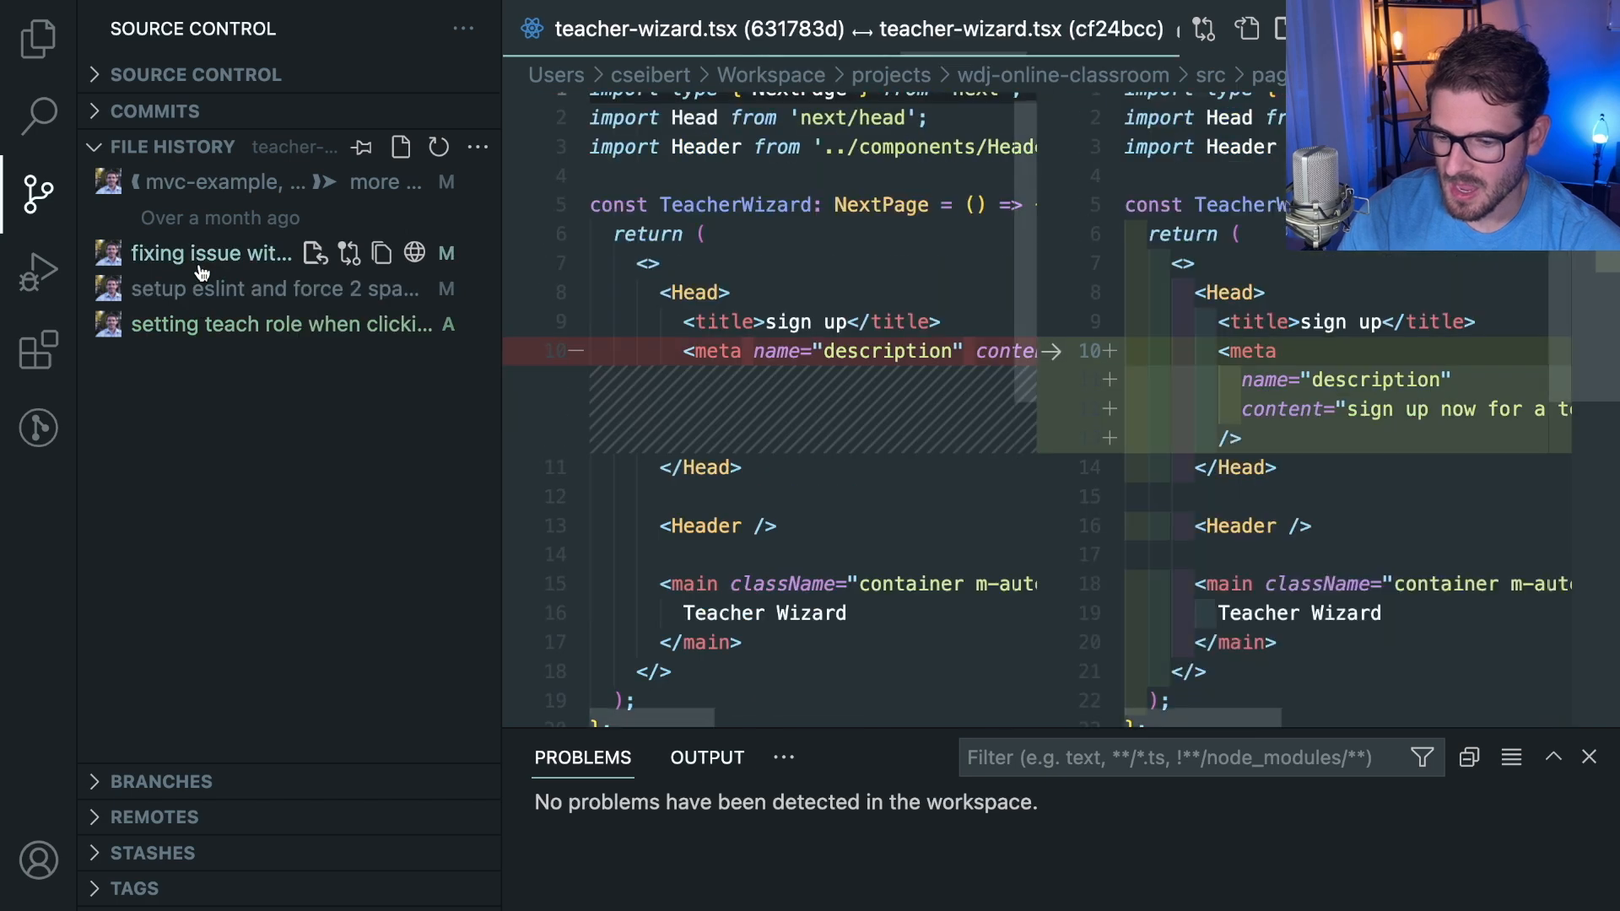
{"action": "mouse_move", "coordinate": [190, 183]}
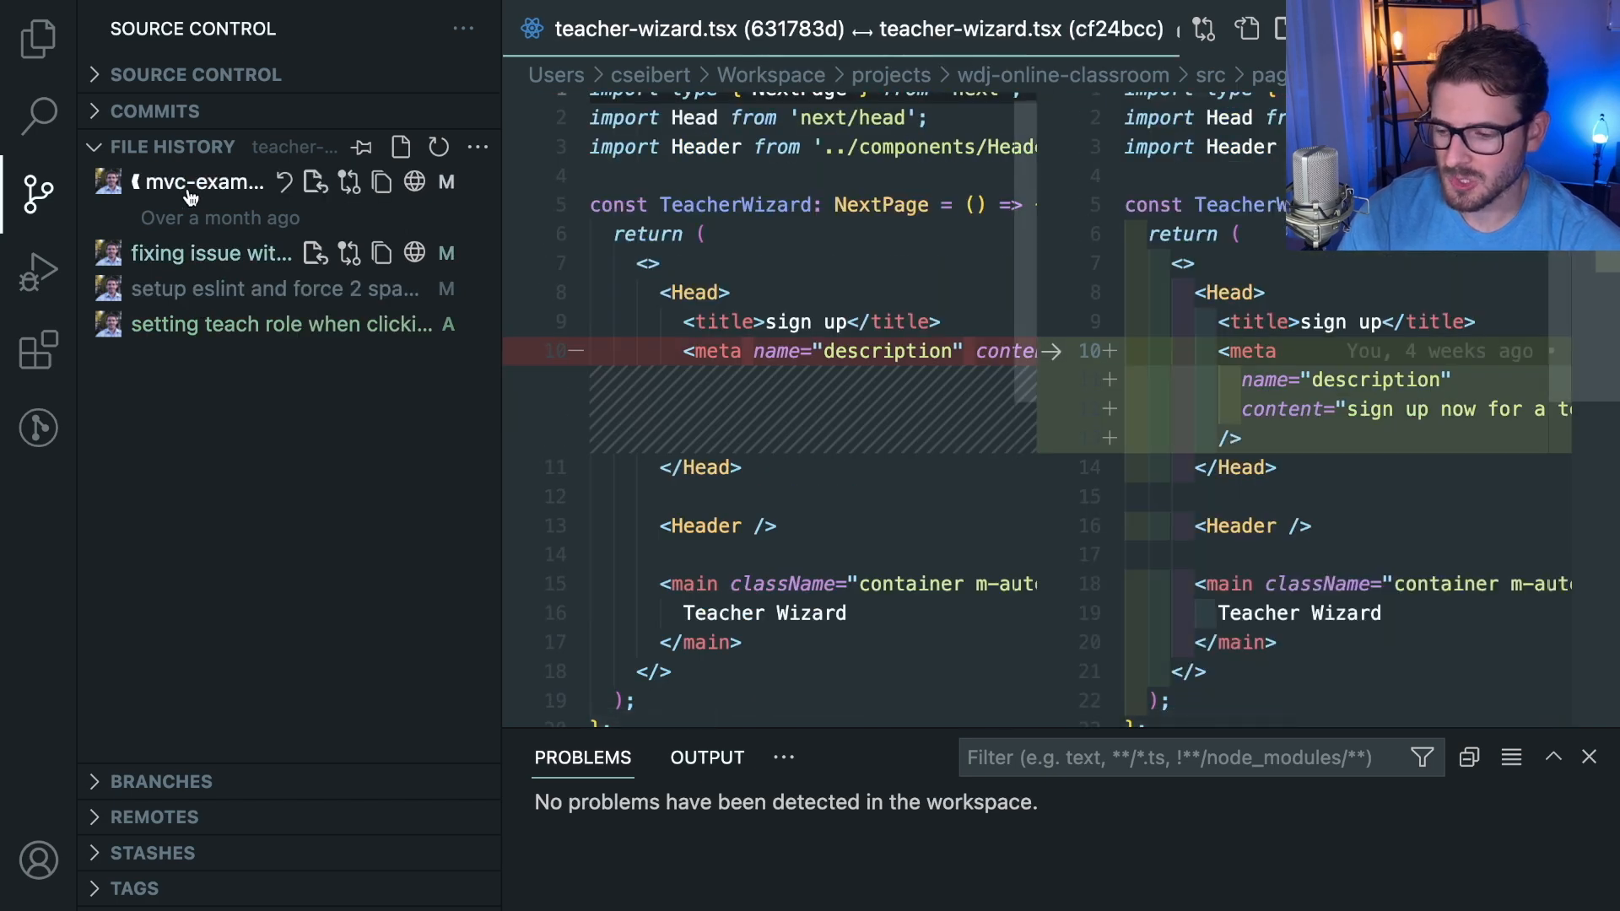
{"action": "left_click", "coordinate": [156, 111]}
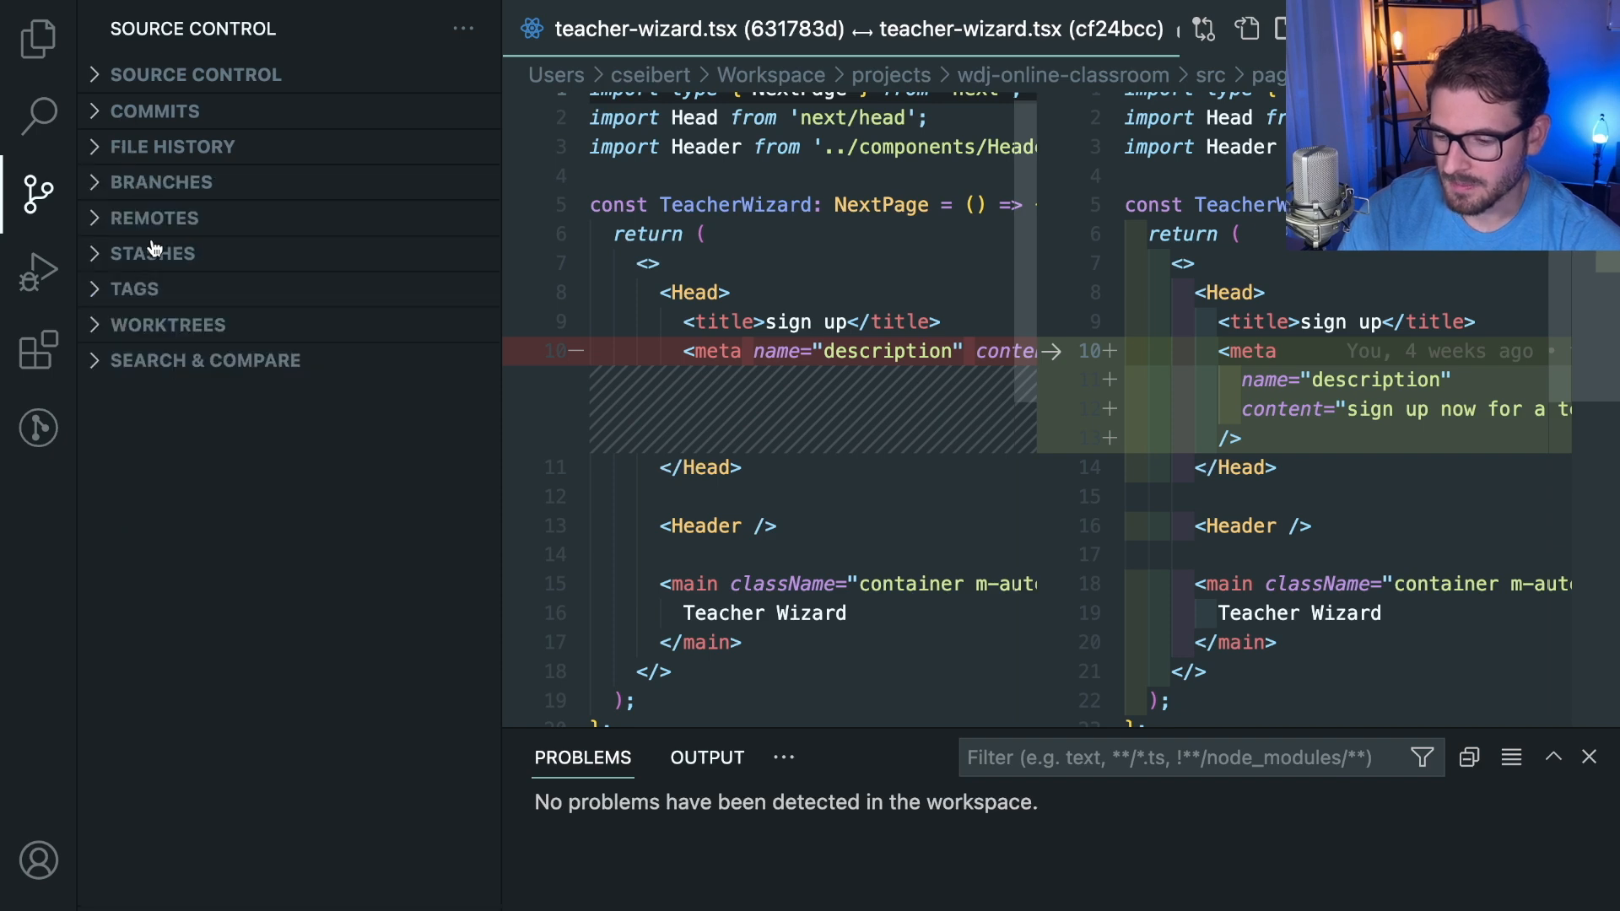
Step: Check the saved stash and visit the GitLens Home page
{"action": "left_click", "coordinate": [154, 253]}
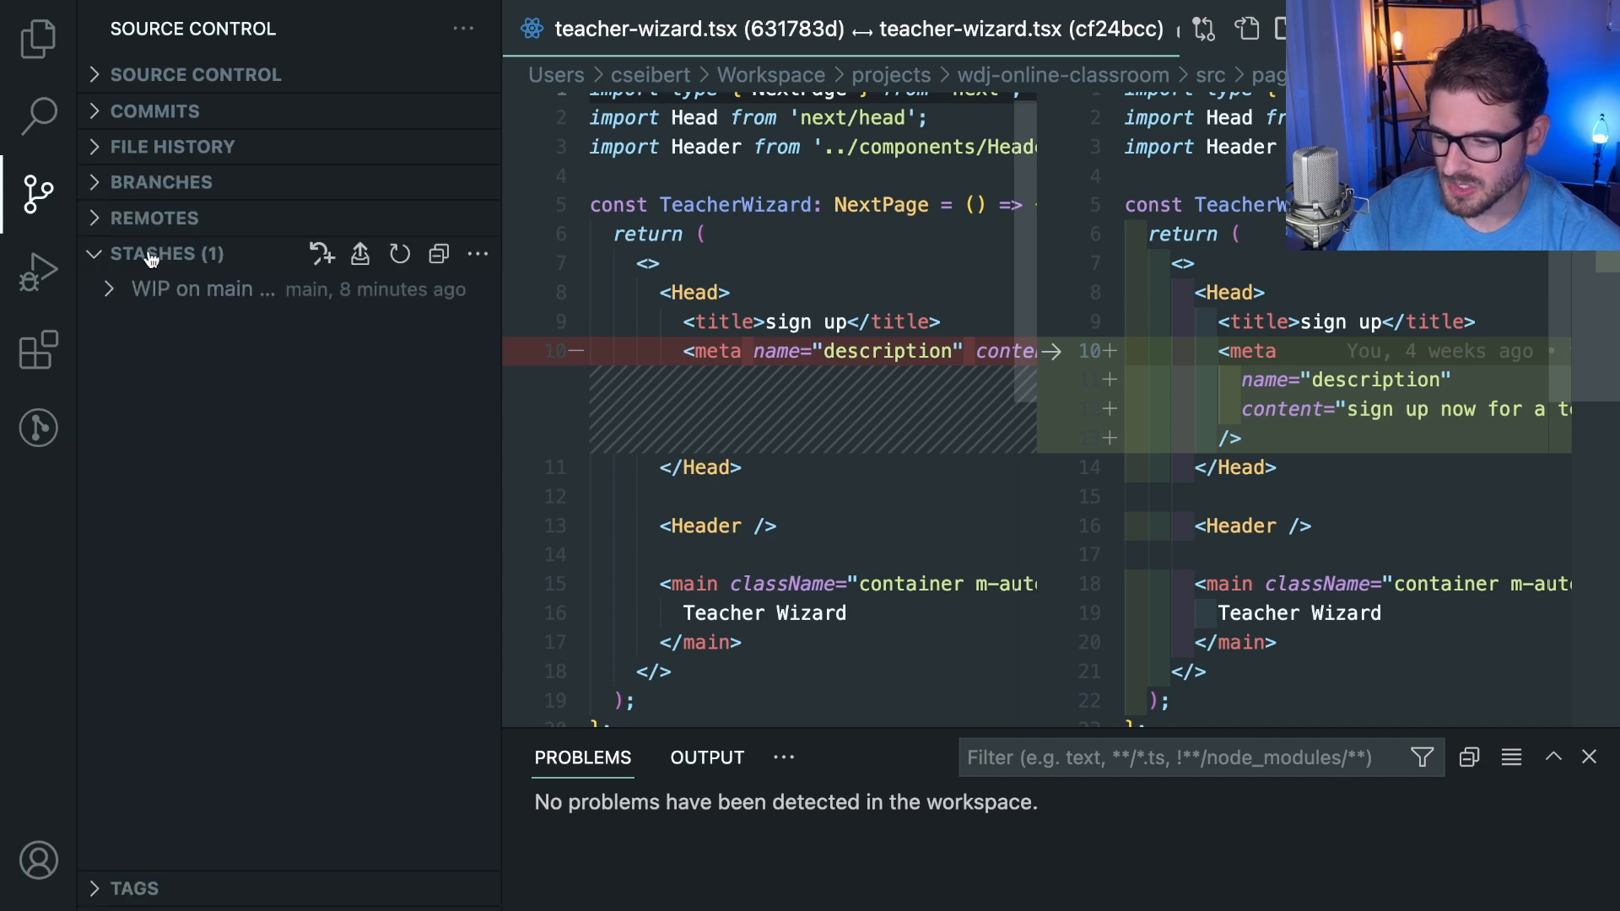
{"action": "left_click", "coordinate": [165, 253]}
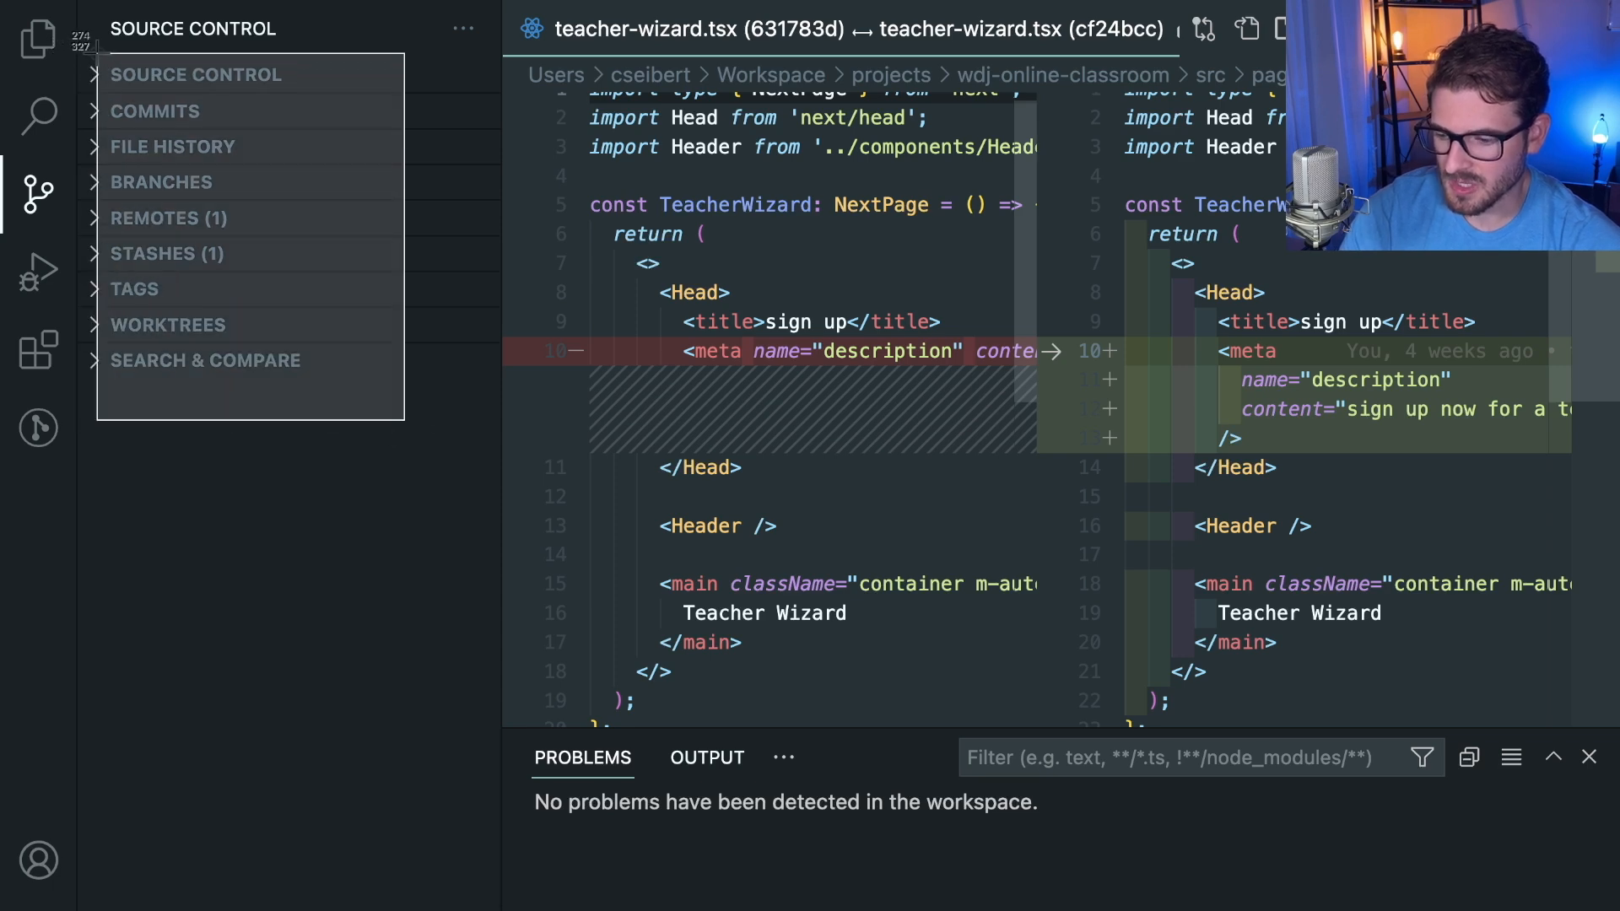
{"action": "mouse_move", "coordinate": [39, 113]}
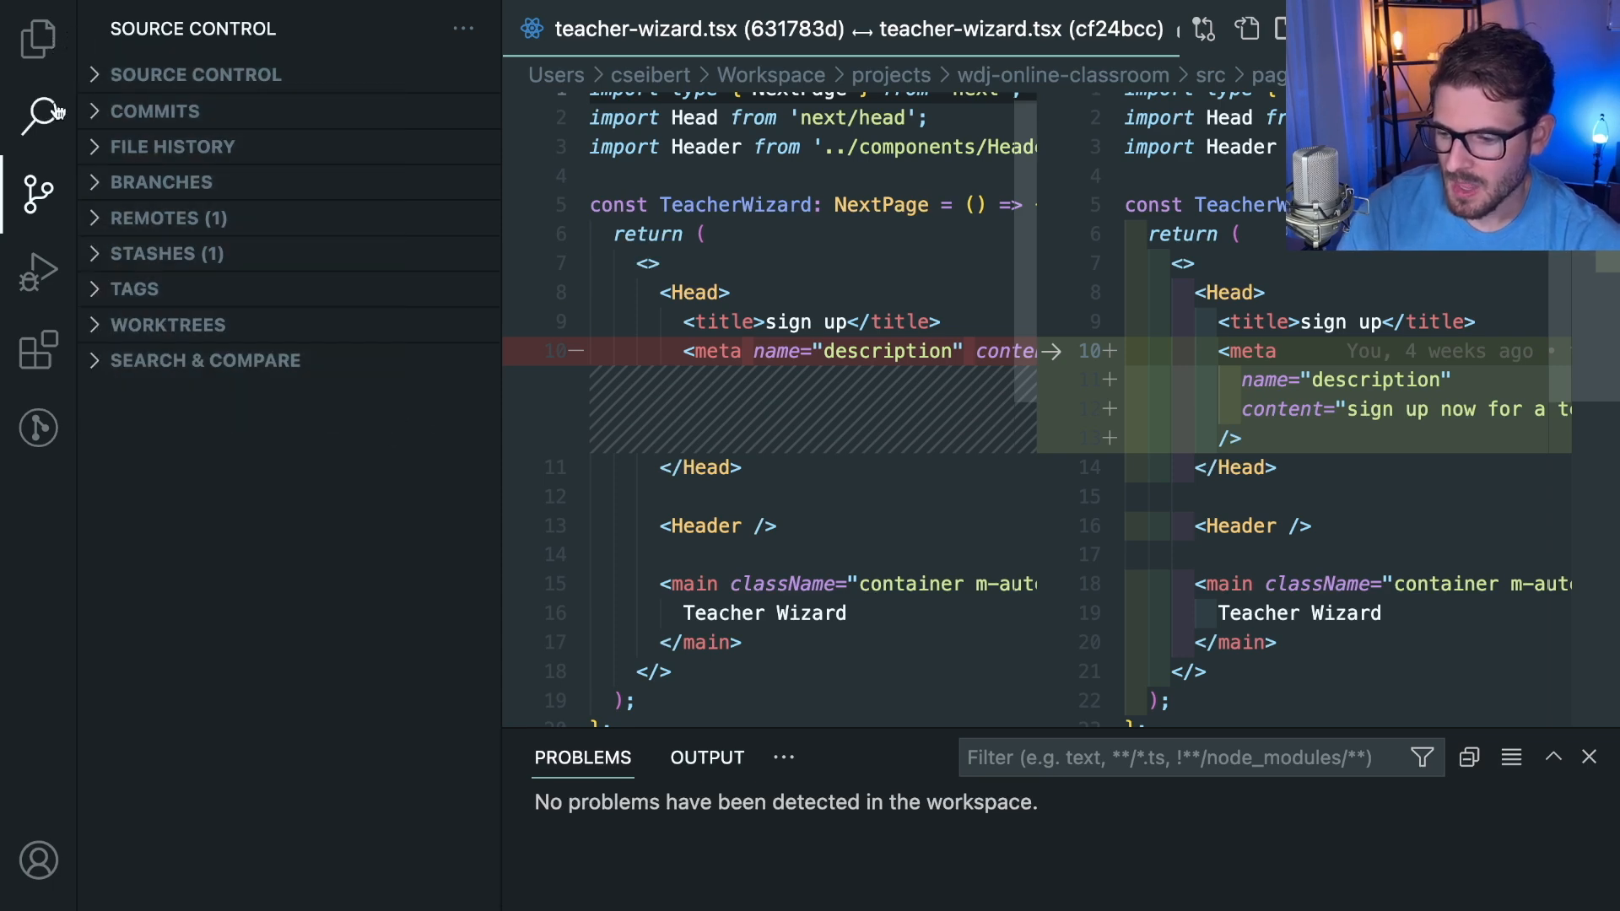
{"action": "left_click", "coordinate": [39, 427]}
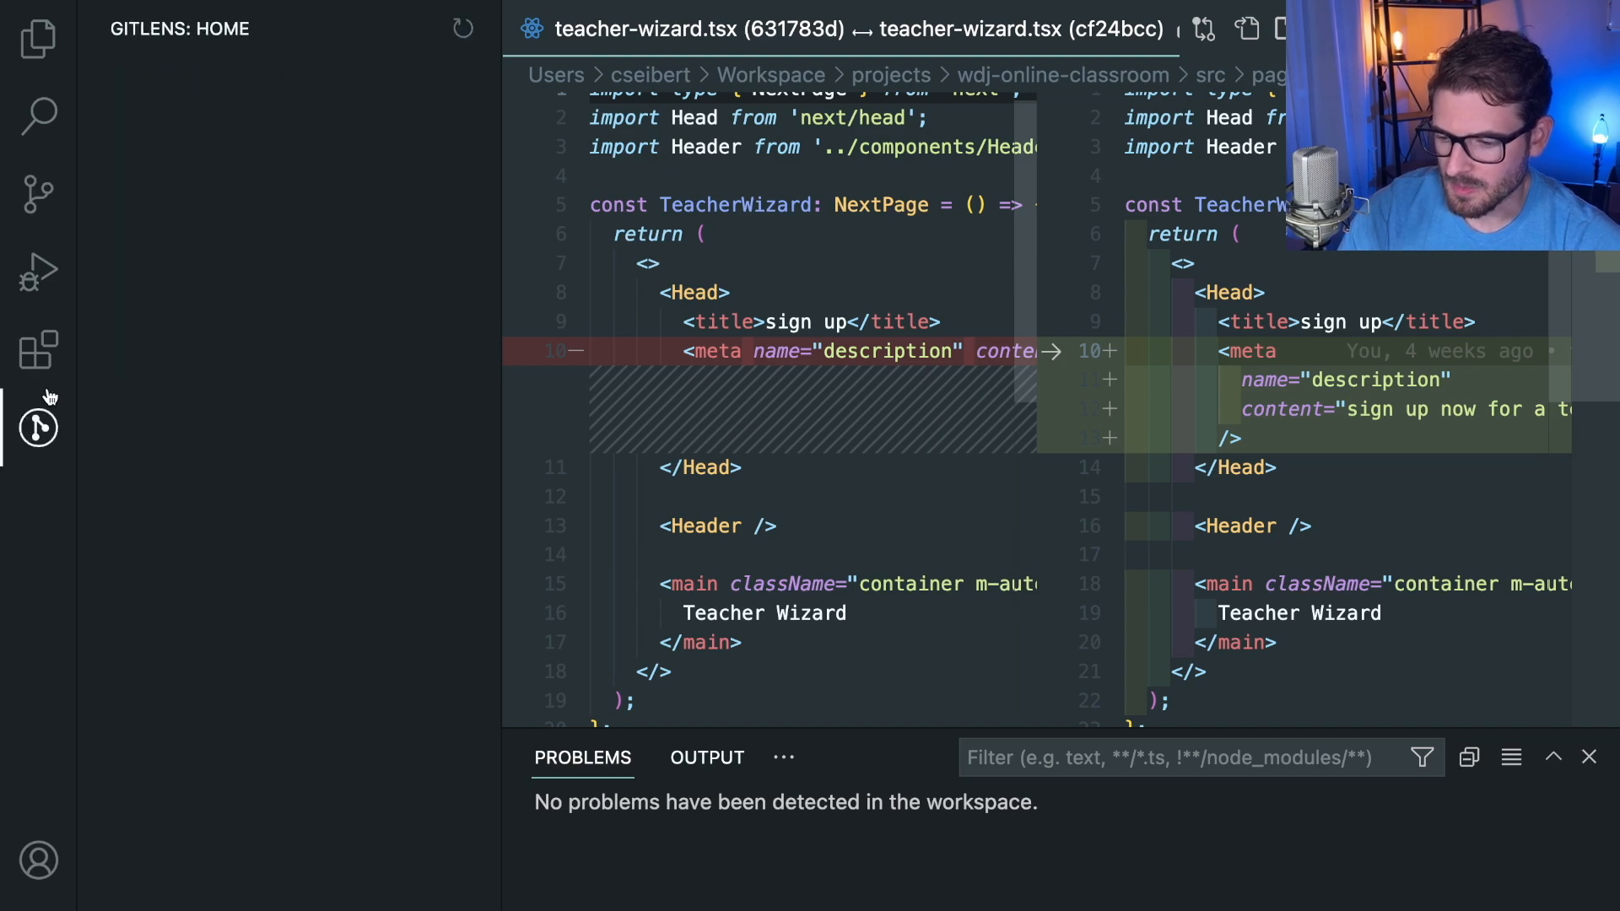
{"action": "left_click", "coordinate": [39, 427]}
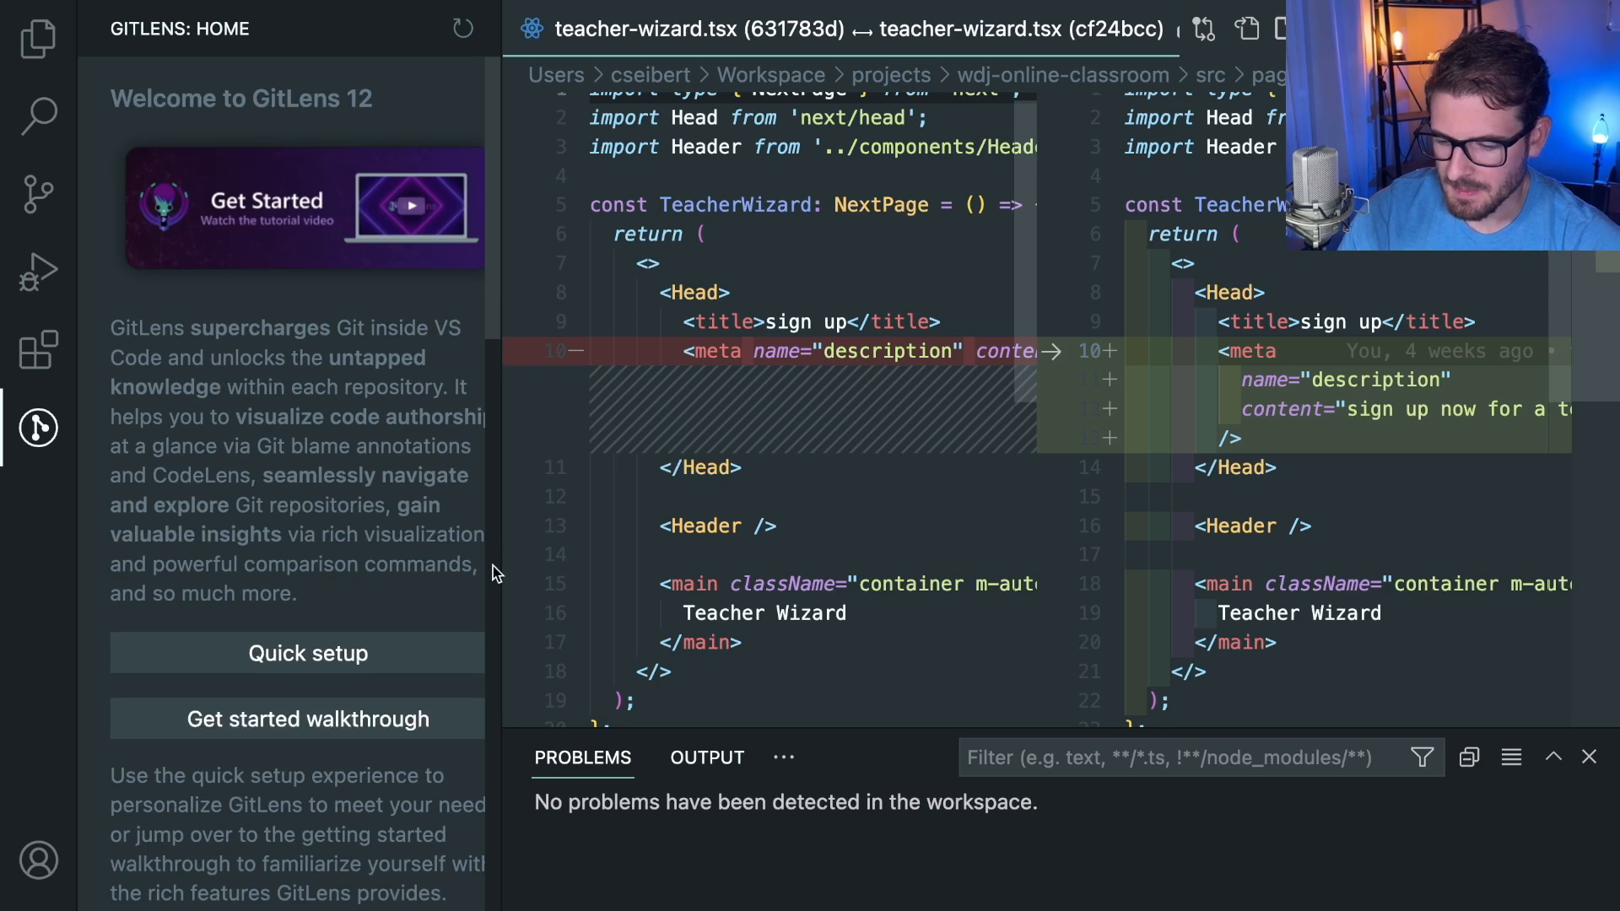
Step: Close the editors via Explorer and return to the installed extensions list
{"action": "left_click", "coordinate": [38, 39]}
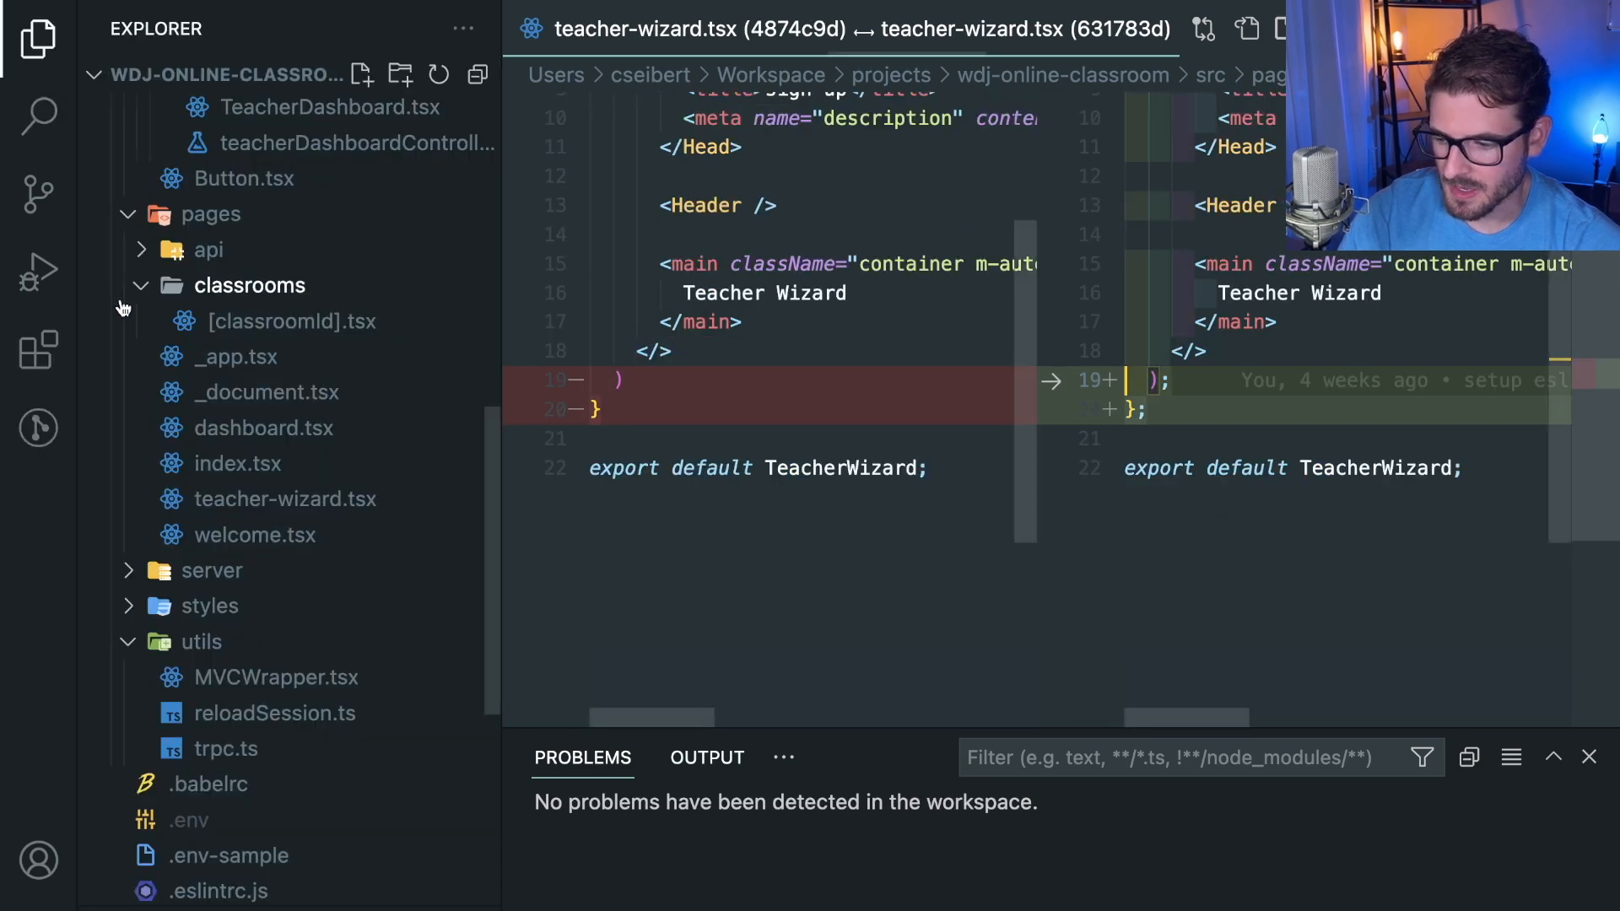
{"action": "left_click", "coordinate": [38, 347]}
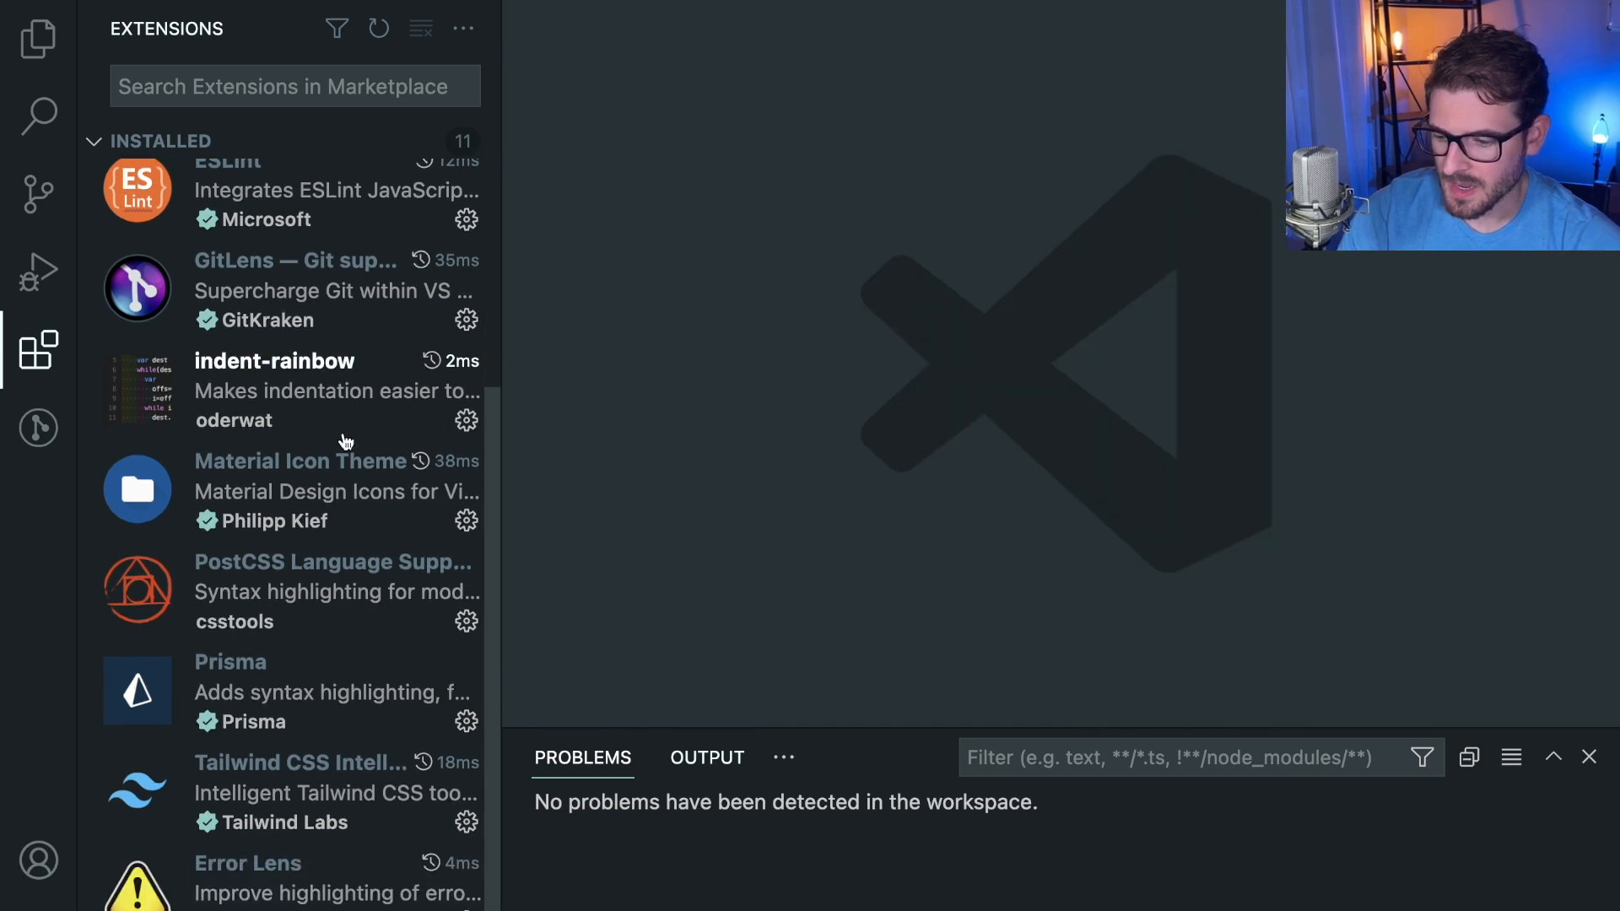
Step: Show Material Icon Theme's details and the project files with their themed icons
{"action": "left_click", "coordinate": [301, 461]}
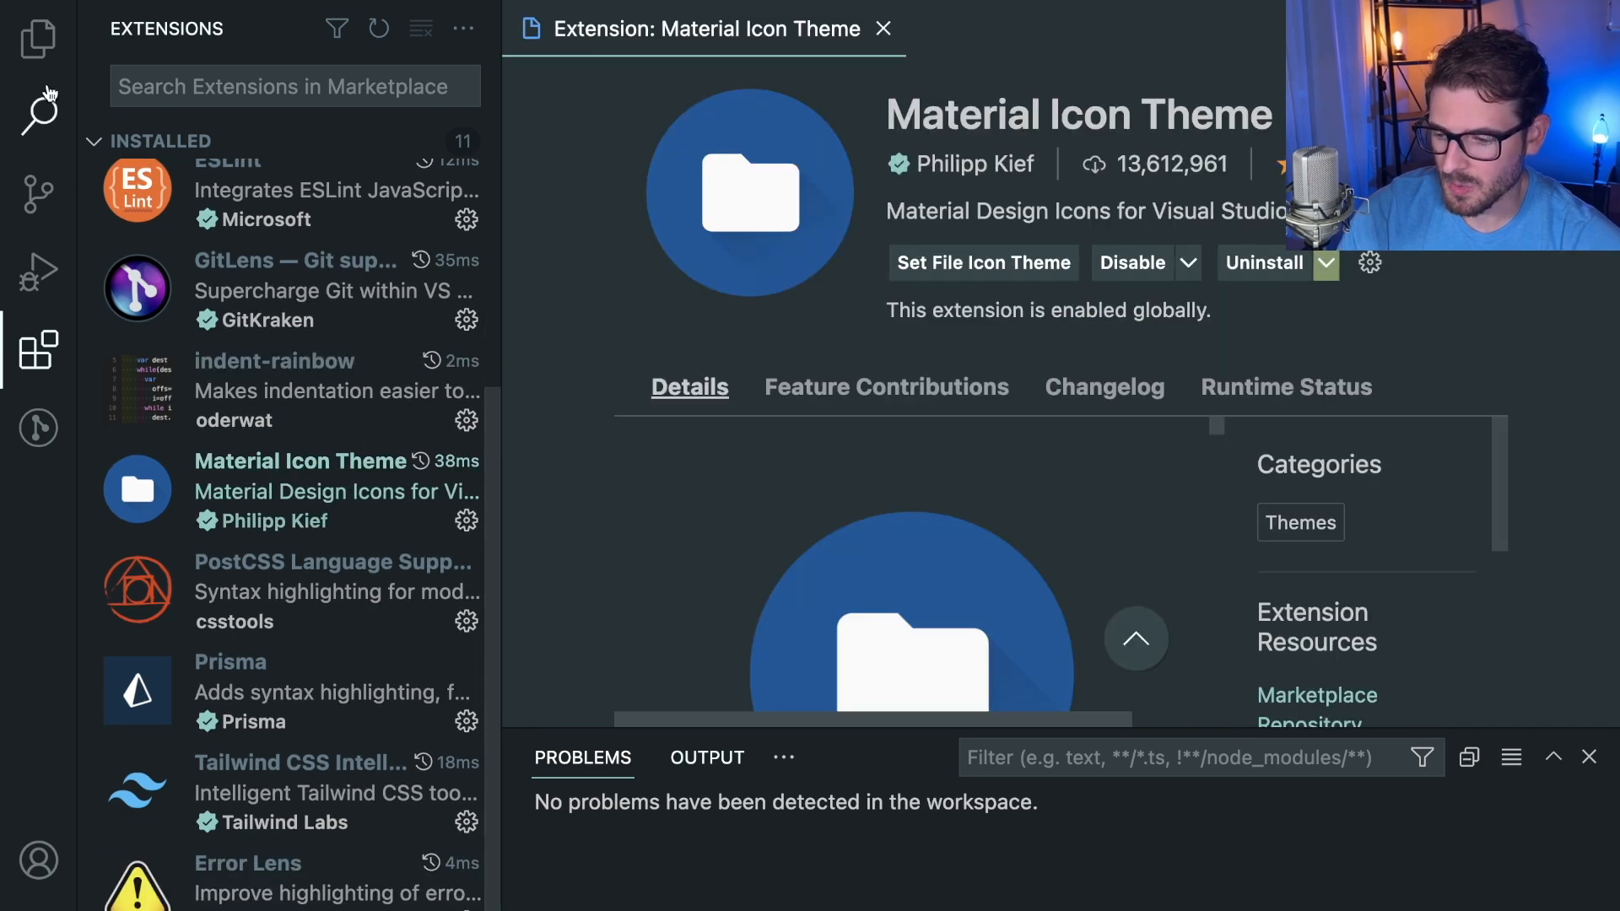
{"action": "left_click", "coordinate": [39, 39]}
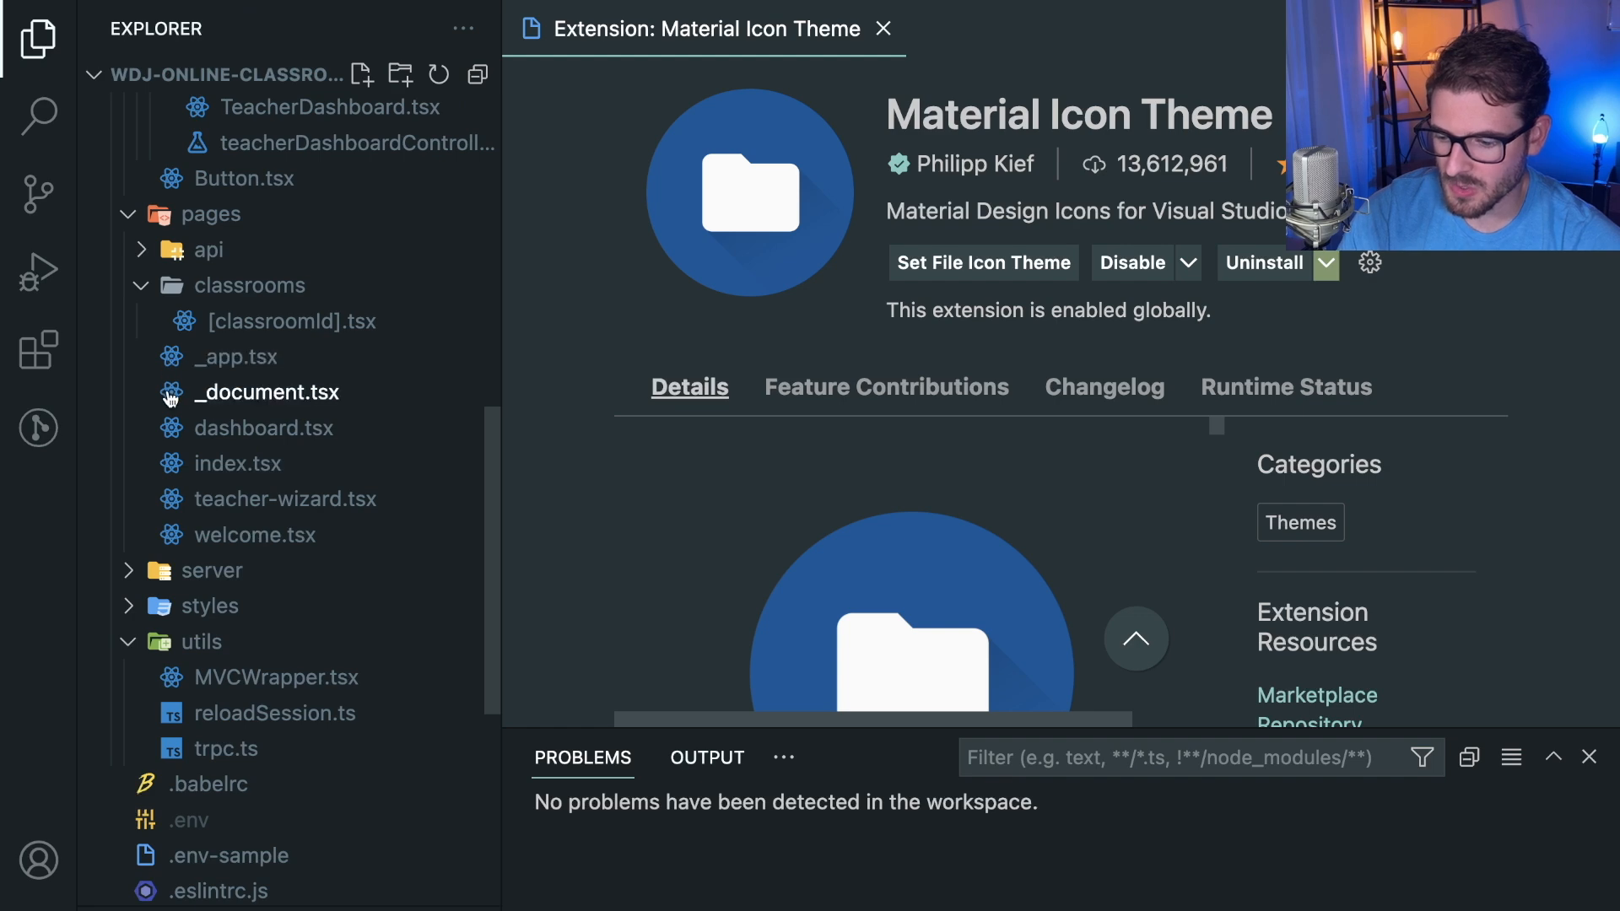
{"action": "scroll", "scroll_direction": "down", "scroll_amount": 3}
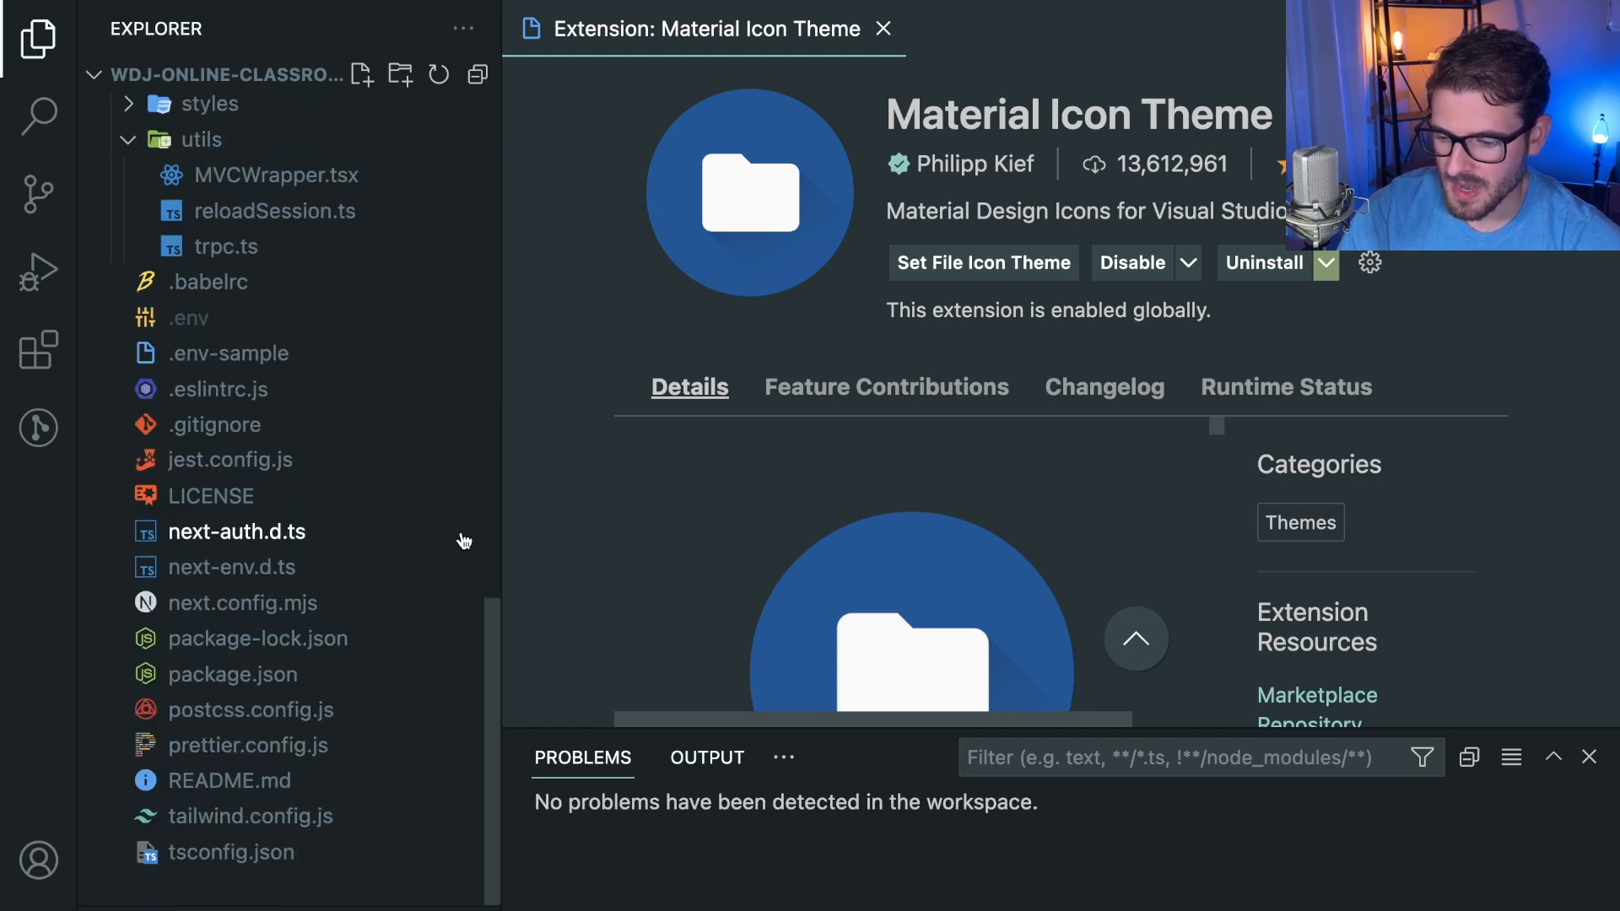
{"action": "left_click", "coordinate": [39, 39]}
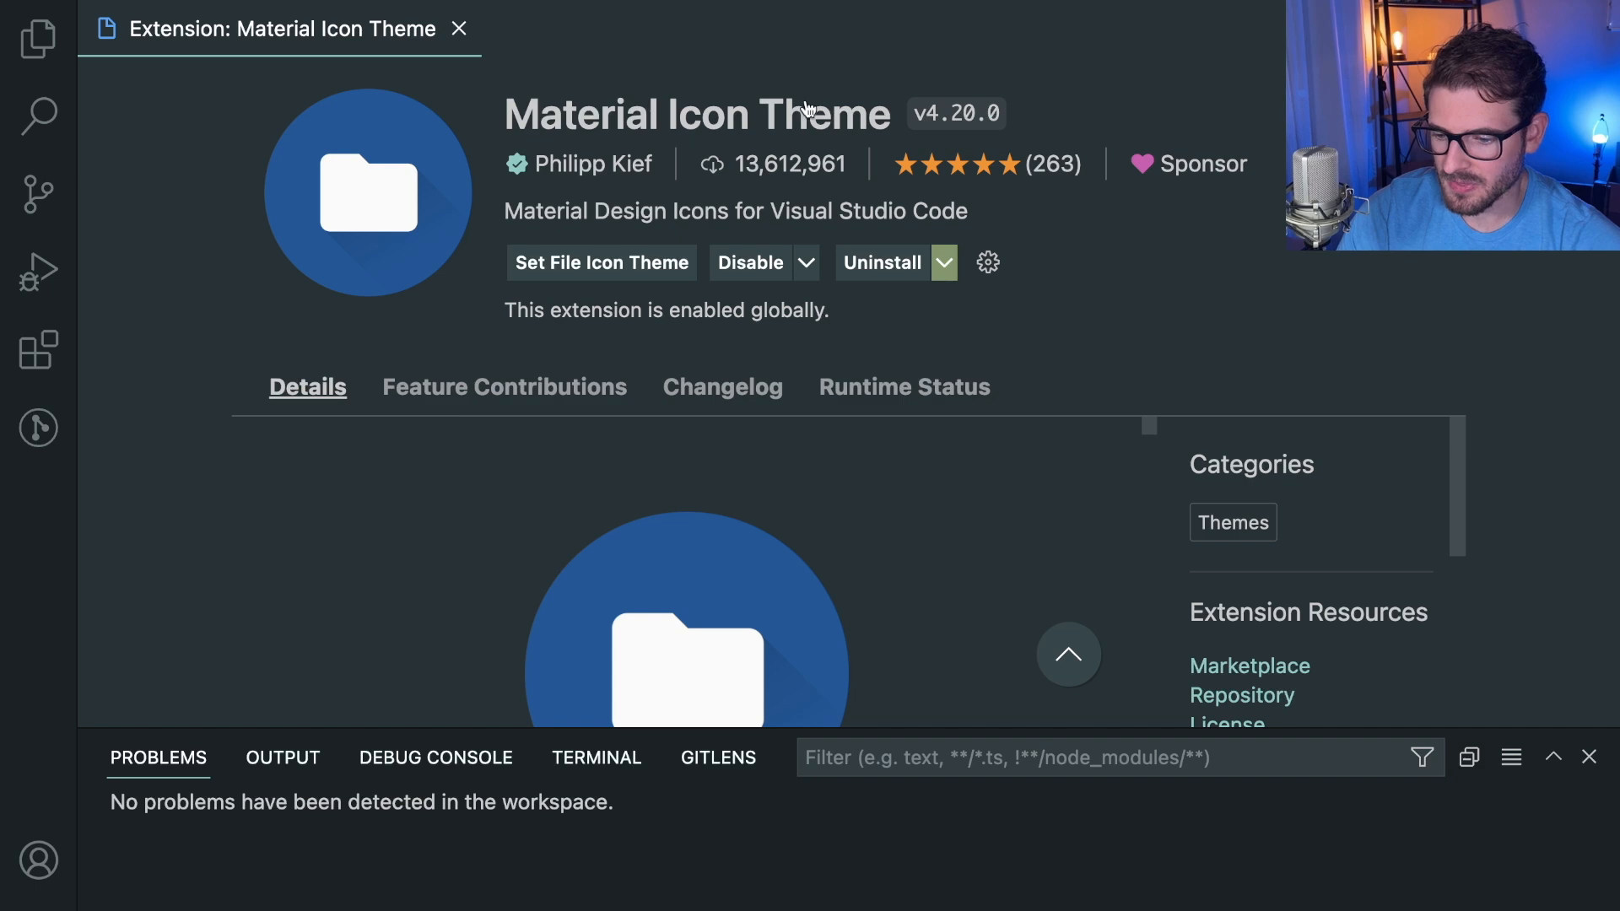
Step: Scroll the Material Icon Theme icon gallery alongside the installed extensions list
{"action": "scroll", "scroll_direction": "down", "scroll_amount": 3}
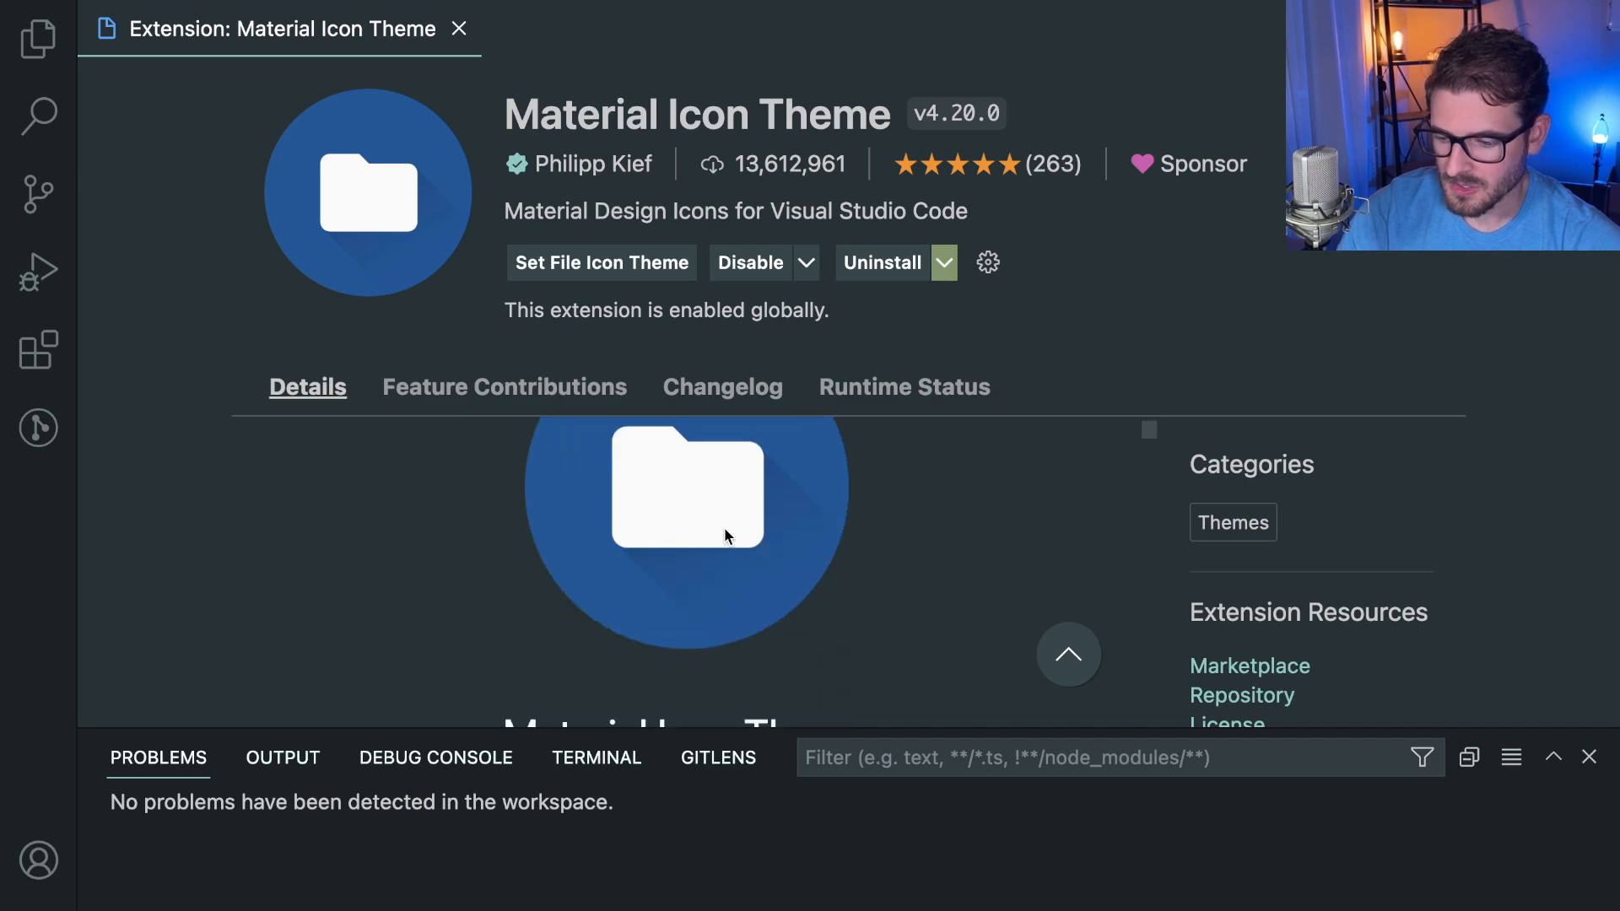
{"action": "scroll", "scroll_direction": "down", "scroll_amount": 3}
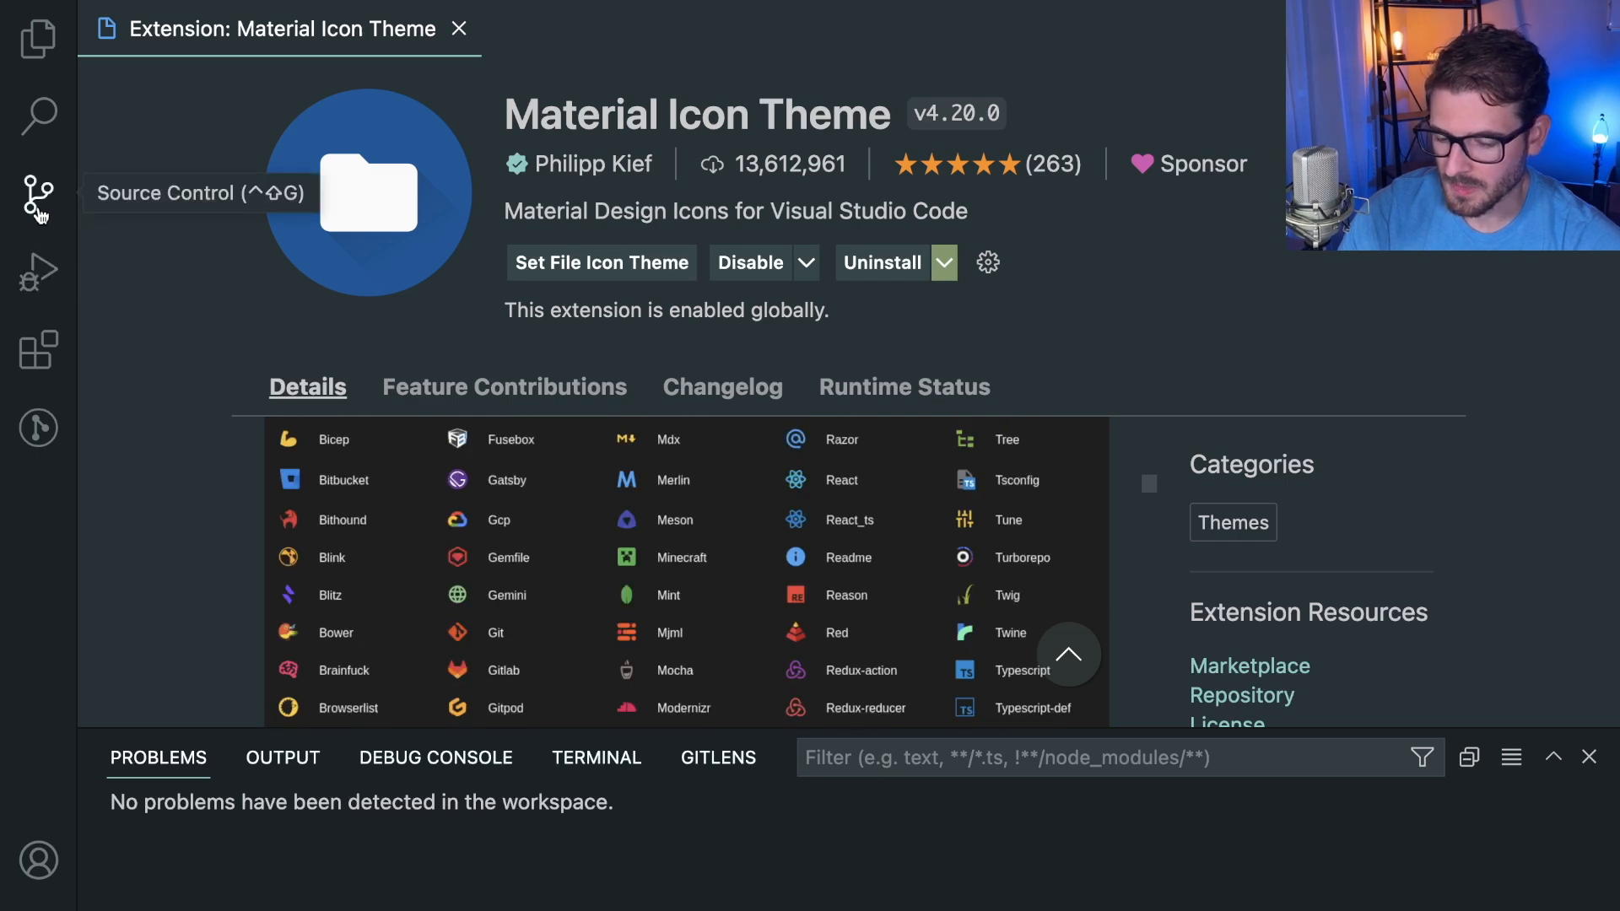
{"action": "left_click", "coordinate": [39, 349]}
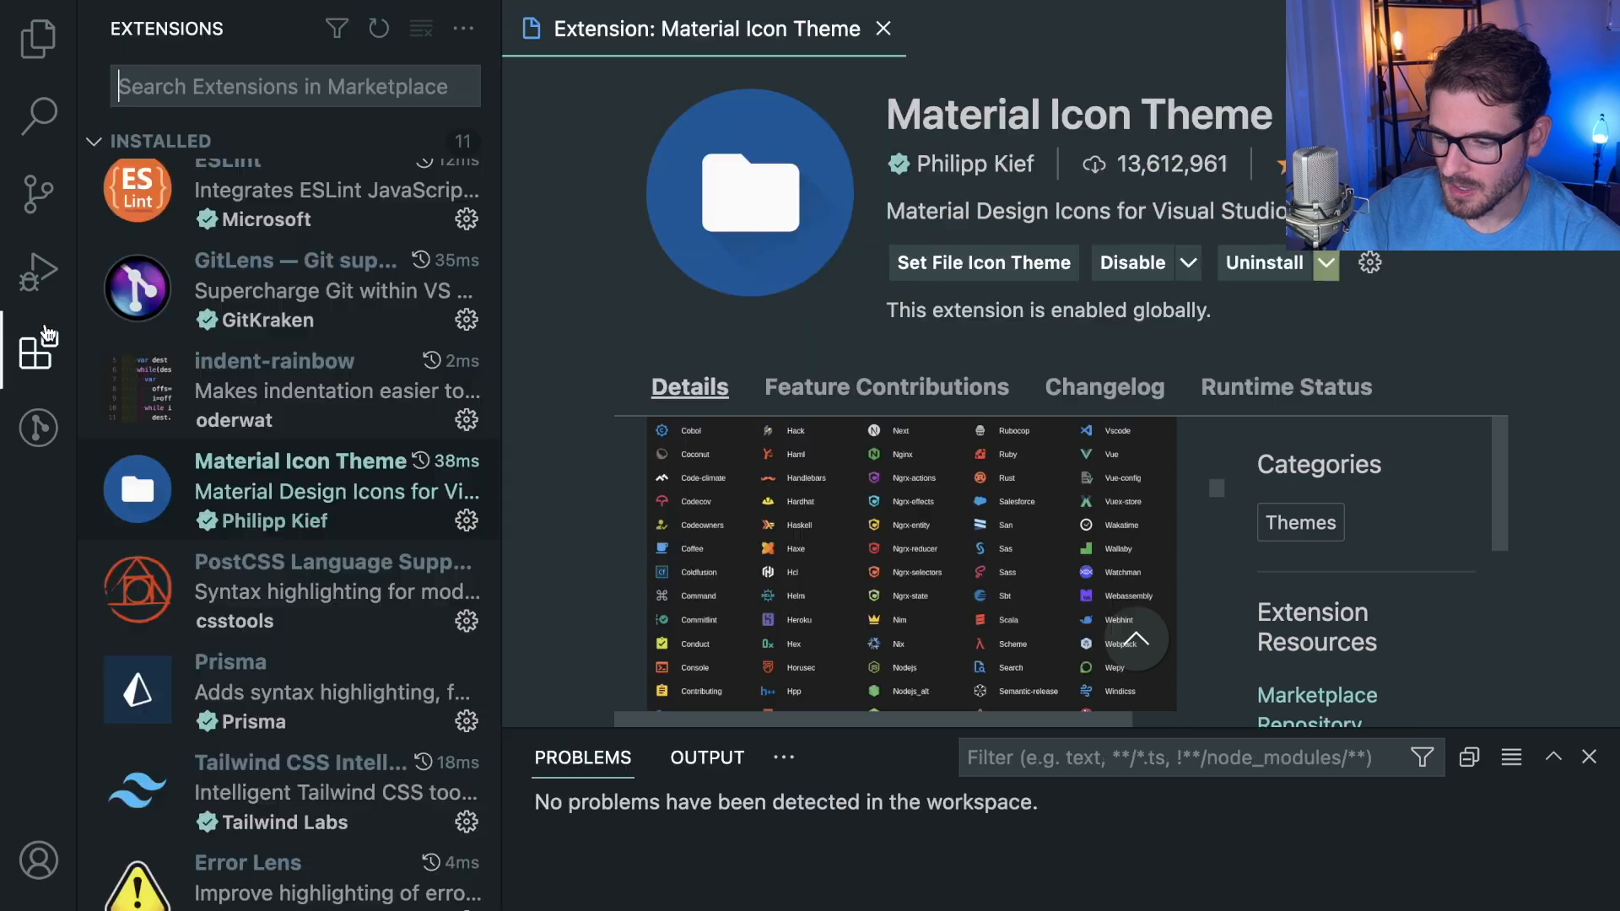
{"action": "mouse_move", "coordinate": [326, 591]}
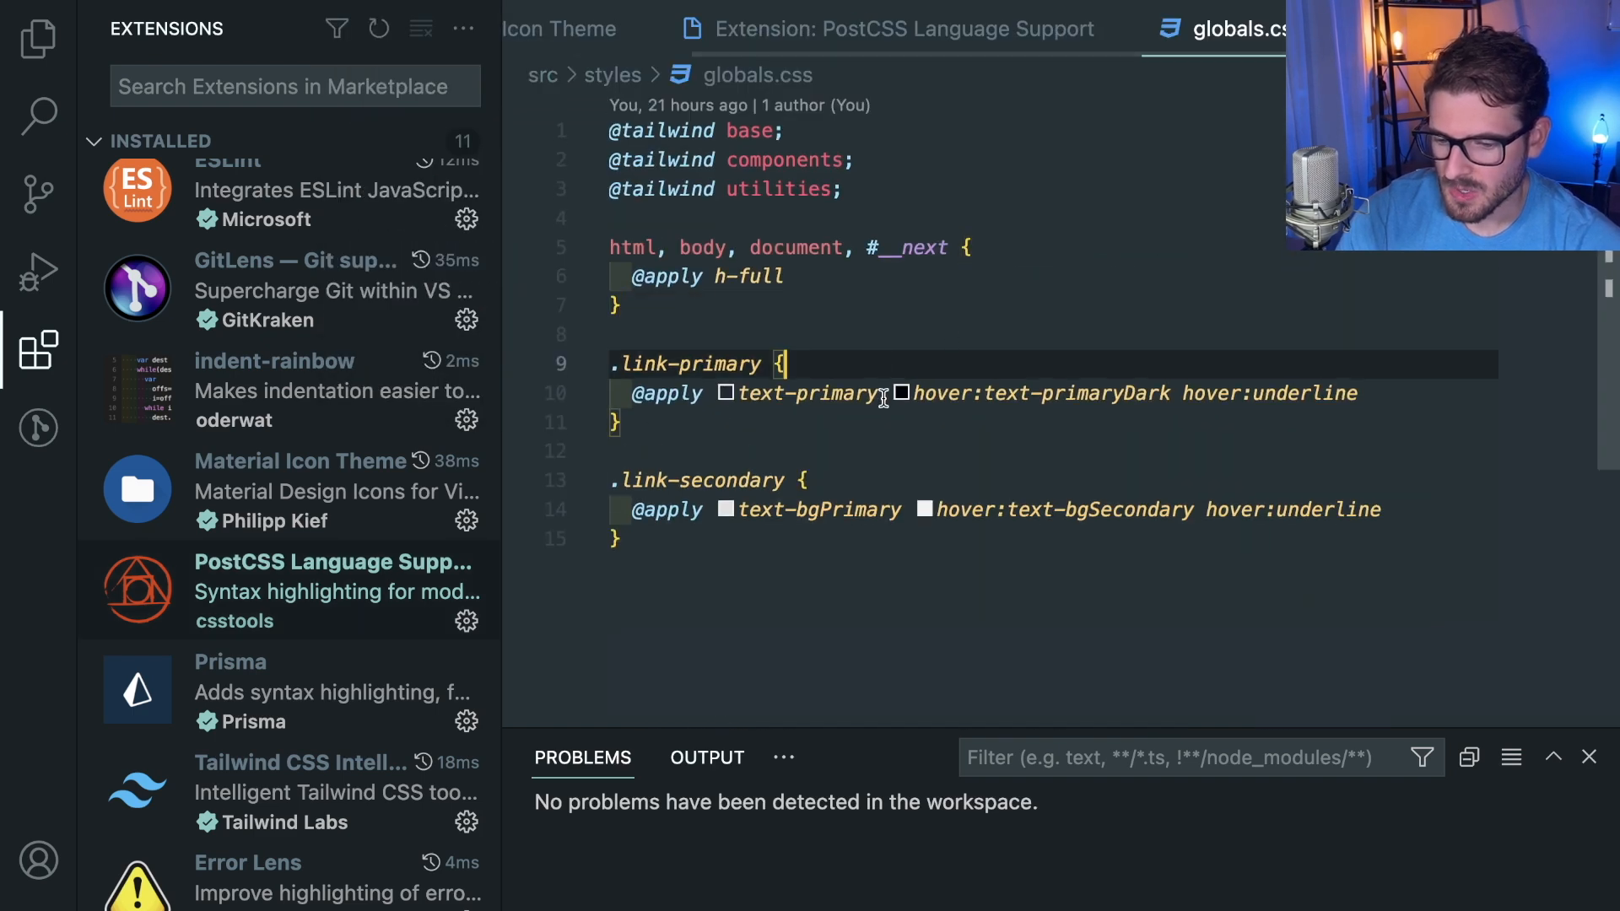
Step: Hide the extensions list to show globals.css highlighted by PostCSS, then restore it
{"action": "left_click", "coordinate": [39, 348]}
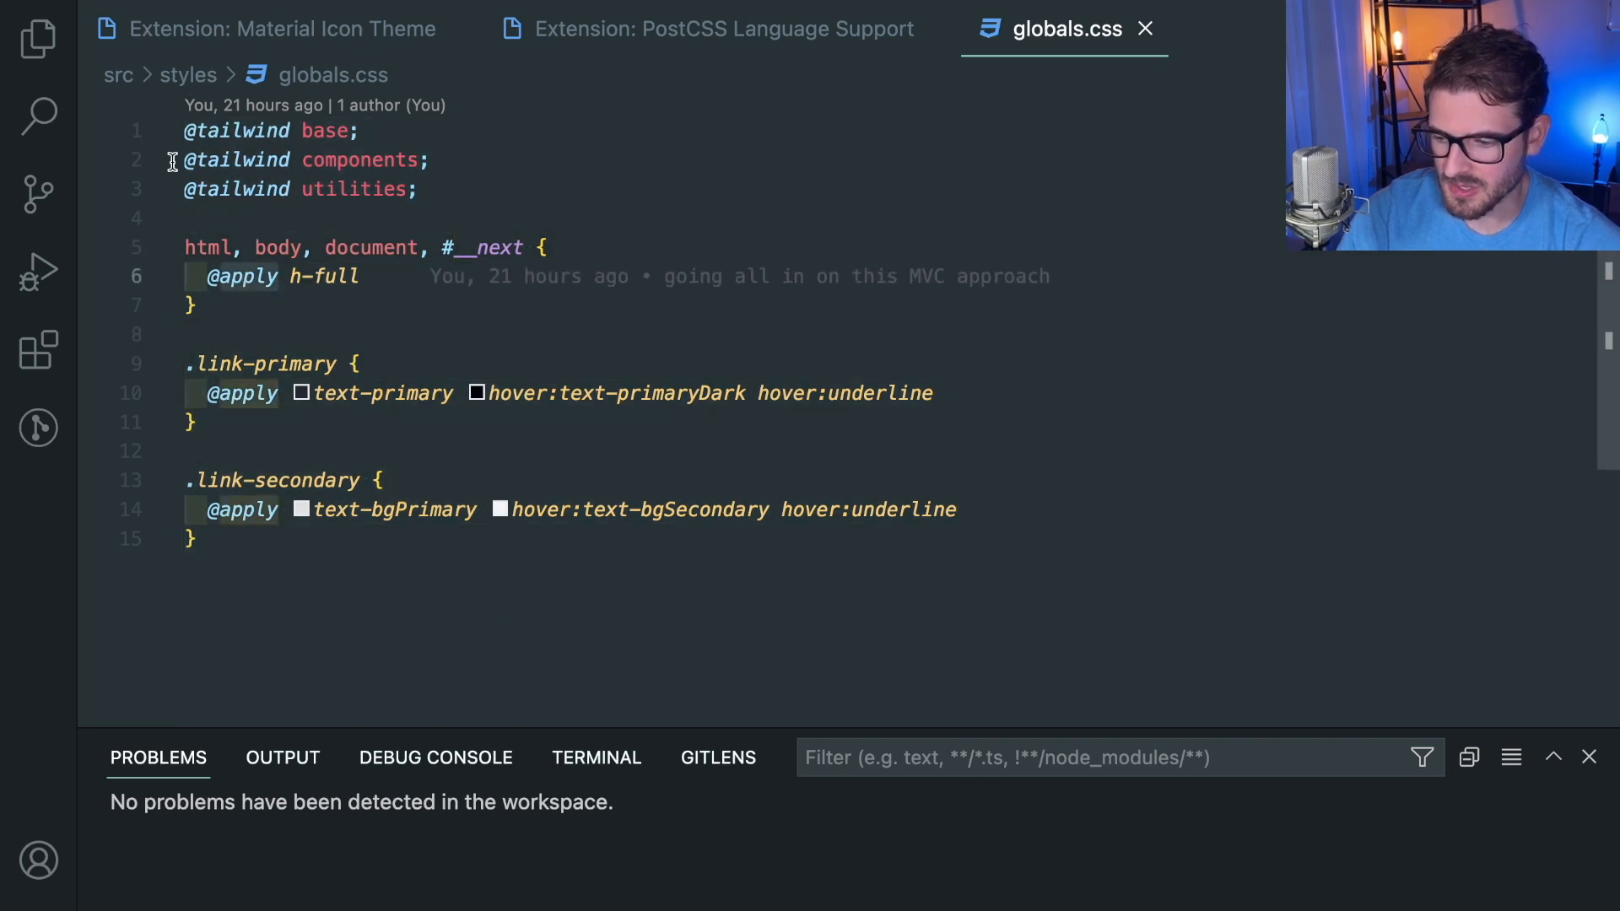
{"action": "left_click", "coordinate": [39, 348]}
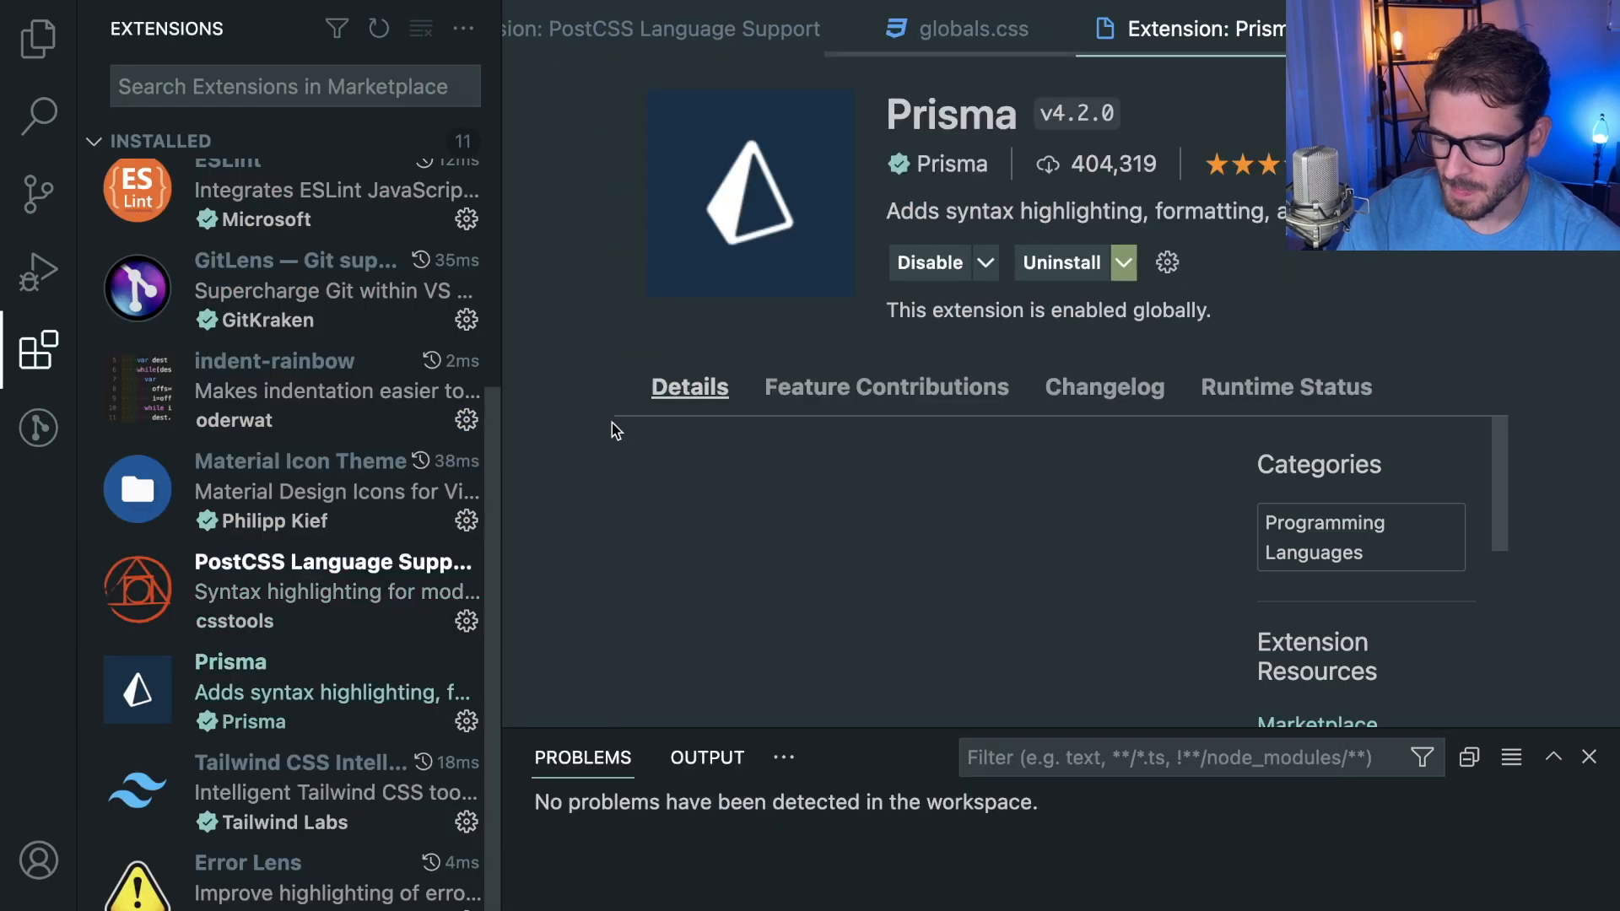
Step: Find the Prisma extension and open schema.prisma
{"action": "type", "text": "prisma"}
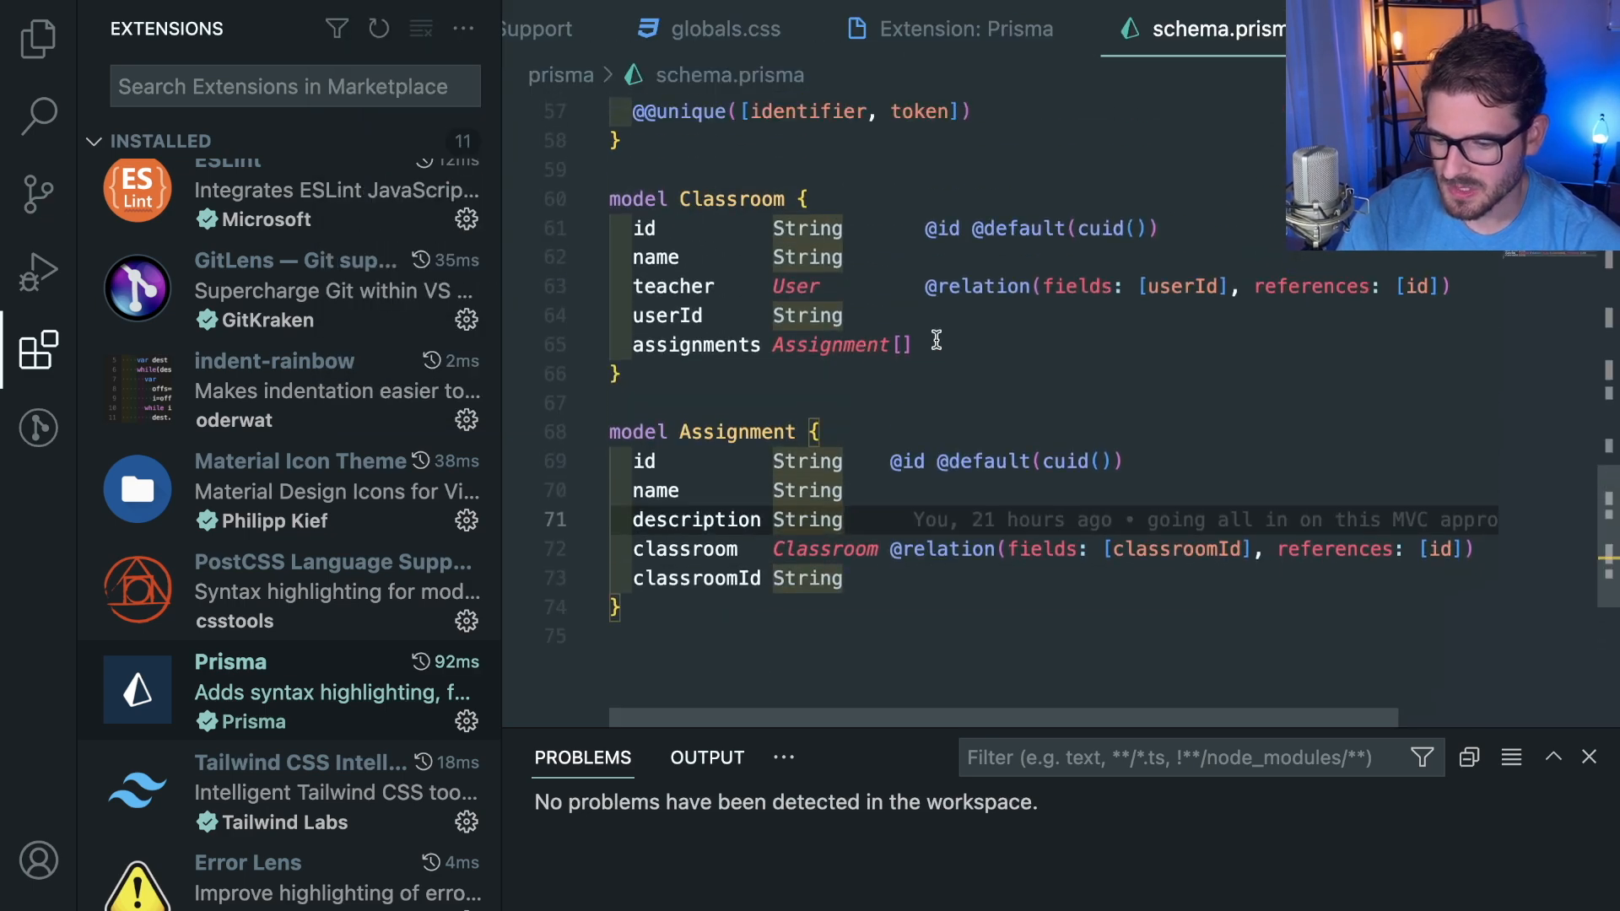
{"action": "scroll", "scroll_direction": "up", "scroll_amount": 3}
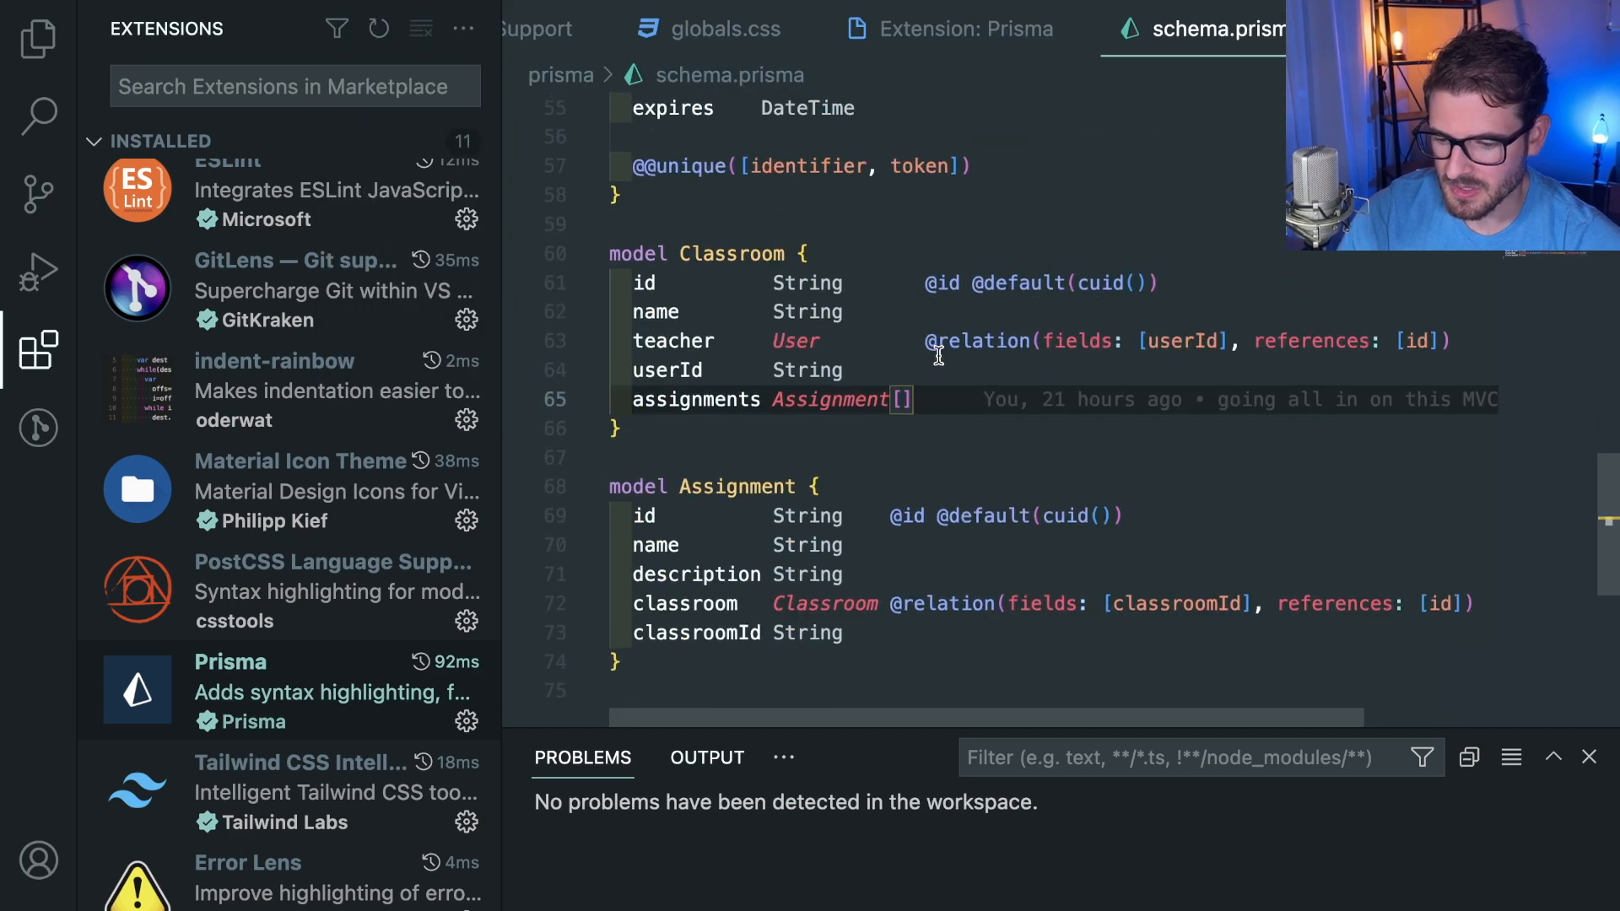
{"action": "scroll", "scroll_direction": "up", "scroll_amount": 3}
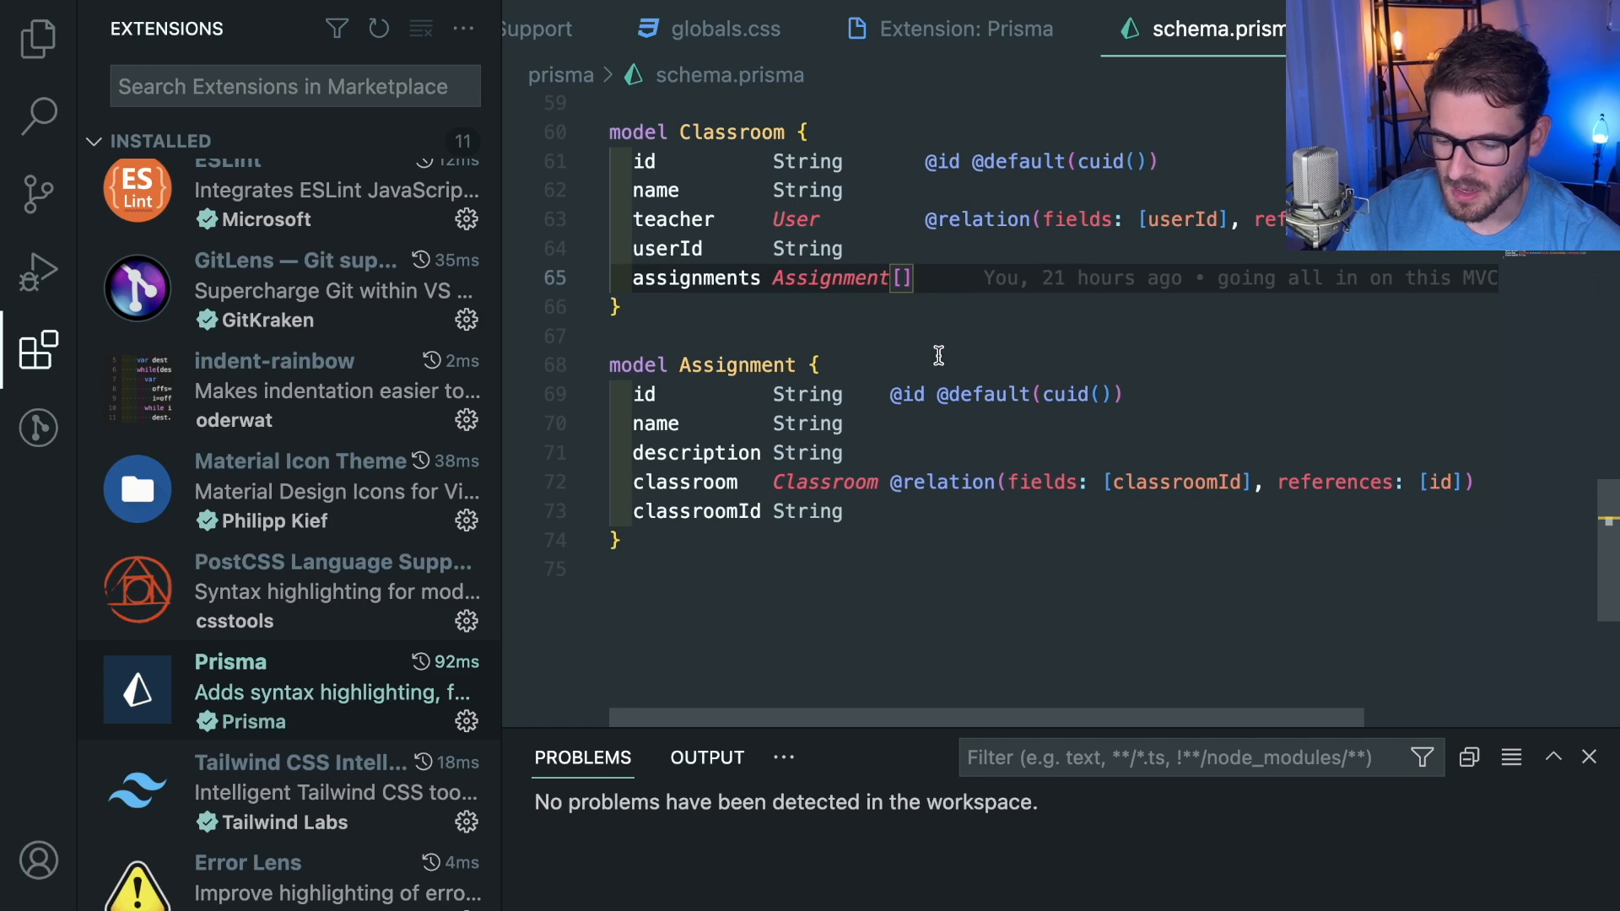
{"action": "scroll", "scroll_direction": "up", "scroll_amount": 3}
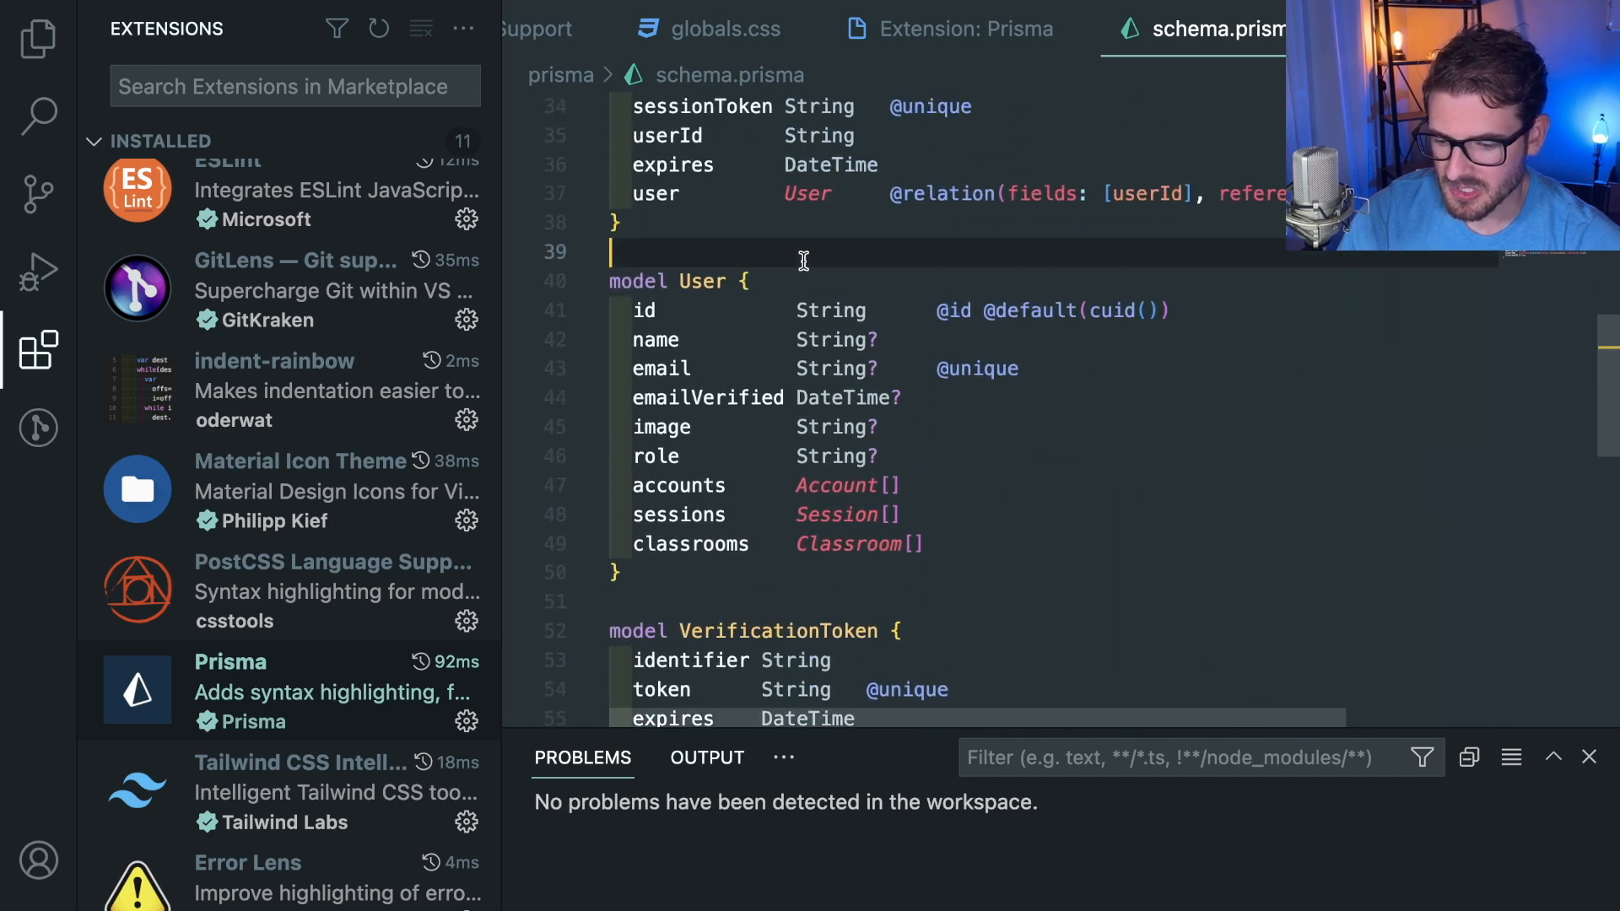
{"action": "scroll", "scroll_direction": "down", "scroll_amount": 3}
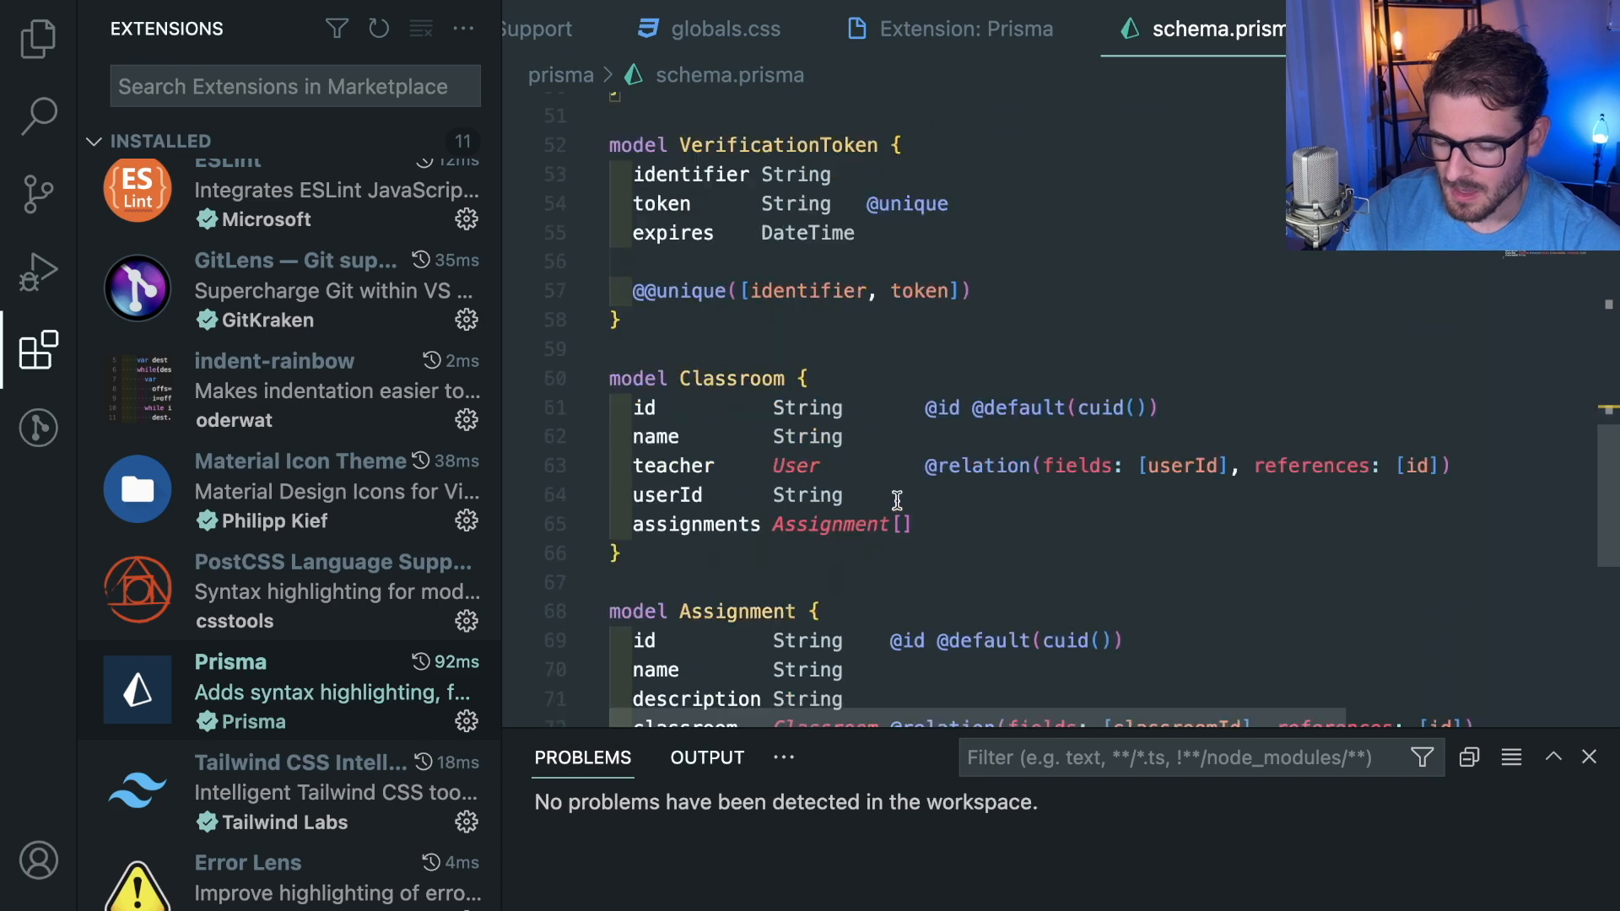
{"action": "scroll", "scroll_direction": "down", "scroll_amount": 3}
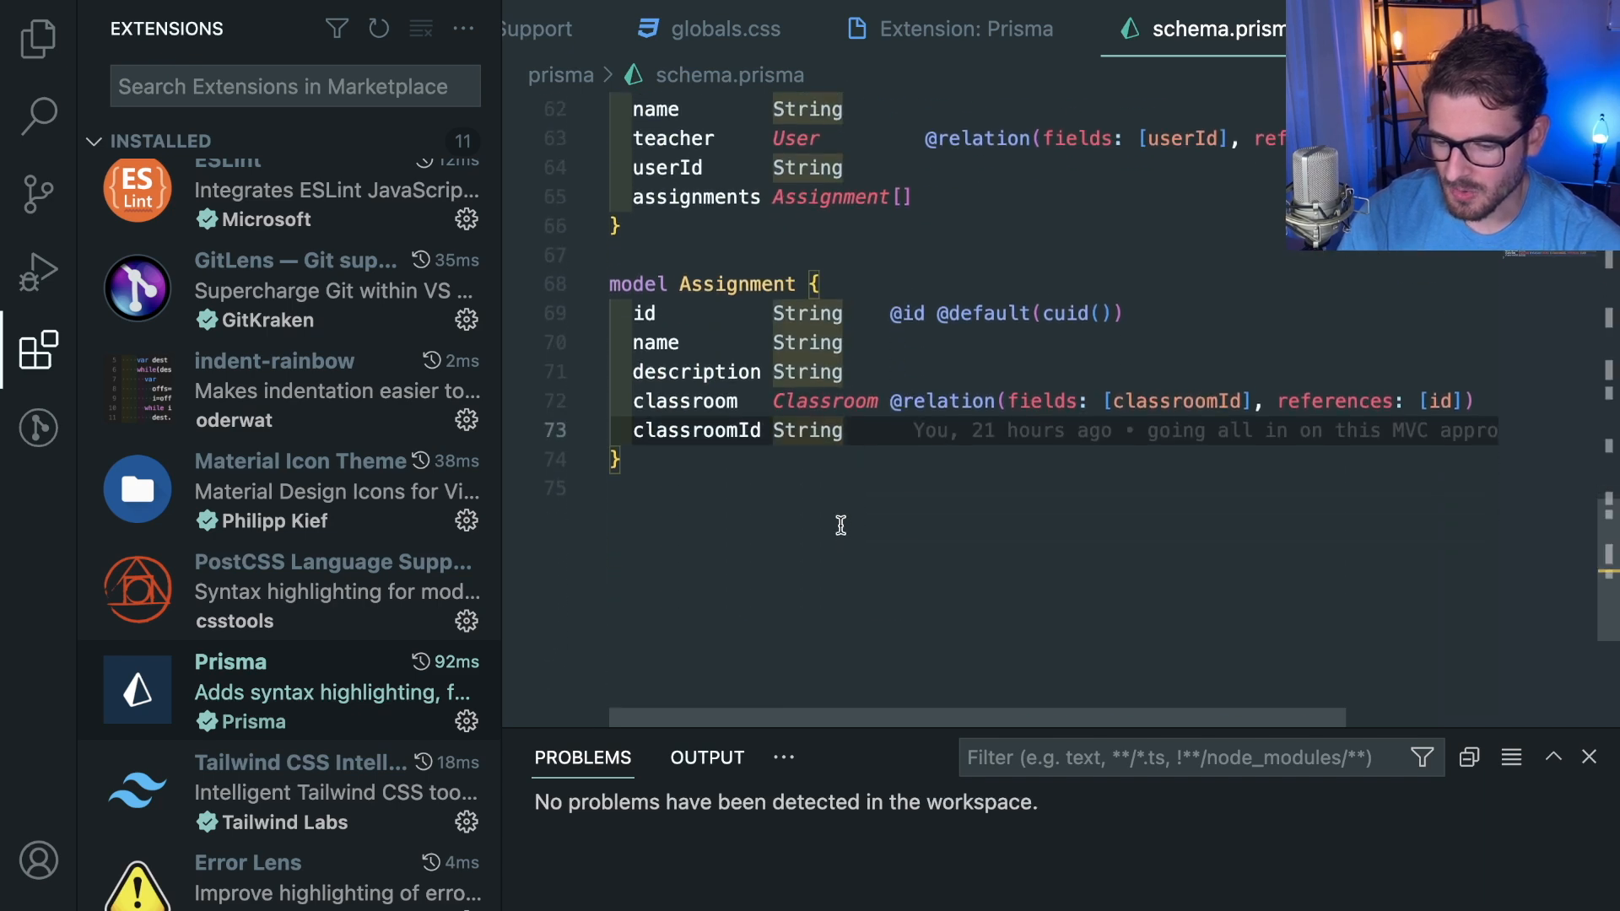
Step: Write model Homework with a User relation and add homeworks Homework[] to User
{"action": "type", "text": "model"}
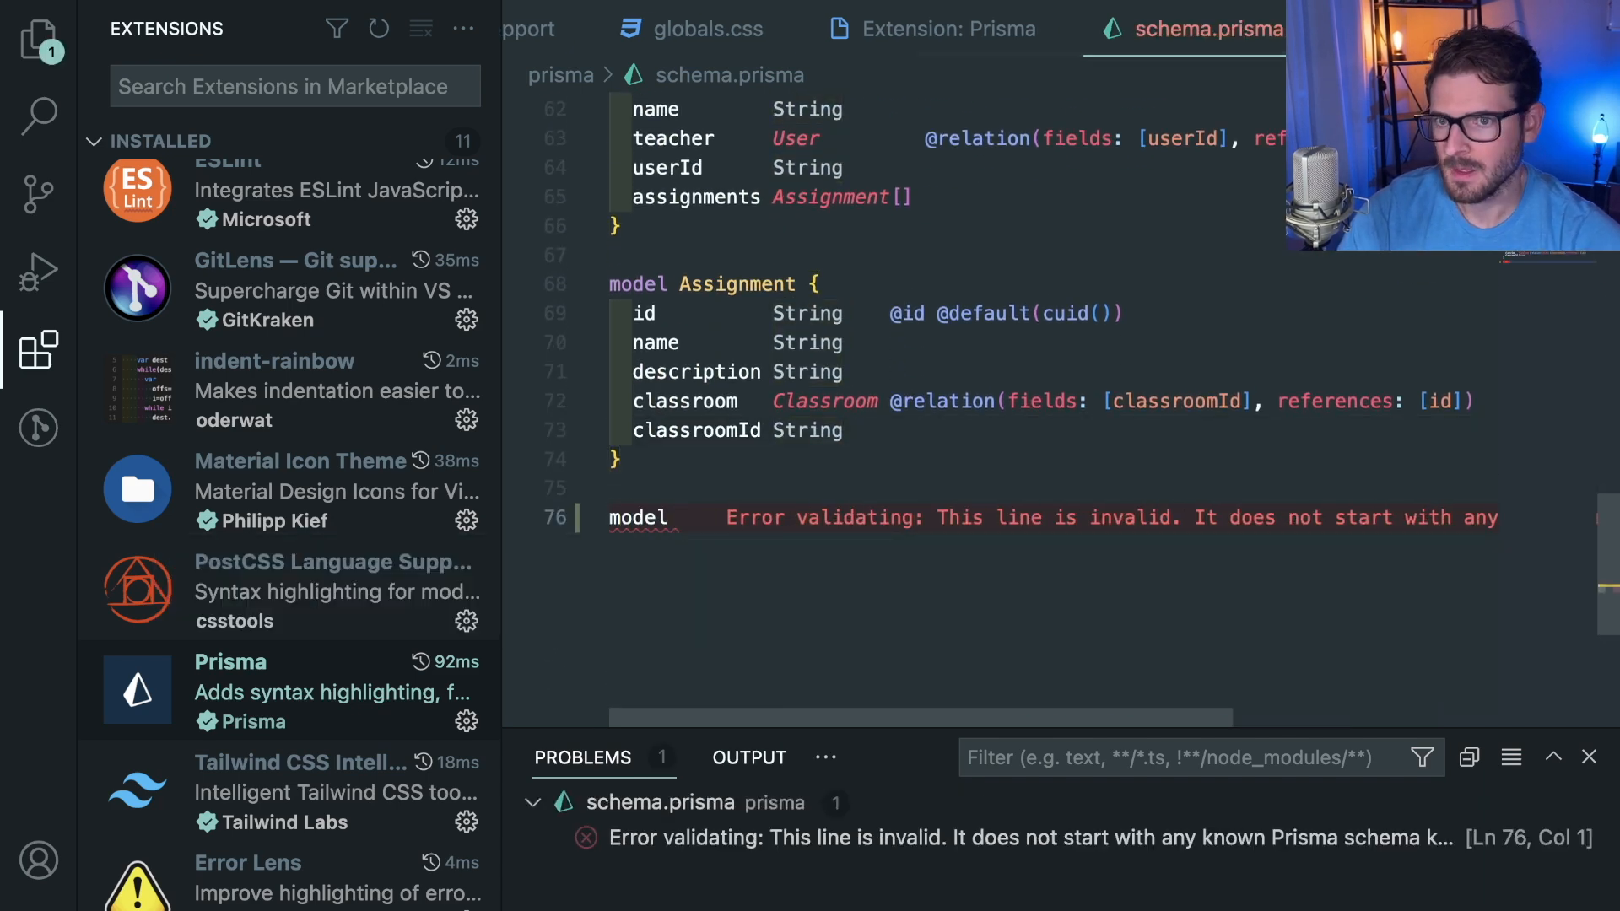
{"action": "type", "text": "Homework {"}
{"action": "type", "text": "id String @id @default(cuid())"}
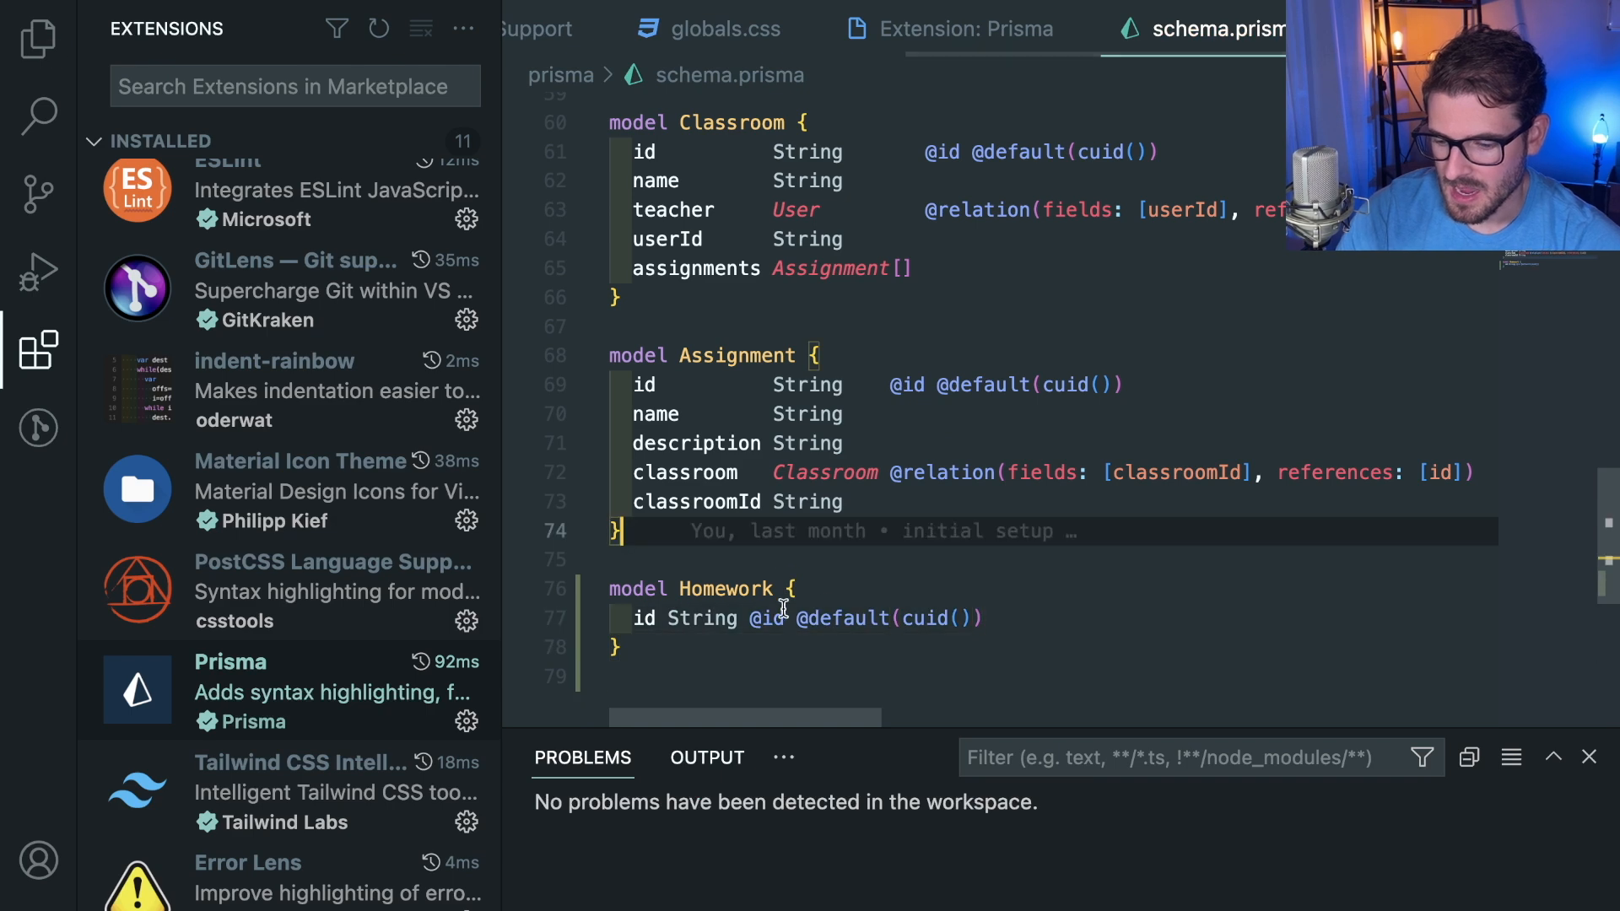
{"action": "scroll", "scroll_direction": "up", "scroll_amount": 3}
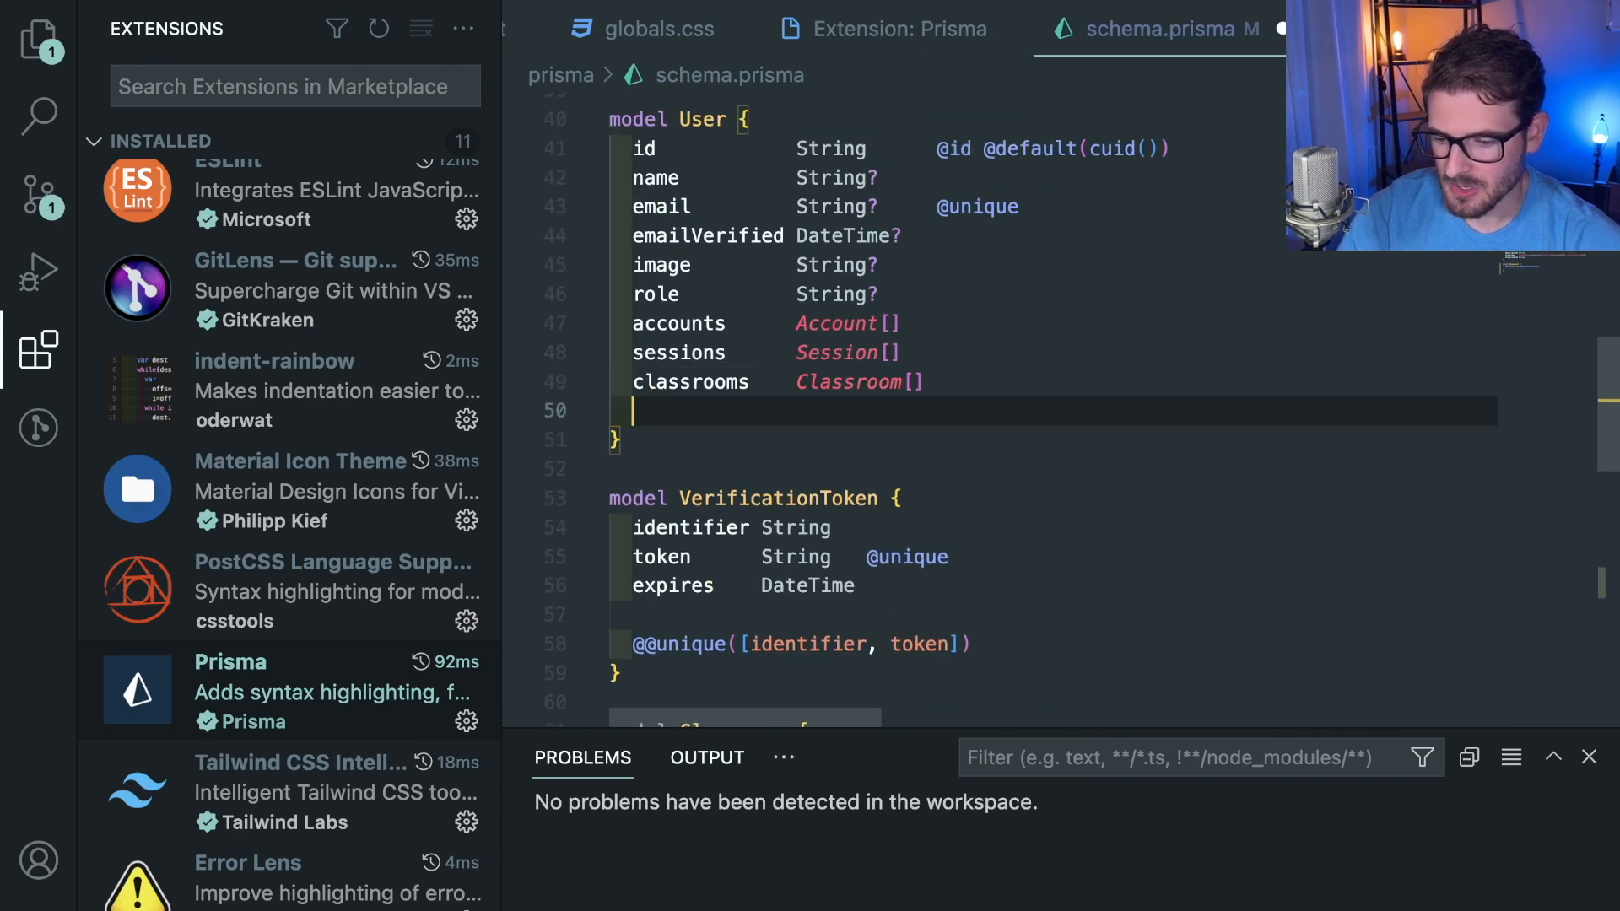
{"action": "type", "text": "homewor"}
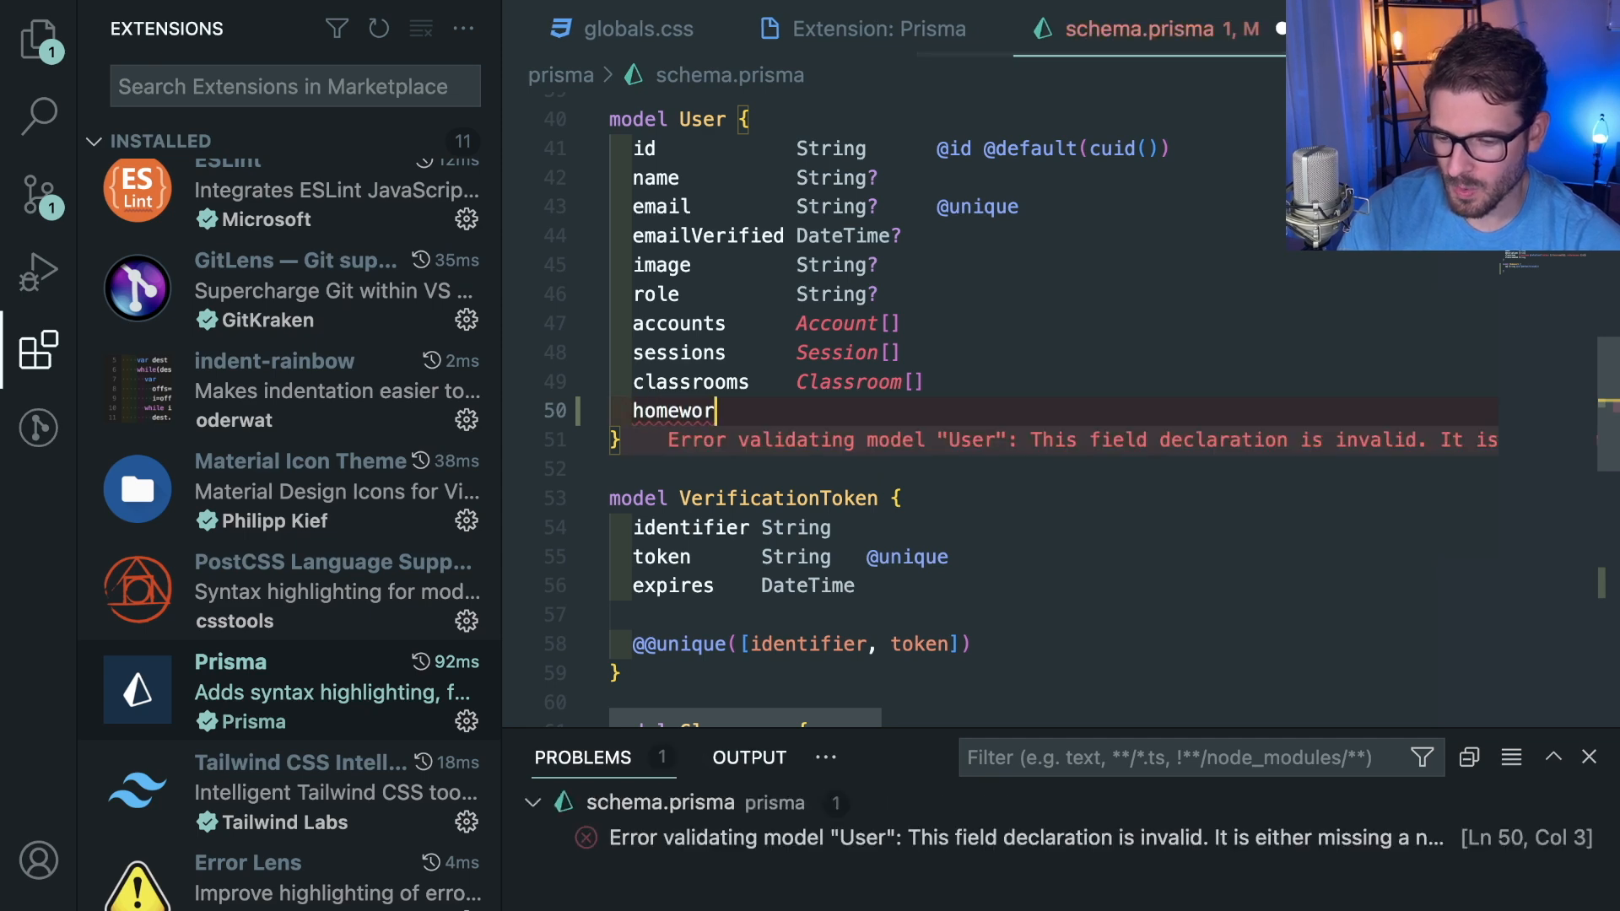
{"action": "type", "text": "ks Homewor"}
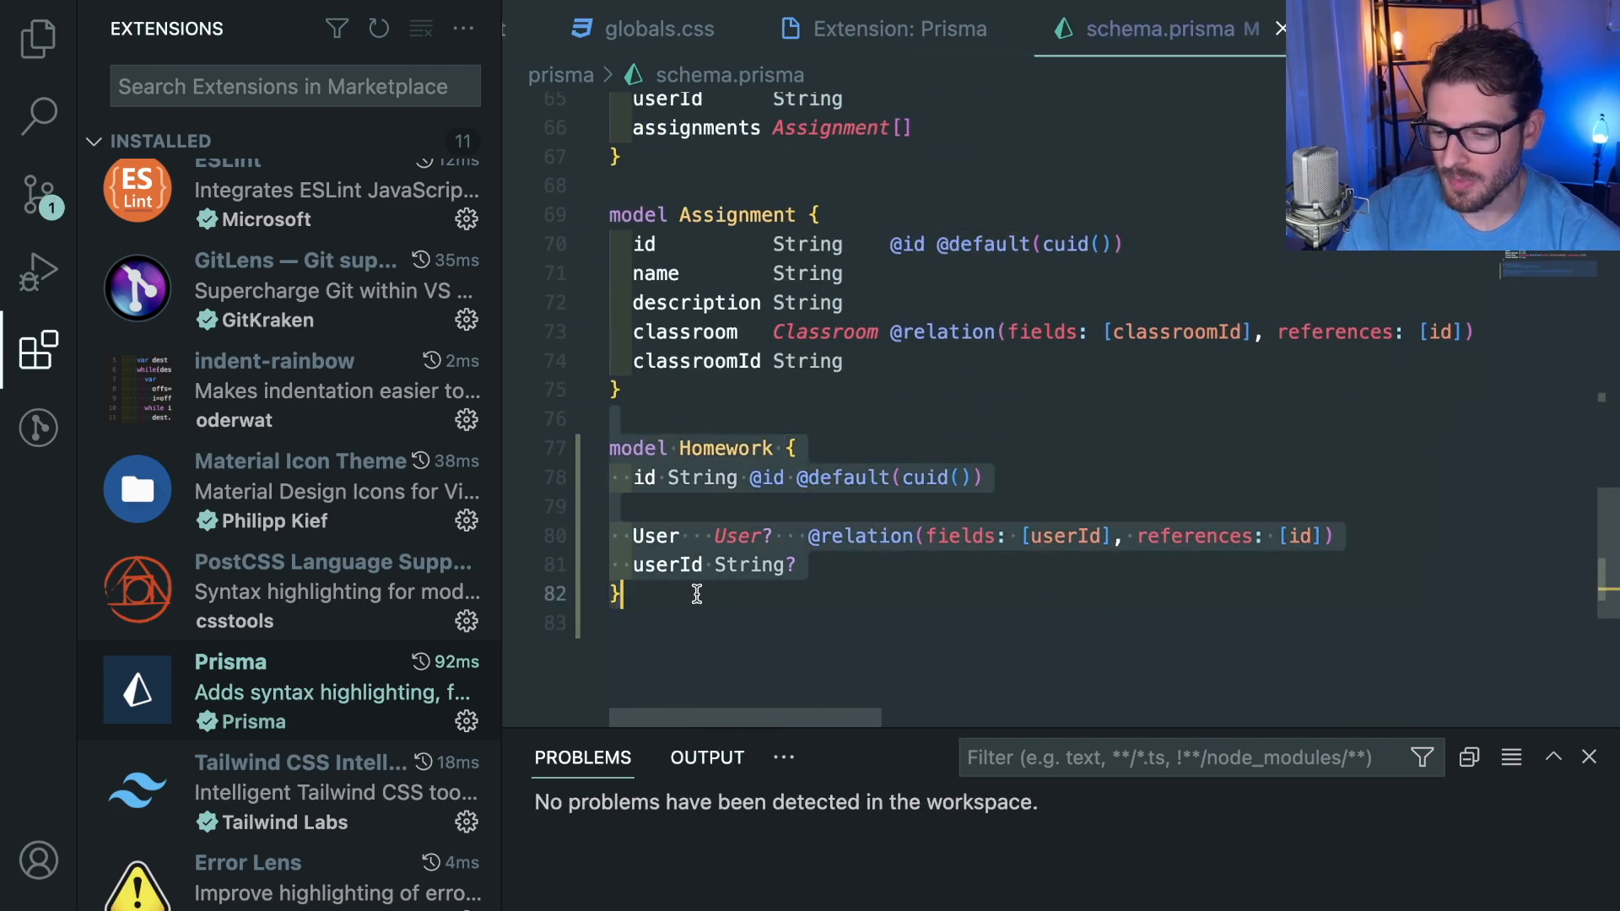
Step: Rename Homework's relation field to lowercase user and return to the Prisma extension page
{"action": "left_click", "coordinate": [37, 348]}
{"action": "type", "text": "u"}
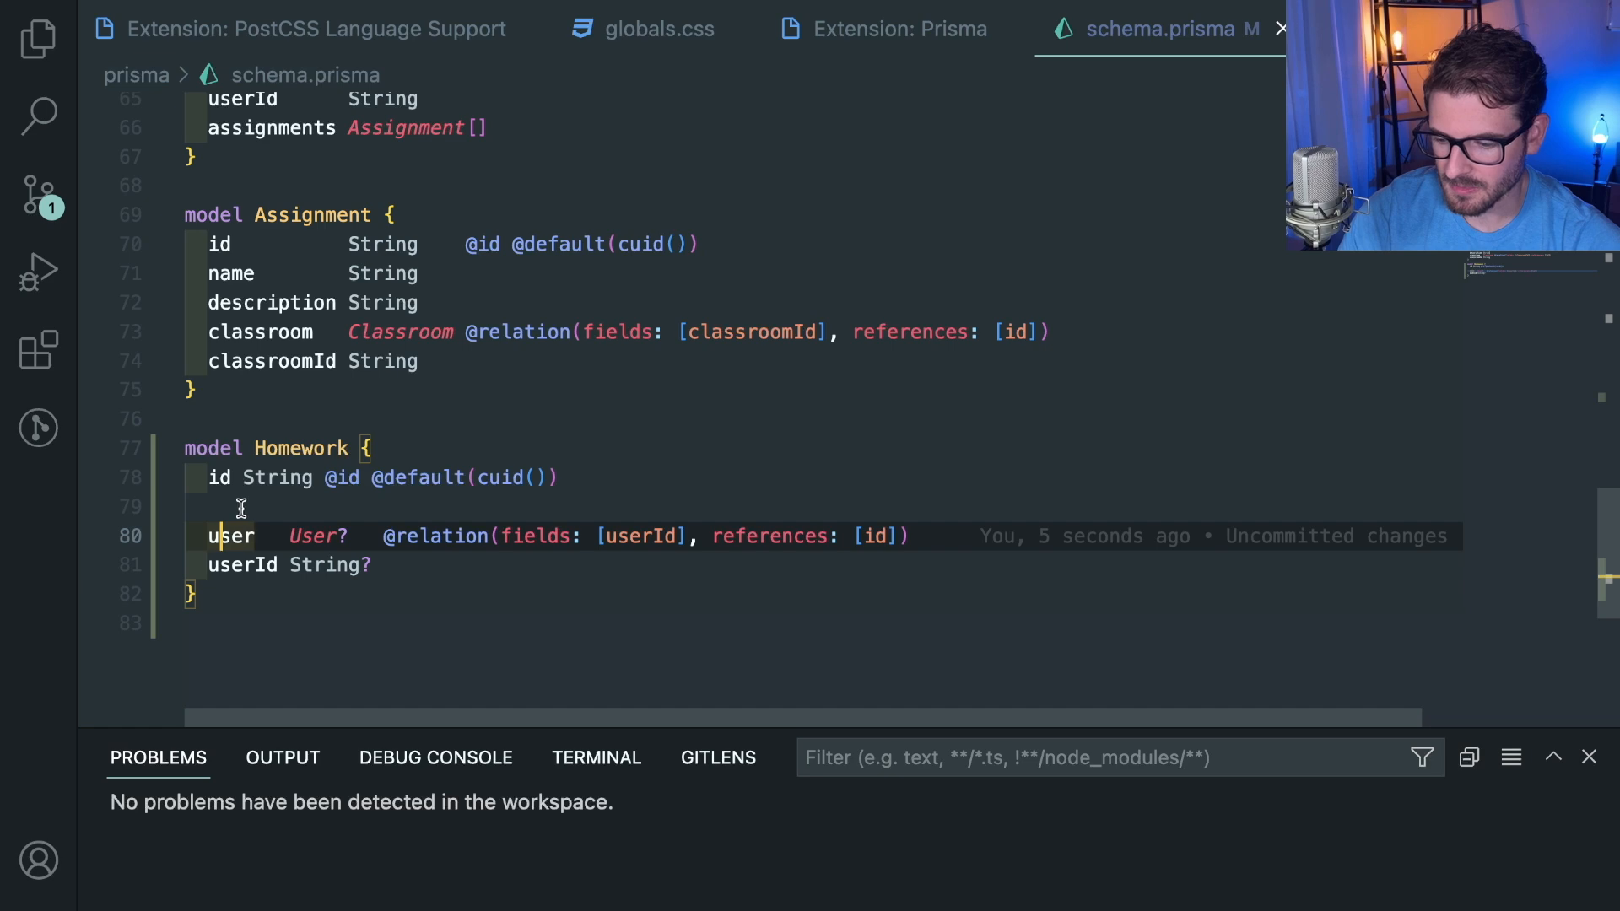
{"action": "left_click", "coordinate": [270, 419]}
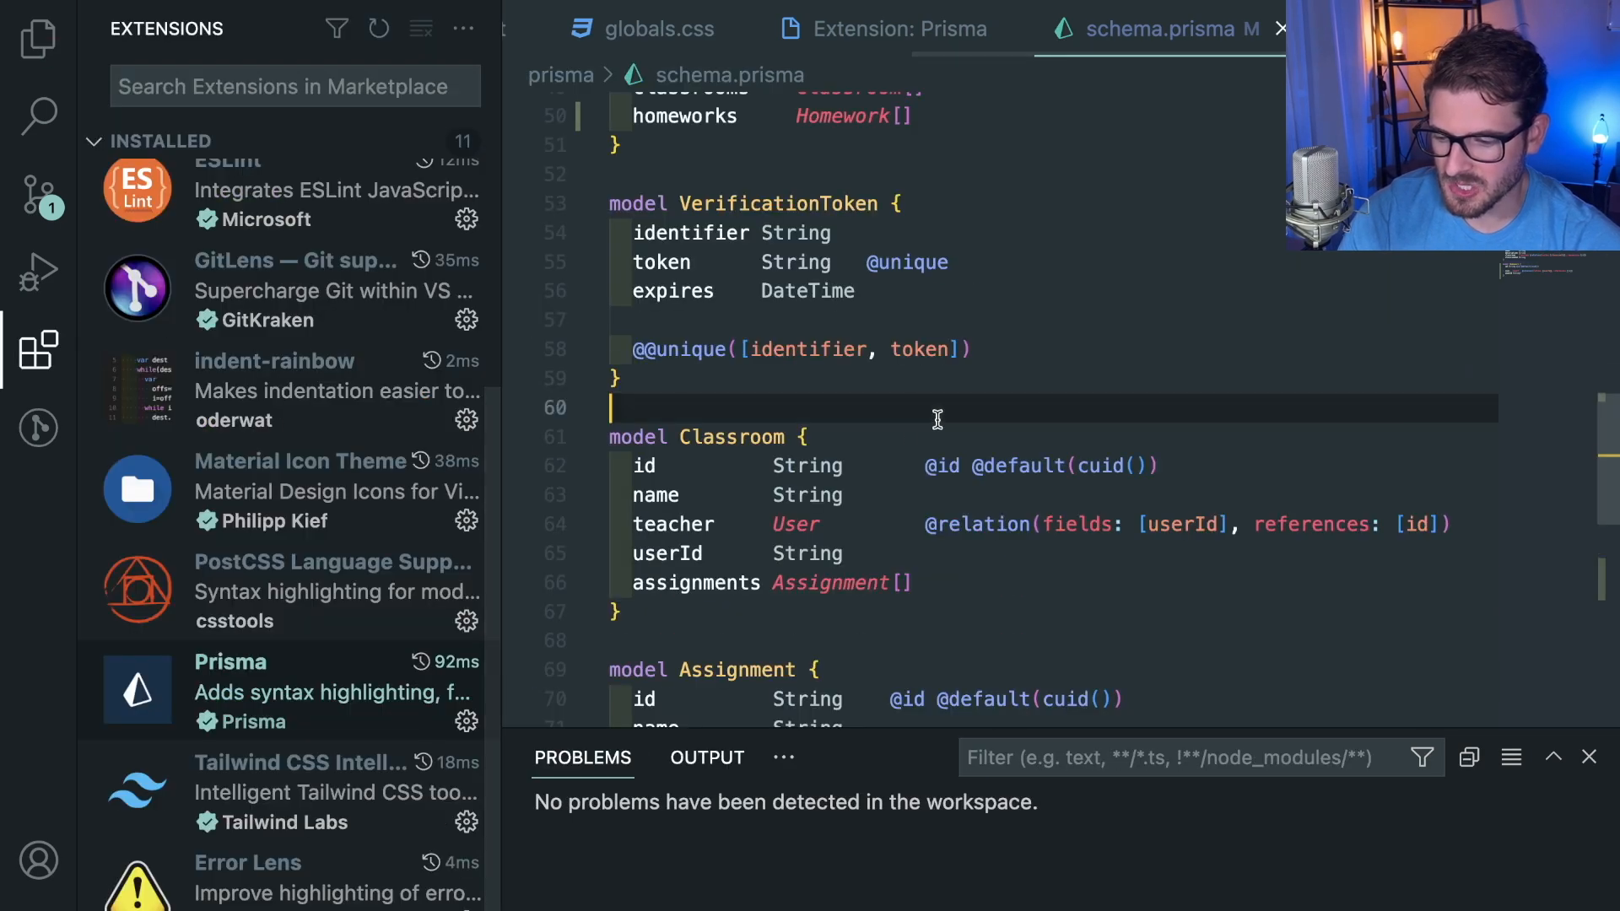
{"action": "scroll", "scroll_direction": "up", "scroll_amount": 3}
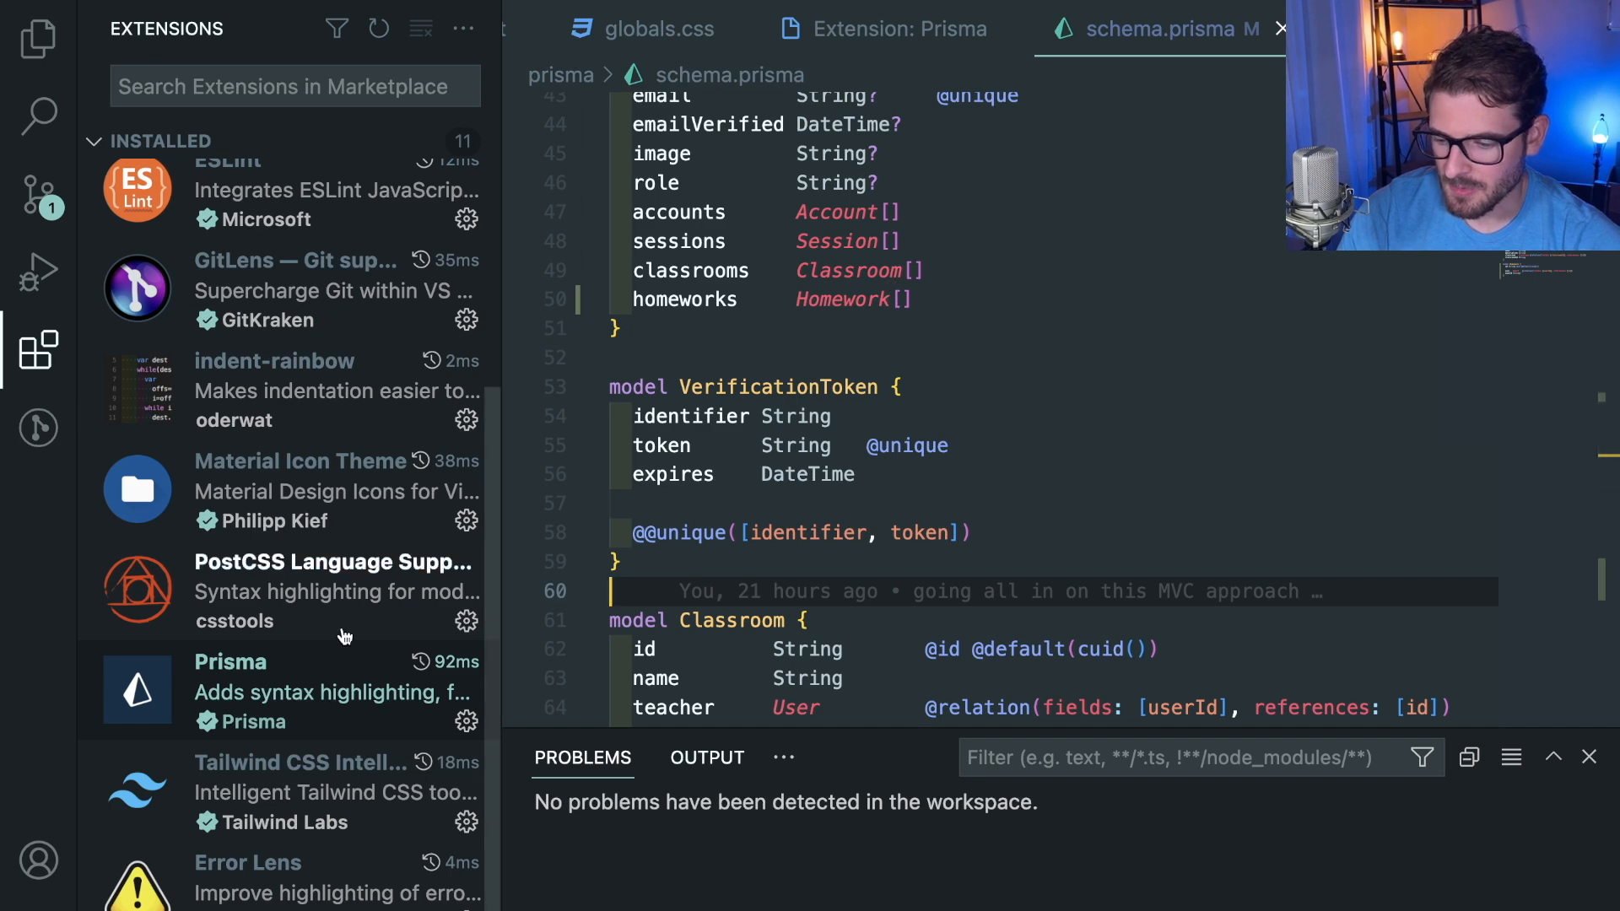
{"action": "scroll", "scroll_direction": "up", "scroll_amount": 3}
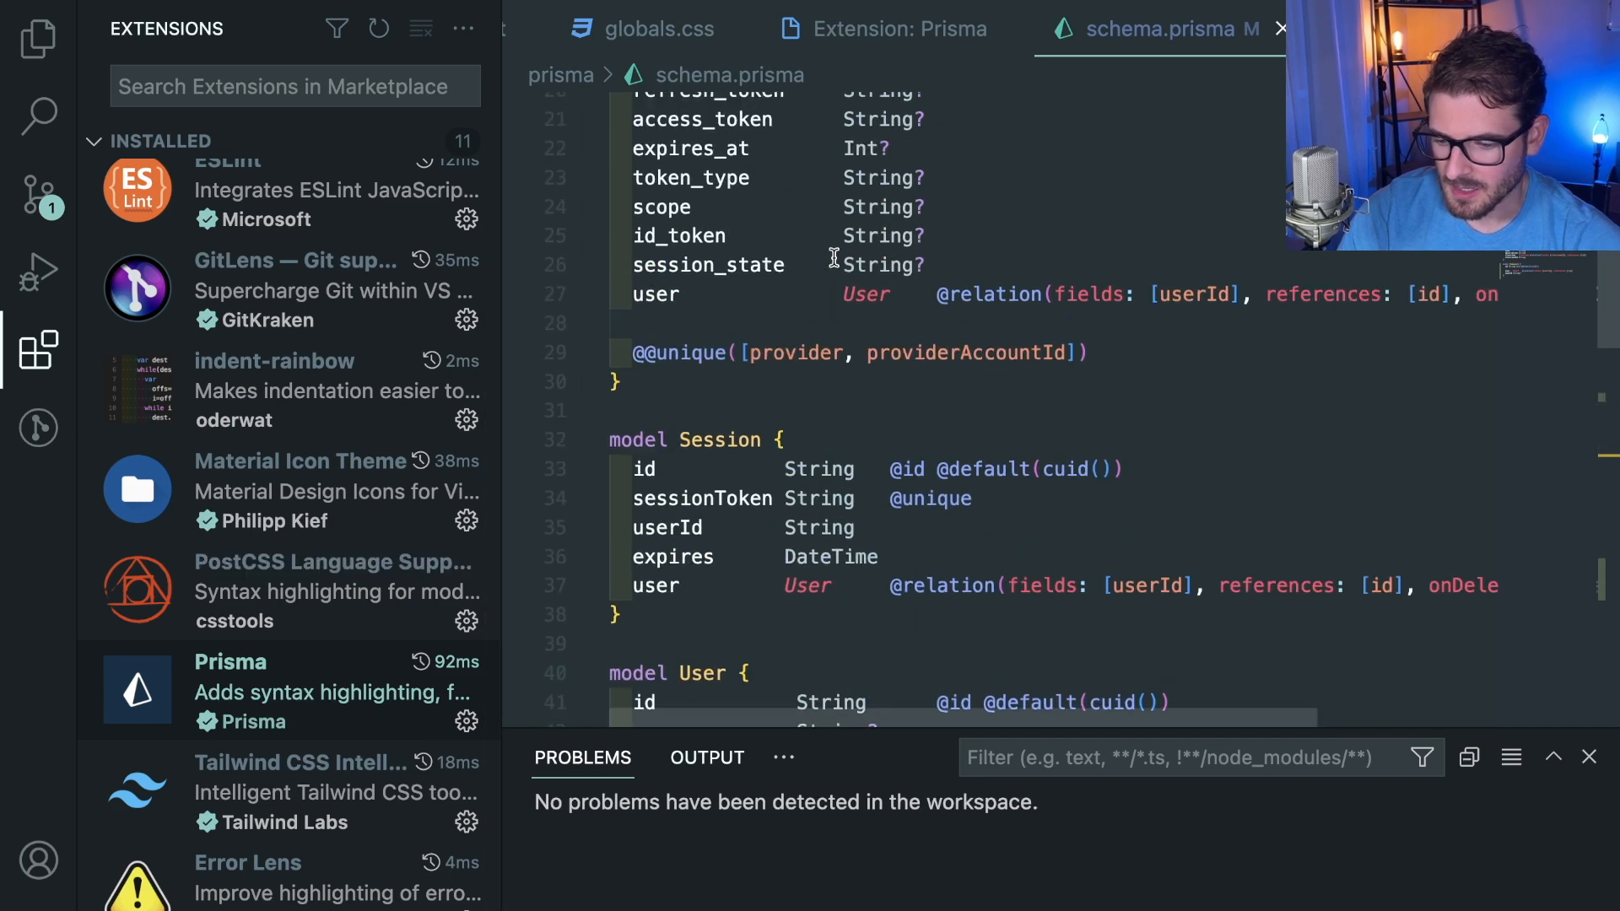
{"action": "scroll", "scroll_direction": "down", "scroll_amount": 3}
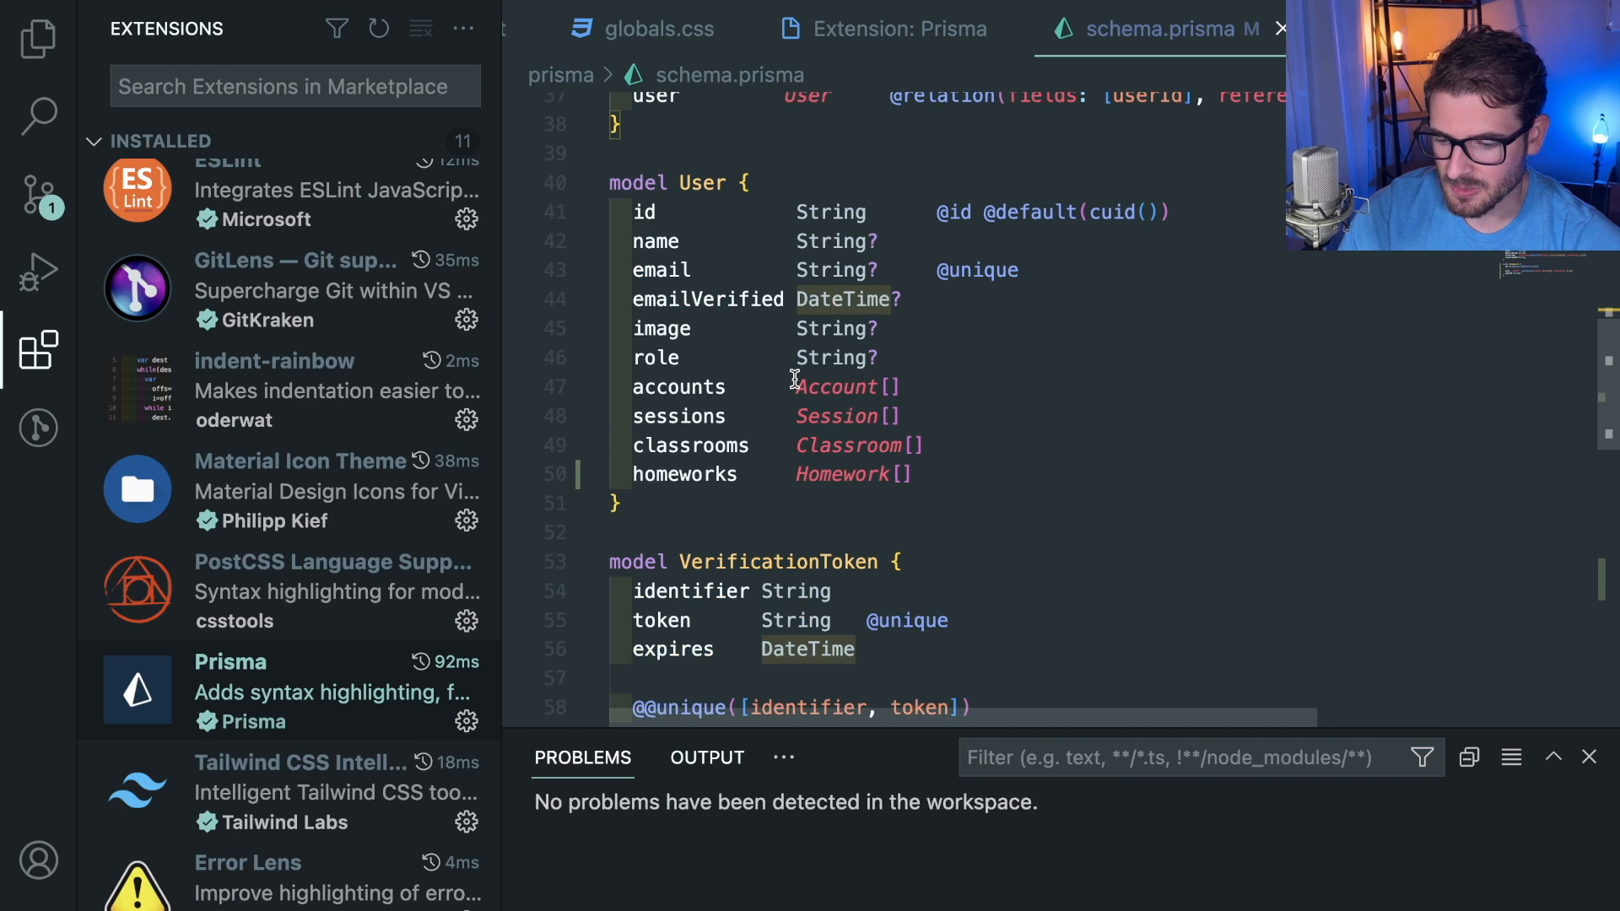
{"action": "scroll", "scroll_direction": "down", "scroll_amount": 3}
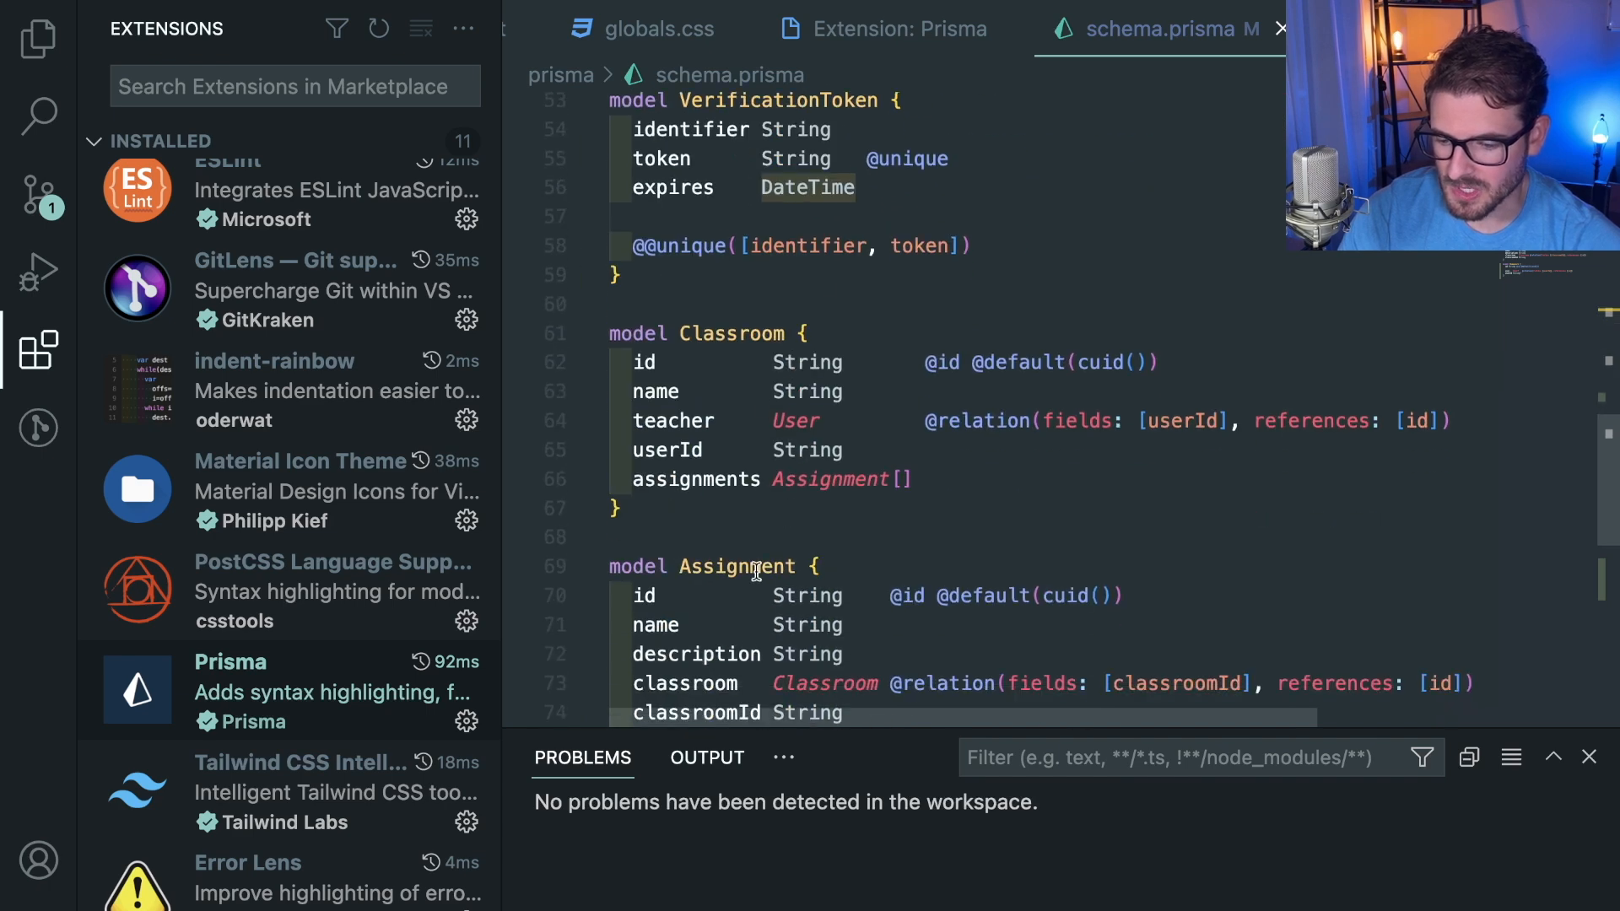
{"action": "scroll", "scroll_direction": "down", "scroll_amount": 3}
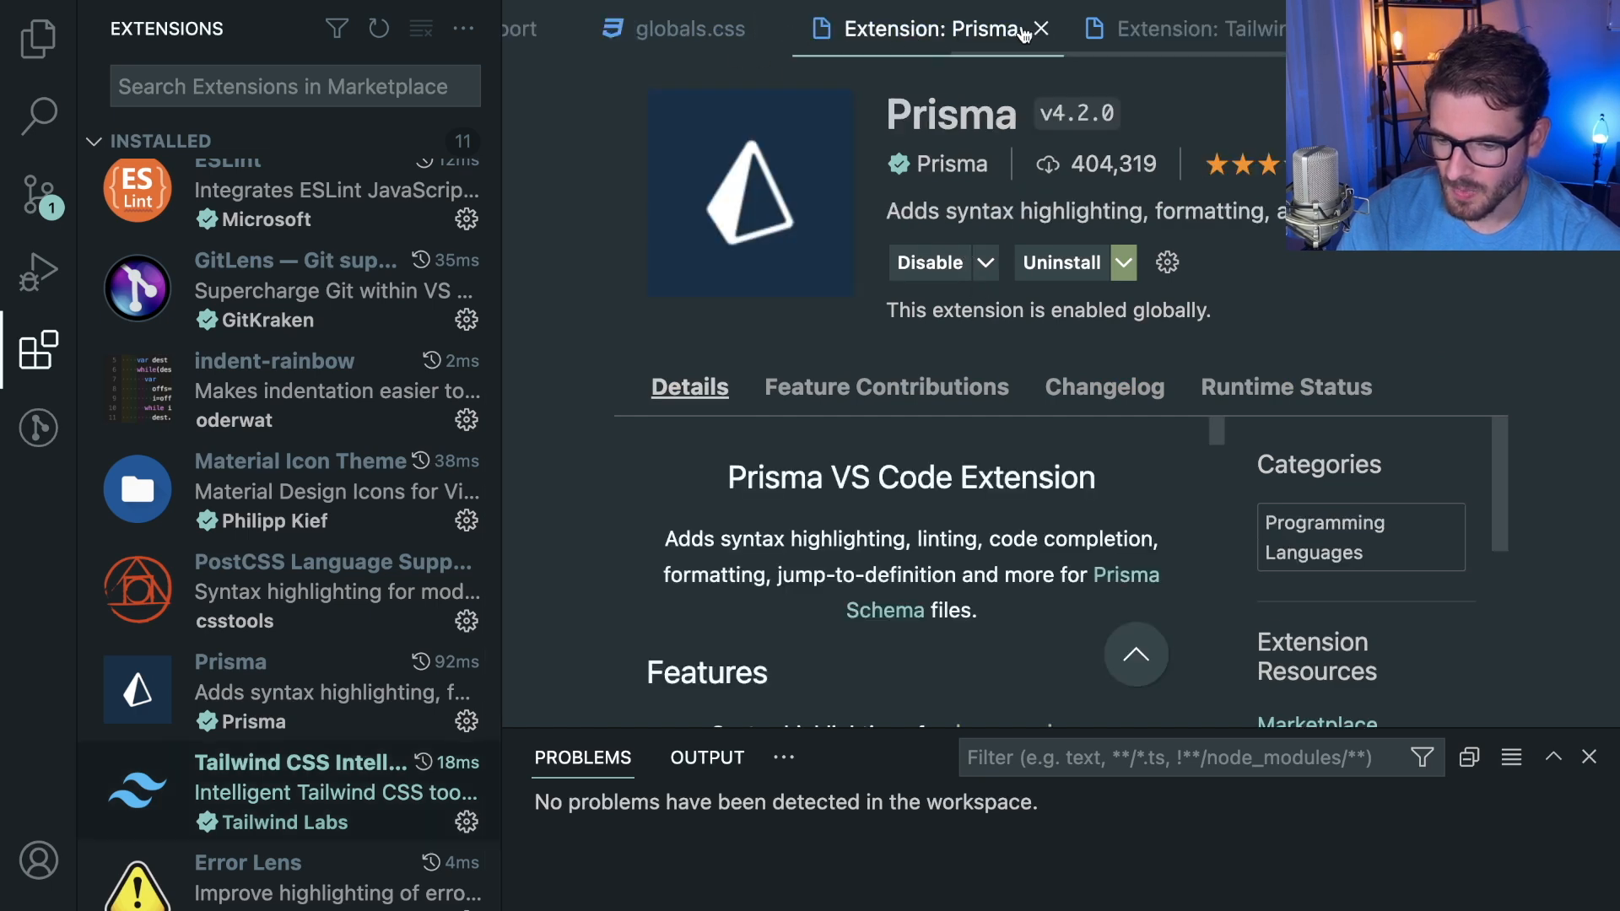
{"action": "key", "text": "ctrl+p"}
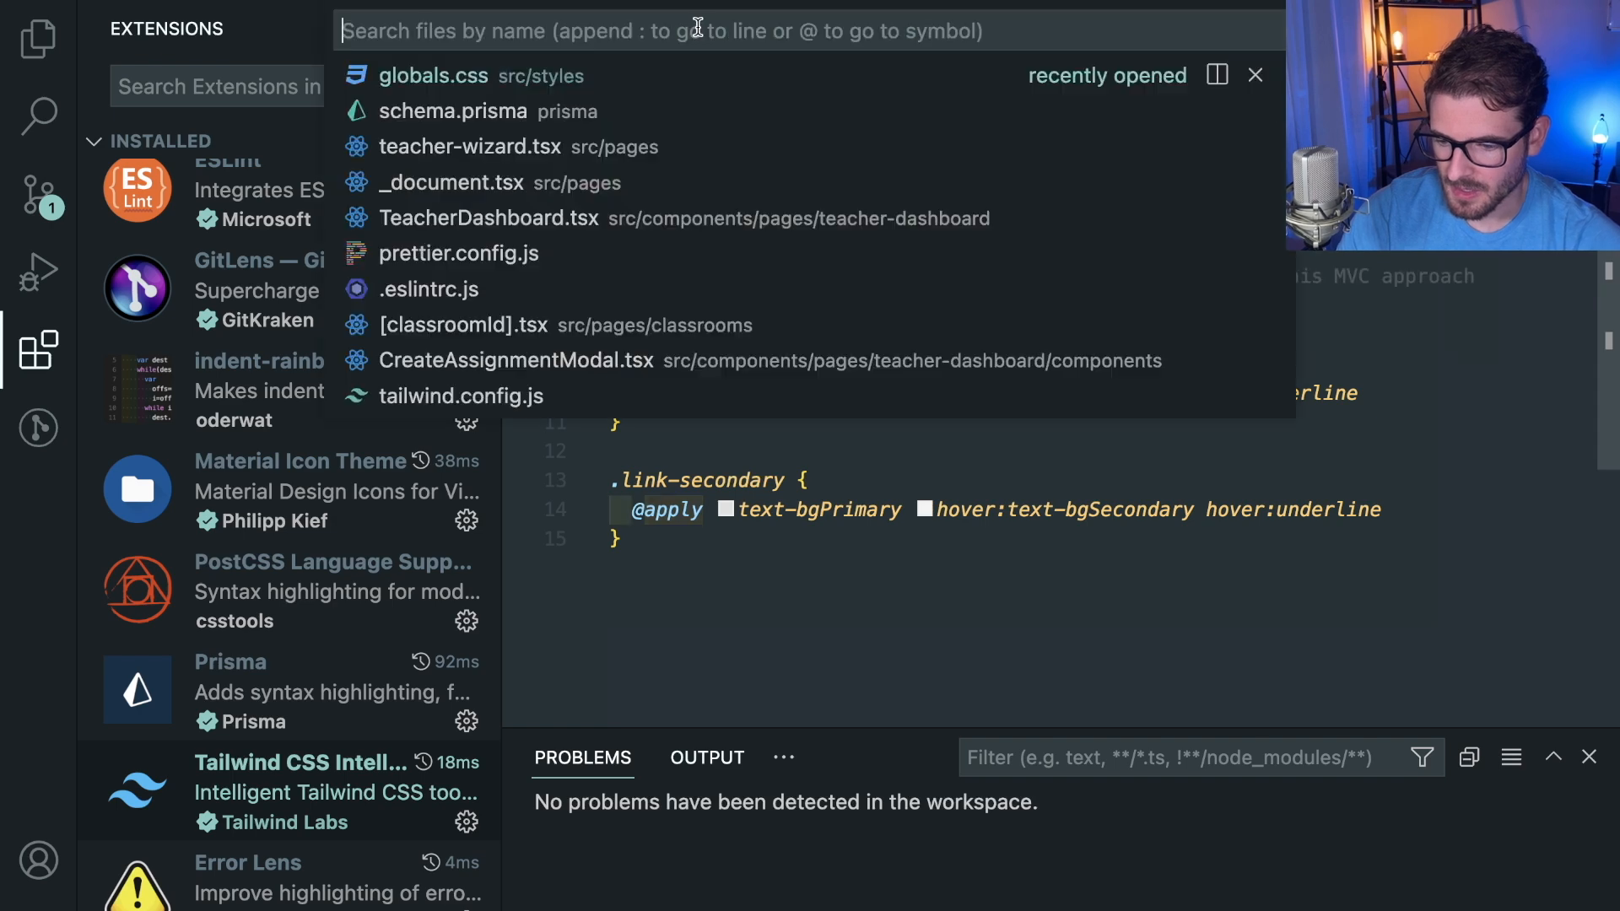
{"action": "type", "text": "teacherdashb"}
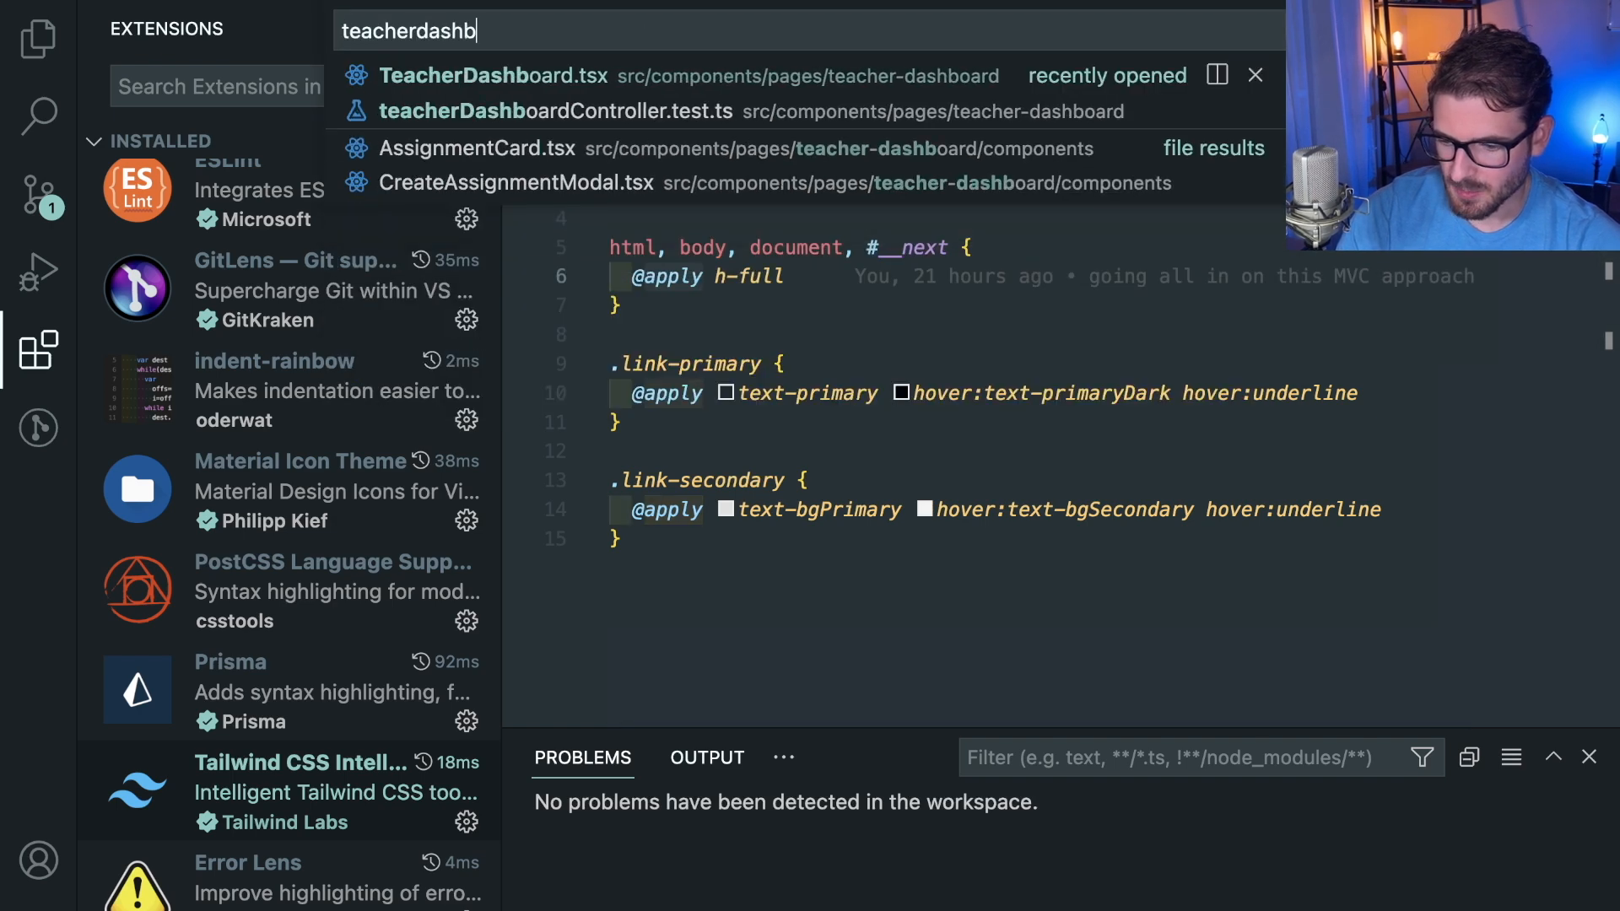
{"action": "left_click", "coordinate": [494, 76]}
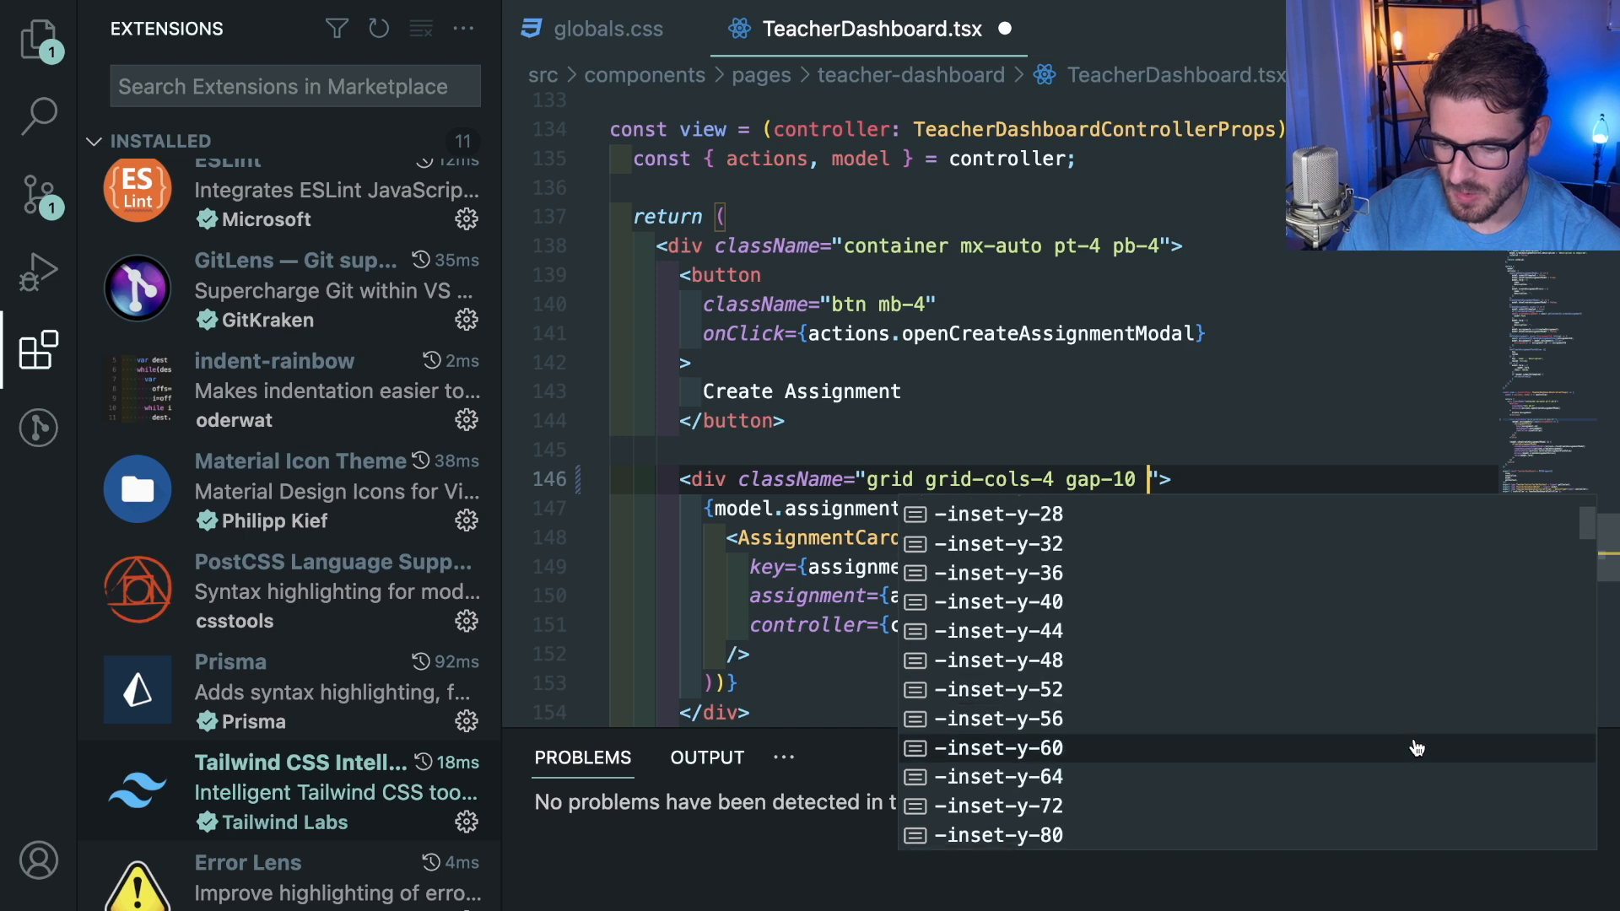
{"action": "type", "text": "bg"}
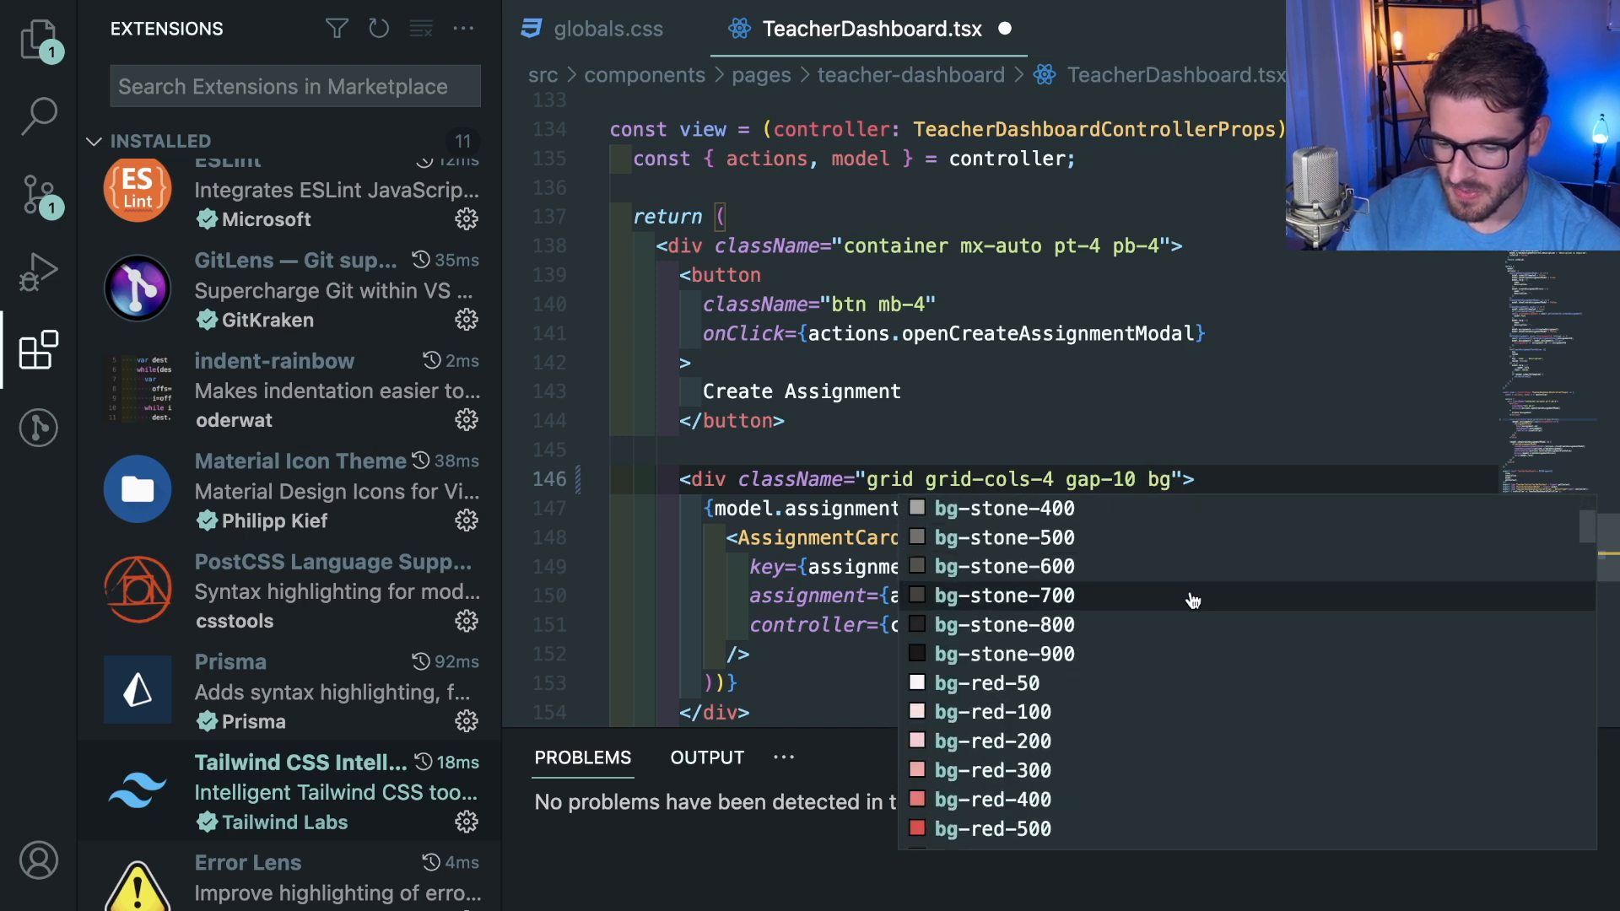
{"action": "scroll", "scroll_direction": "up", "scroll_amount": 3}
{"action": "type", "text": "-"}
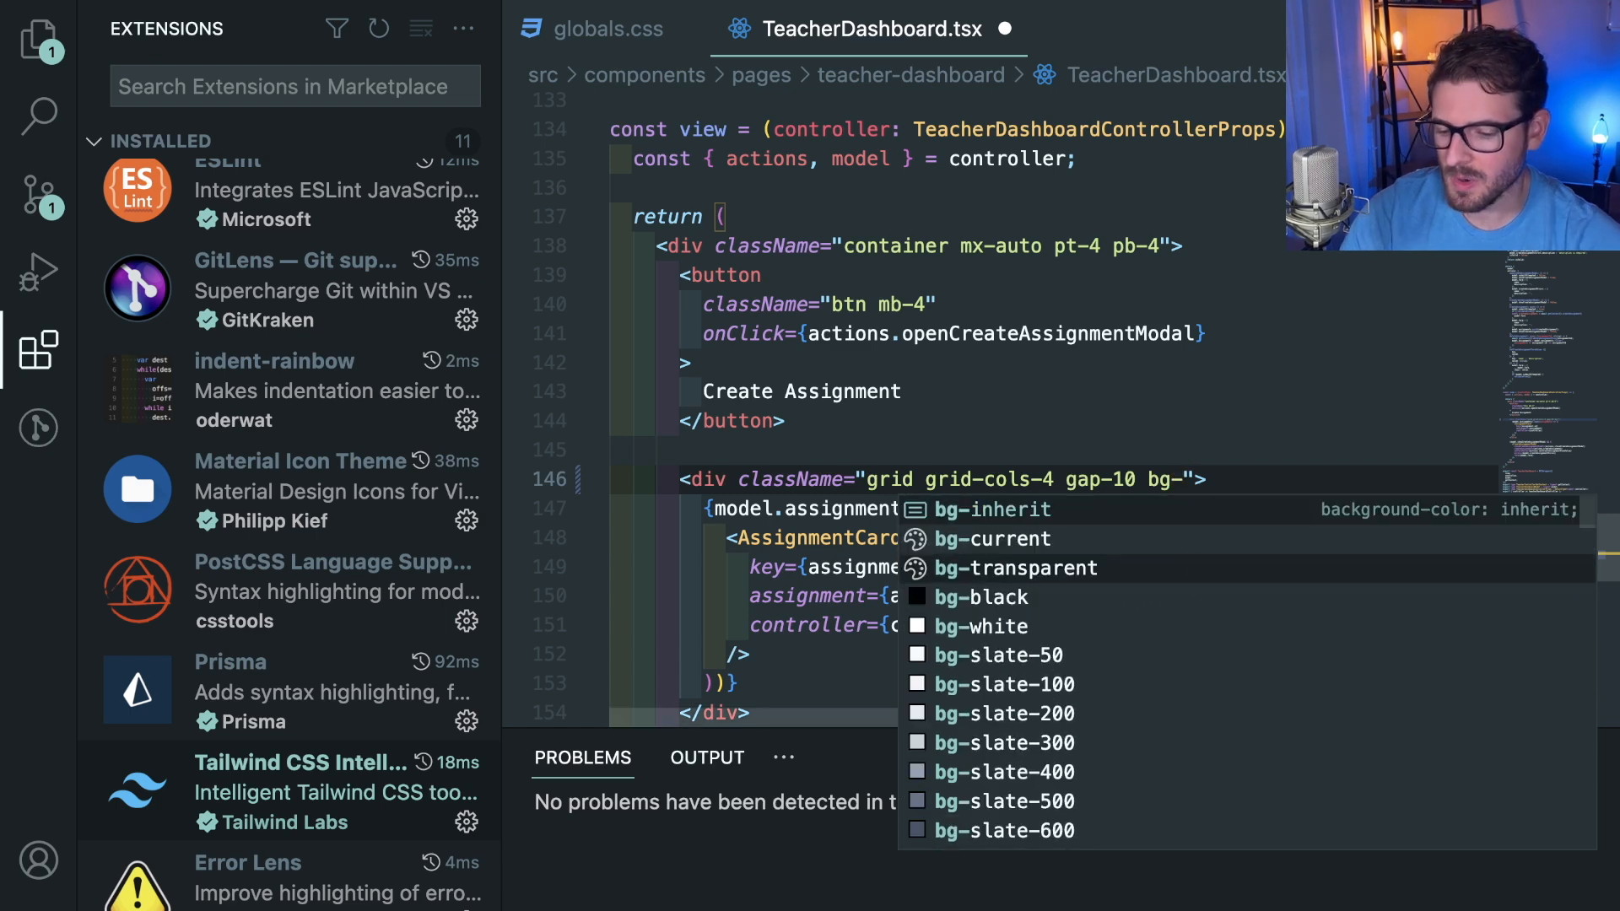
{"action": "type", "text": "orange"}
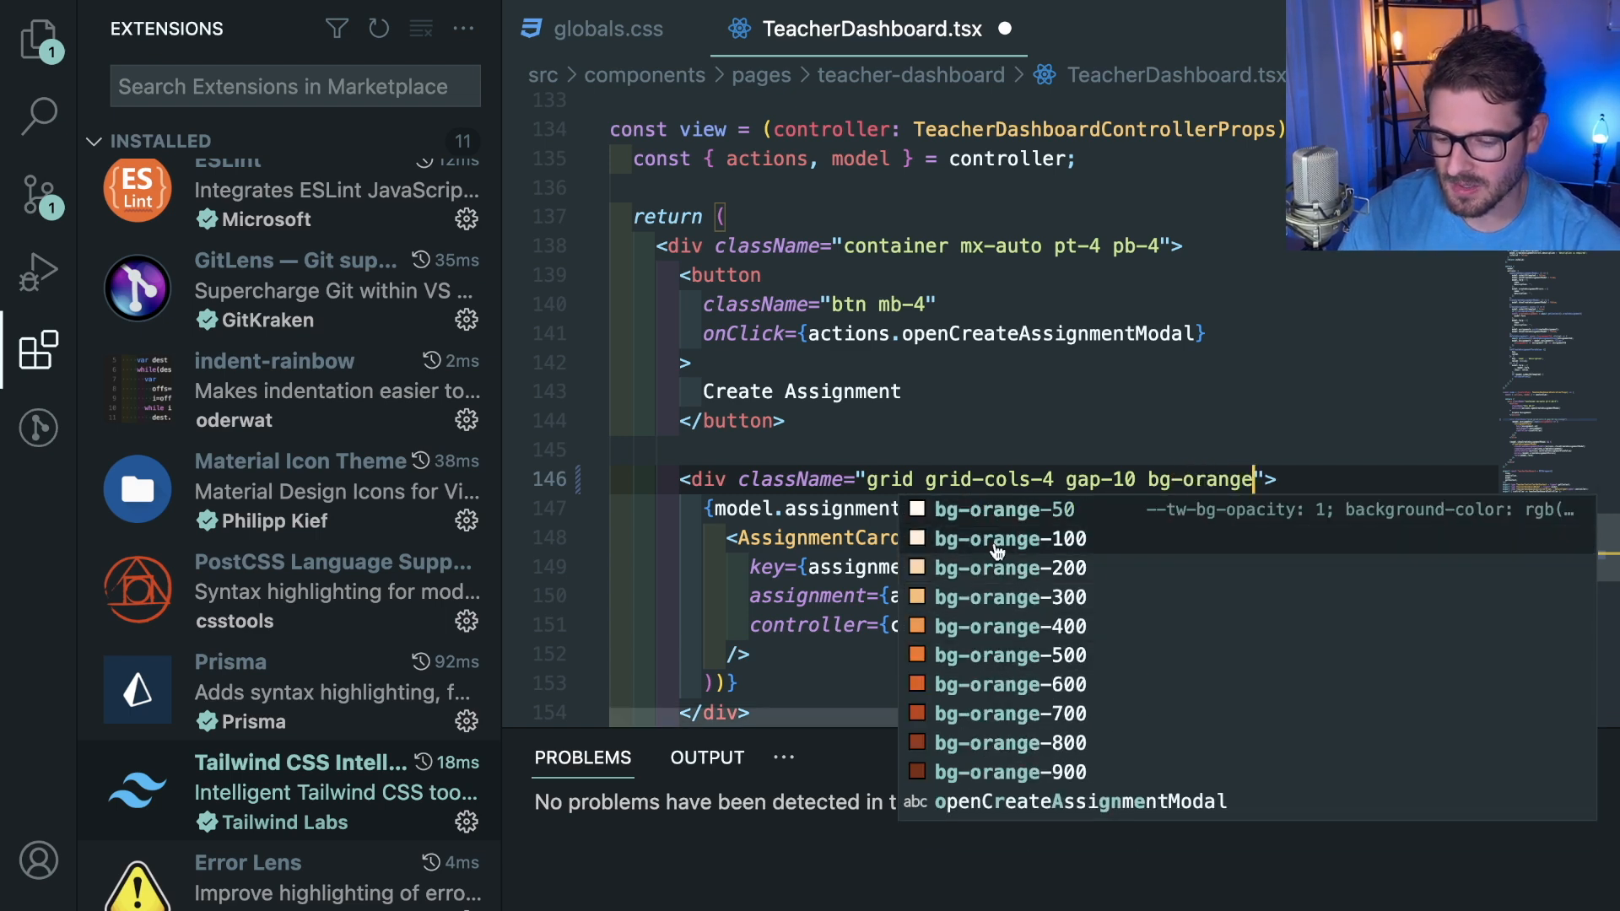
{"action": "mouse_move", "coordinate": [1007, 655]}
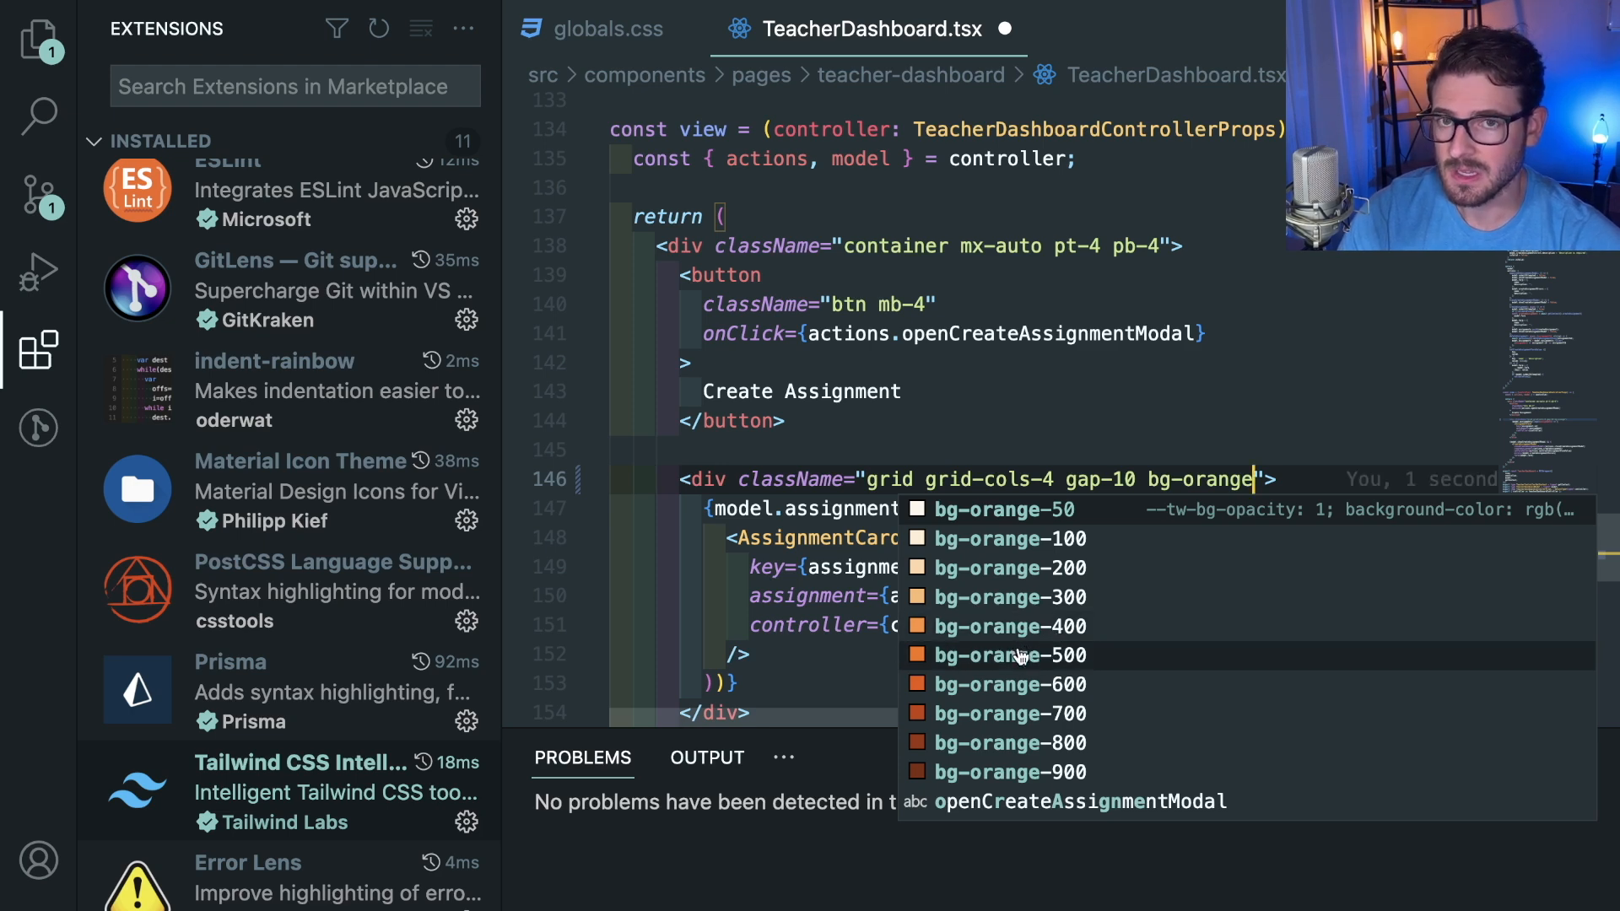
{"action": "key", "text": "Escape"}
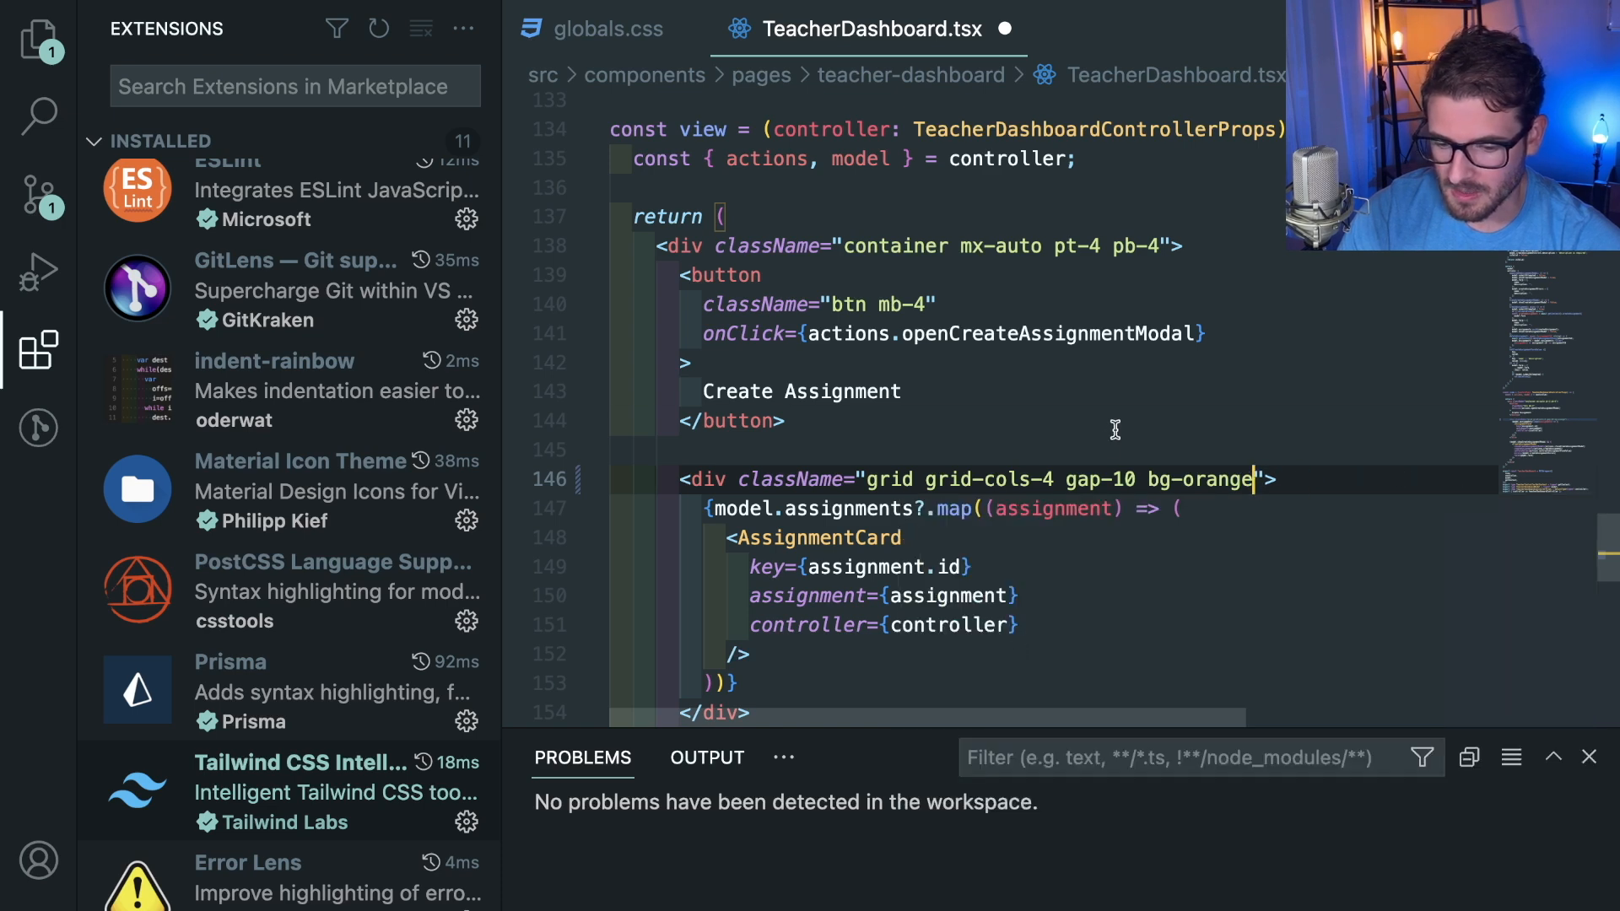
{"action": "key", "text": "Backspace"}
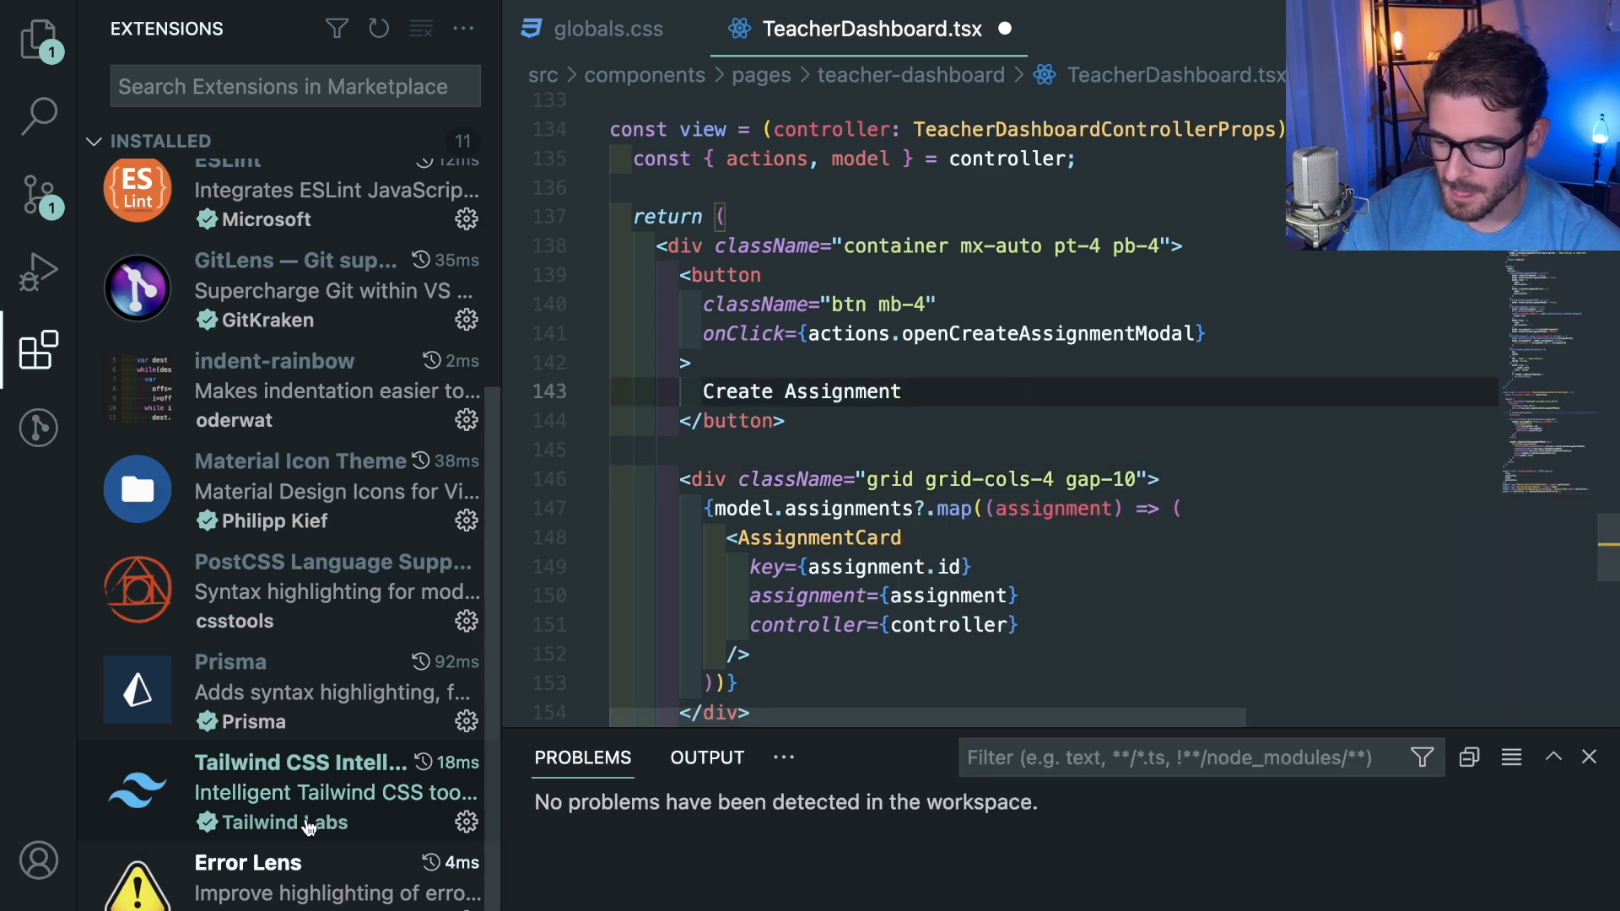
{"action": "scroll", "scroll_direction": "up", "scroll_amount": 3}
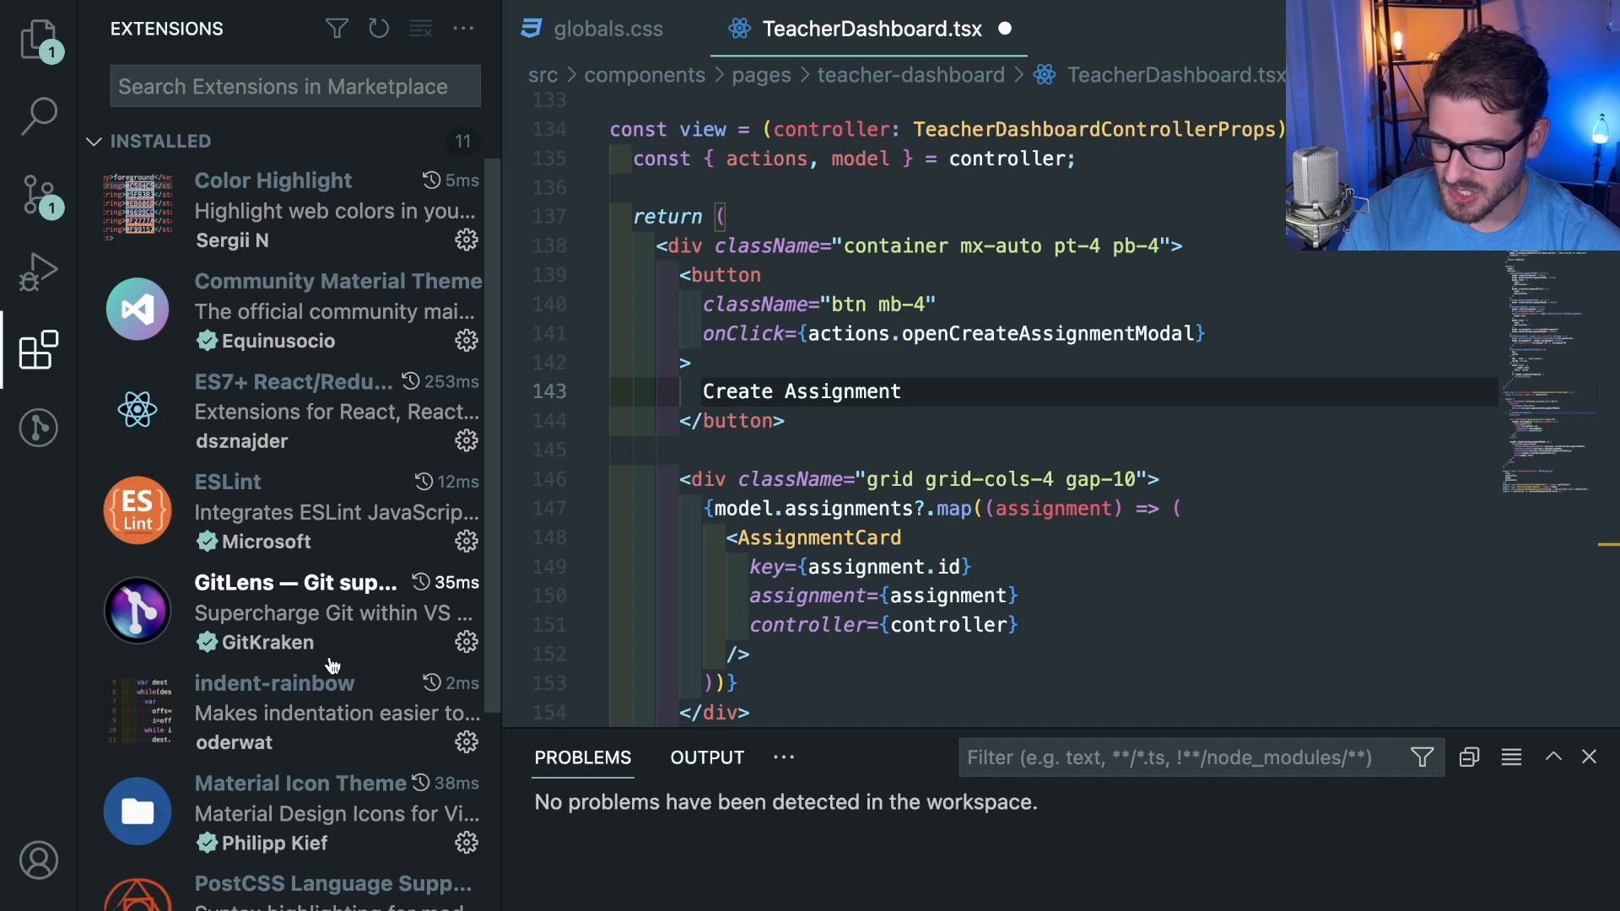
{"action": "scroll", "scroll_direction": "down", "scroll_amount": 3}
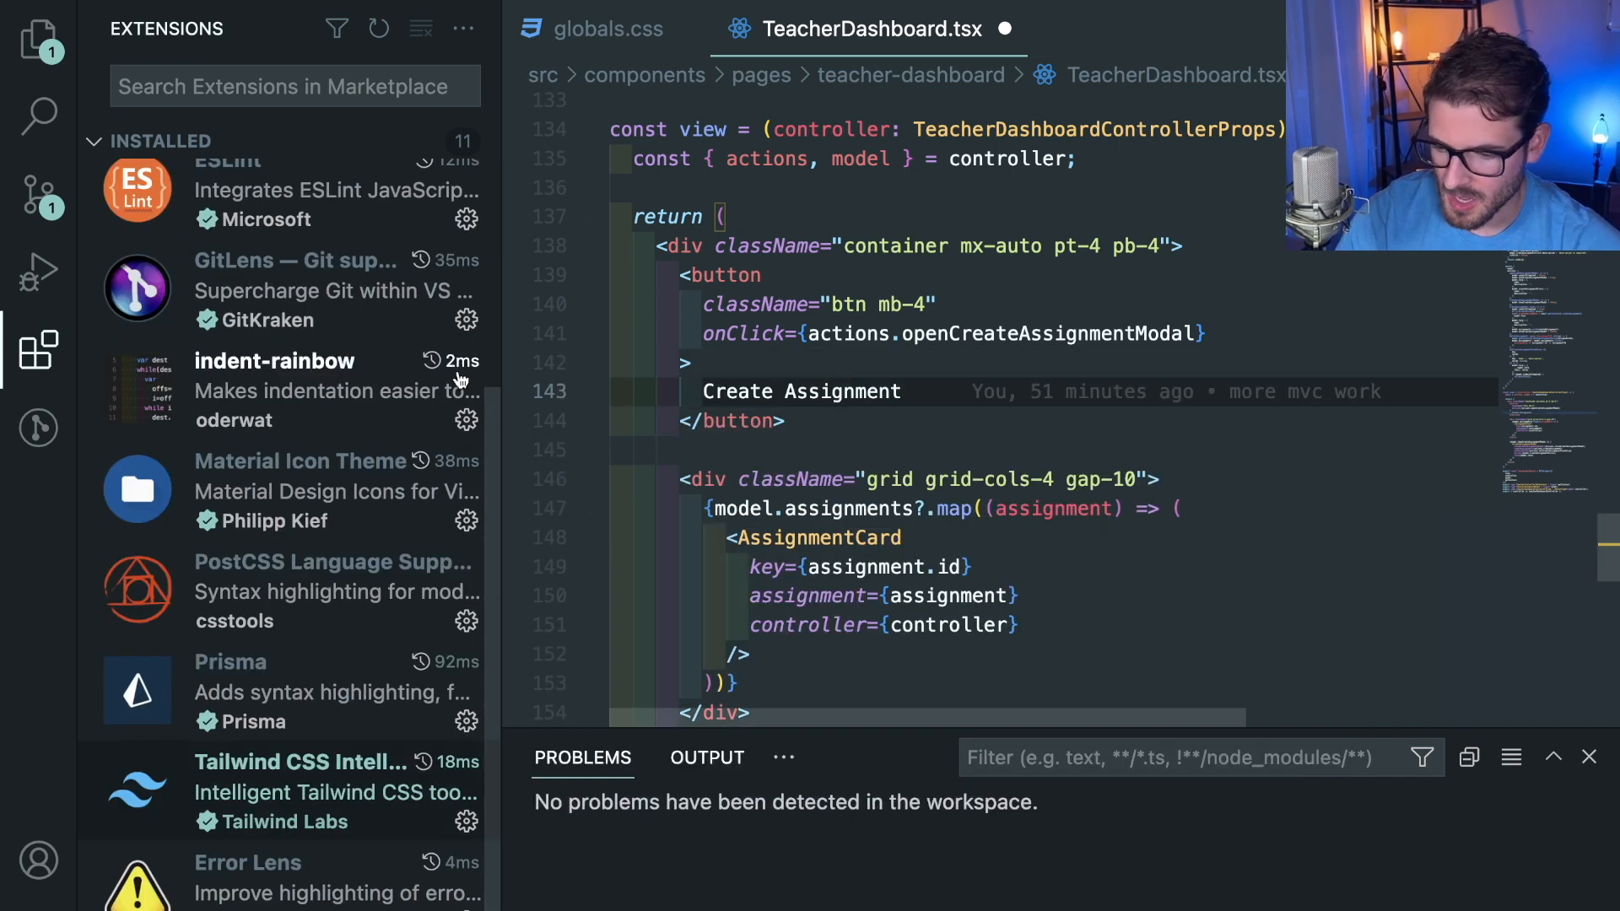
{"action": "left_click", "coordinate": [294, 86]}
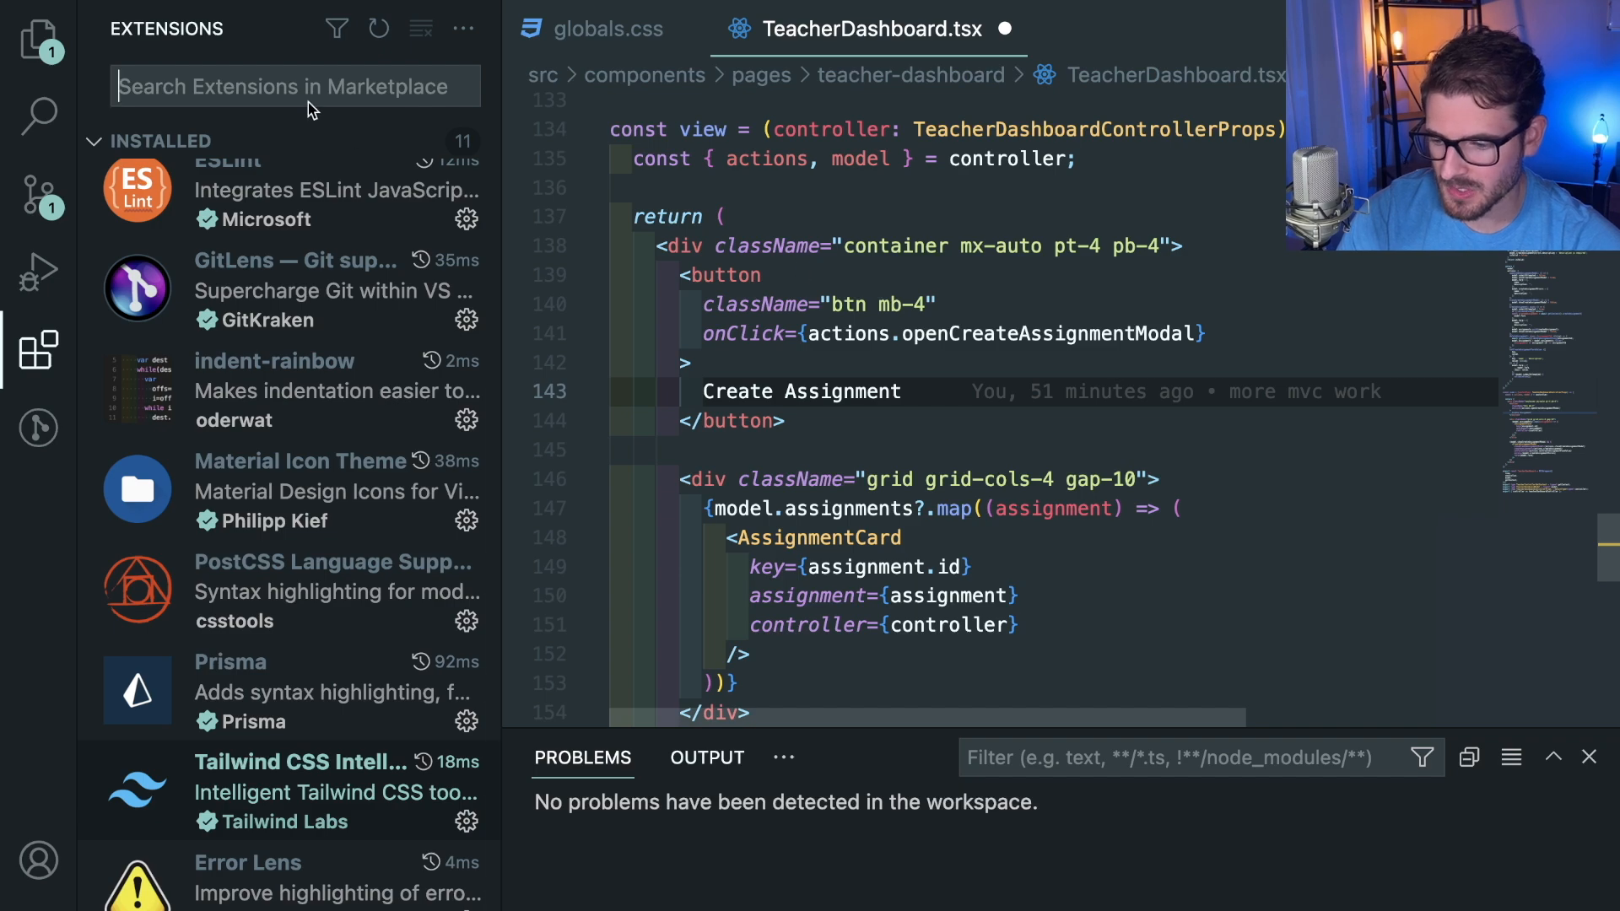
{"action": "scroll", "scroll_direction": "down", "scroll_amount": 3}
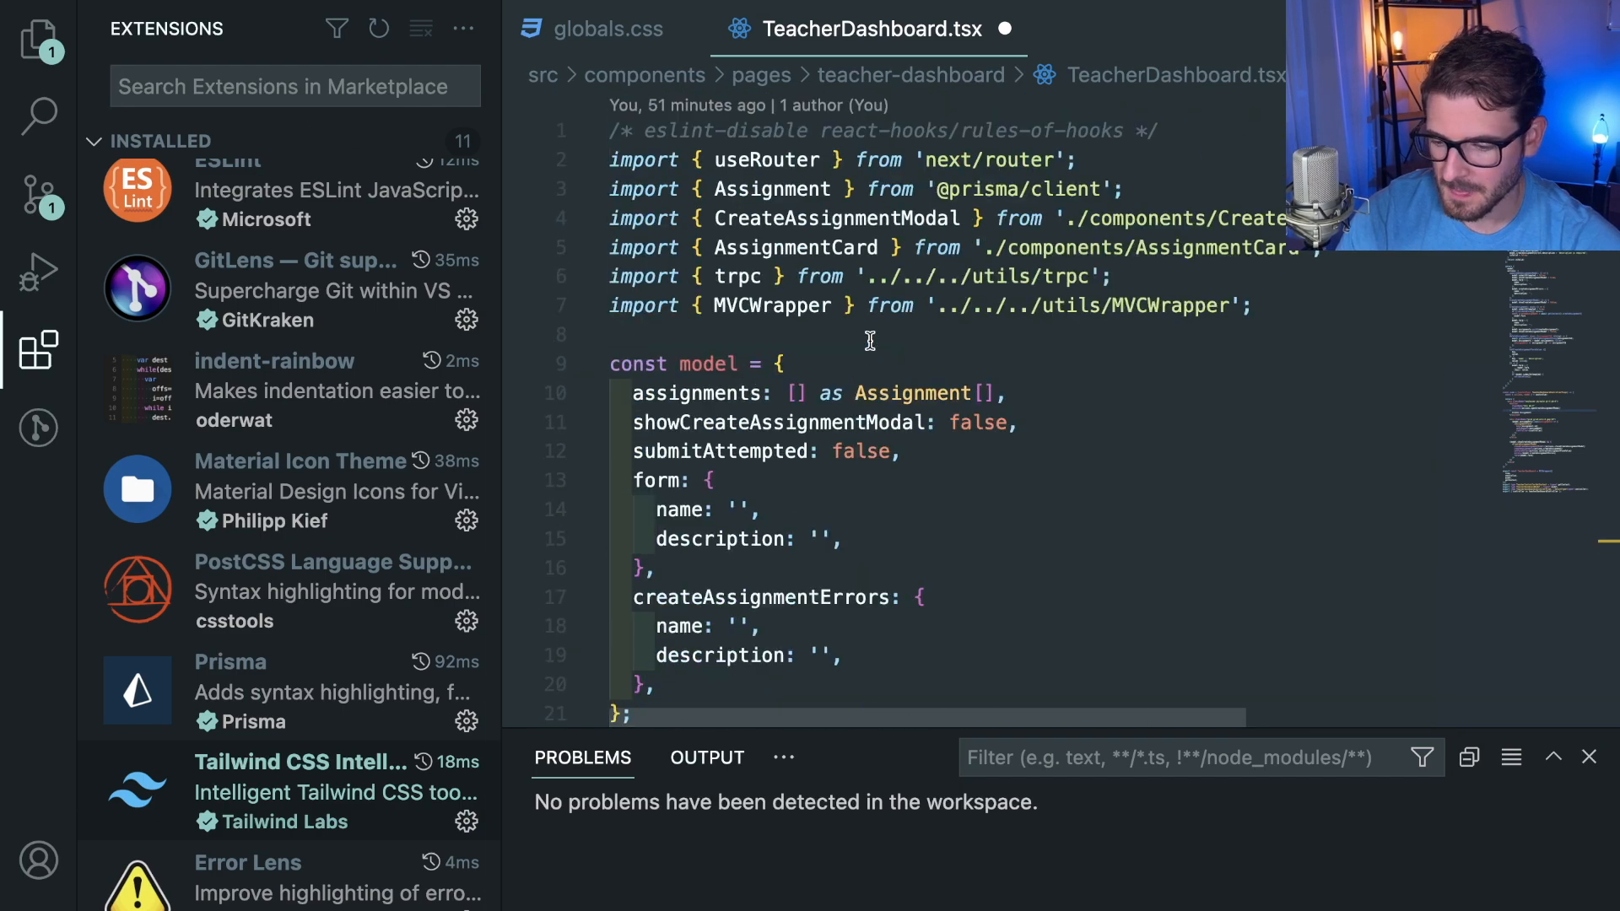
{"action": "scroll", "scroll_direction": "up", "scroll_amount": 3}
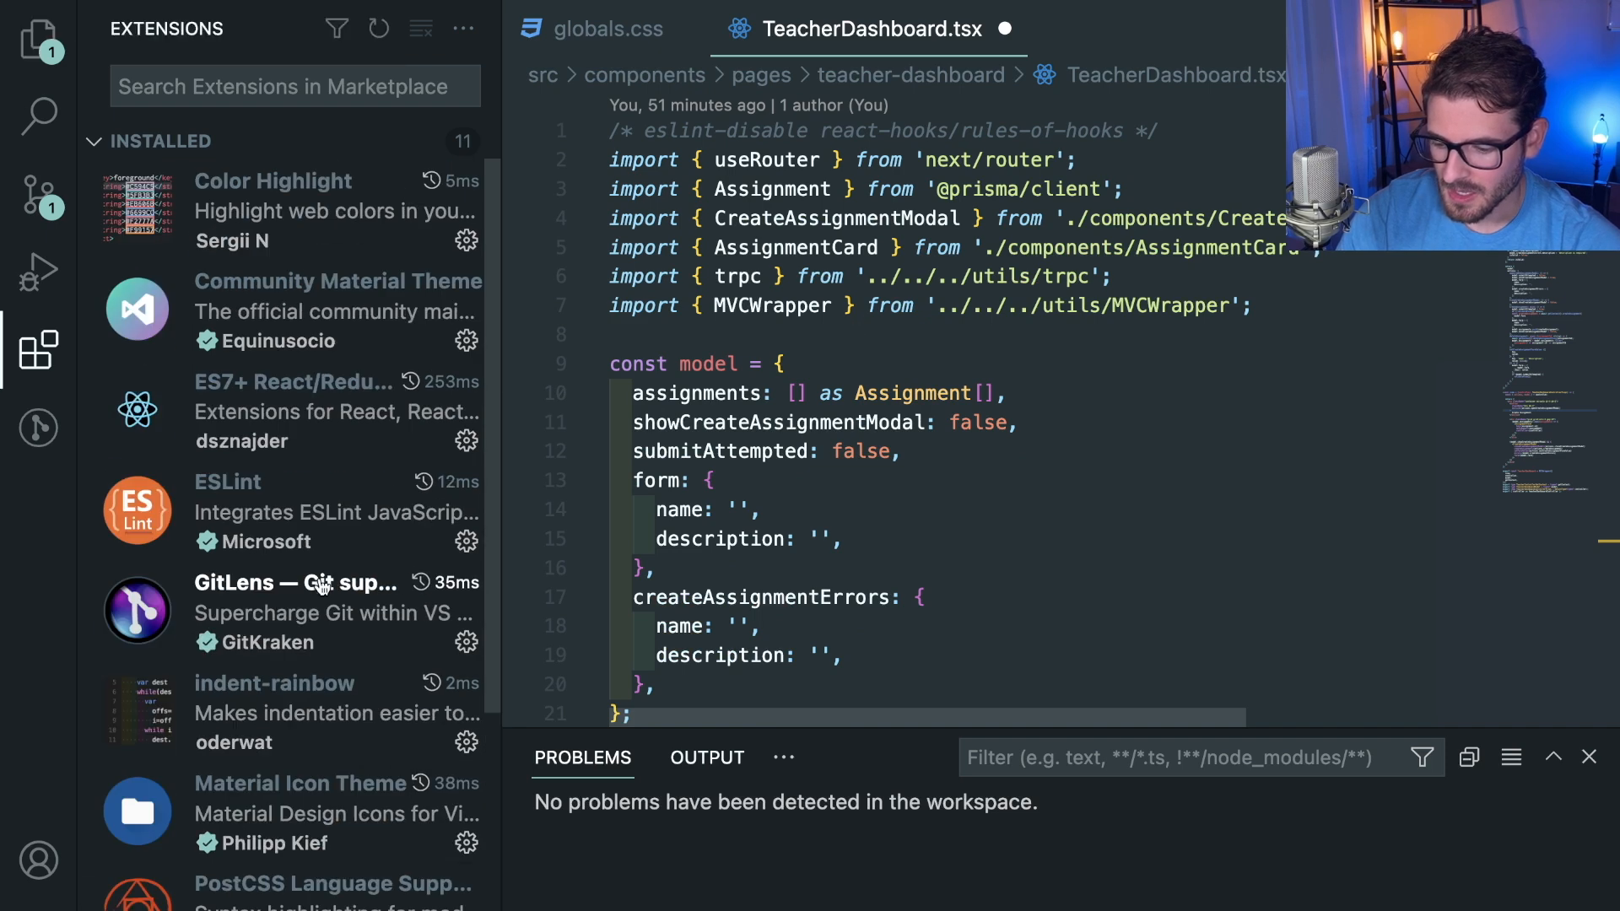
{"action": "mouse_move", "coordinate": [39, 40]}
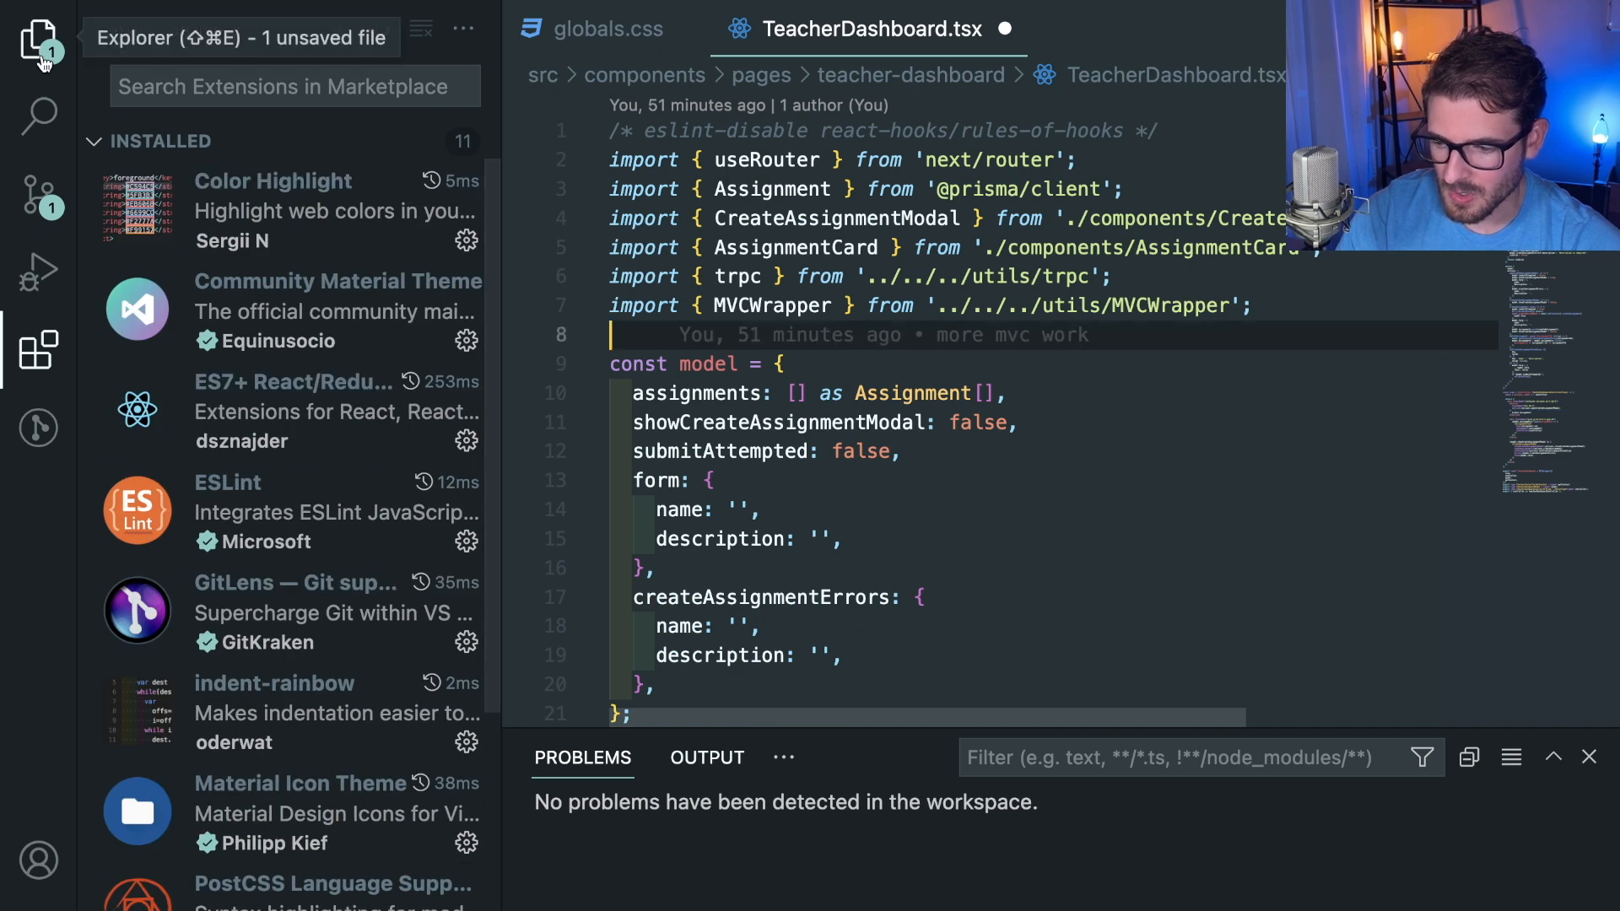
Step: Close globals.css, bring up the terminal and return to the installed extensions list
{"action": "left_click", "coordinate": [39, 44]}
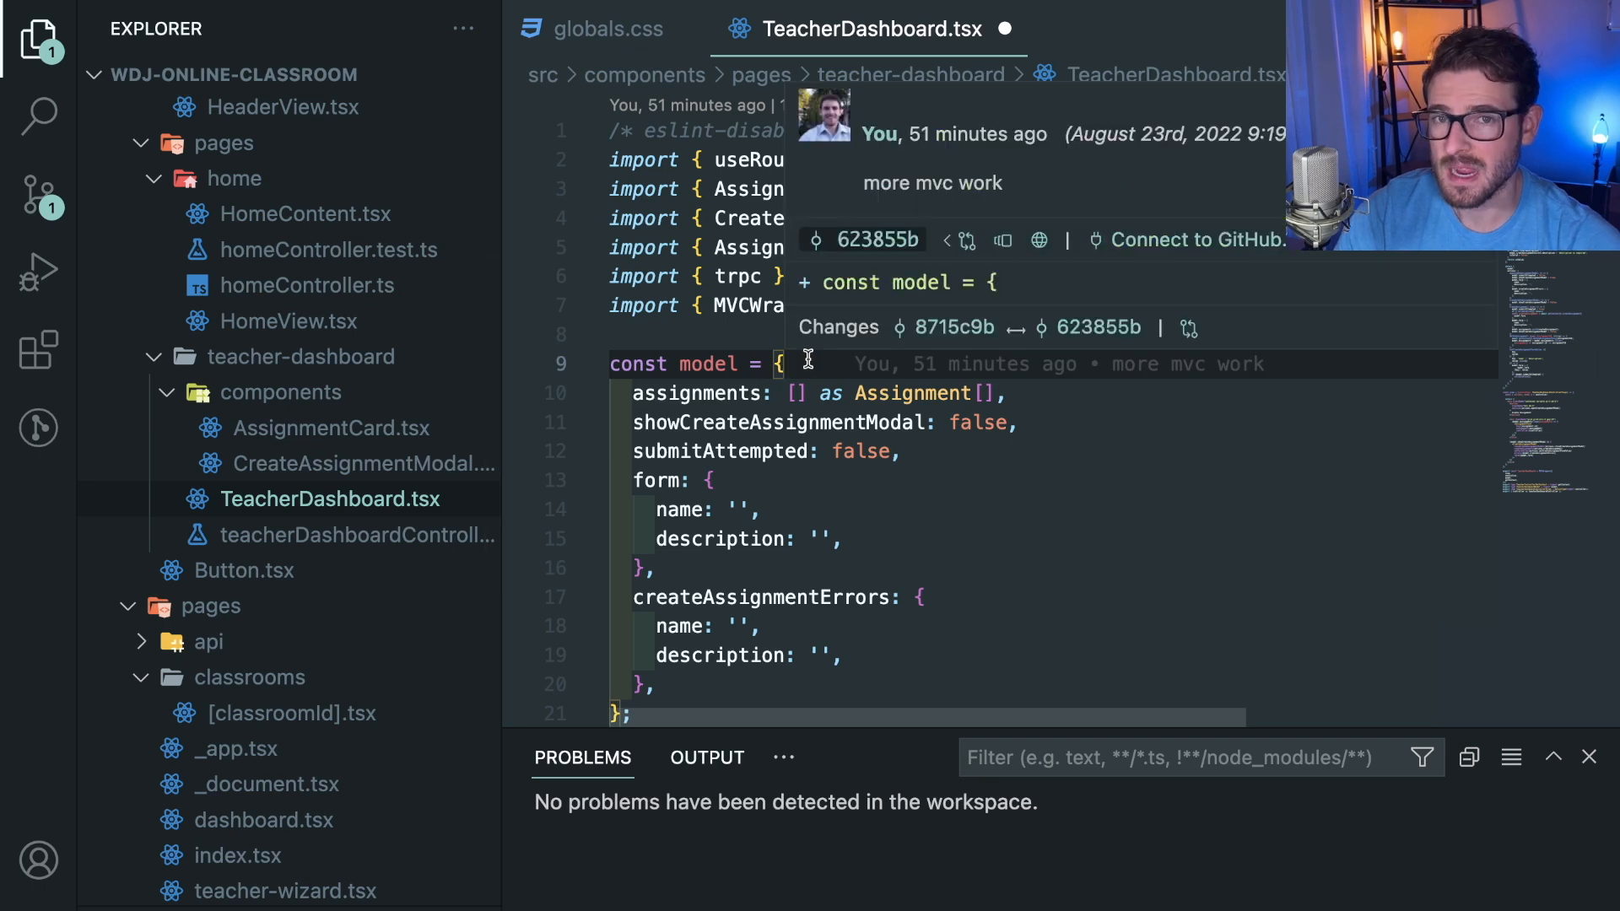
{"action": "left_click", "coordinate": [608, 29]}
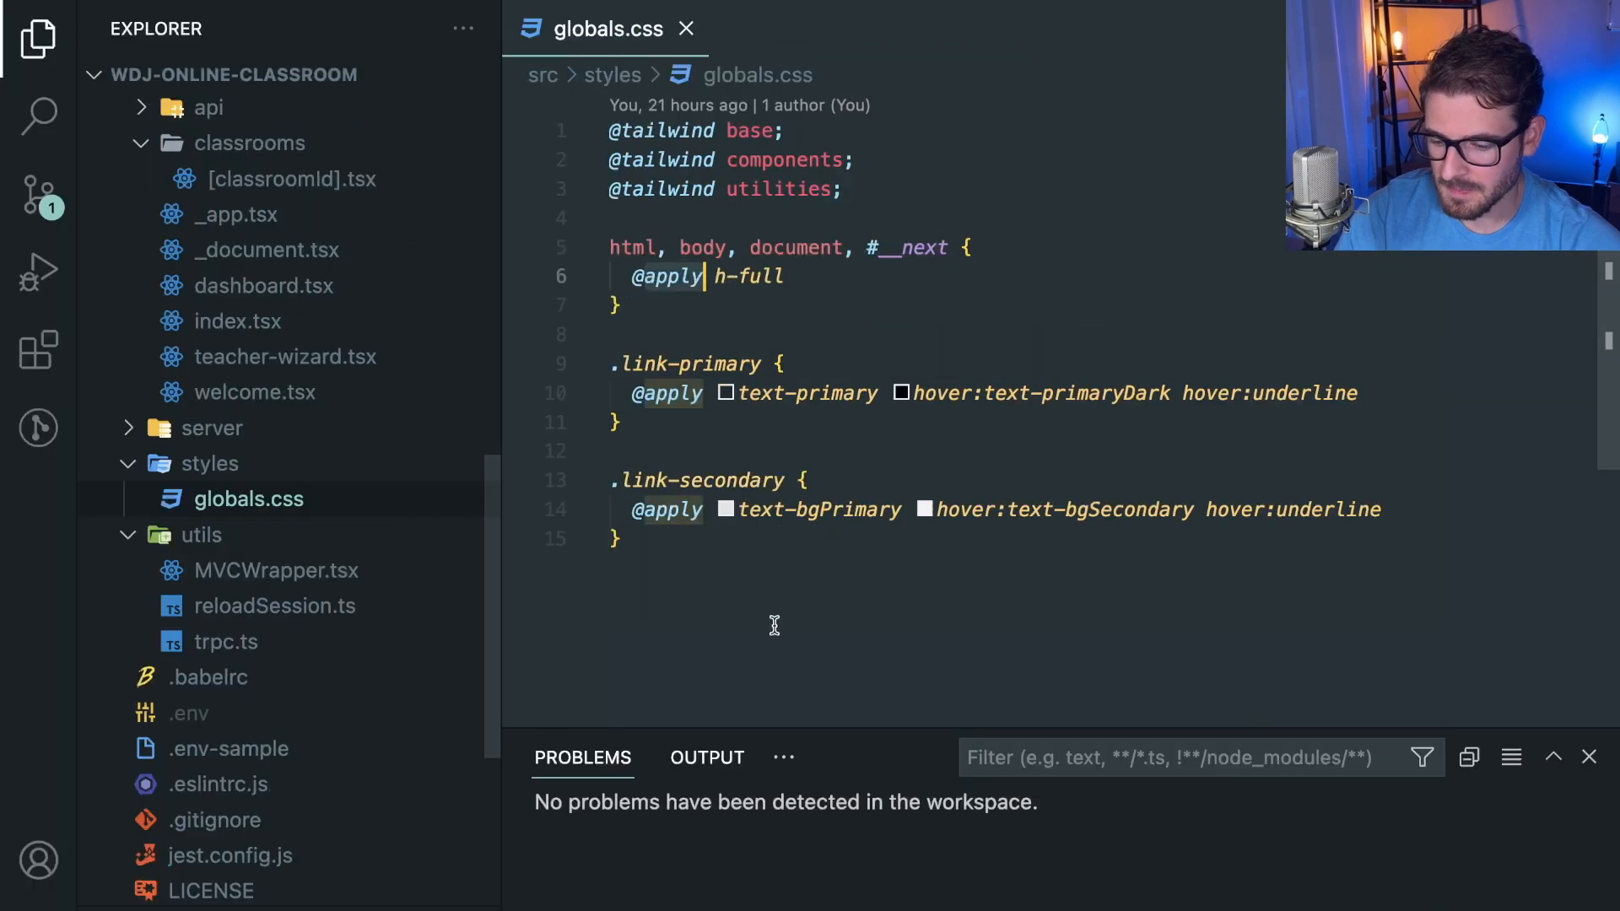
{"action": "left_click", "coordinate": [1019, 758]}
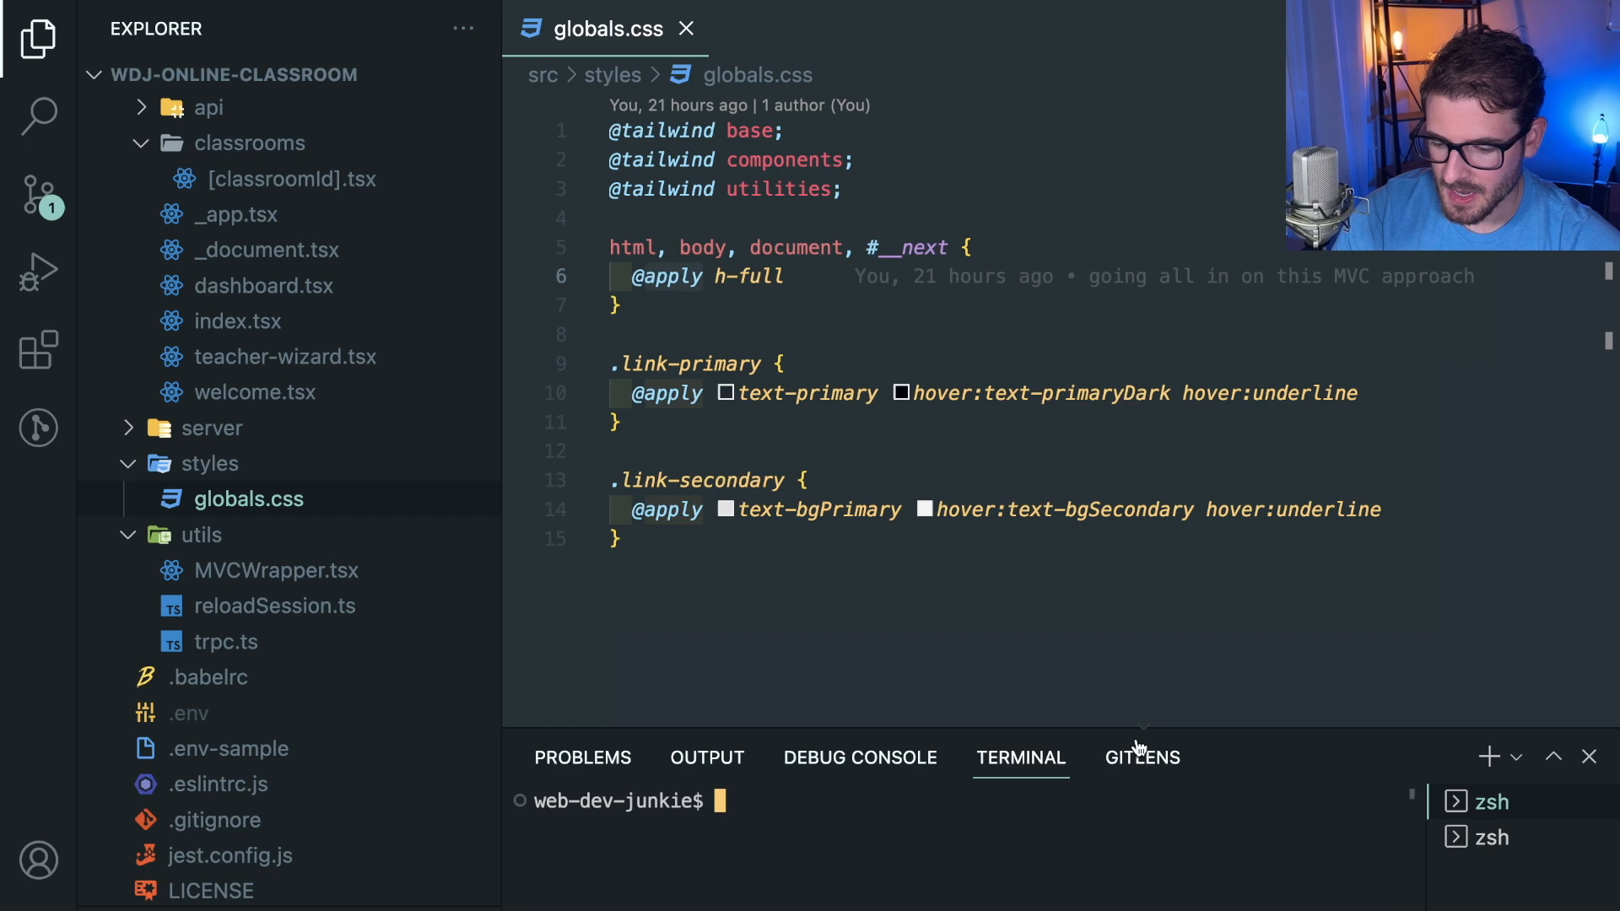
{"action": "left_click", "coordinate": [683, 29]}
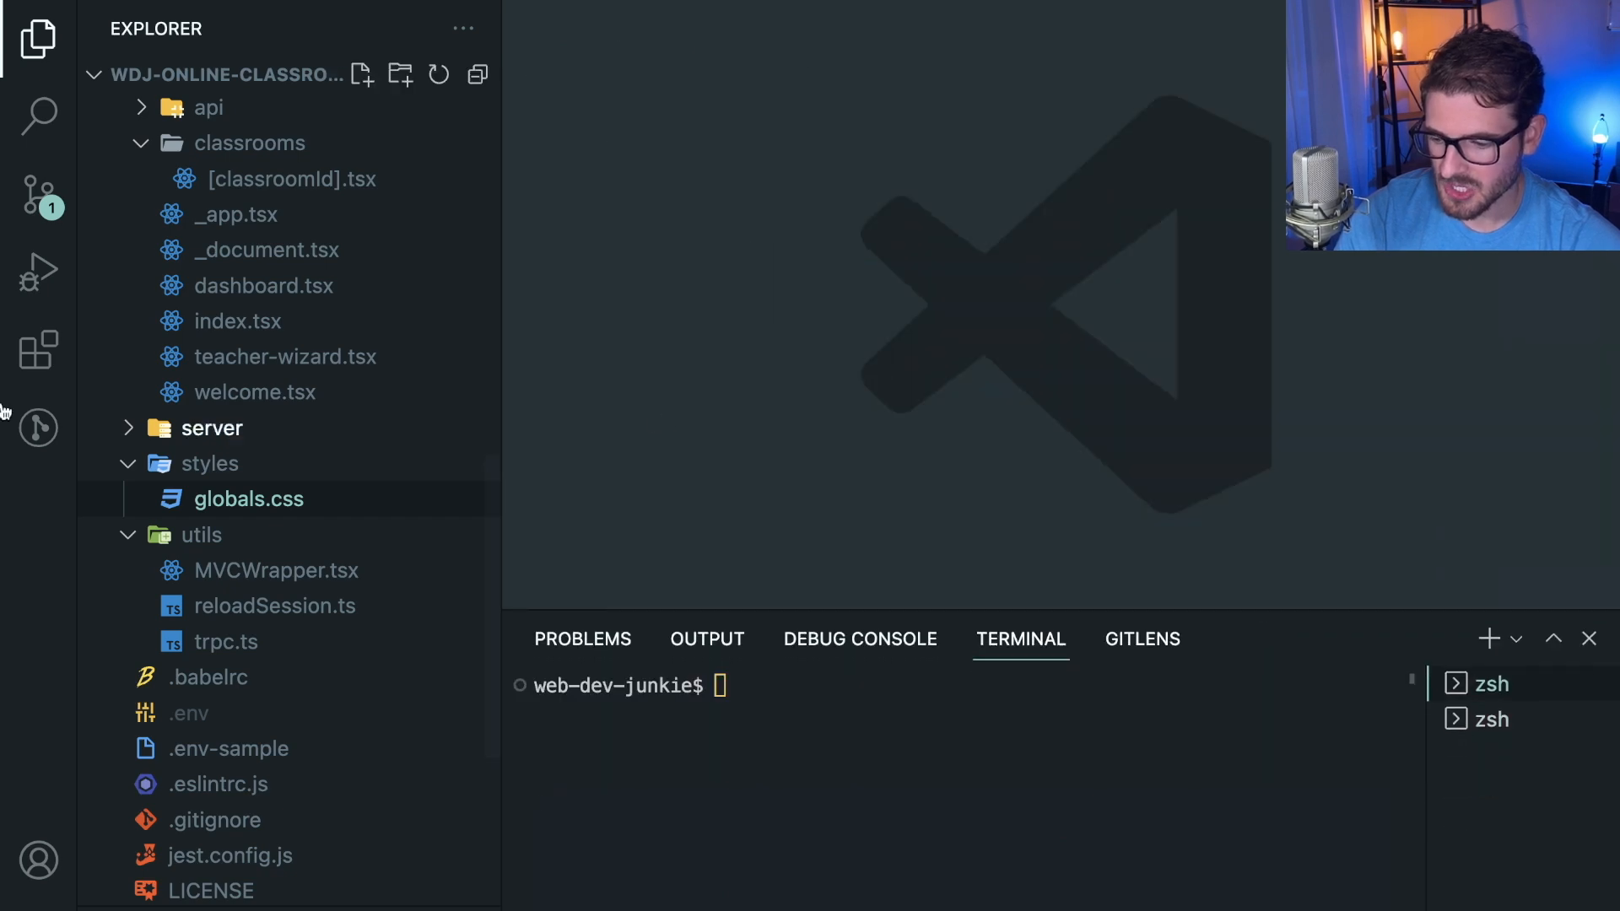
{"action": "left_click", "coordinate": [38, 350]}
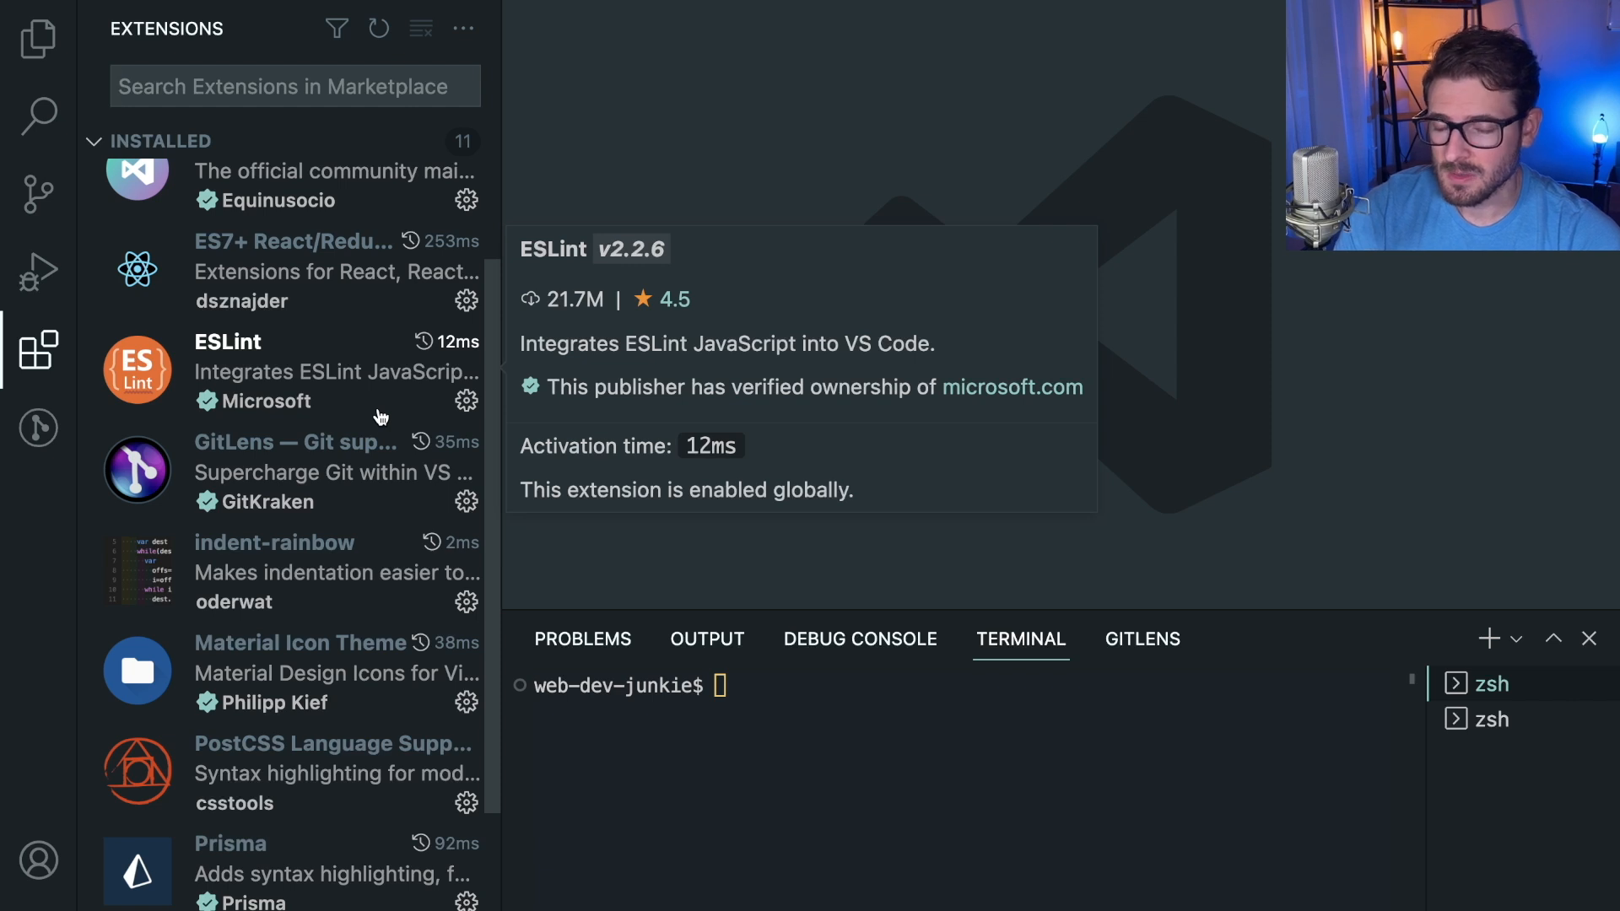
{"action": "mouse_move", "coordinate": [363, 426]}
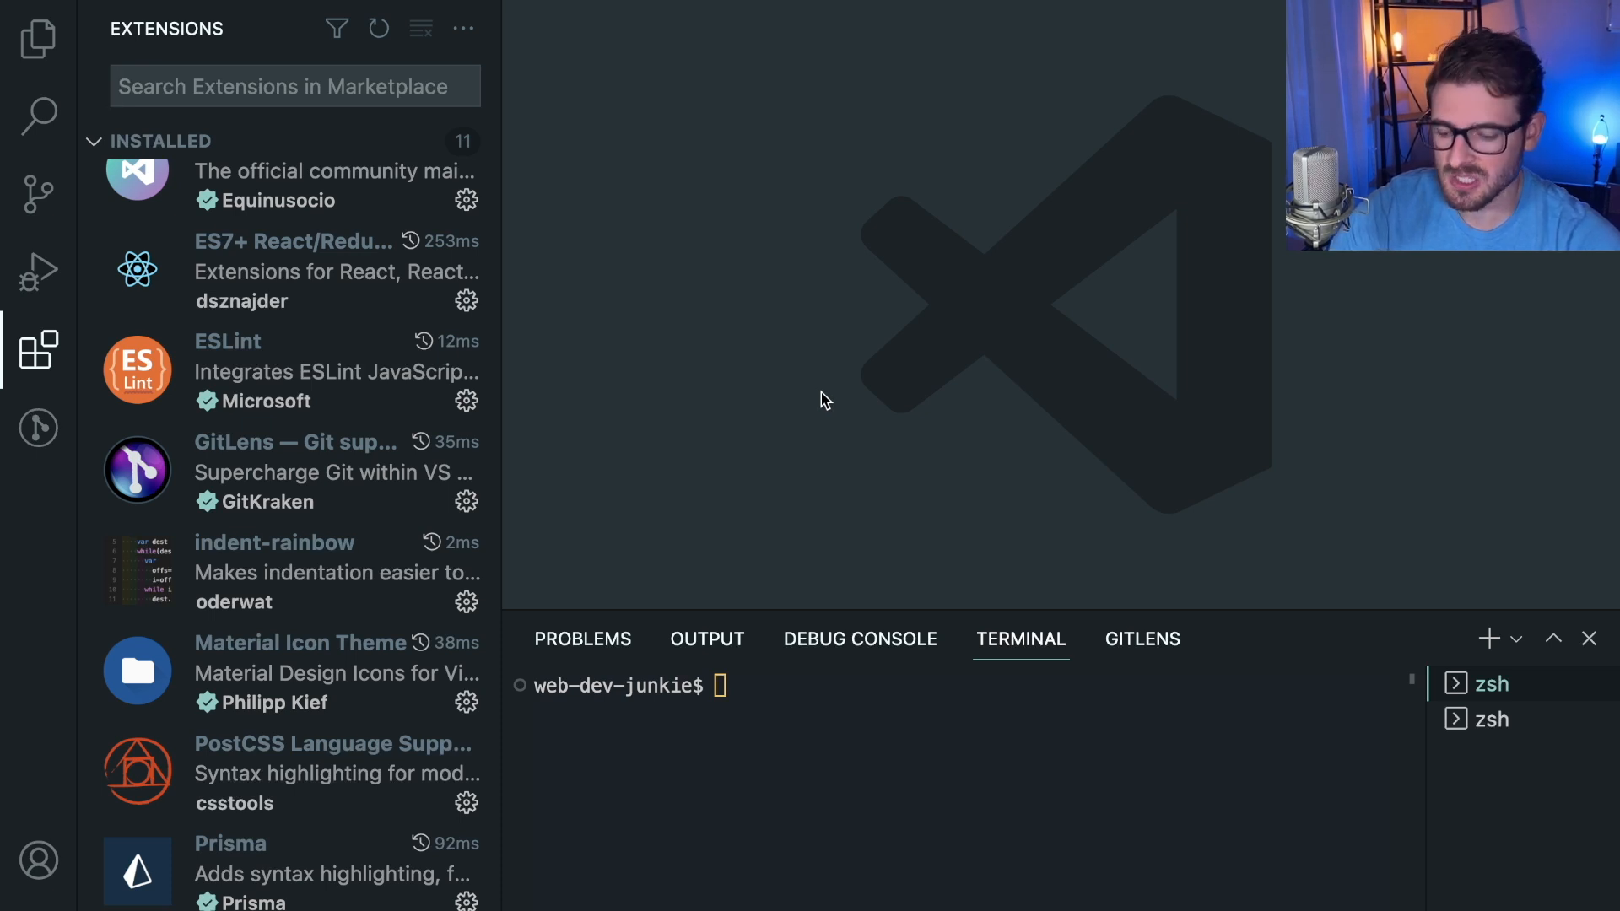
{"action": "mouse_move", "coordinate": [256, 479]}
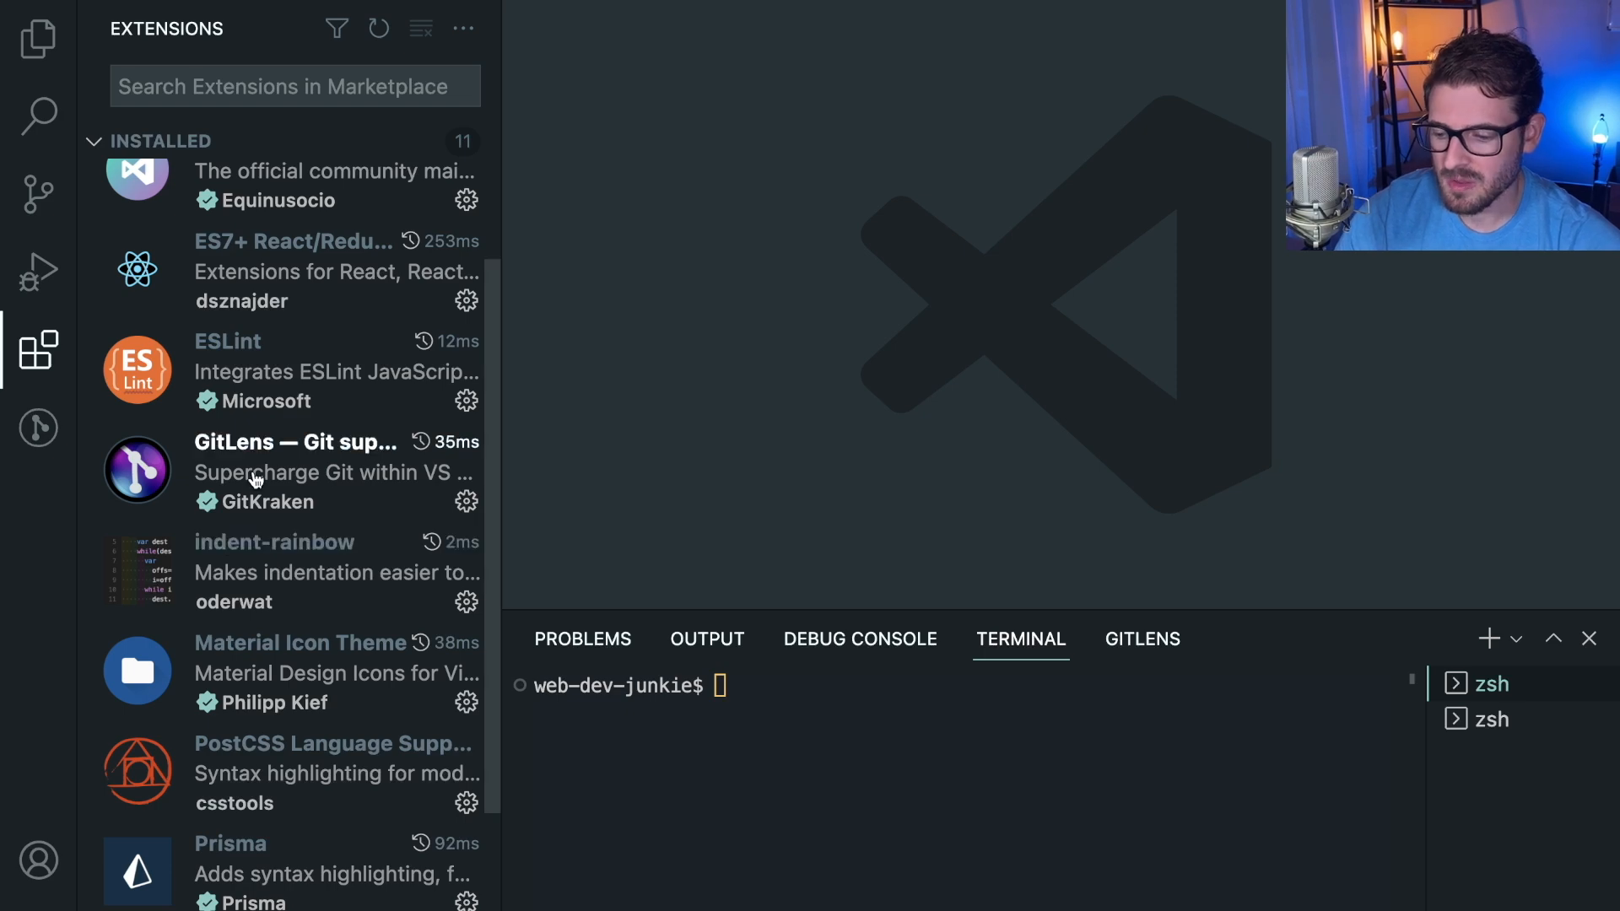
{"action": "mouse_move", "coordinate": [277, 439]}
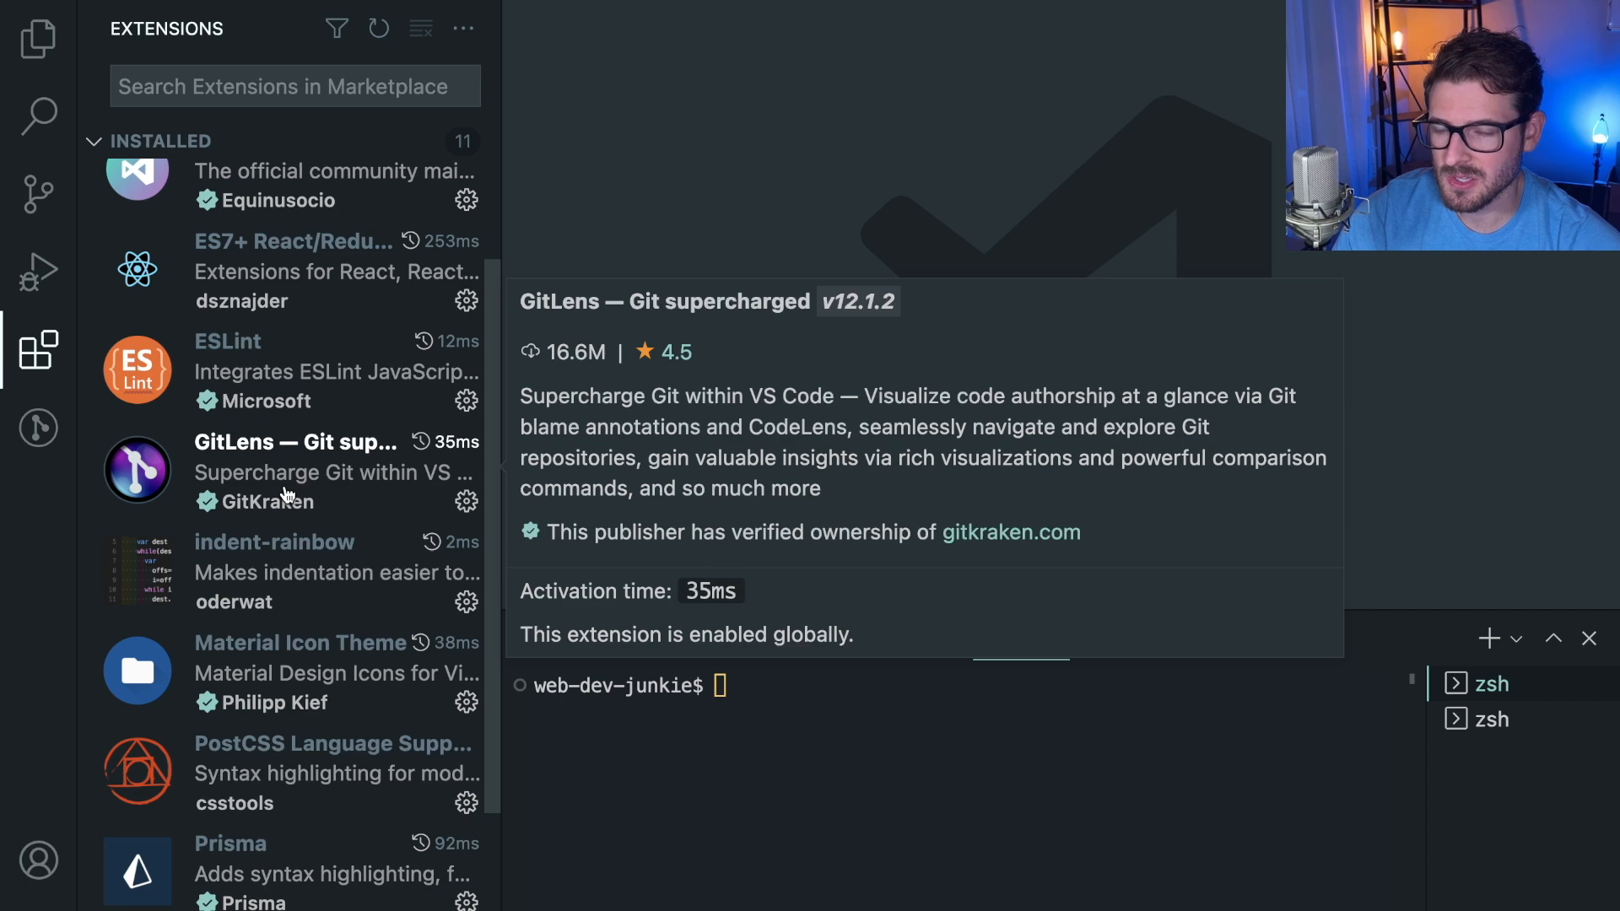
{"action": "scroll", "scroll_direction": "down", "scroll_amount": 3}
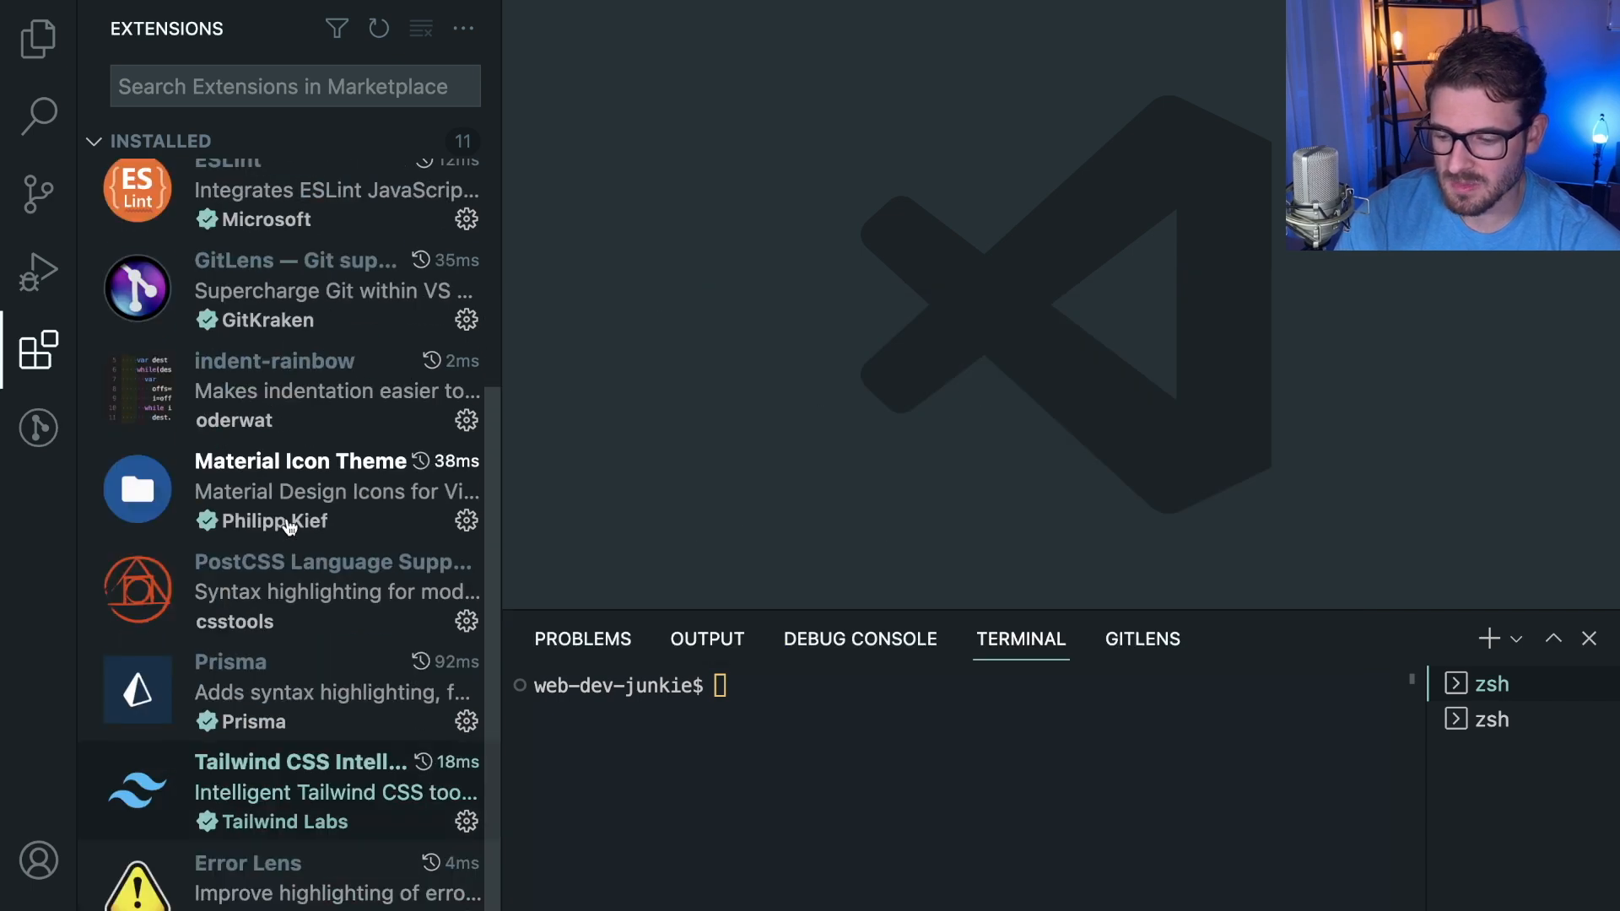
{"action": "scroll", "scroll_direction": "up", "scroll_amount": 3}
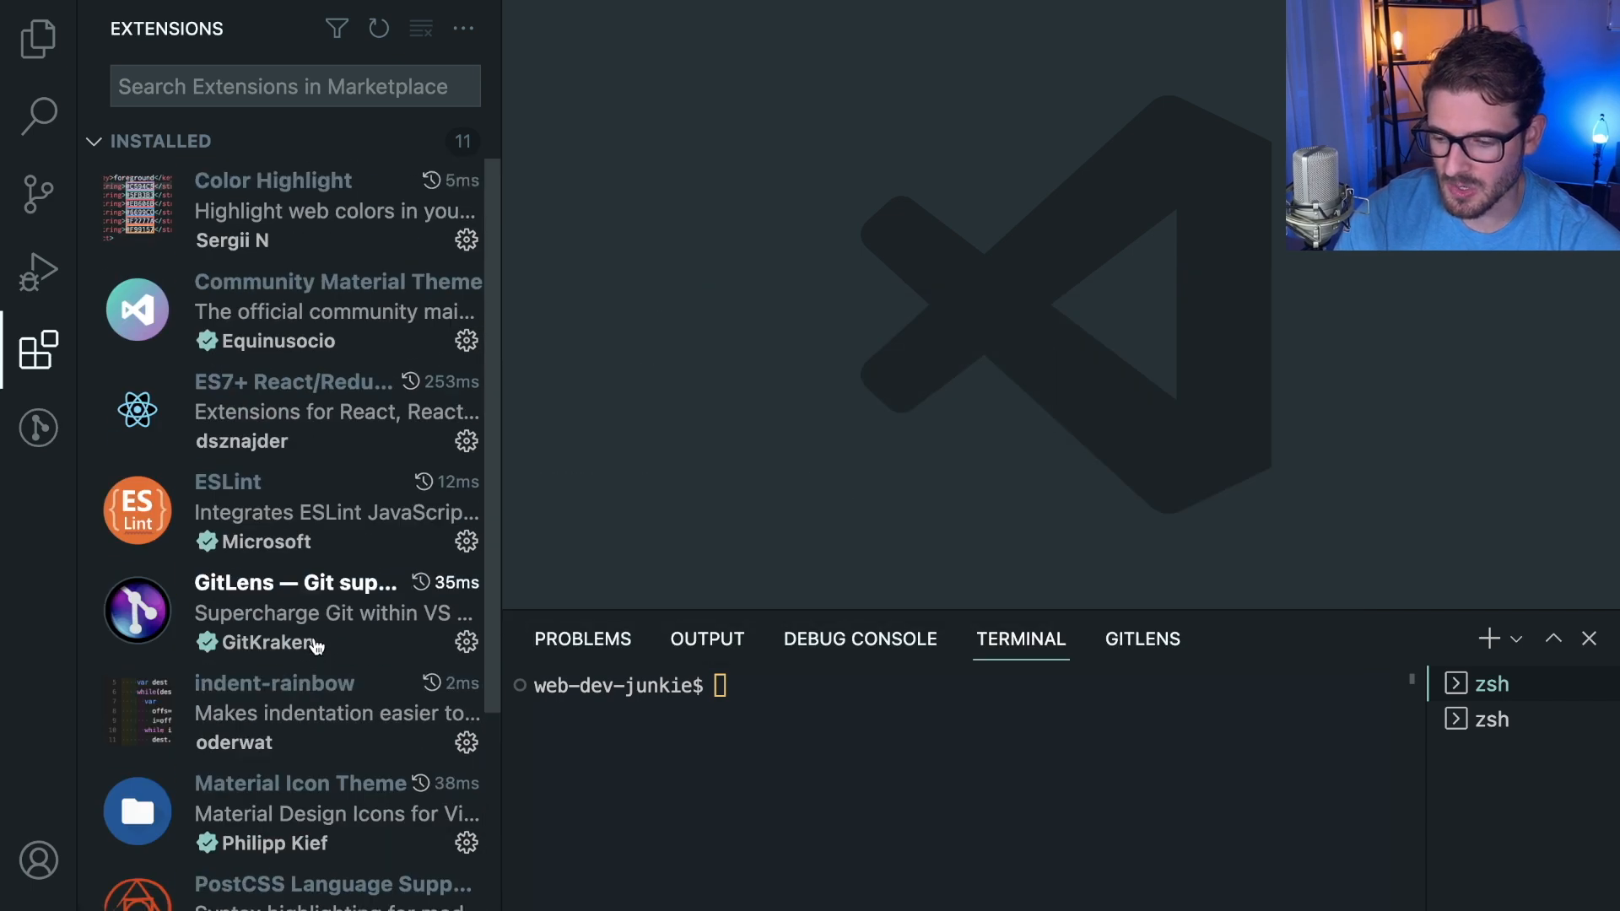
{"action": "mouse_move", "coordinate": [807, 512]}
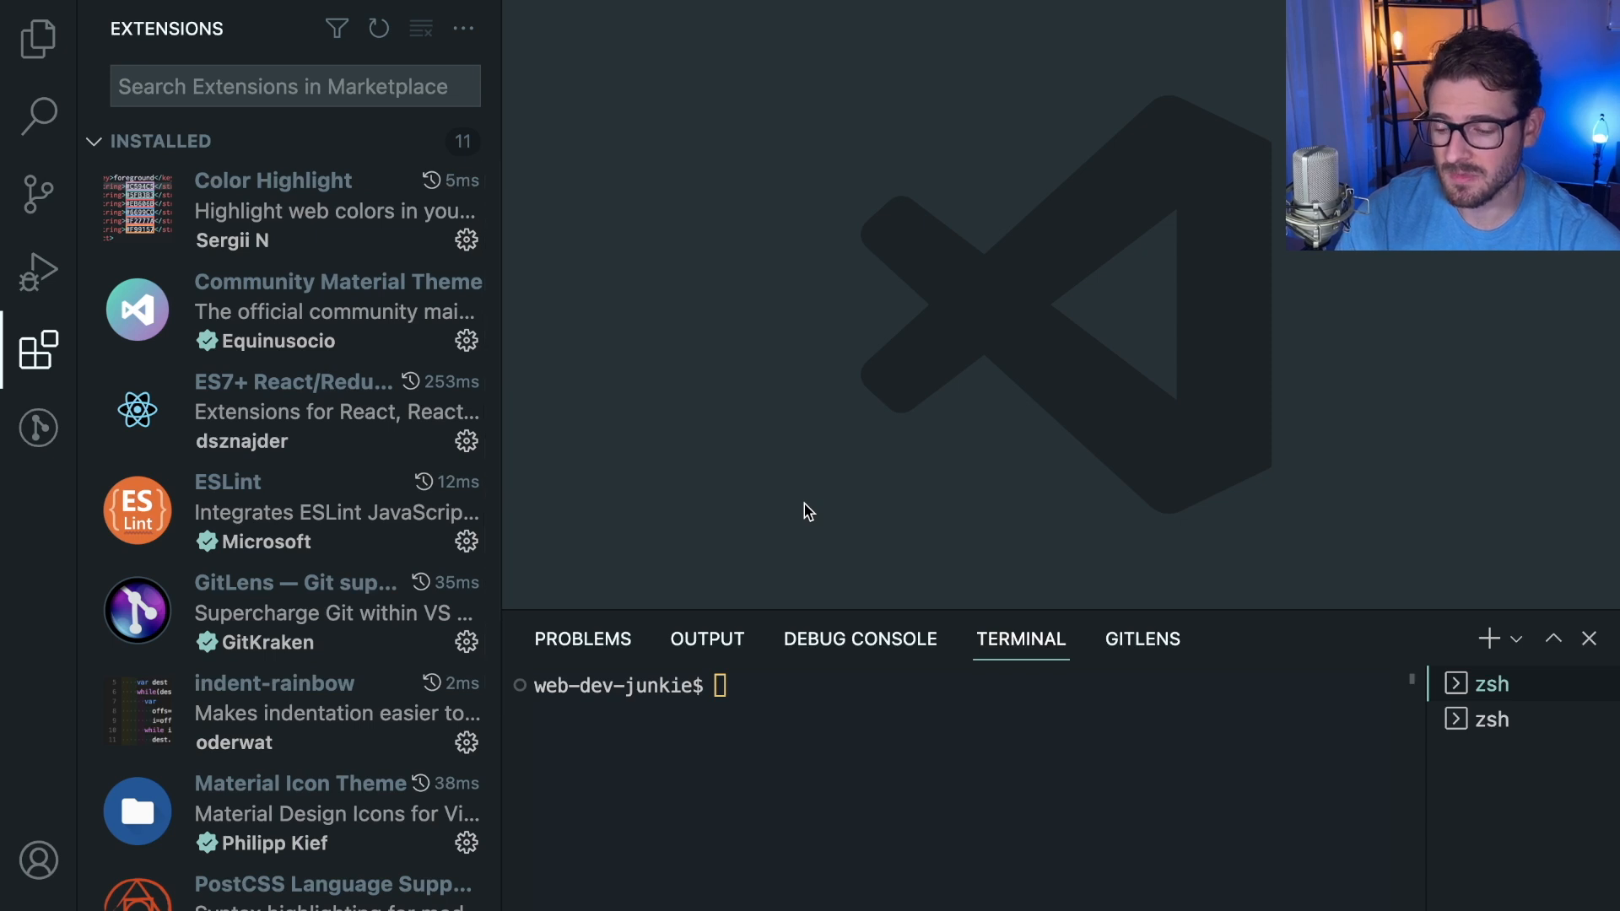
{"action": "mouse_move", "coordinate": [922, 429]}
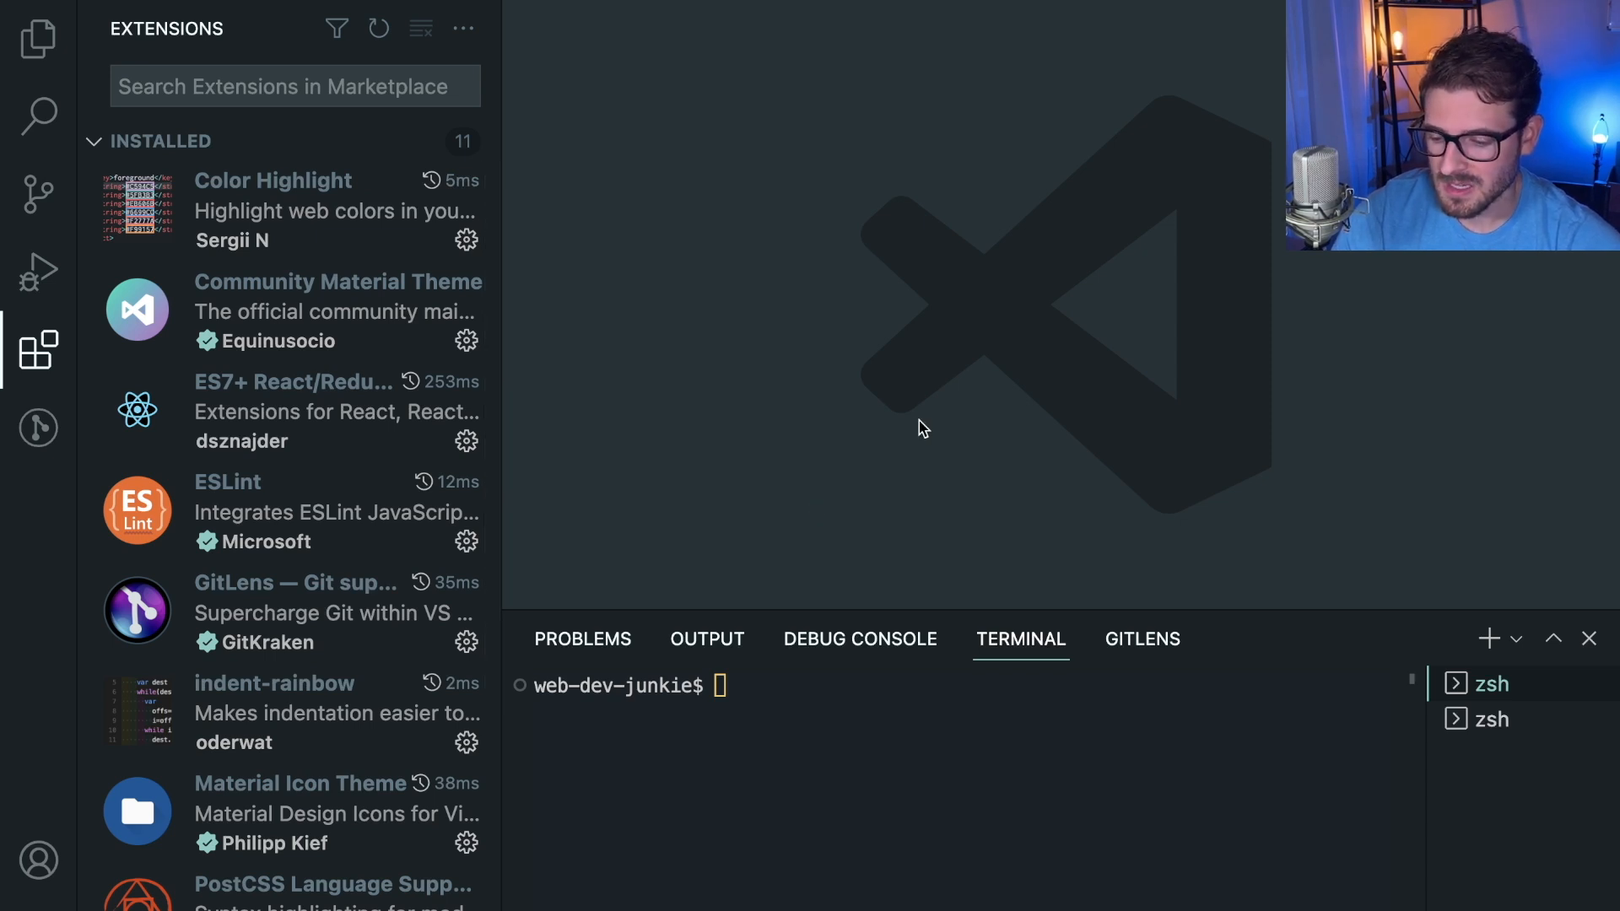
{"action": "scroll", "scroll_direction": "down", "scroll_amount": 3}
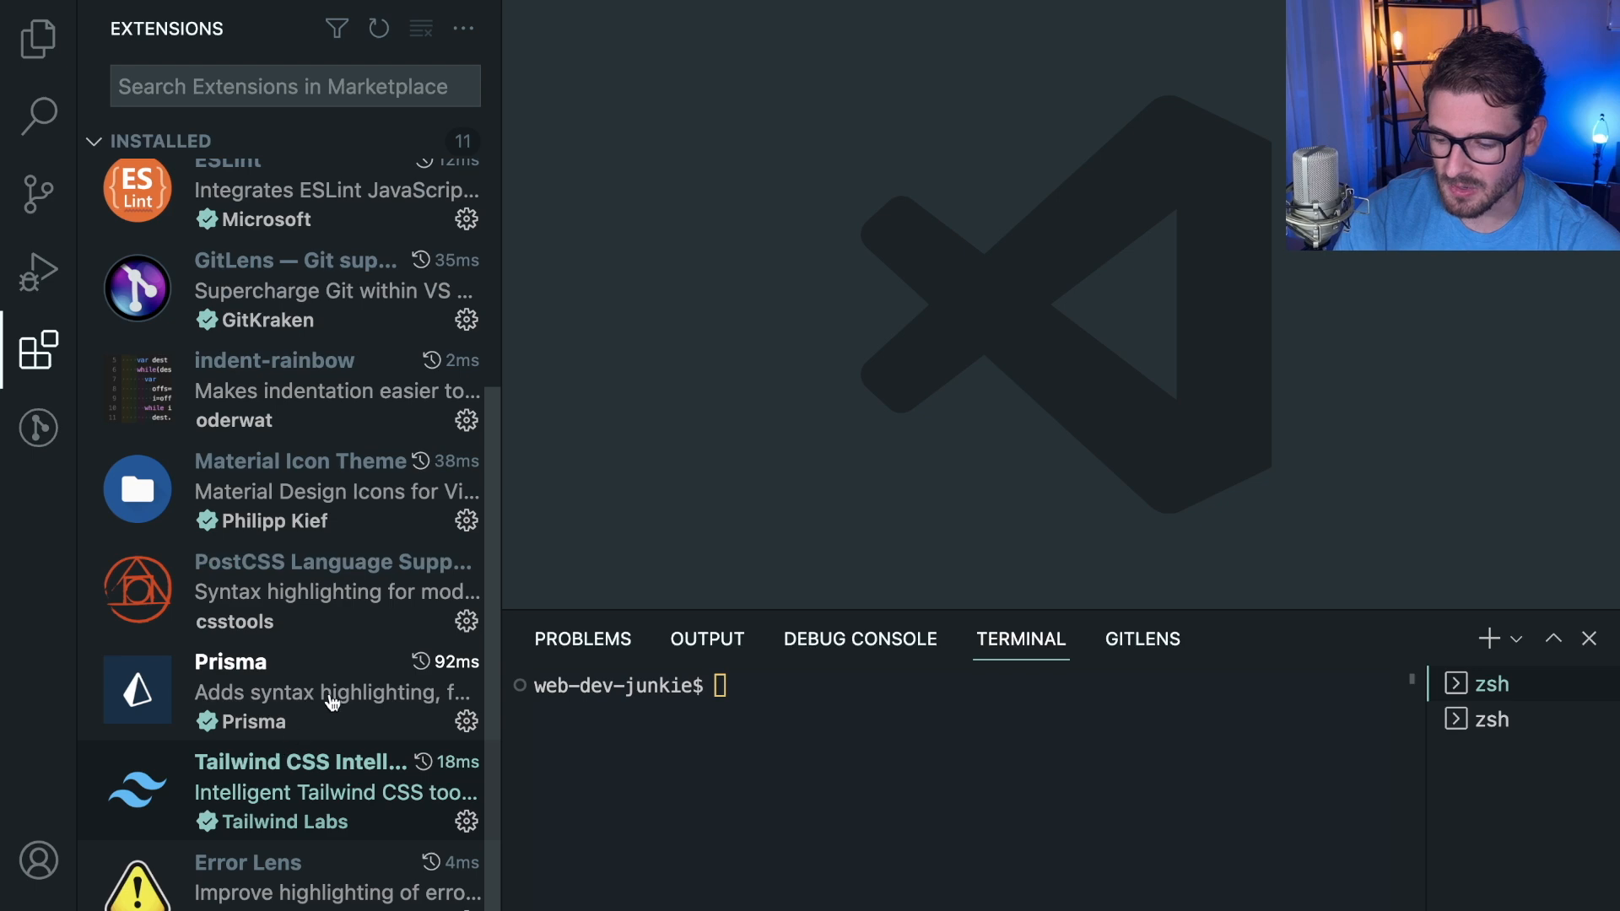
{"action": "mouse_move", "coordinate": [369, 492]}
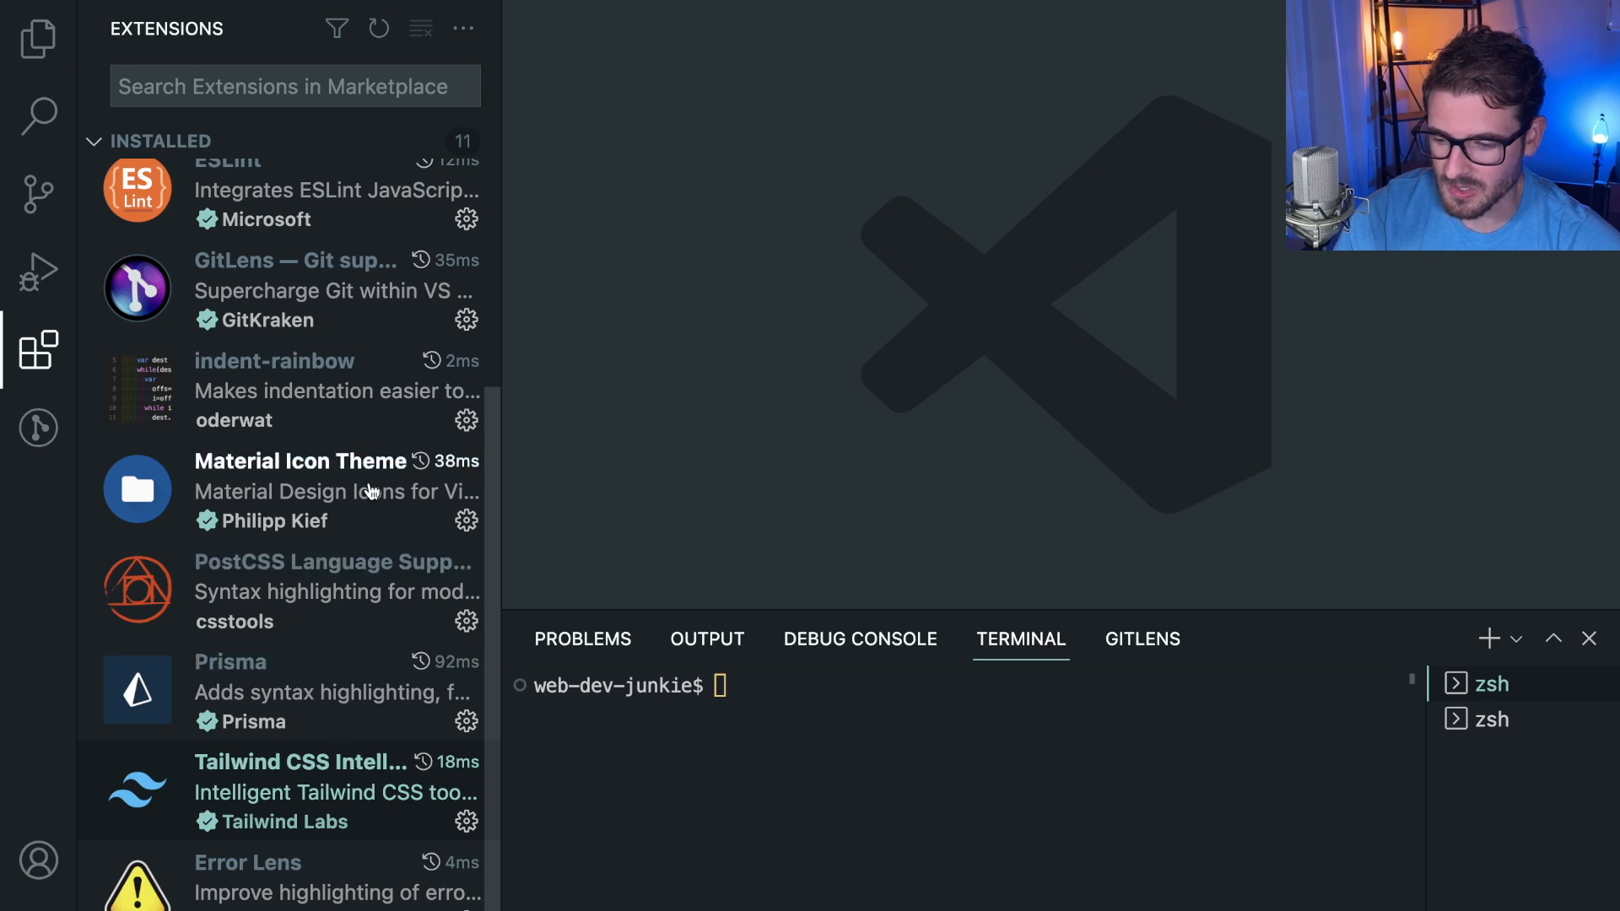